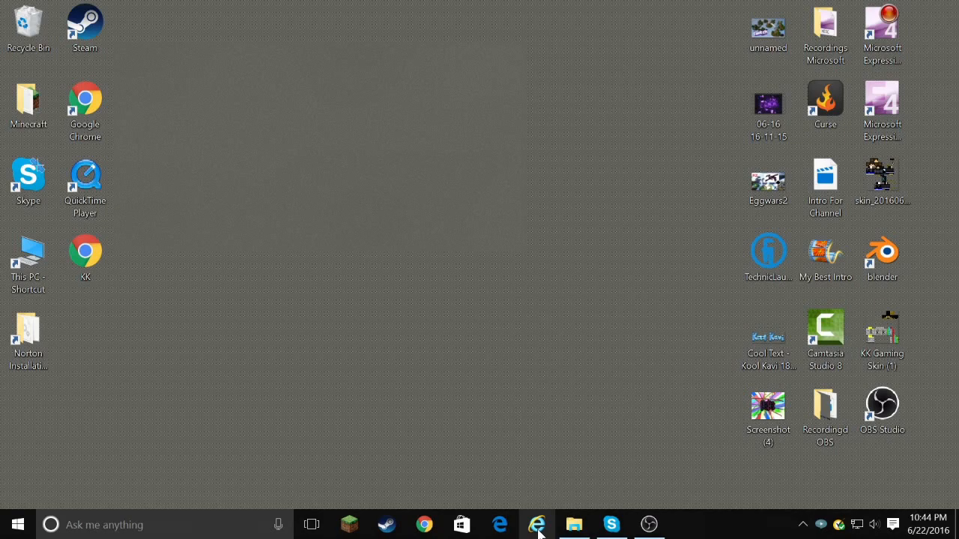
pyautogui.moveTo(537, 524)
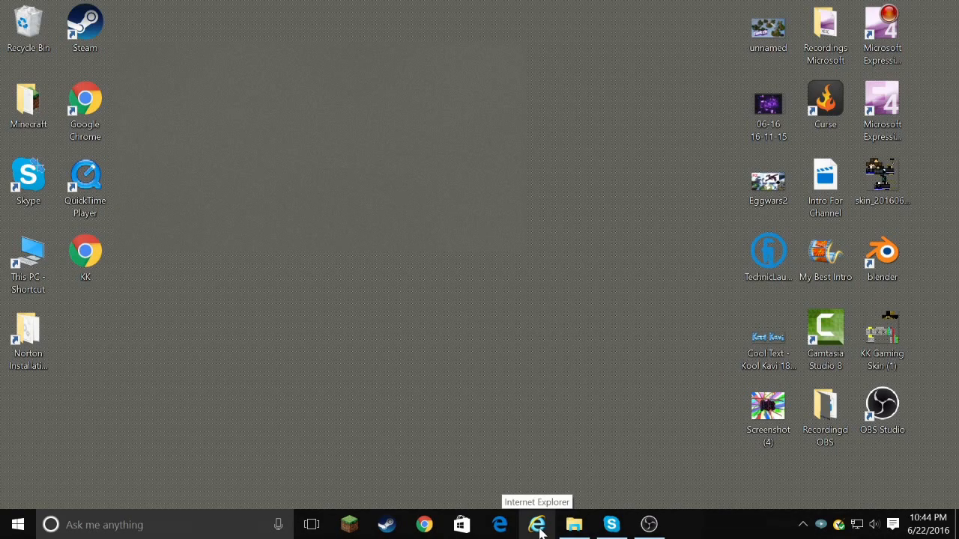
pyautogui.moveTo(500, 524)
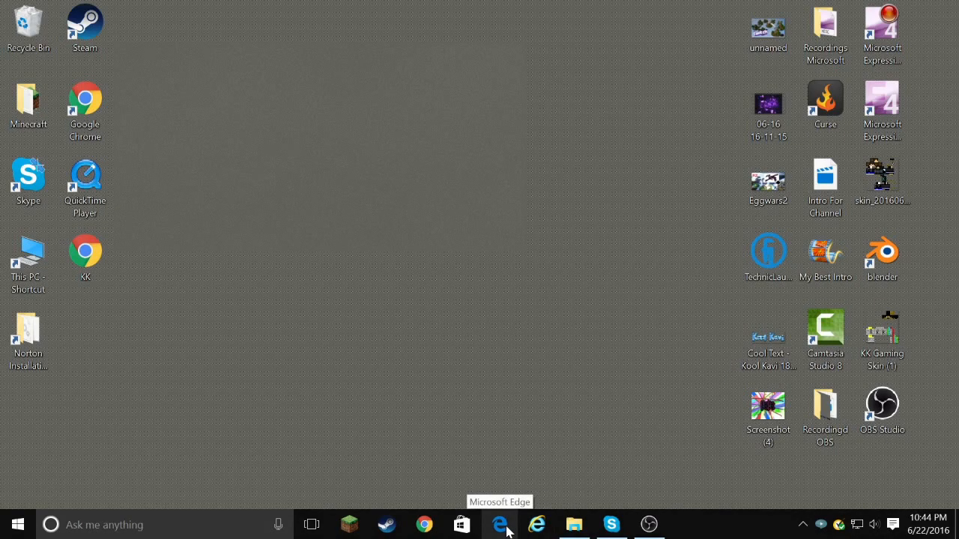
# Launch Google Chrome from the taskbar
pyautogui.click(424, 525)
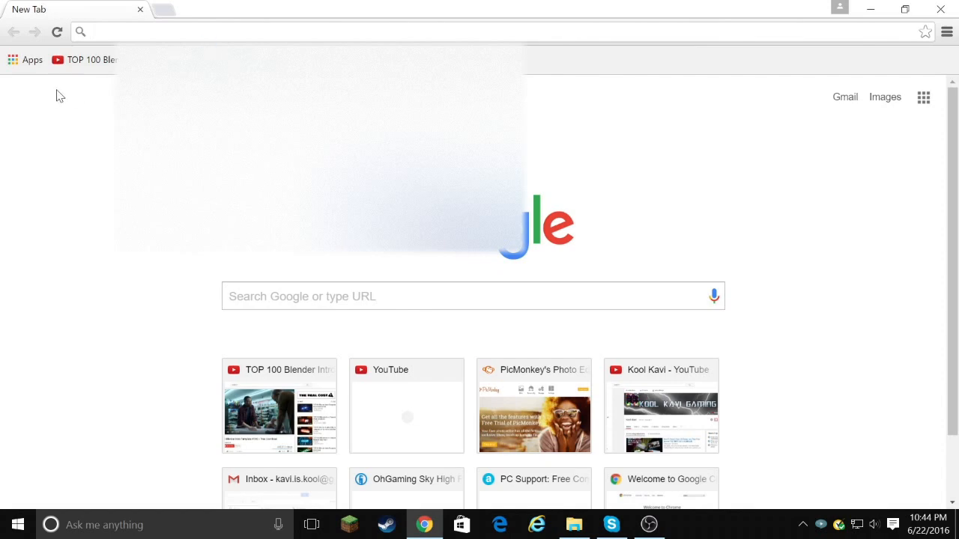
# Go to Gmail from the new tab page and choose to add another account
pyautogui.click(844, 97)
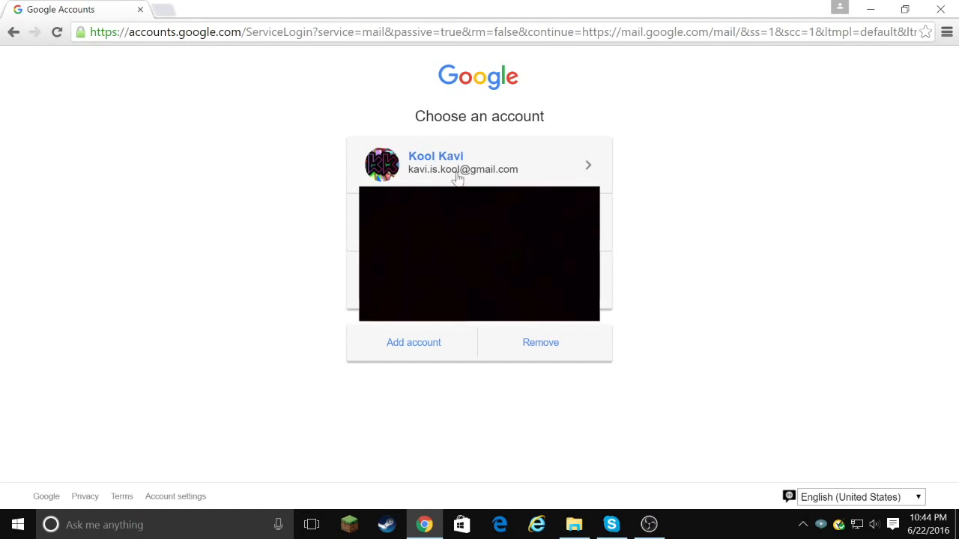
pyautogui.moveTo(493, 182)
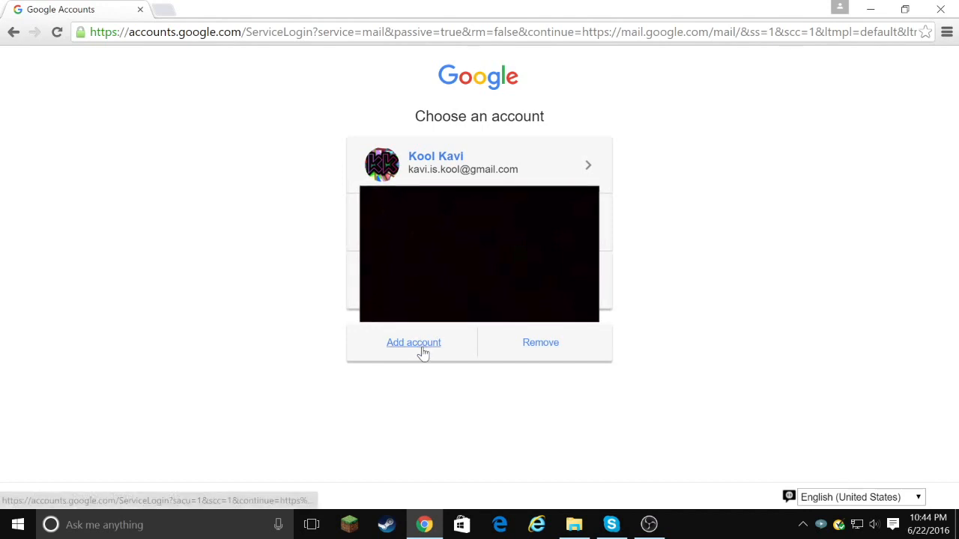
pyautogui.click(413, 342)
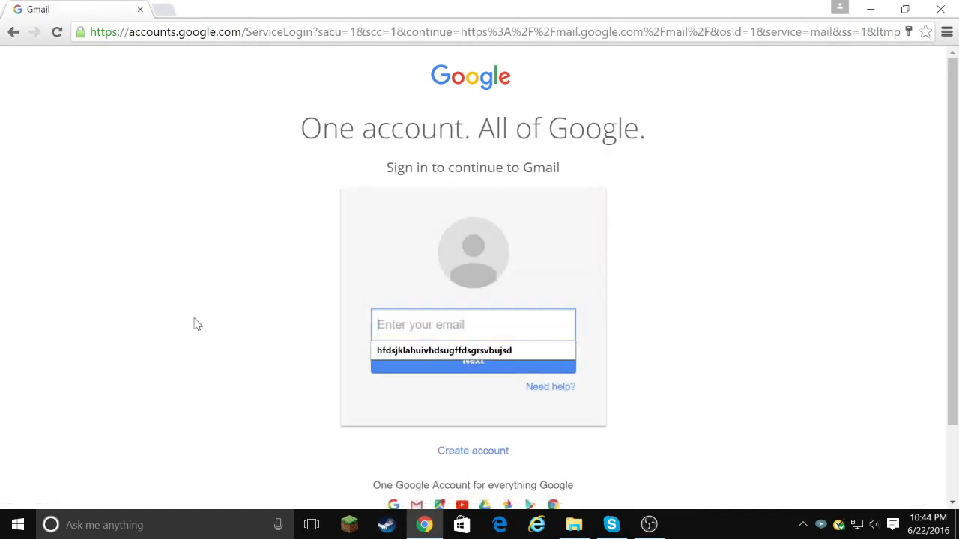
pyautogui.scroll(-3)
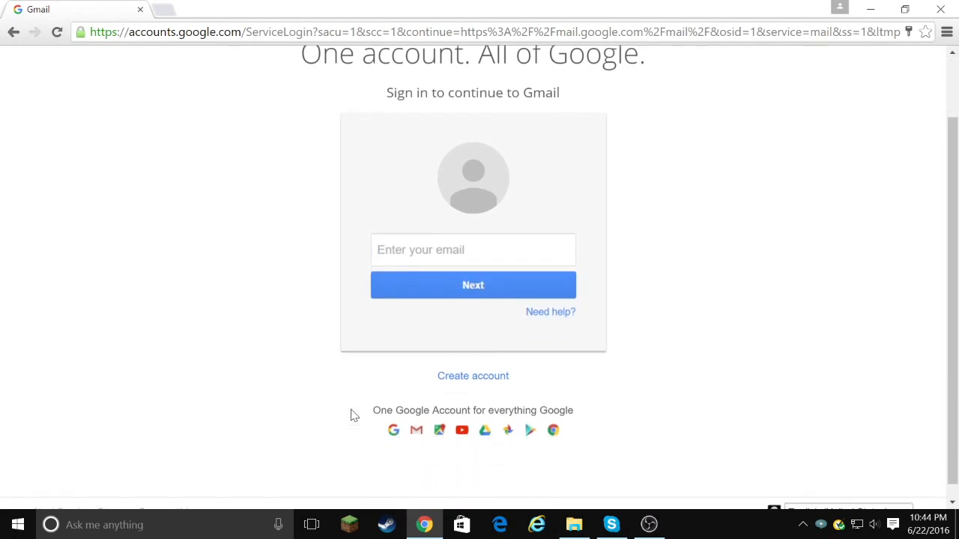
pyautogui.moveTo(416, 284)
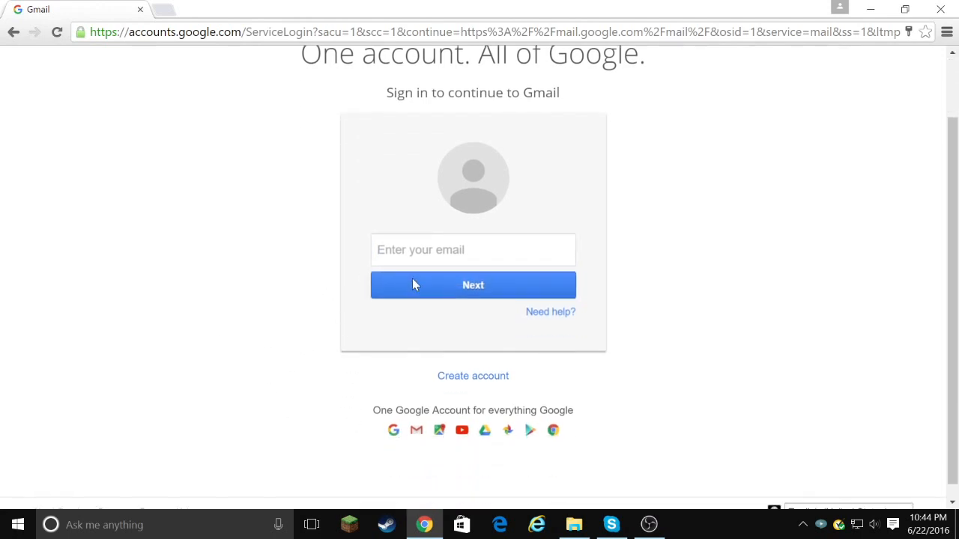
pyautogui.moveTo(473, 347)
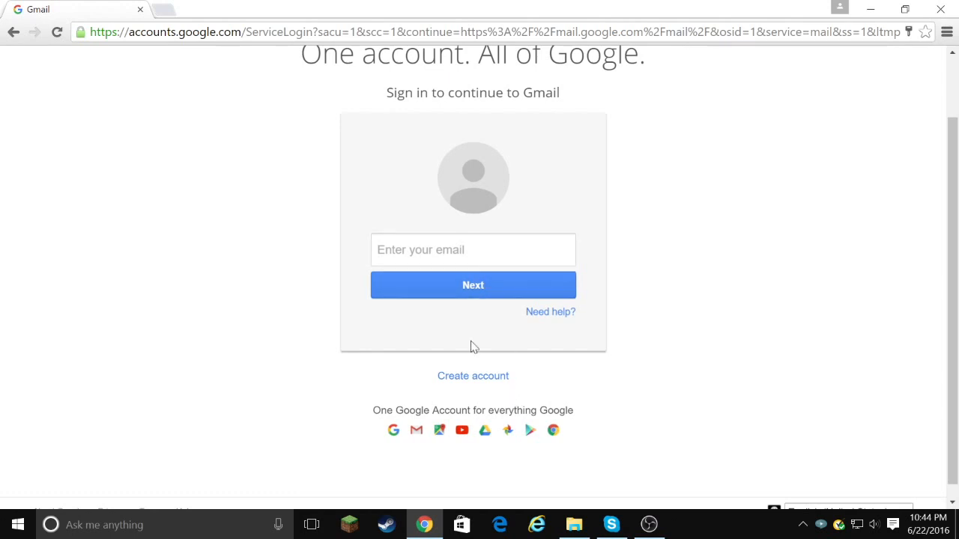
pyautogui.moveTo(473, 376)
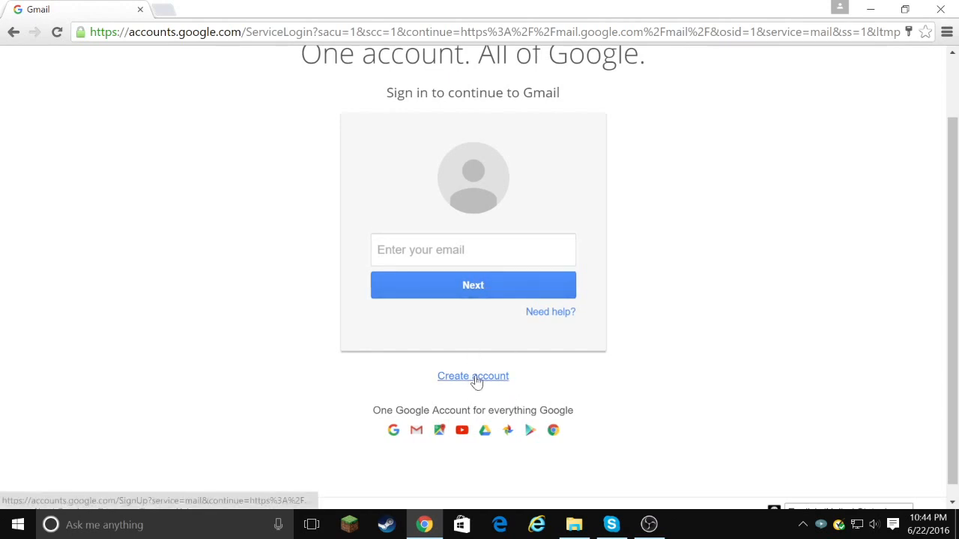
# Start a new Google account named Test Youtube, filling in username and password
pyautogui.click(473, 376)
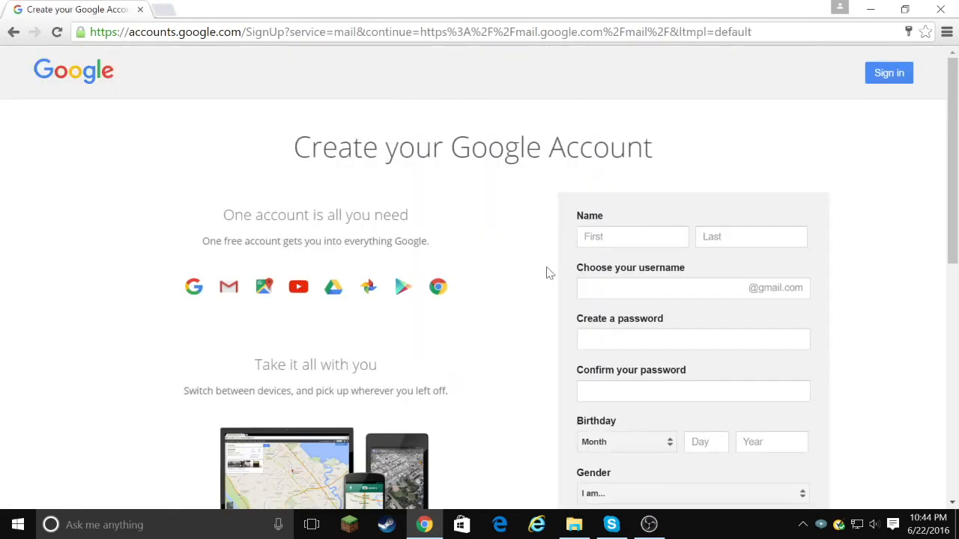
pyautogui.scroll(-3)
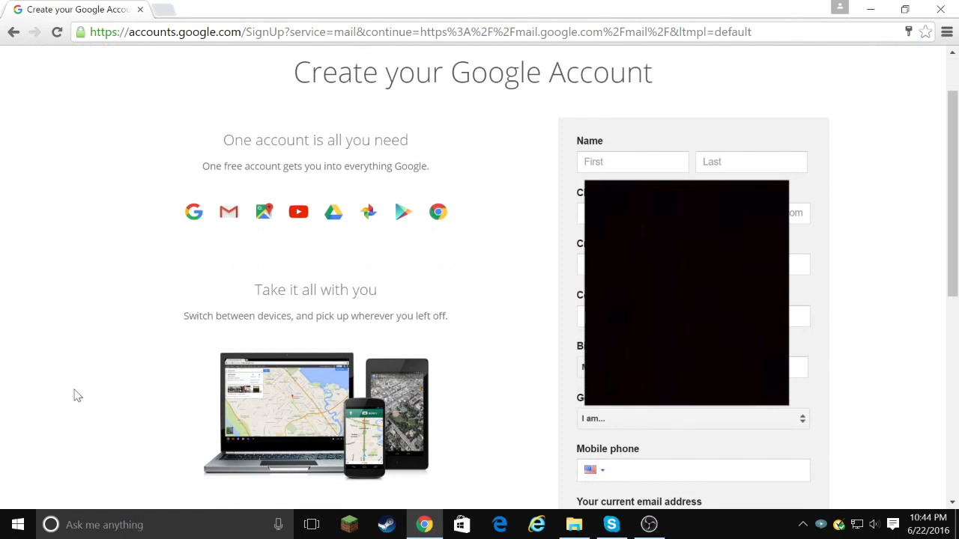
pyautogui.moveTo(335, 369)
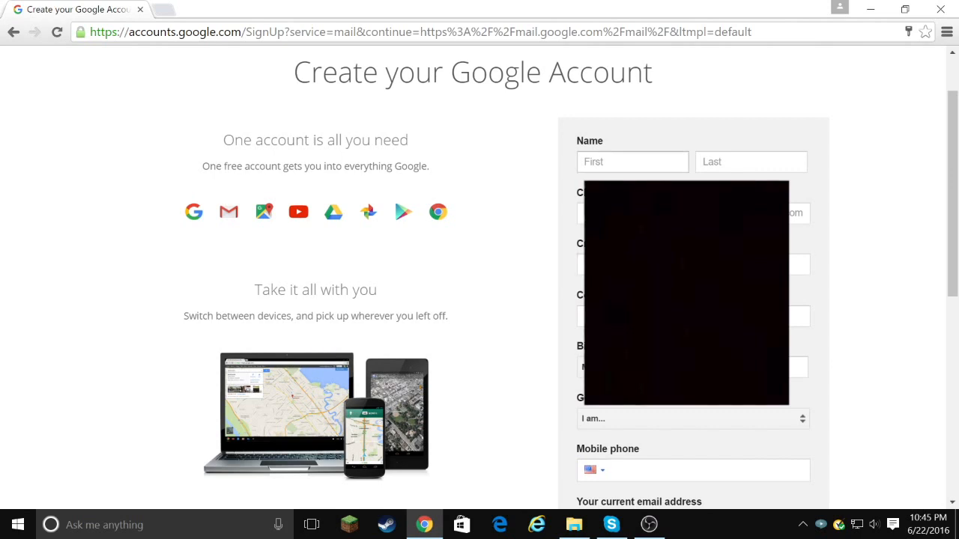
pyautogui.click(632, 161)
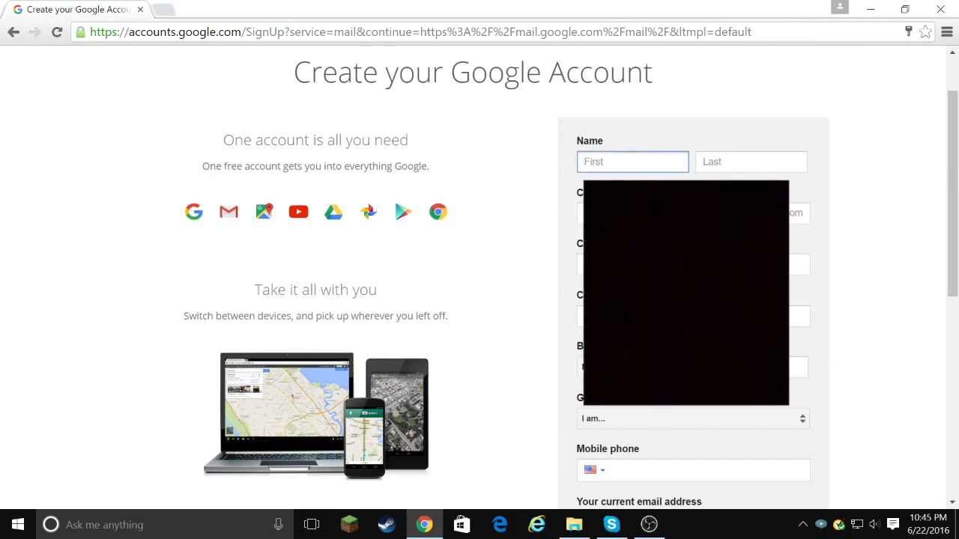
pyautogui.write('Test')
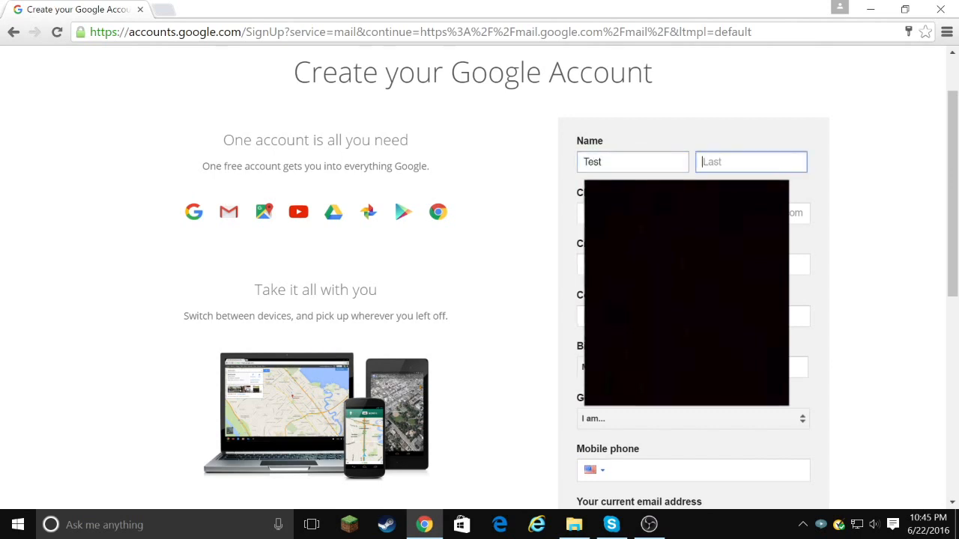
pyautogui.write('Youtub')
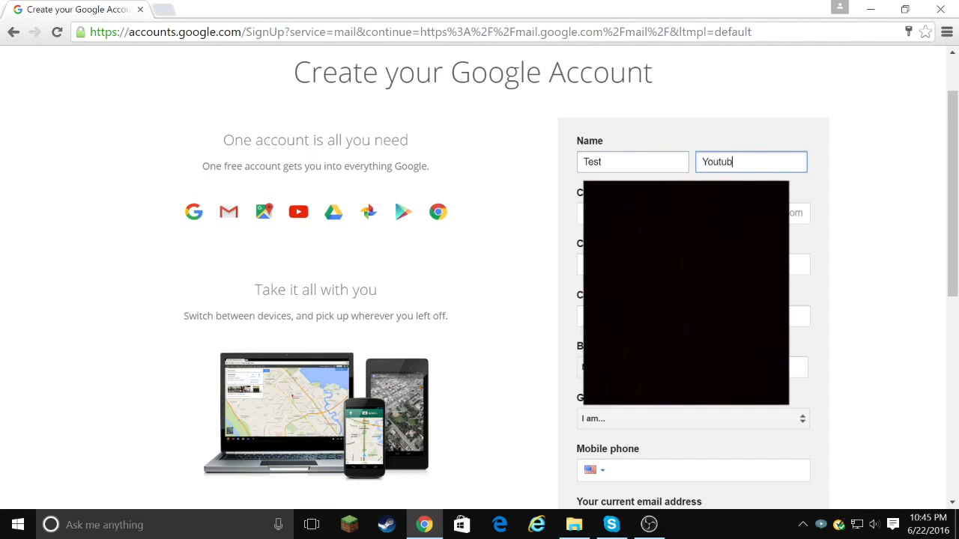
pyautogui.write('e')
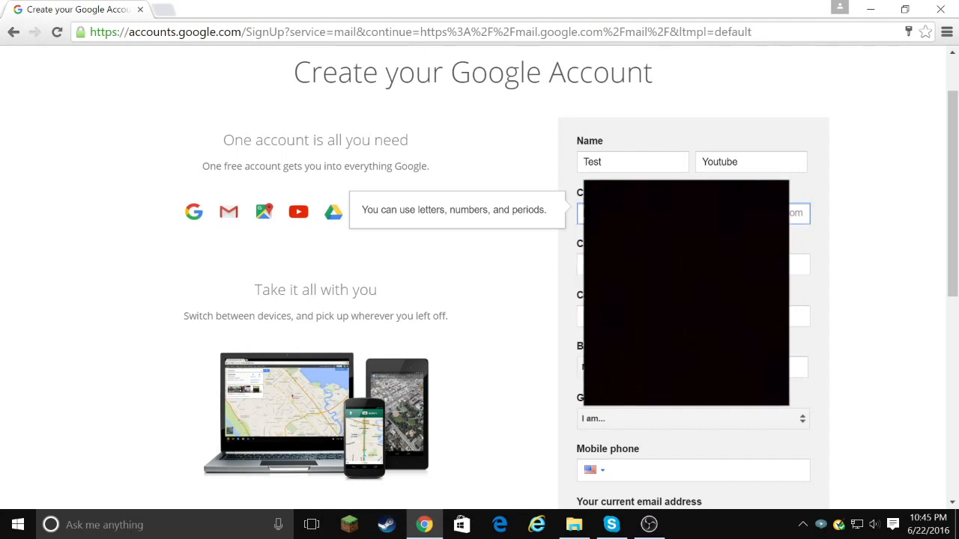
pyautogui.click(693, 265)
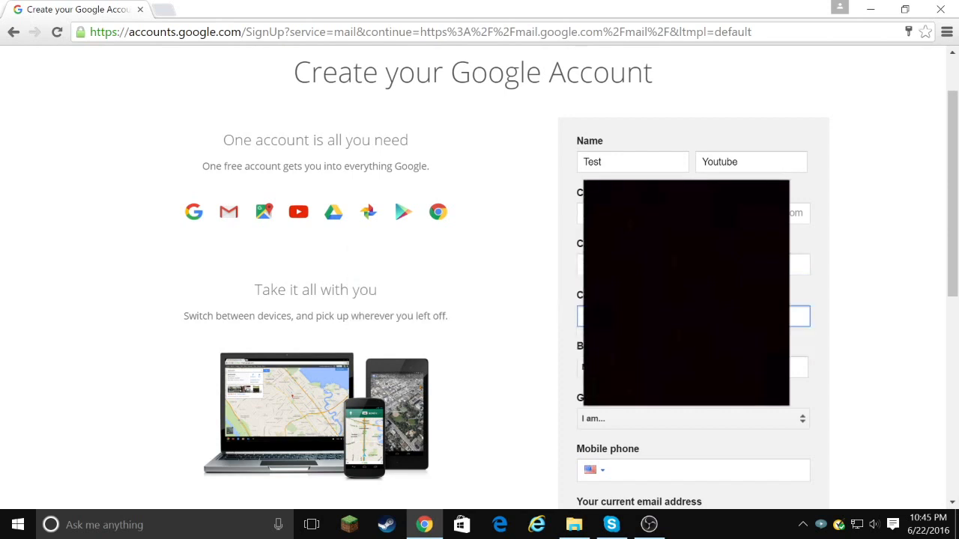
pyautogui.click(693, 264)
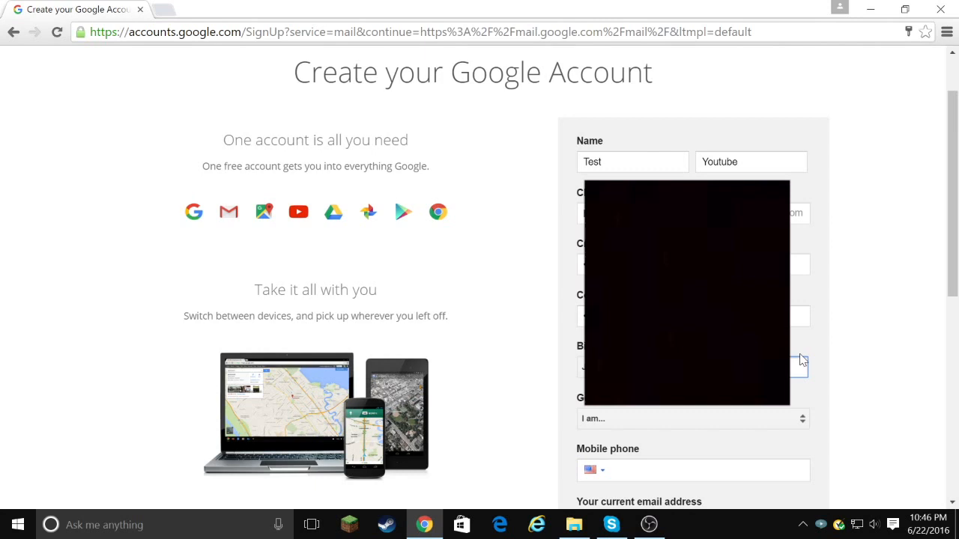
# Set gender to Other, agree to the Terms of Service, and submit the sign-up form
pyautogui.click(692, 418)
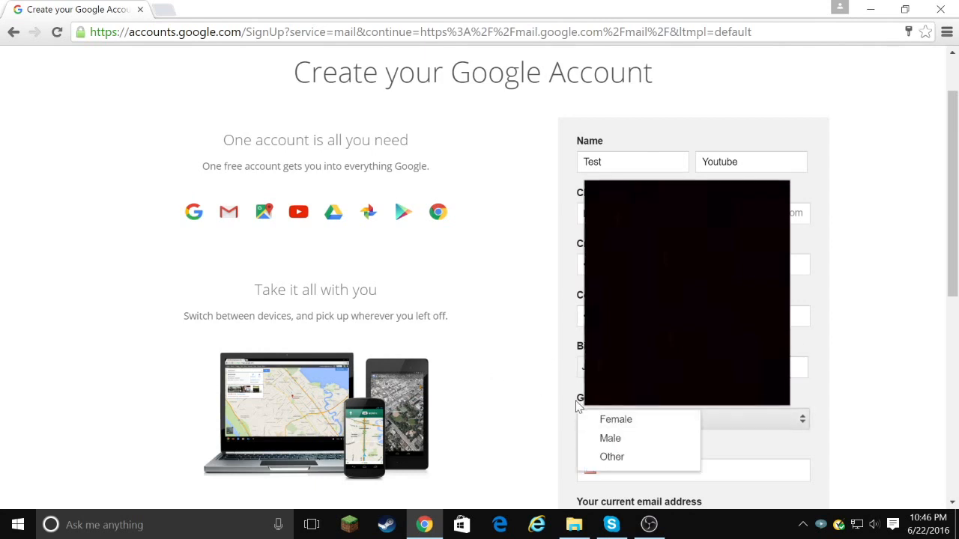
pyautogui.click(612, 457)
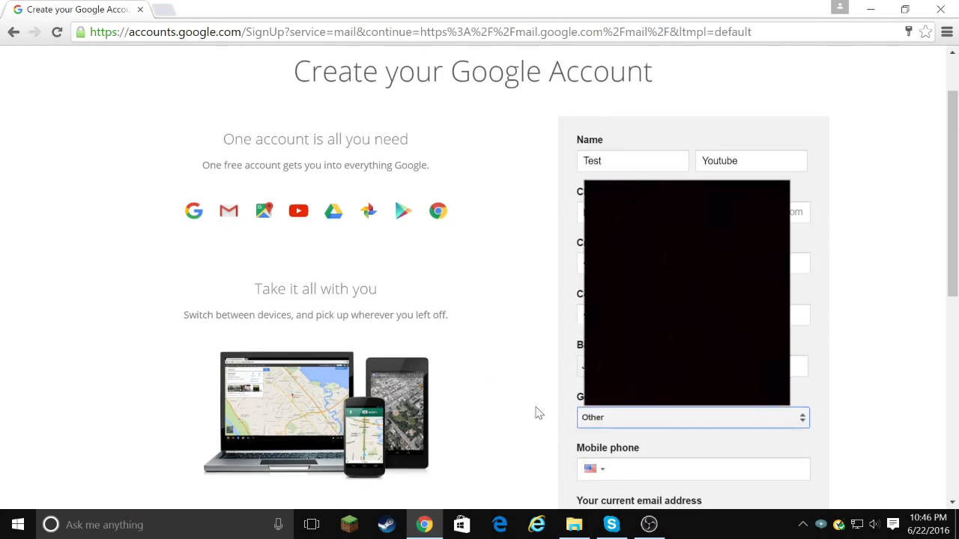
pyautogui.scroll(-3)
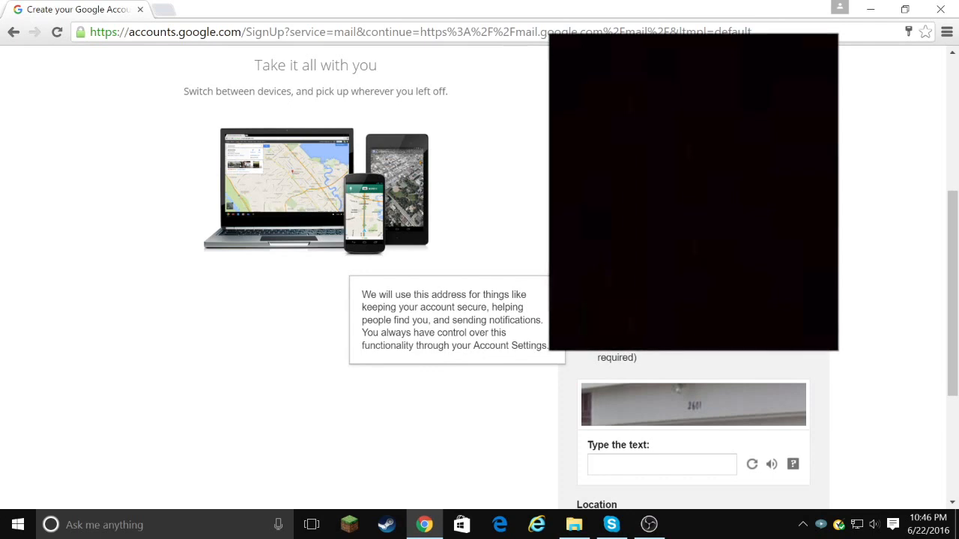
pyautogui.scroll(-3)
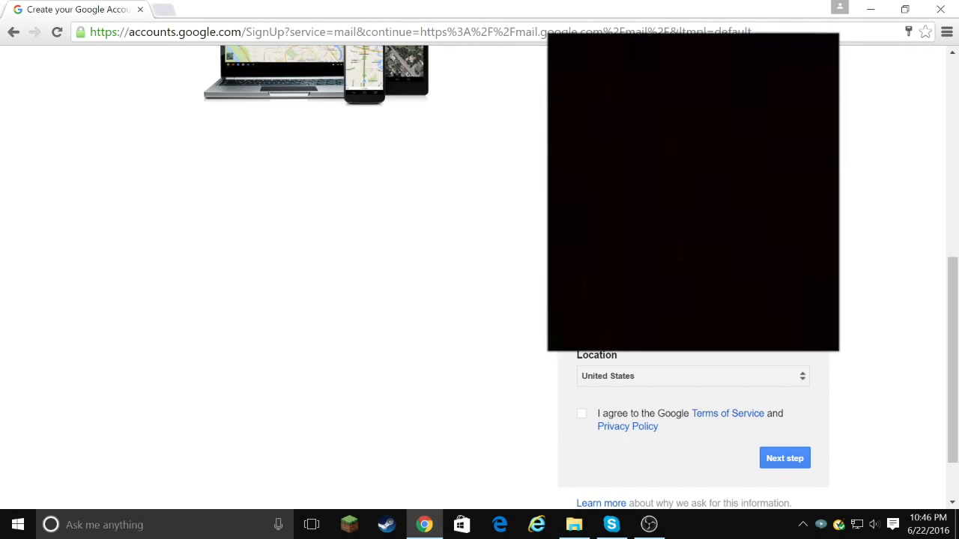
pyautogui.click(690, 376)
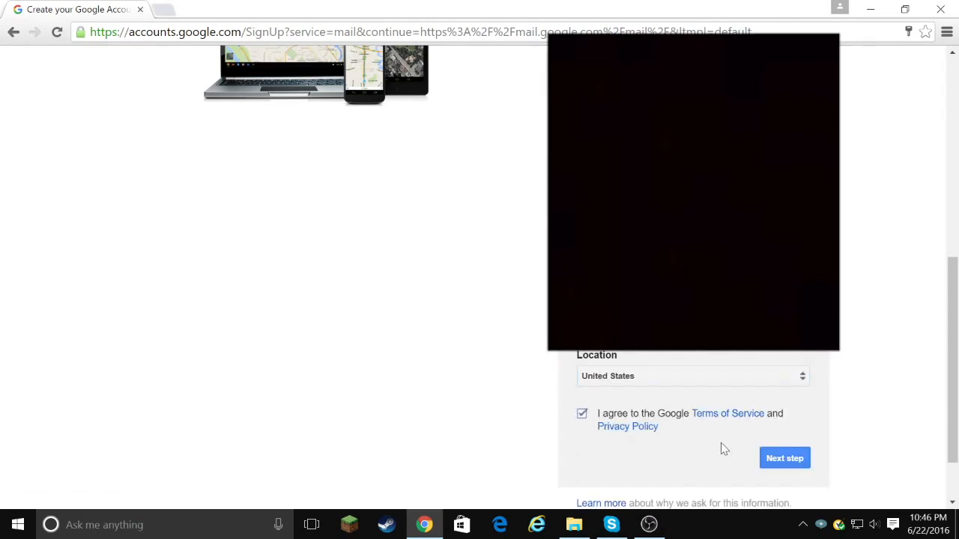
pyautogui.click(784, 458)
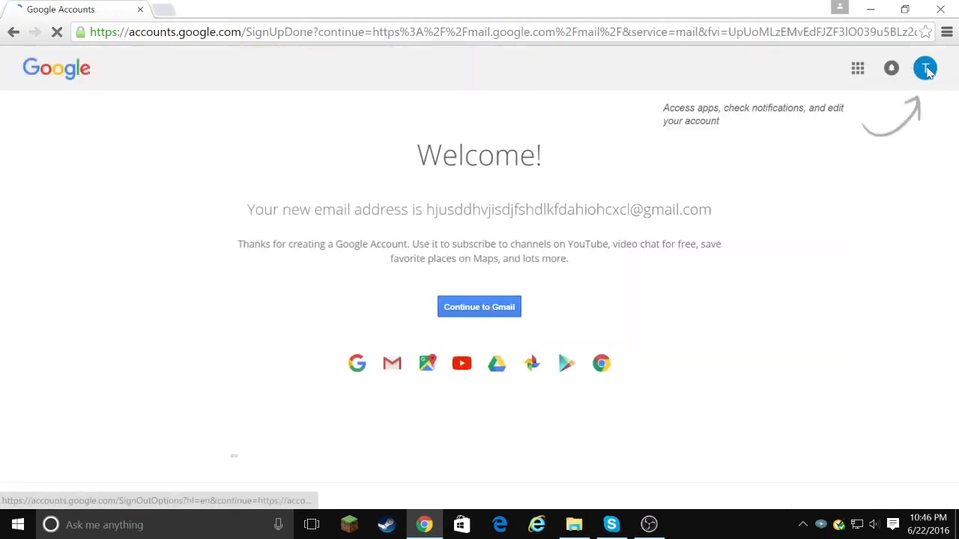
# Enter the new account's Gmail inbox, saving its password and dismissing the welcome screen
pyautogui.click(924, 67)
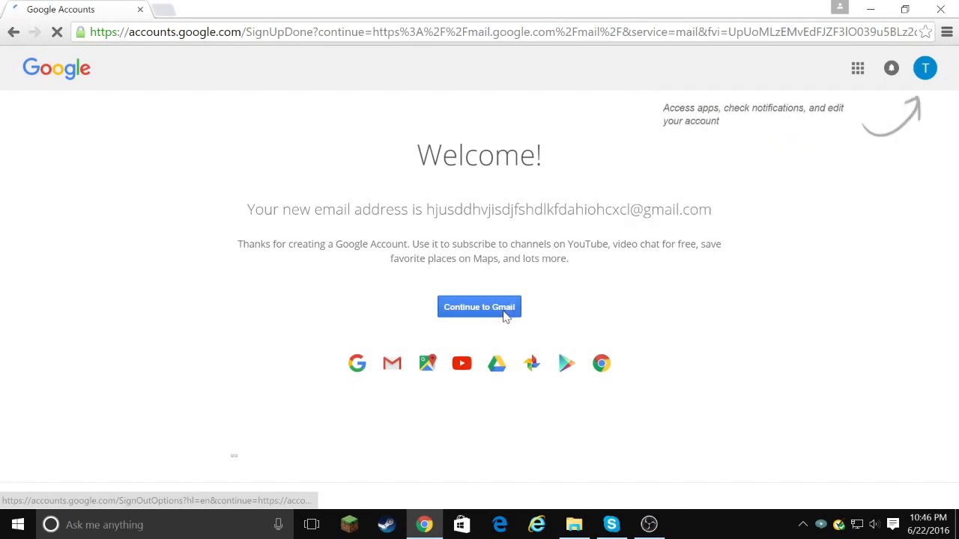
pyautogui.click(478, 307)
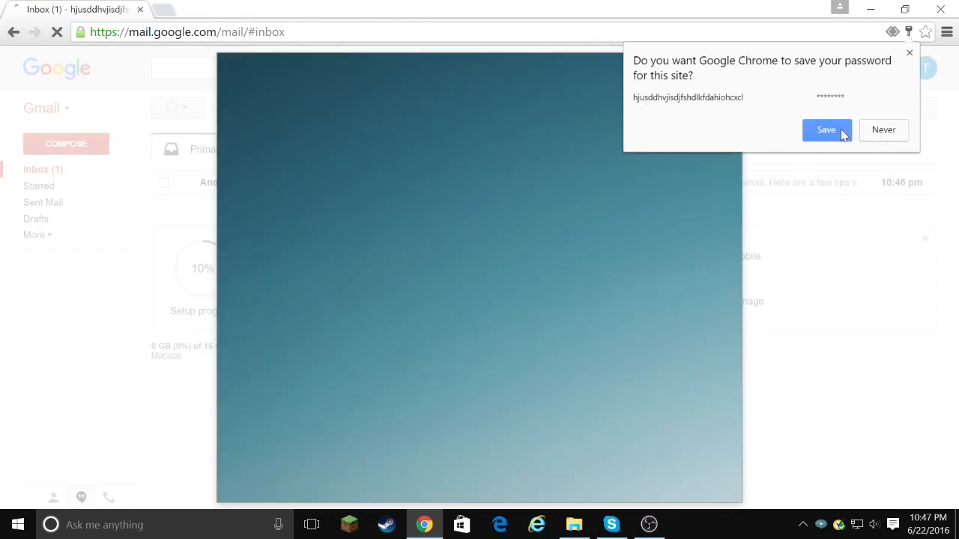
pyautogui.click(825, 130)
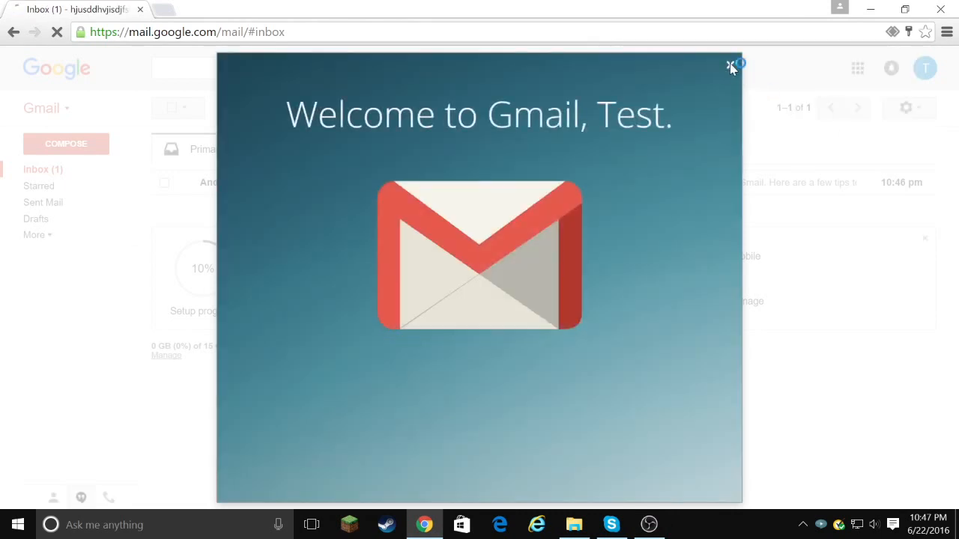
pyautogui.click(730, 66)
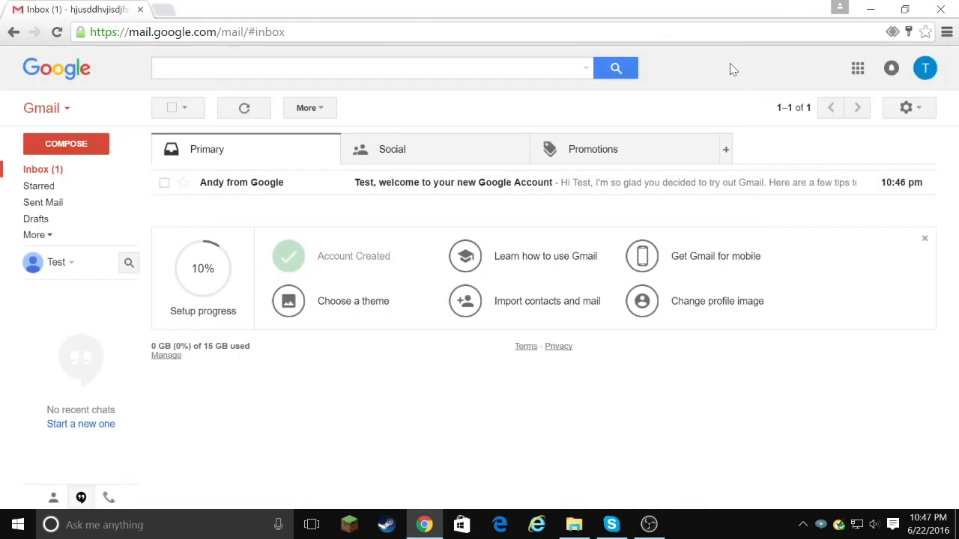
pyautogui.moveTo(203, 195)
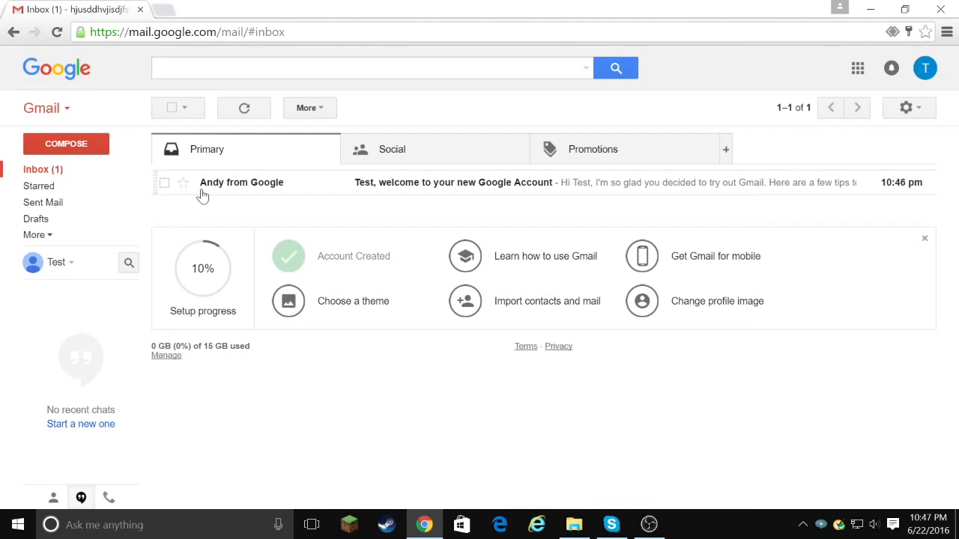
pyautogui.moveTo(201, 183)
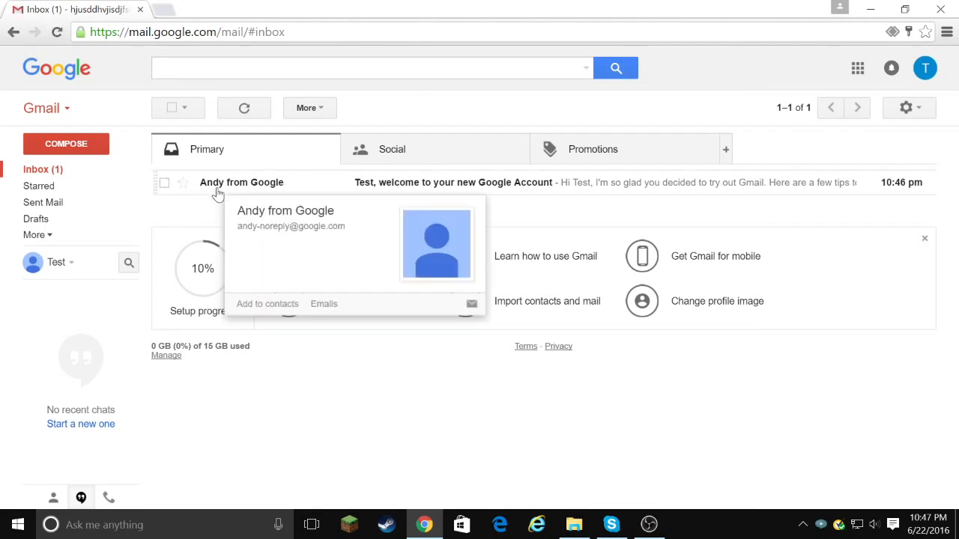
pyautogui.moveTo(225, 179)
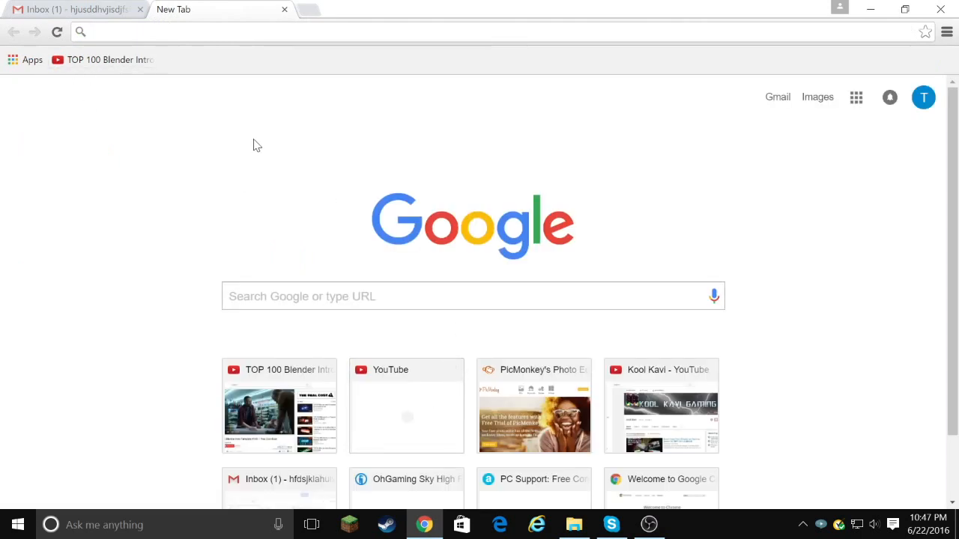
# Go to youtube, sign out of the current account, and start signing in again
pyautogui.write('youtube.com')
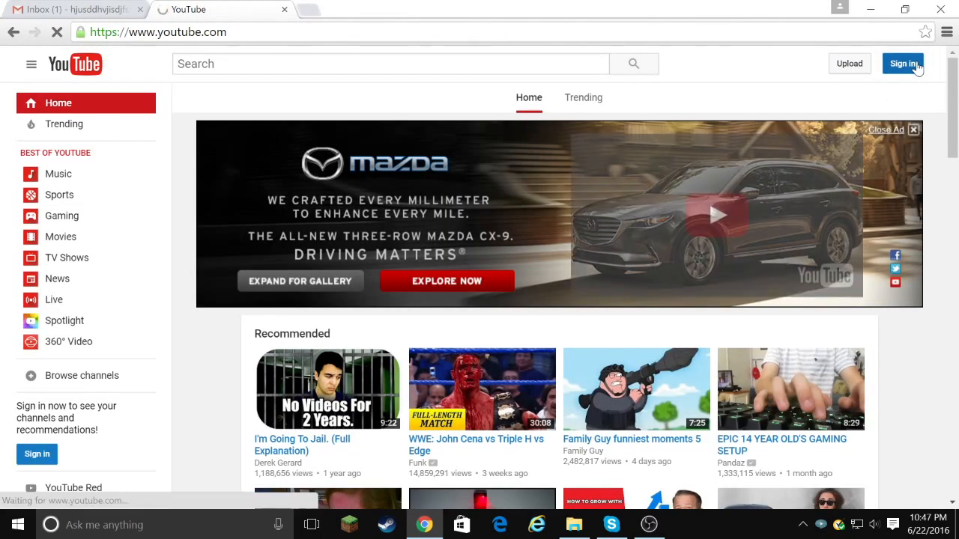
pyautogui.click(903, 63)
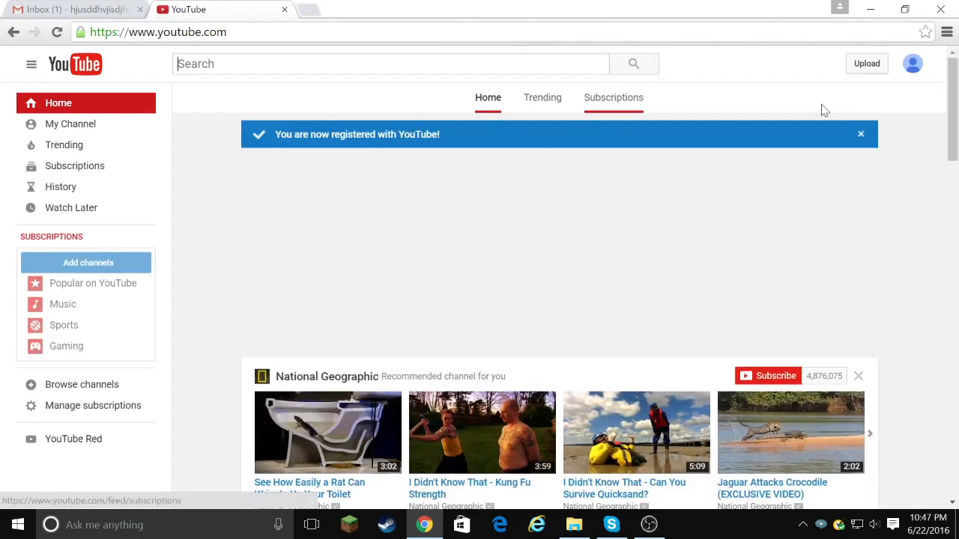
pyautogui.click(913, 64)
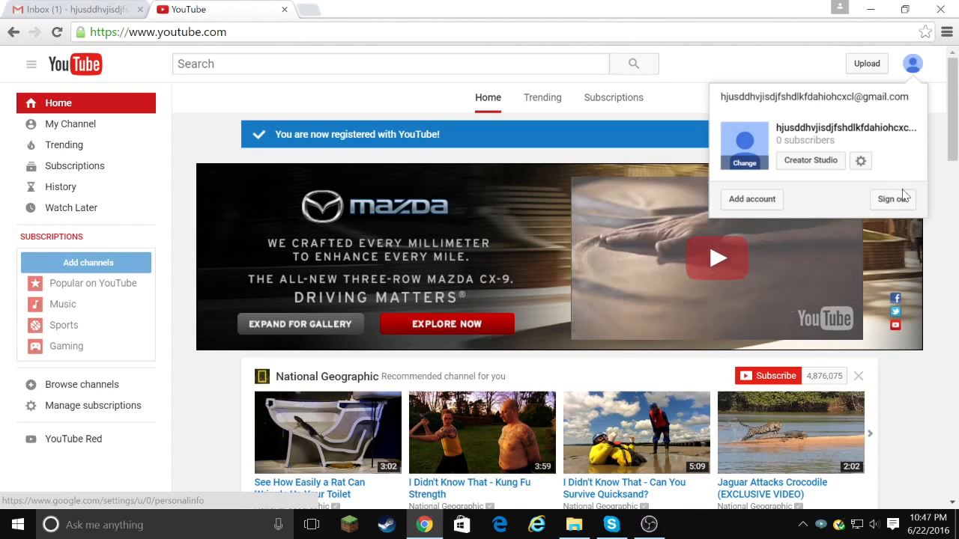
pyautogui.click(890, 199)
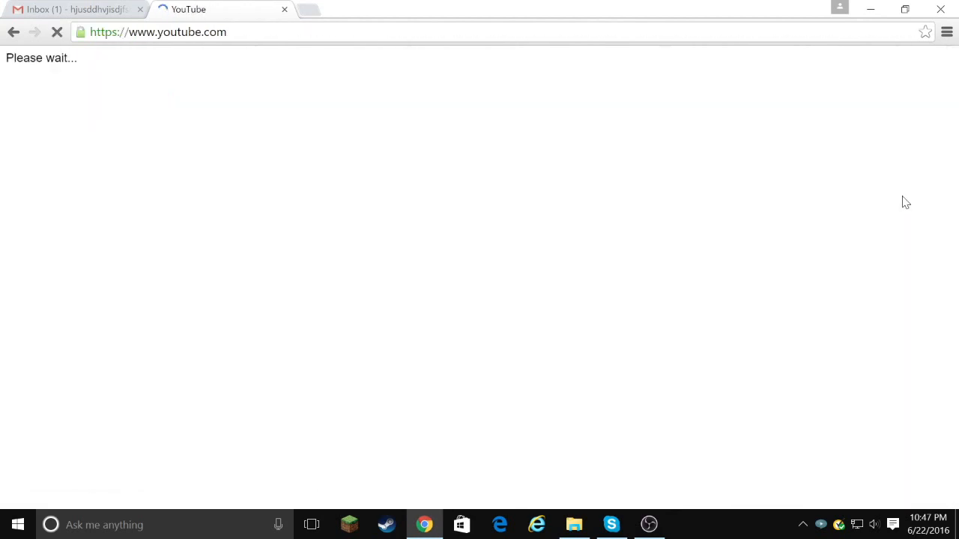
pyautogui.click(902, 63)
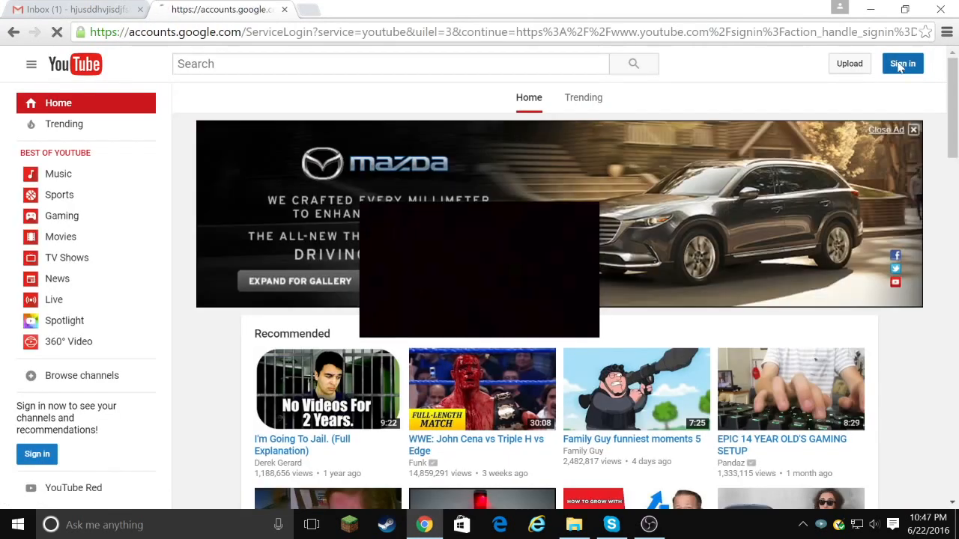
pyautogui.click(902, 63)
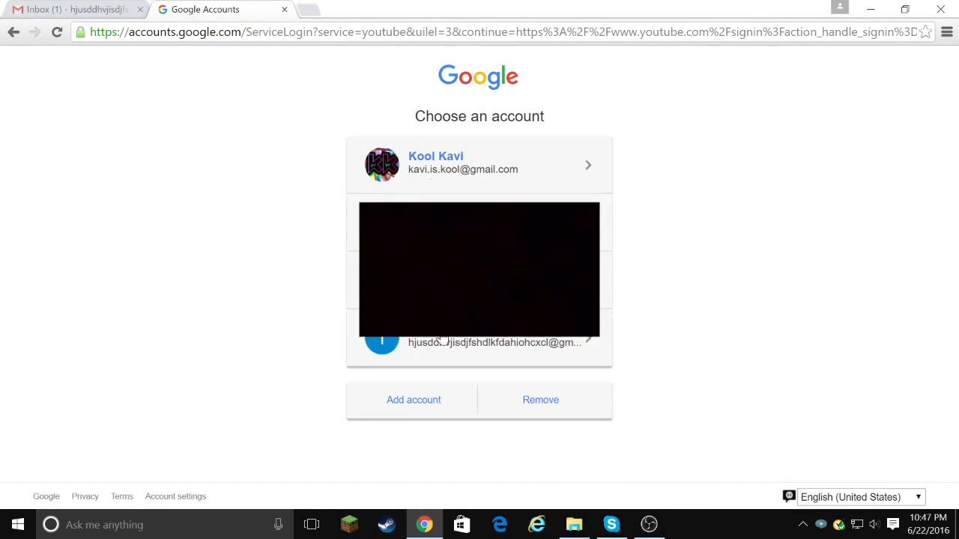
# Choose the Test Youtube account and submit its password to sign in
pyautogui.click(479, 342)
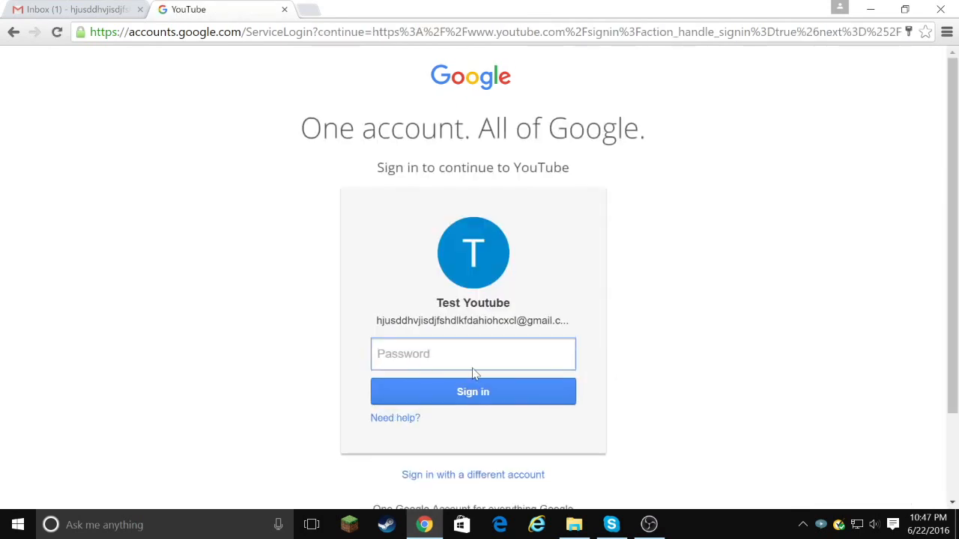
pyautogui.moveTo(483, 341)
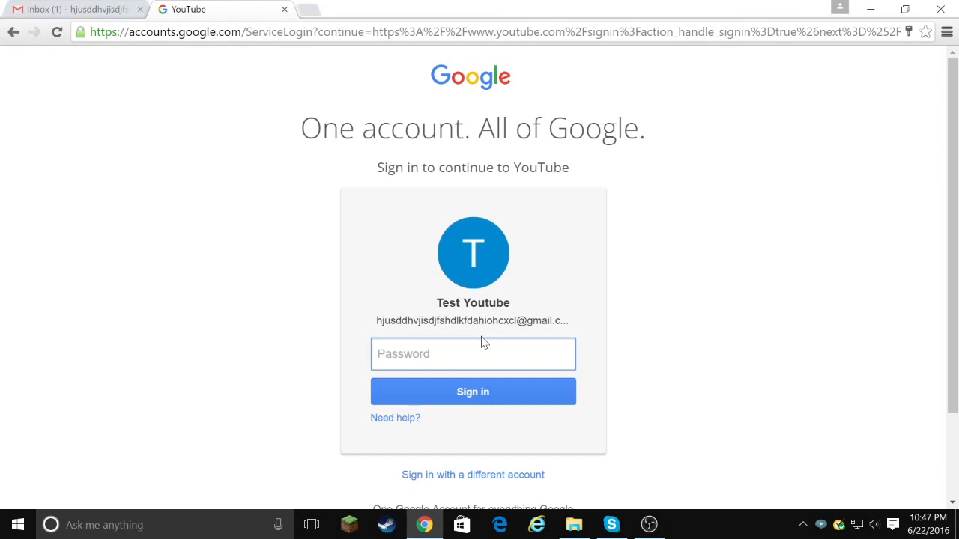
pyautogui.click(473, 353)
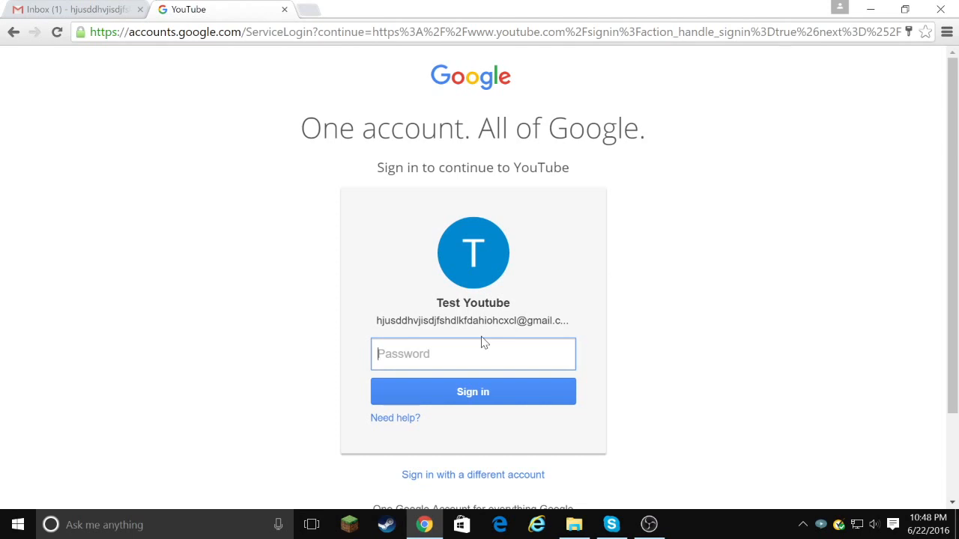
pyautogui.click(473, 353)
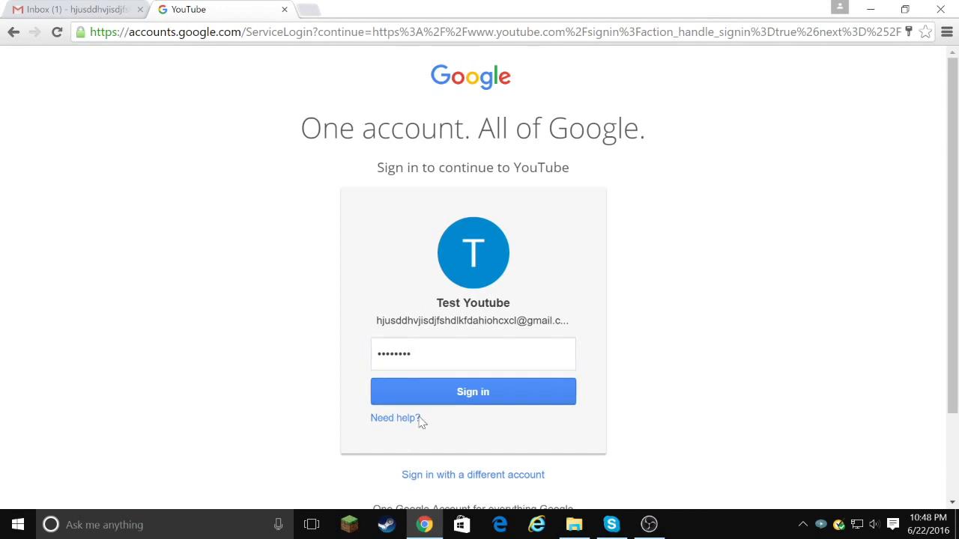
pyautogui.click(473, 391)
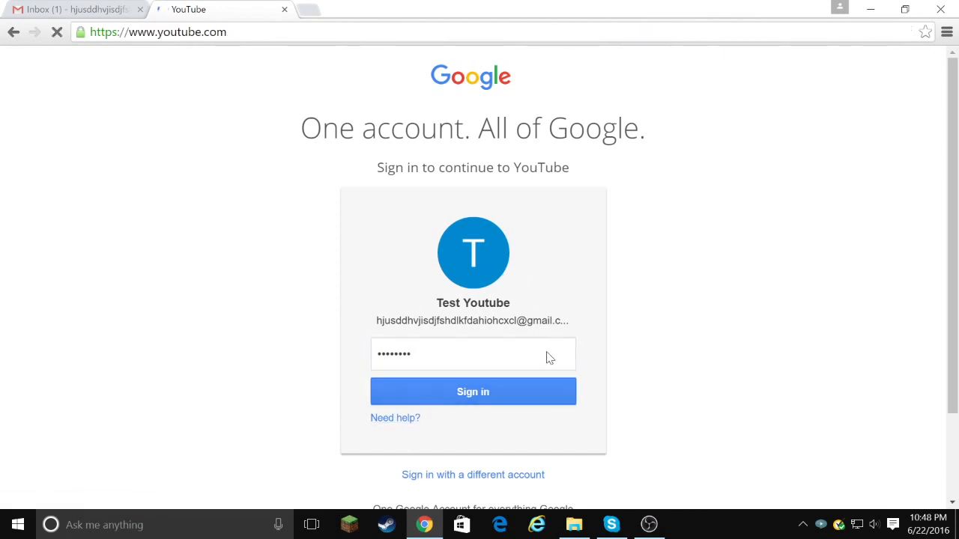
# Open My Channel to bring up the 'Use YouTube as...' channel prompt
pyautogui.click(473, 391)
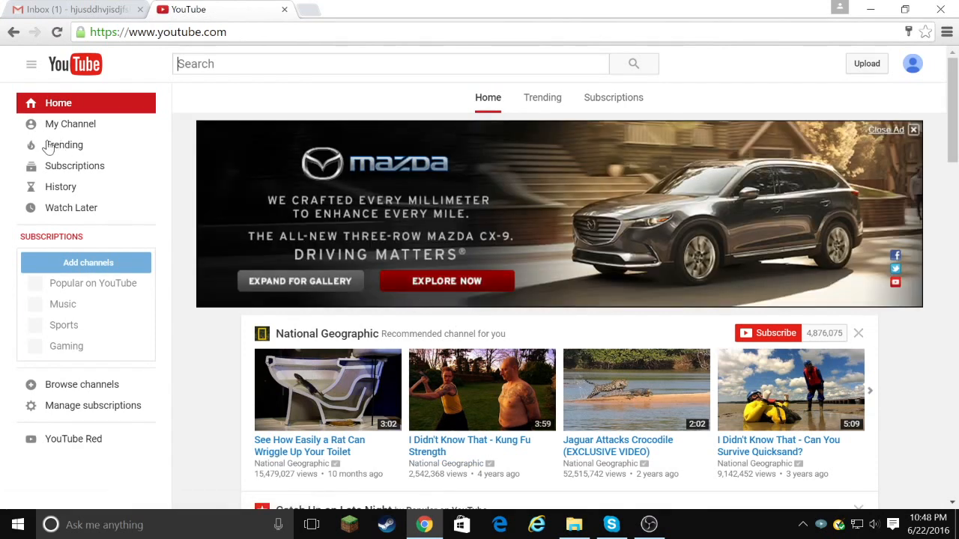
pyautogui.moveTo(70, 123)
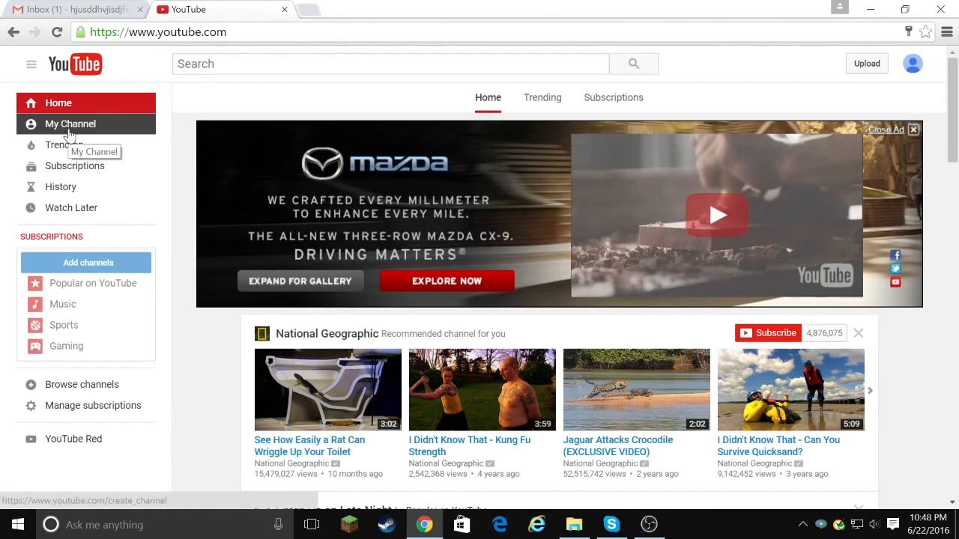
pyautogui.click(71, 123)
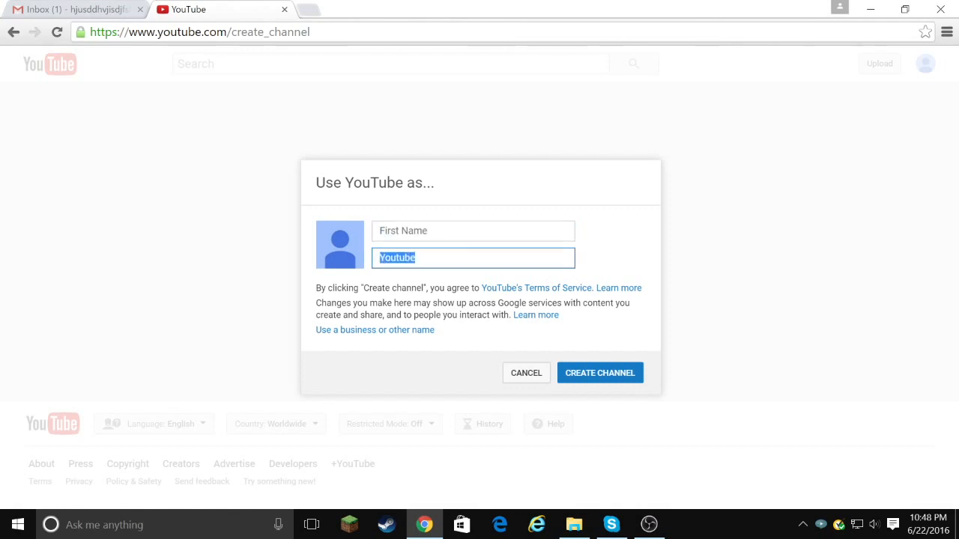
# Enter BIGUGLYBUNNEYEARS as the channel's first name and attempt to create it
pyautogui.click(473, 231)
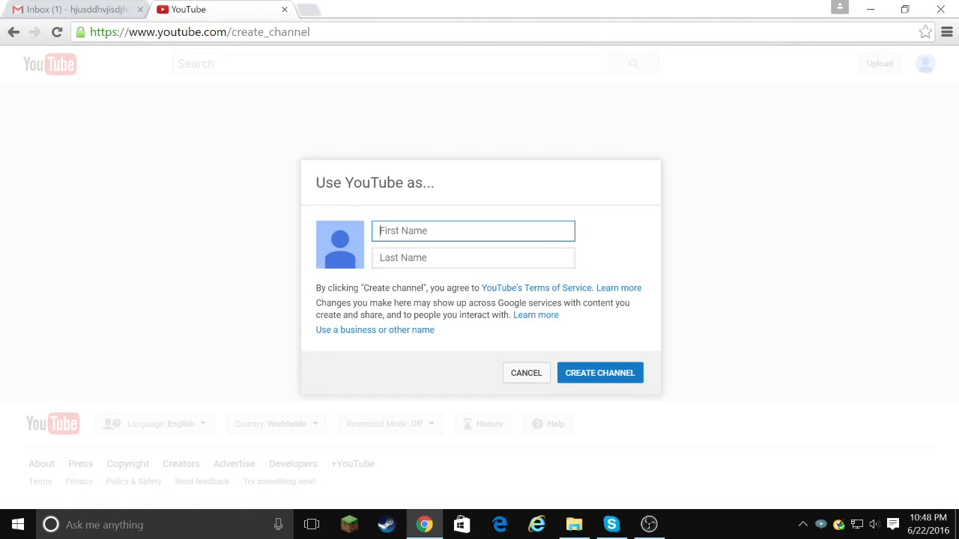
pyautogui.click(473, 231)
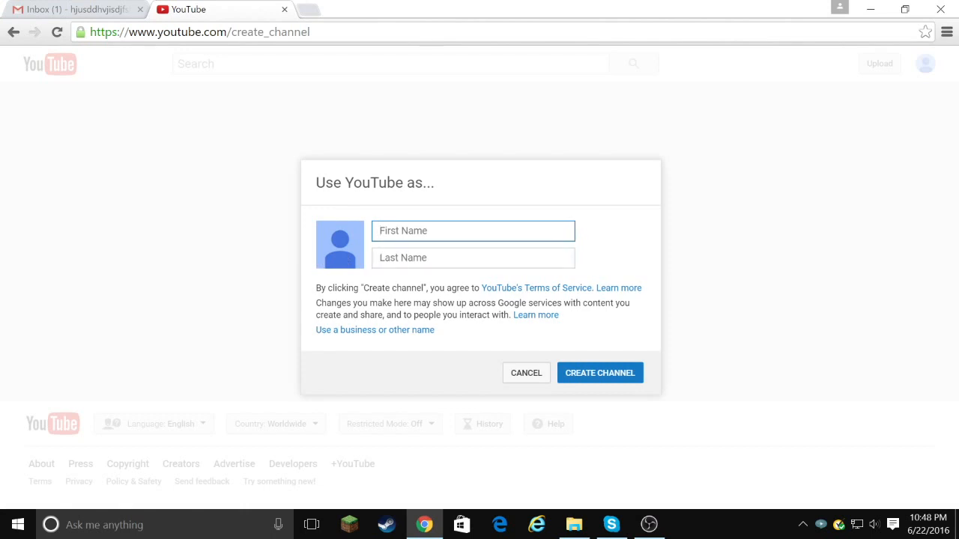
pyautogui.write('B')
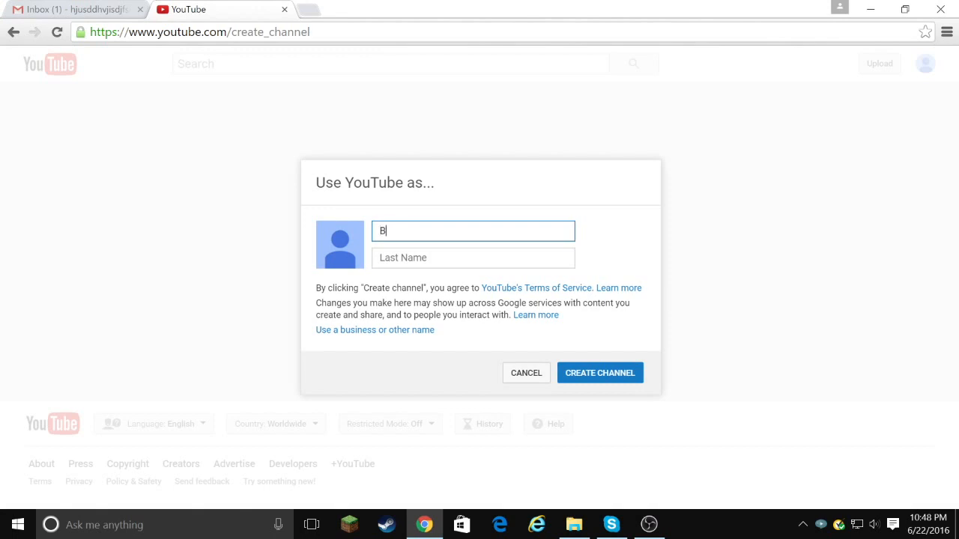
pyautogui.write('IG')
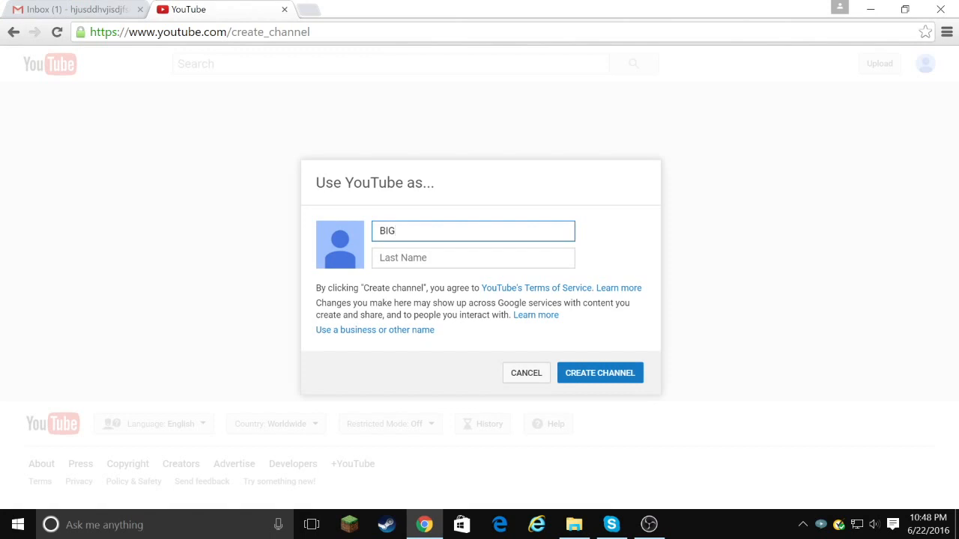
pyautogui.write('U')
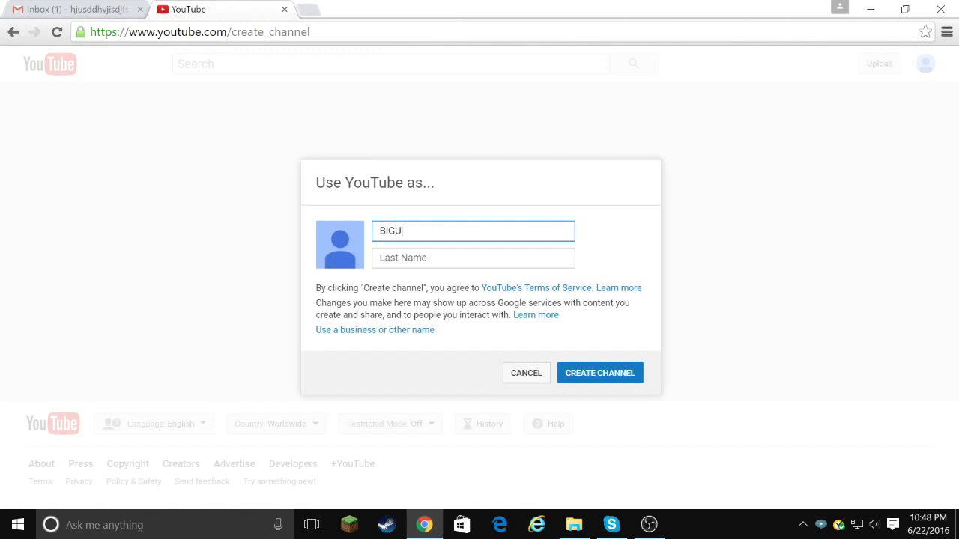
pyautogui.write('GLYBU')
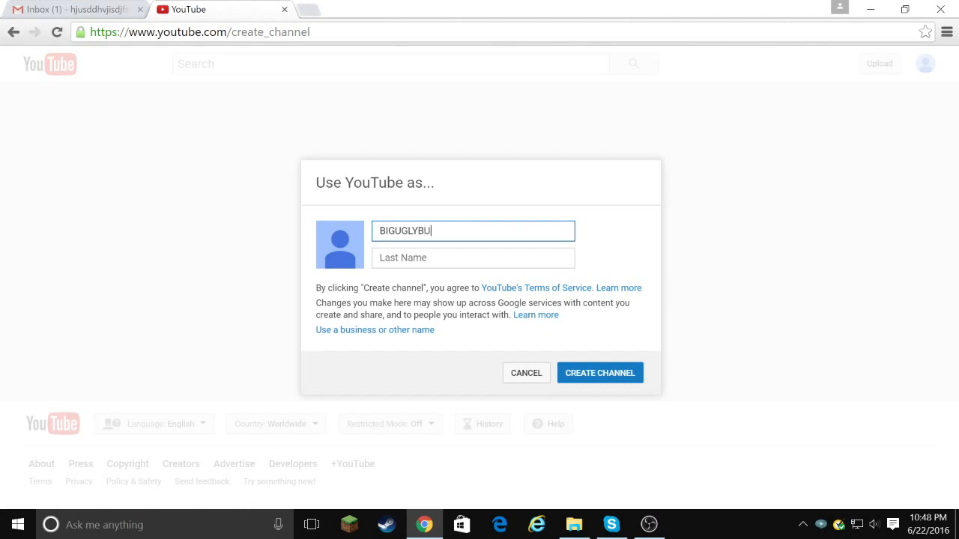
pyautogui.write('NNEYE')
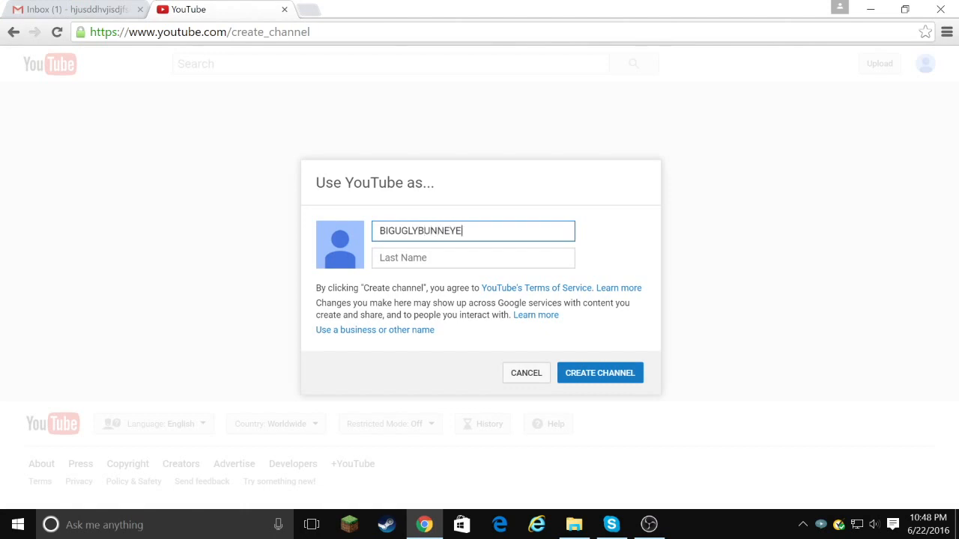
pyautogui.write('ARS')
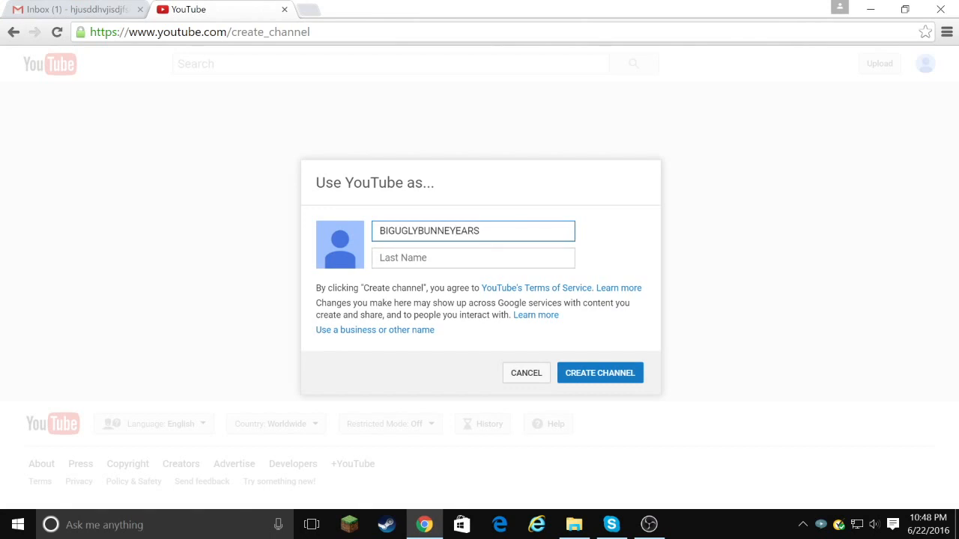
pyautogui.click(600, 372)
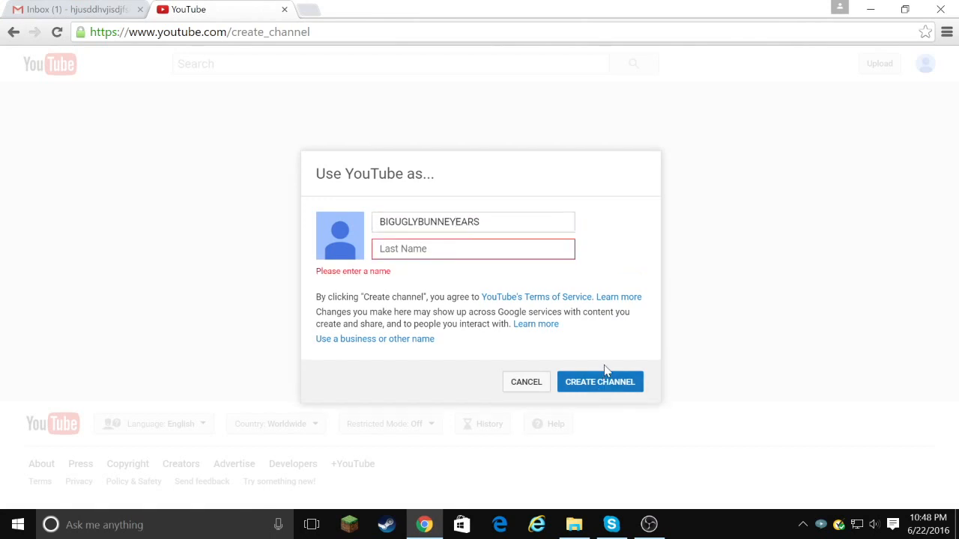
# Add the missing last name Test and create the channel
pyautogui.click(473, 249)
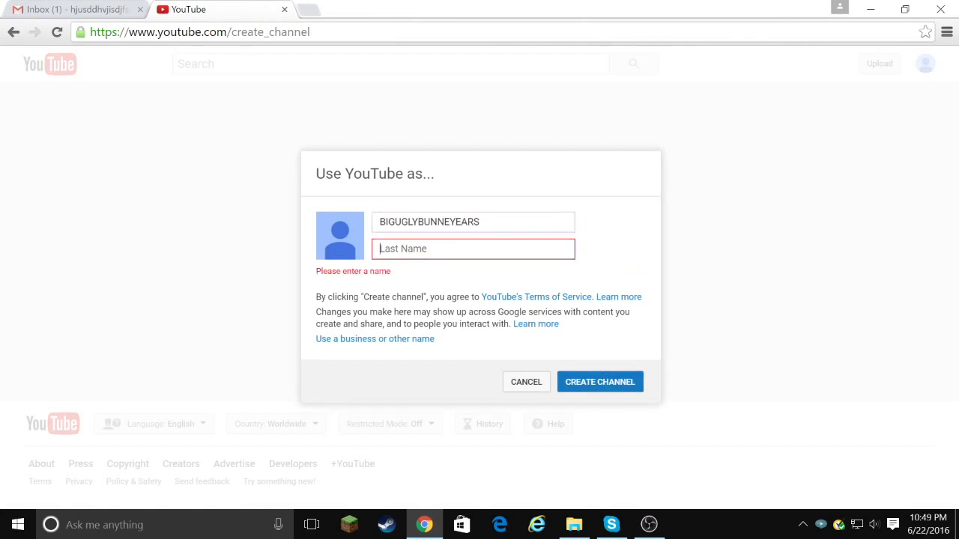
pyautogui.rightClick(473, 248)
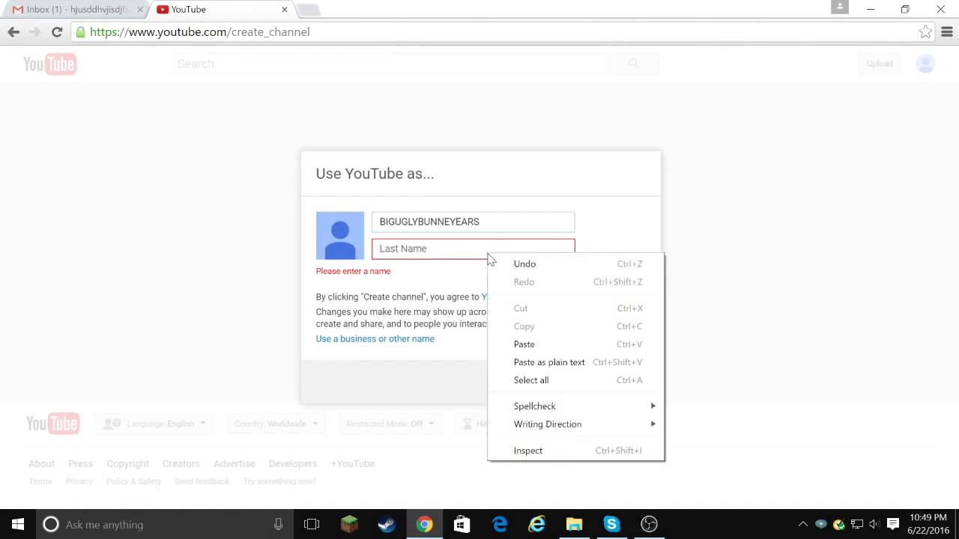
pyautogui.click(473, 248)
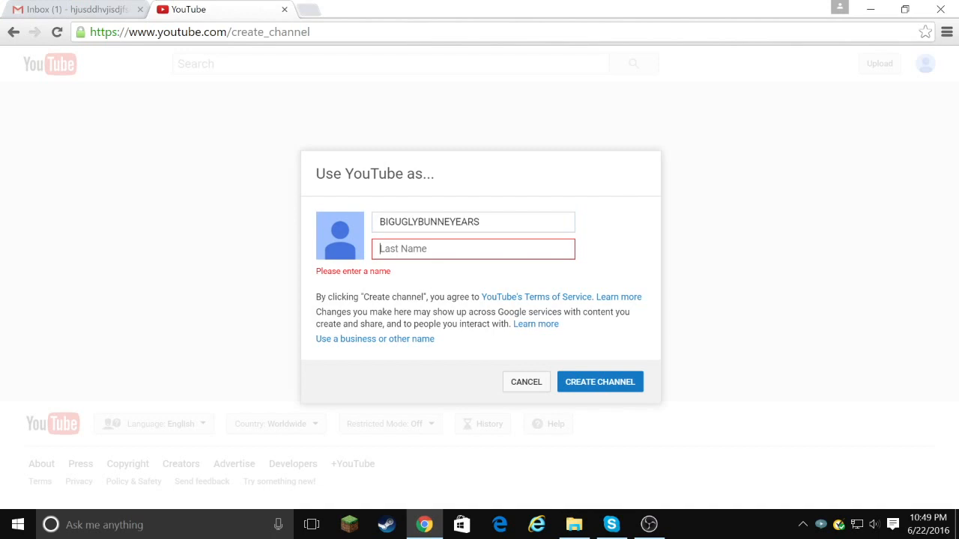
pyautogui.write('Tes')
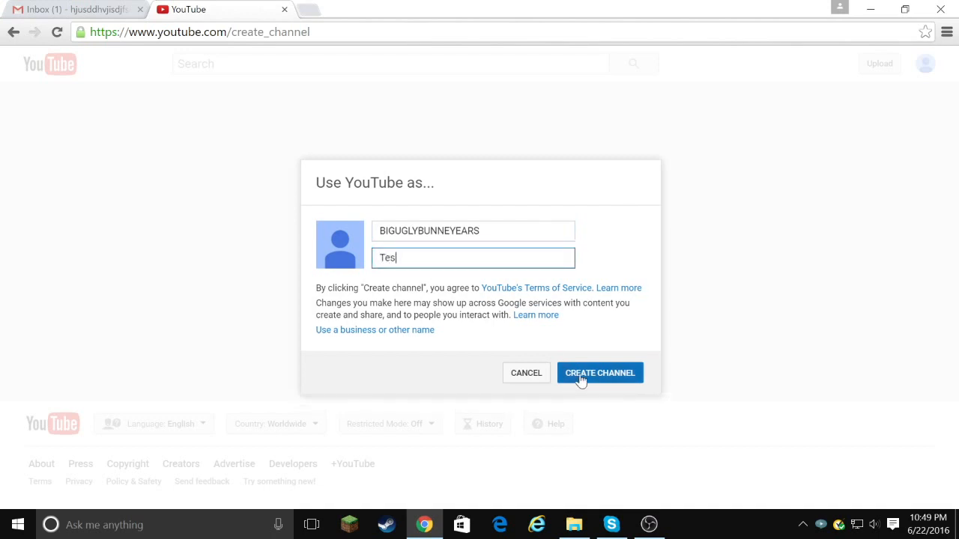
pyautogui.write('t')
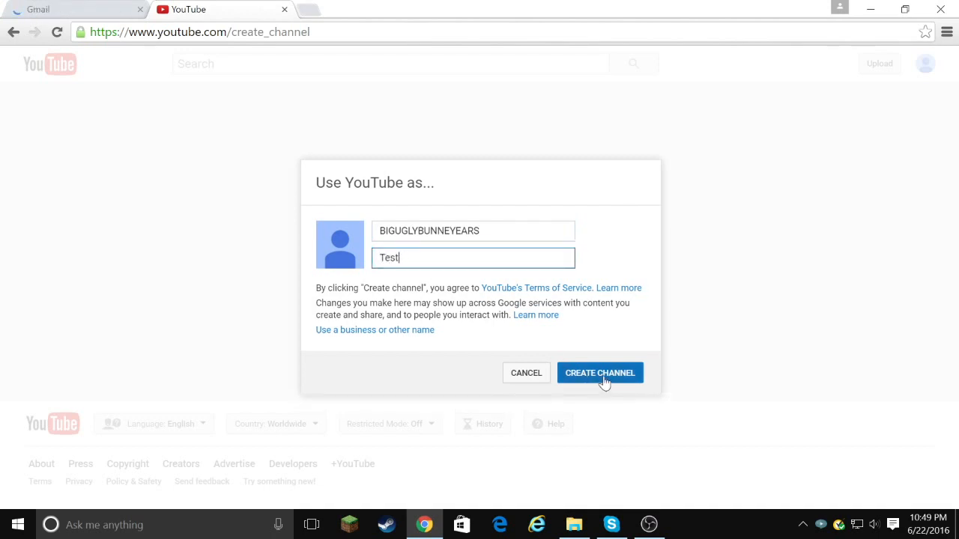
pyautogui.click(600, 372)
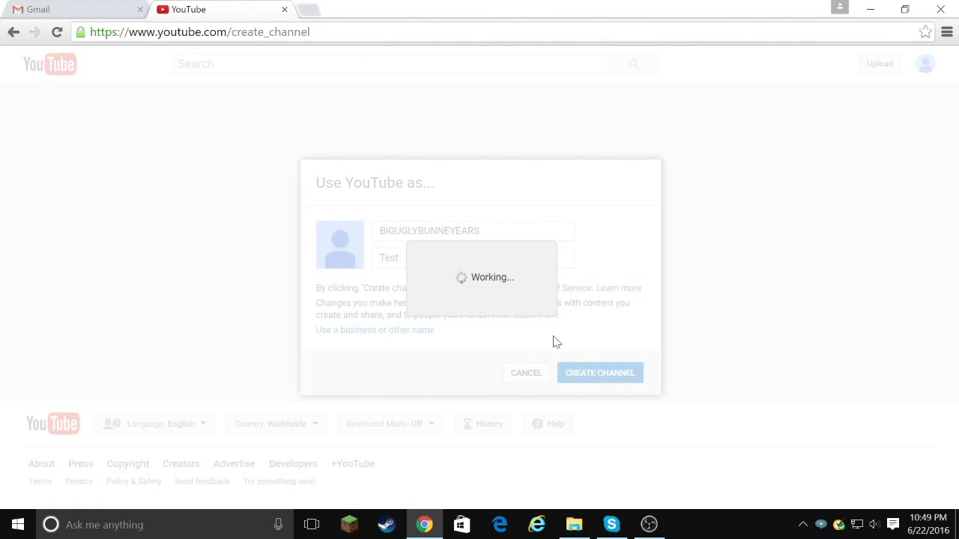
# Open the channel's settings and follow the Advanced settings link
pyautogui.click(600, 372)
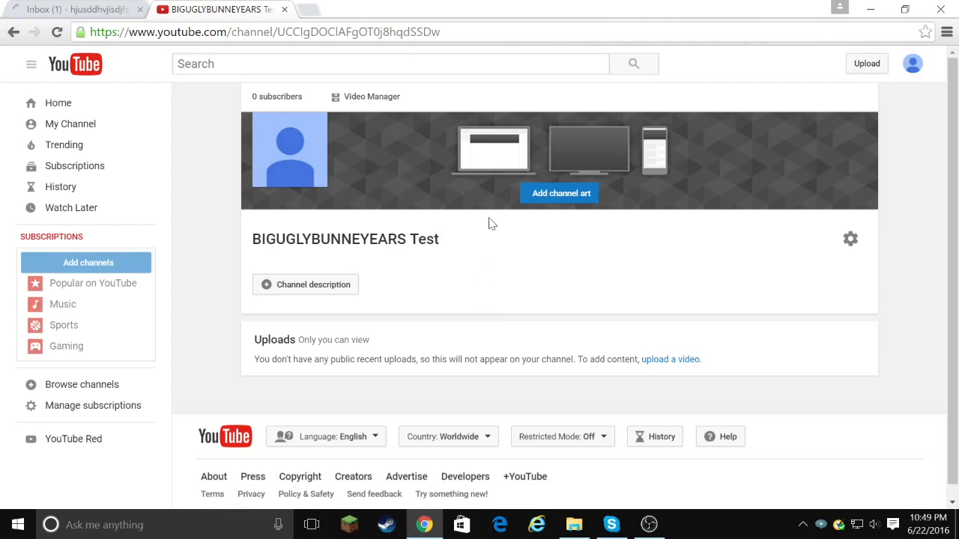
pyautogui.moveTo(868, 265)
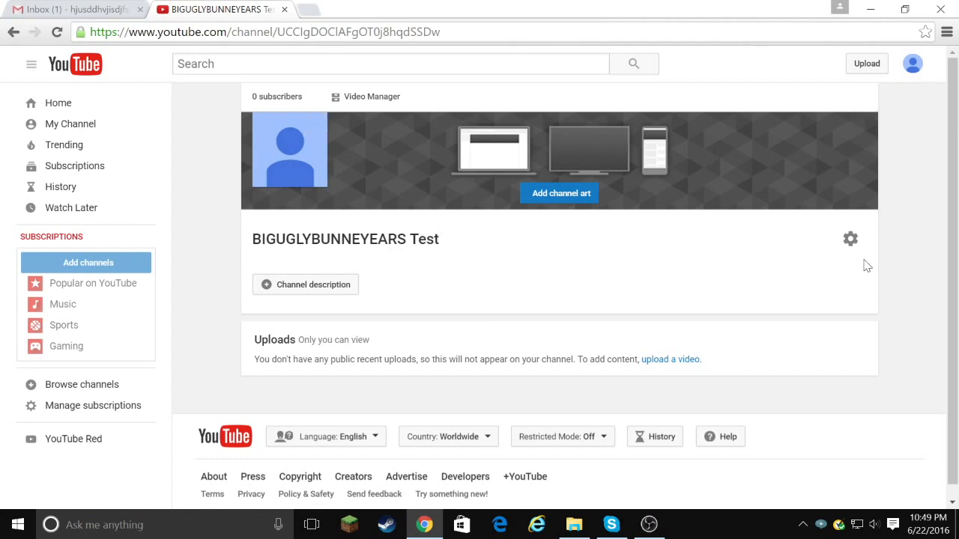
pyautogui.click(851, 238)
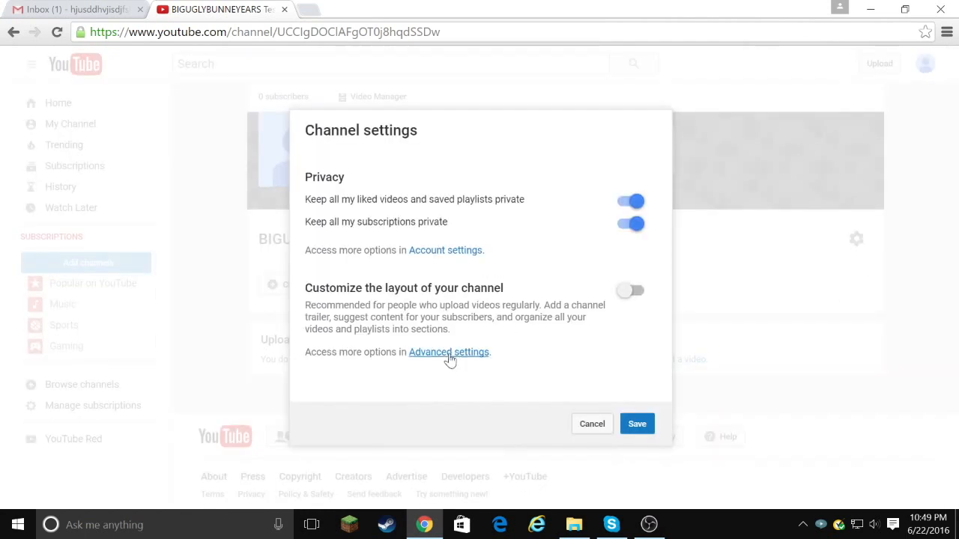
pyautogui.click(448, 352)
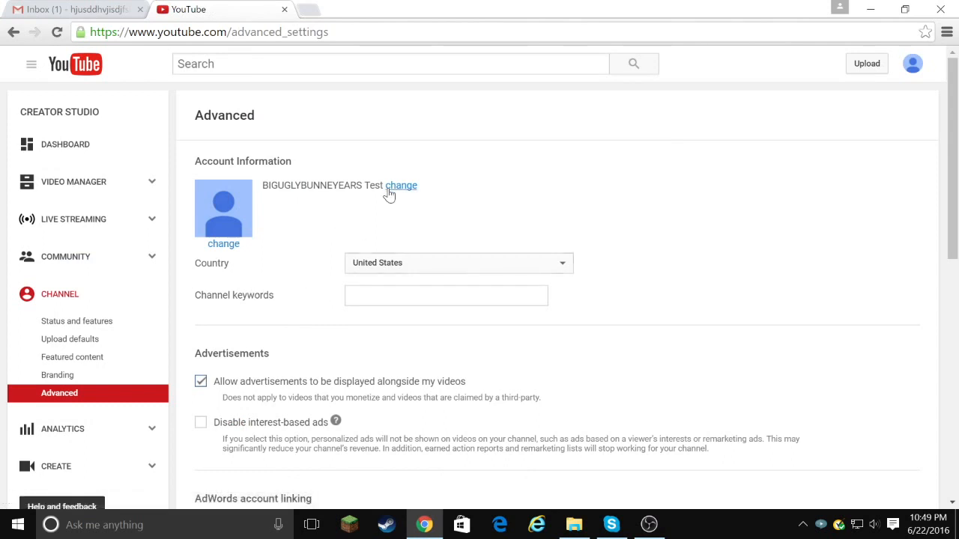
# Clear the last name so the Google account name is just BIGUGLYBUNNEYEARS, and confirm
pyautogui.click(401, 185)
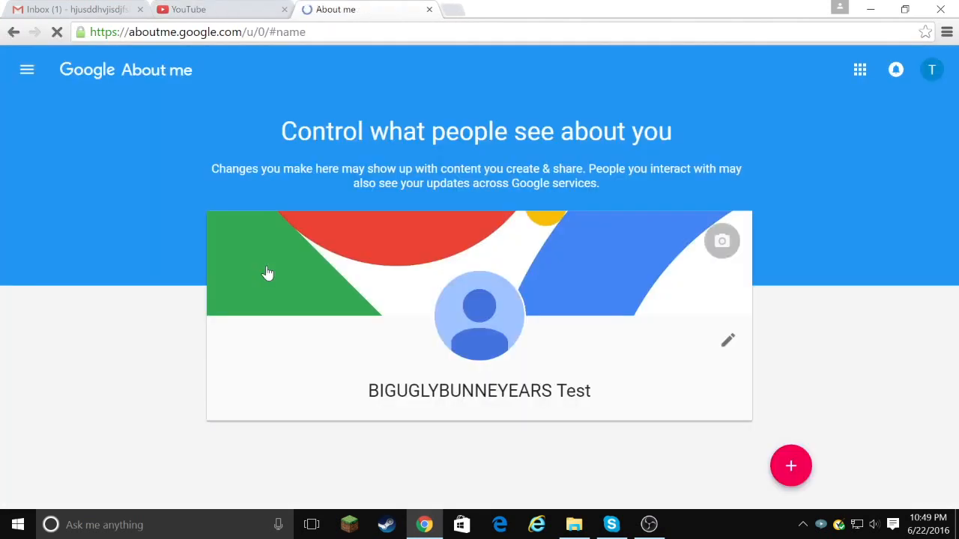
pyautogui.click(728, 340)
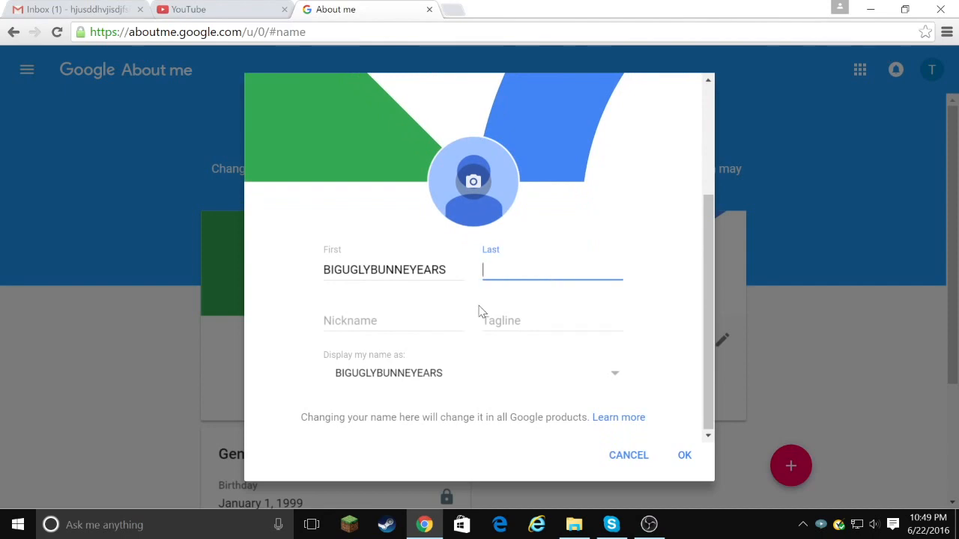
pyautogui.click(684, 455)
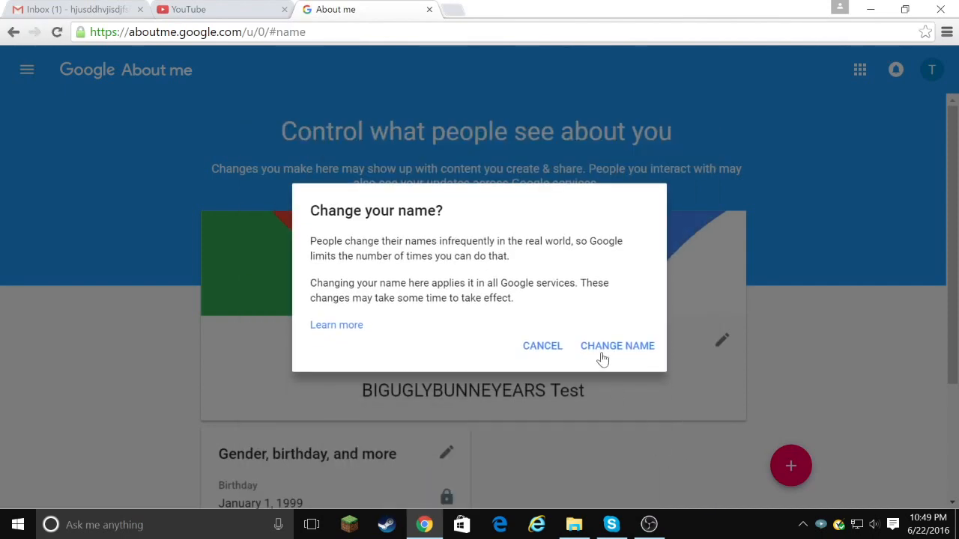
pyautogui.click(618, 345)
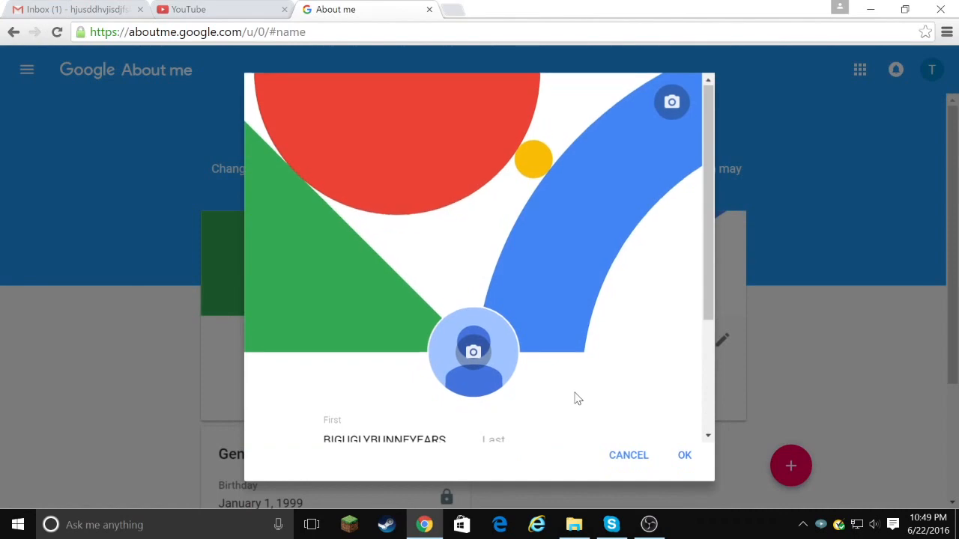
pyautogui.click(683, 454)
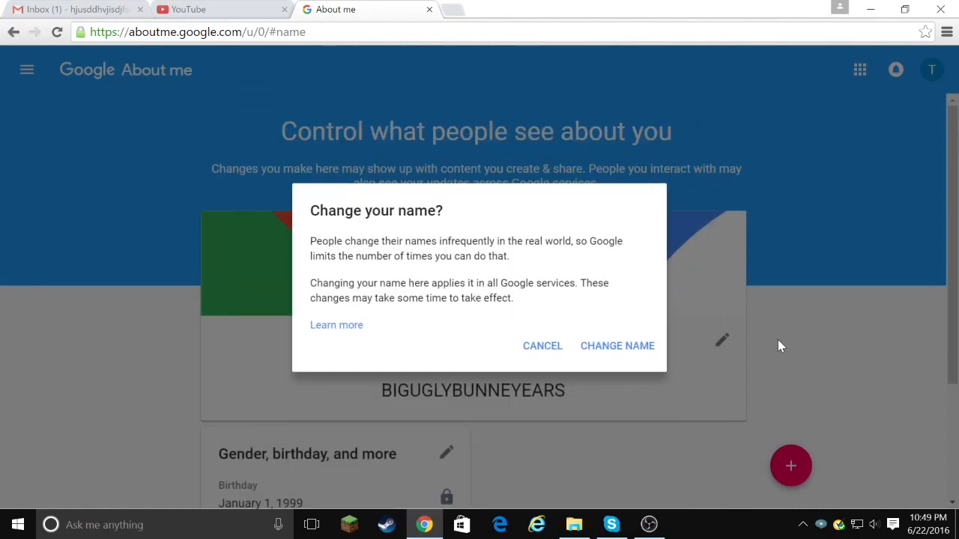
pyautogui.click(542, 345)
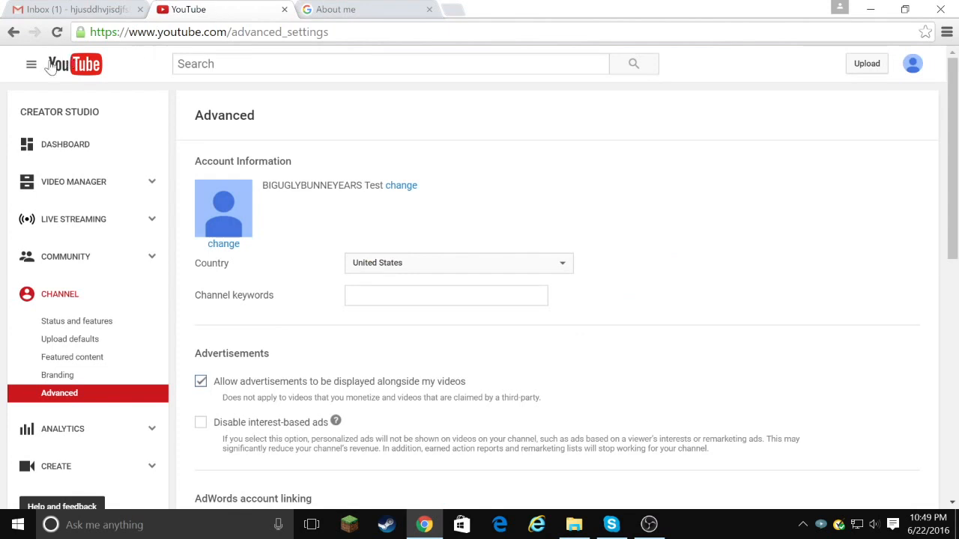
# Return to the BIGUGLYBUNNEYEARS channel page and open the Add channel art dialog
pyautogui.click(31, 64)
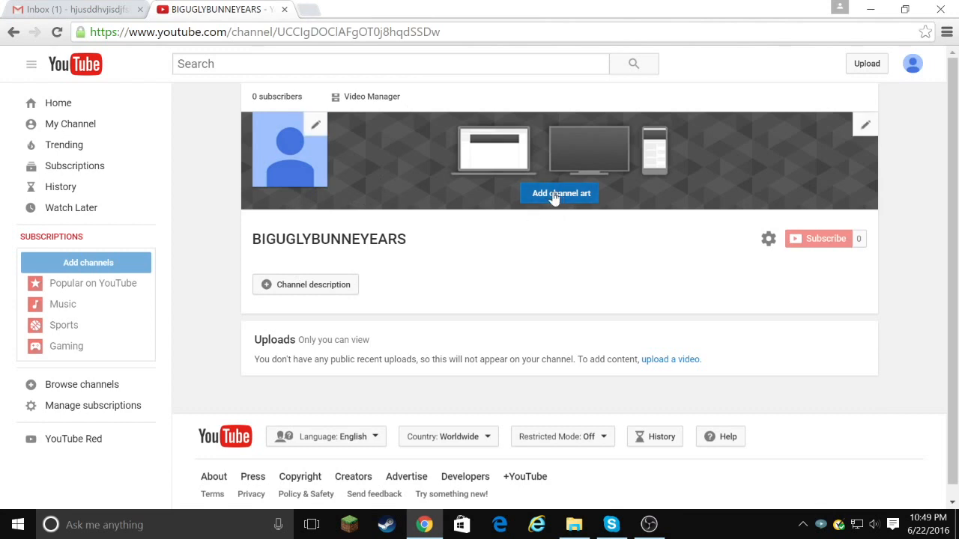
pyautogui.click(560, 194)
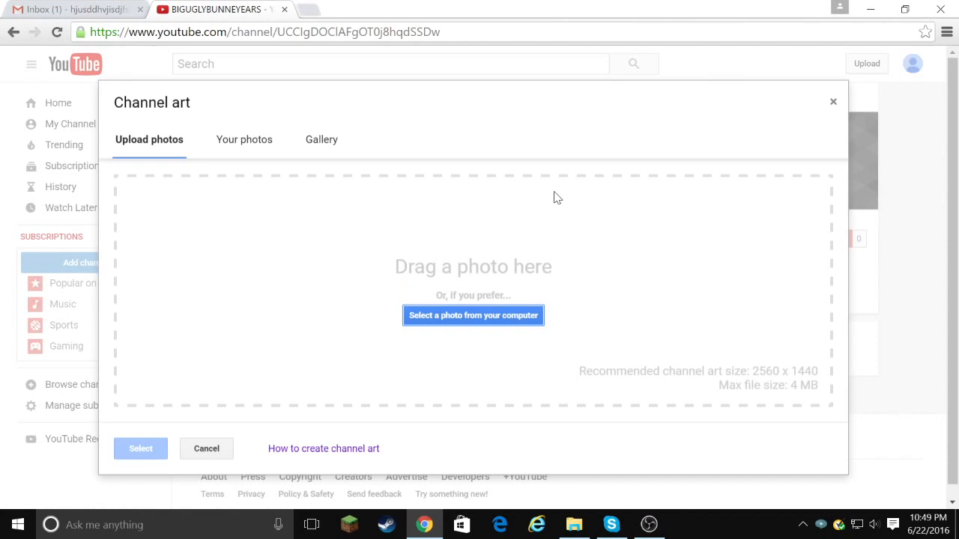
pyautogui.moveTo(500, 313)
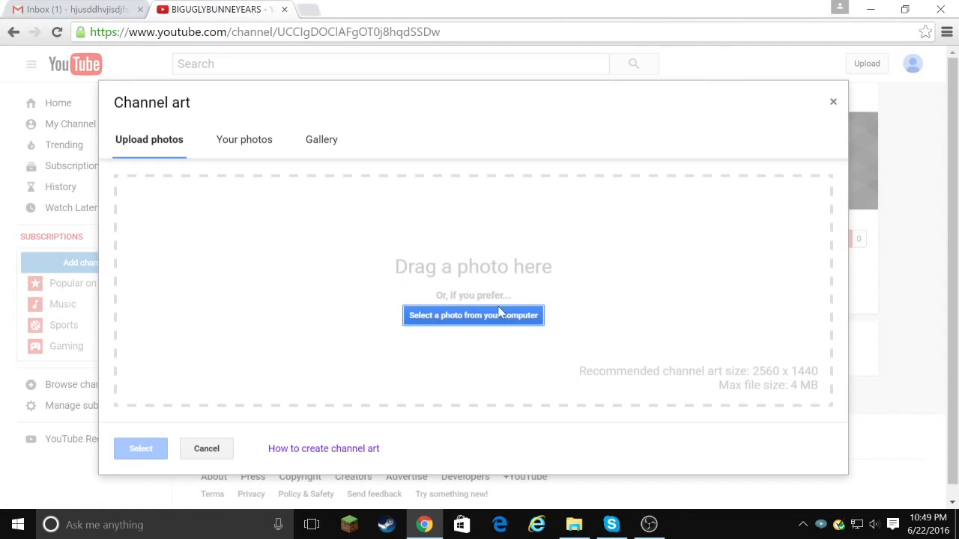
# Open the 'How to create channel art' article and download the Channel Art Templates archive
pyautogui.click(324, 448)
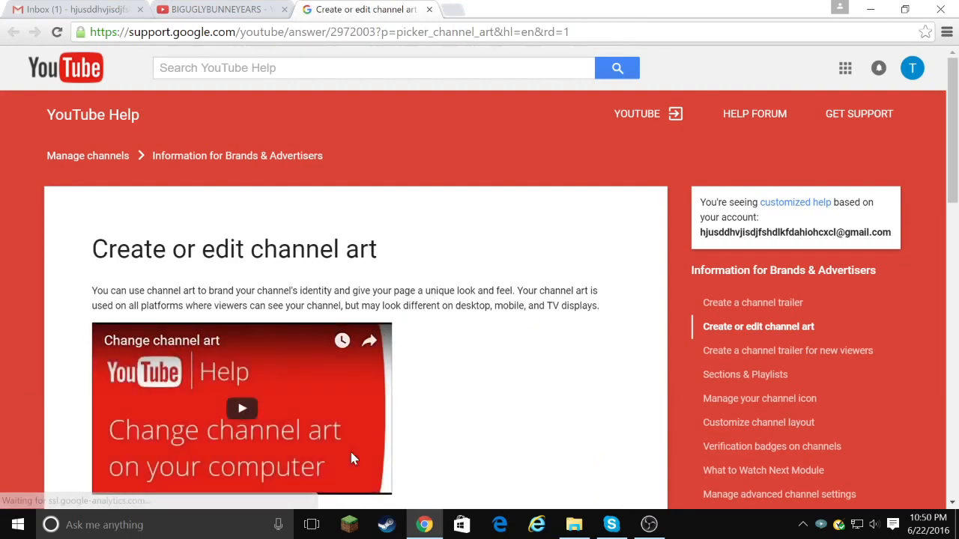
pyautogui.scroll(-3)
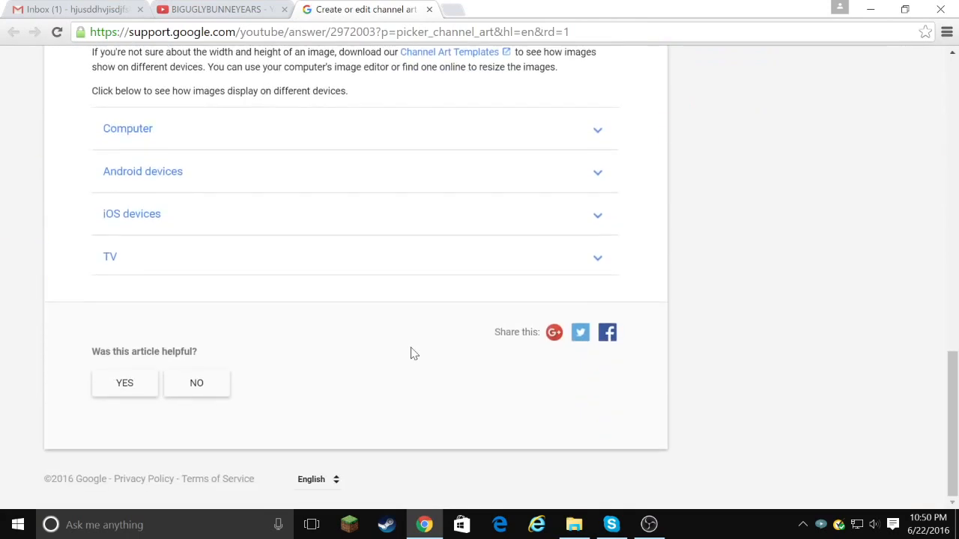
pyautogui.scroll(3)
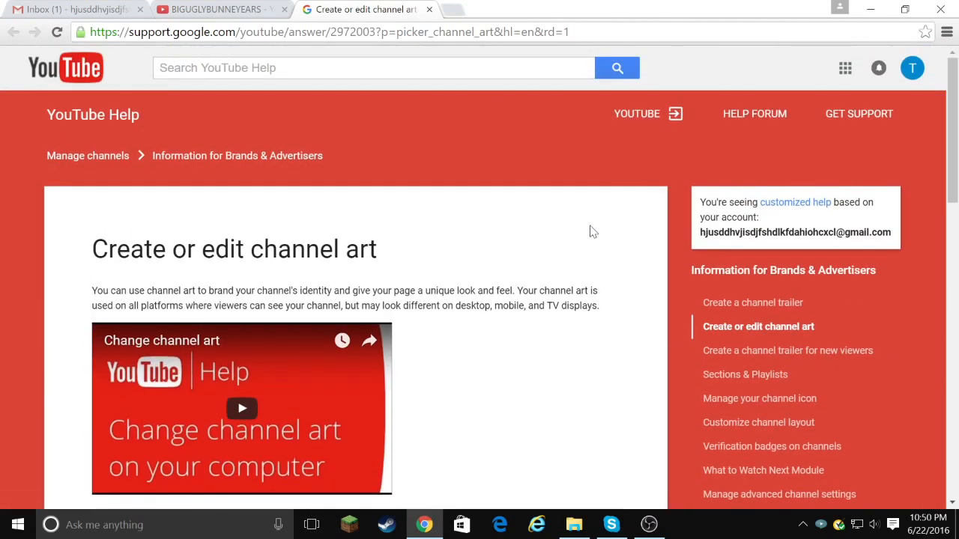
pyautogui.scroll(-3)
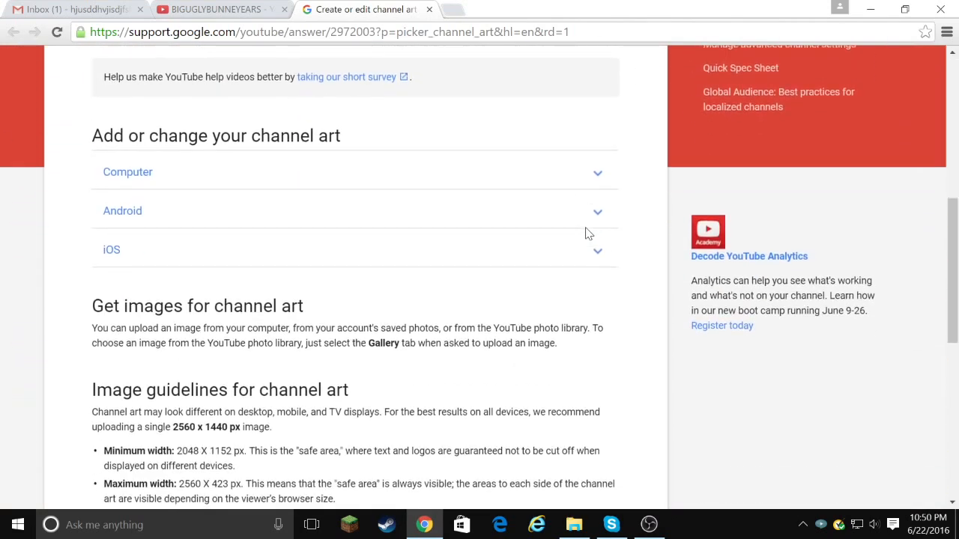
pyautogui.scroll(-3)
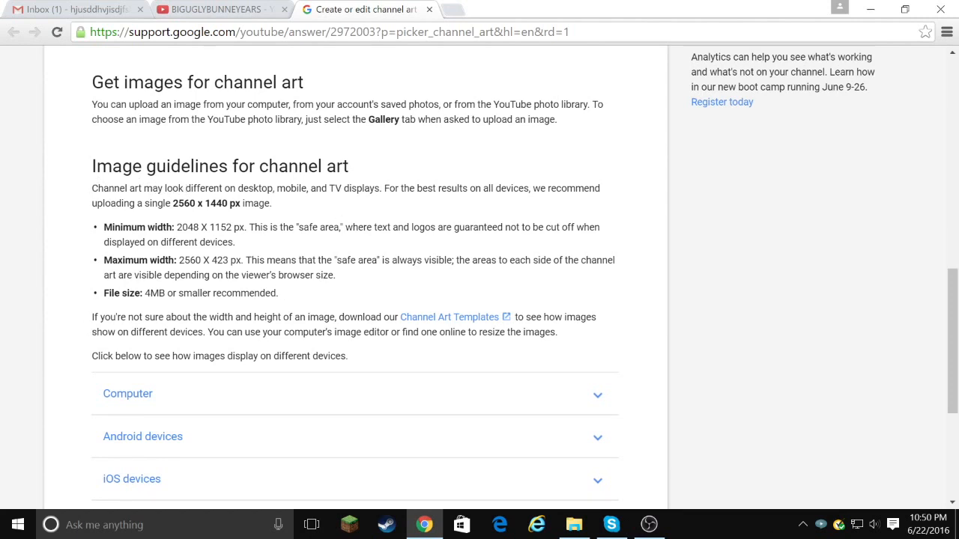
pyautogui.moveTo(450, 317)
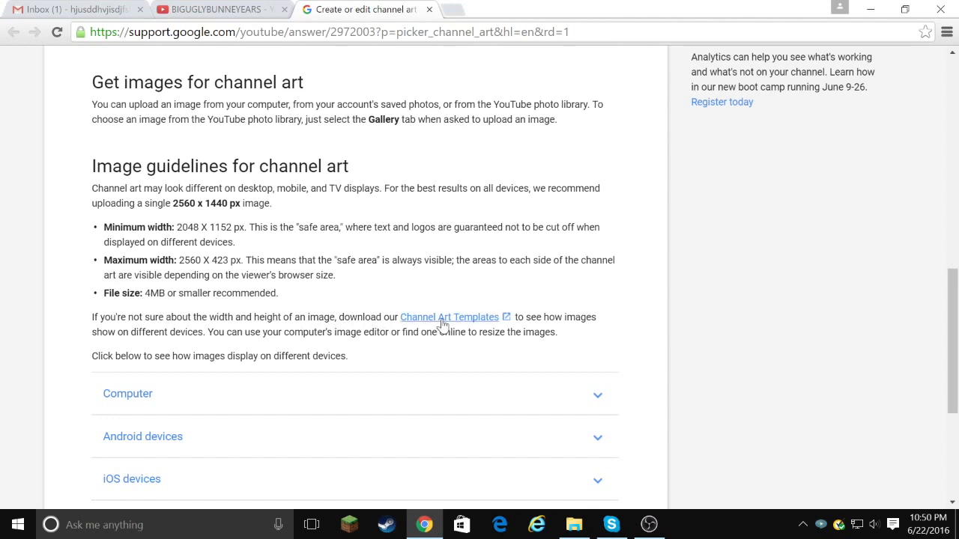
pyautogui.click(450, 317)
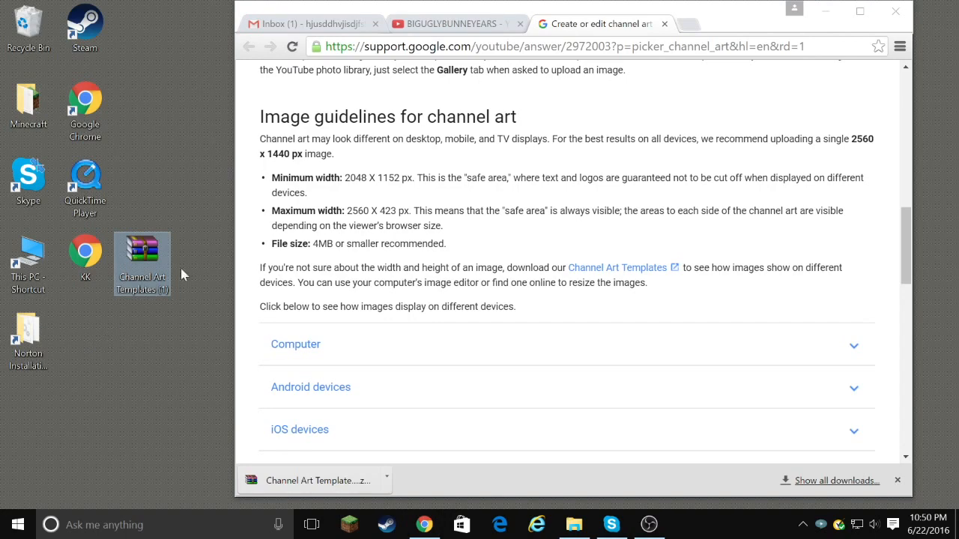
# Open the Channel Art Templates archive in WinRAR, extract the template to the desktop, and close it
pyautogui.moveTo(141, 262); pyautogui.dragTo(84, 337)
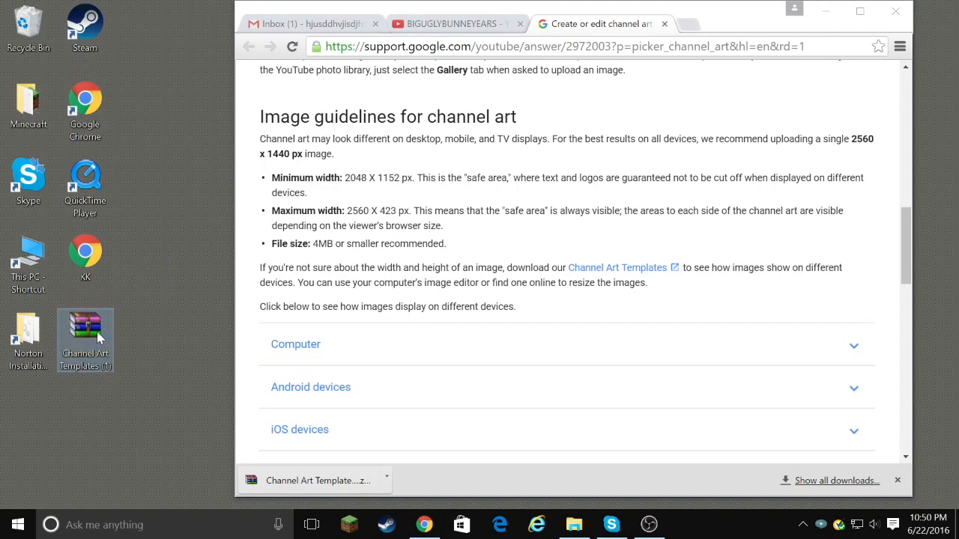
pyautogui.doubleClick(84, 335)
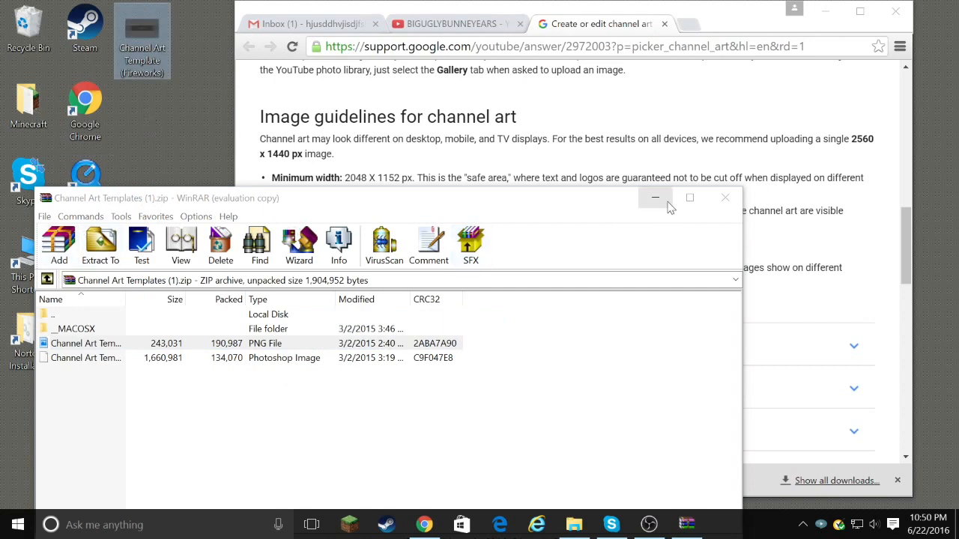
pyautogui.doubleClick(85, 344)
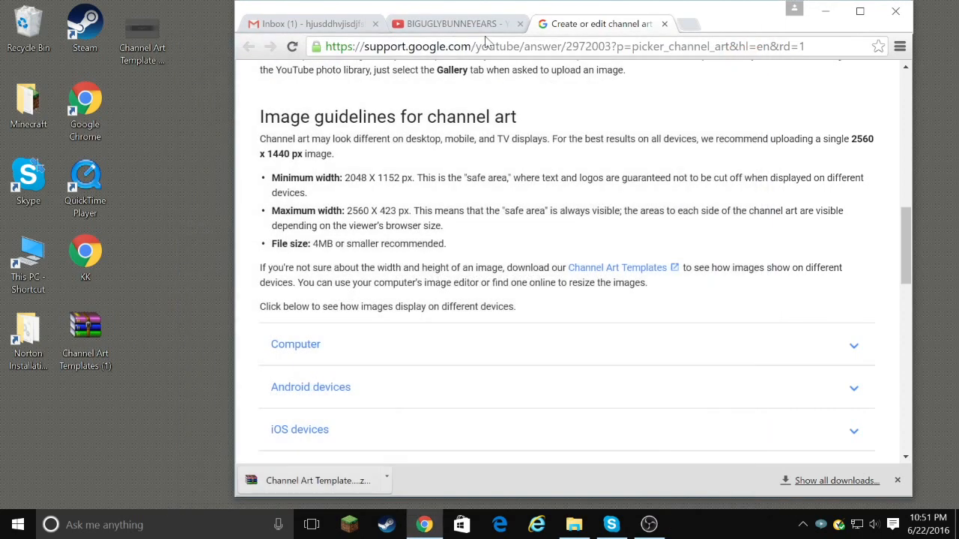
# Close the Gmail Inbox tab and return to the channel art help article
pyautogui.click(450, 23)
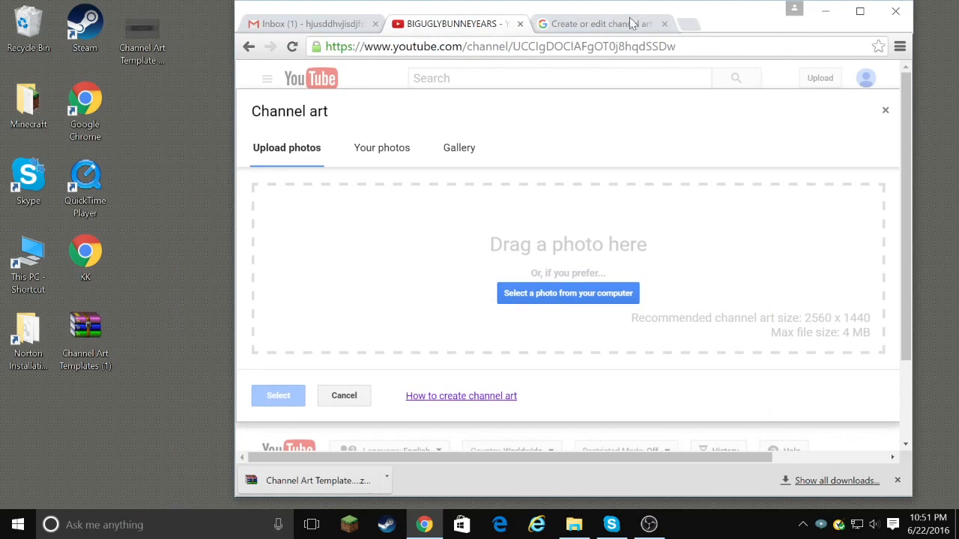
pyautogui.click(376, 23)
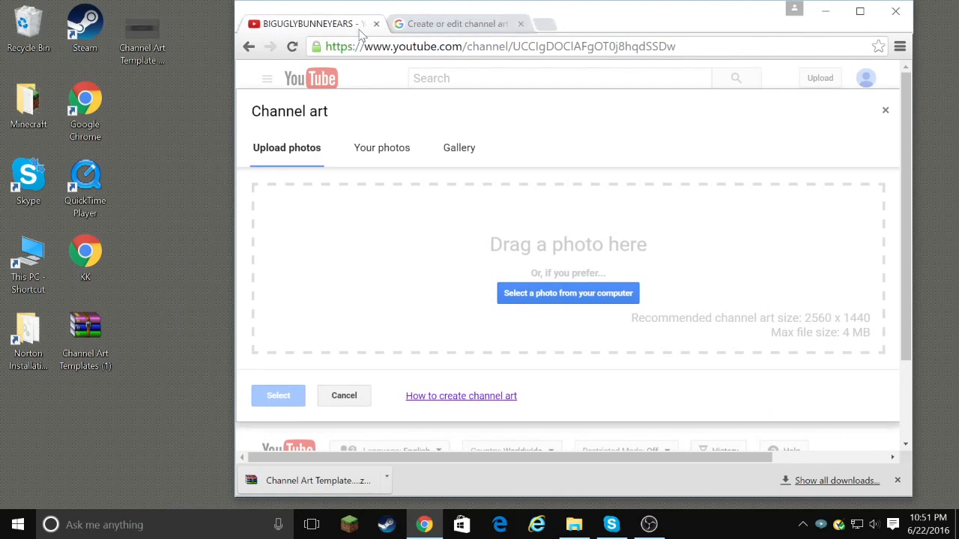
pyautogui.click(455, 23)
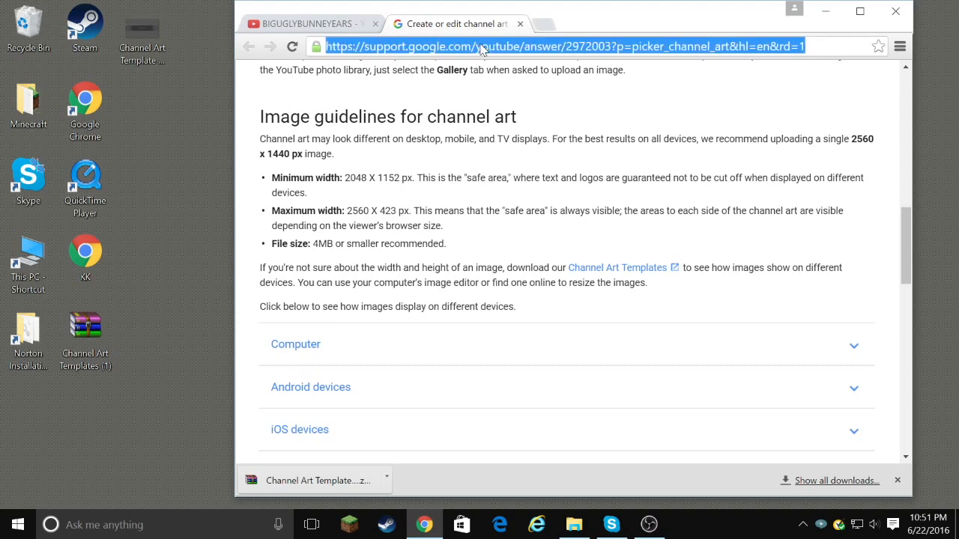
# Load picmonkey.com in the current tab and open Cool Text in a new tab
pyautogui.write('picmonkey.com')
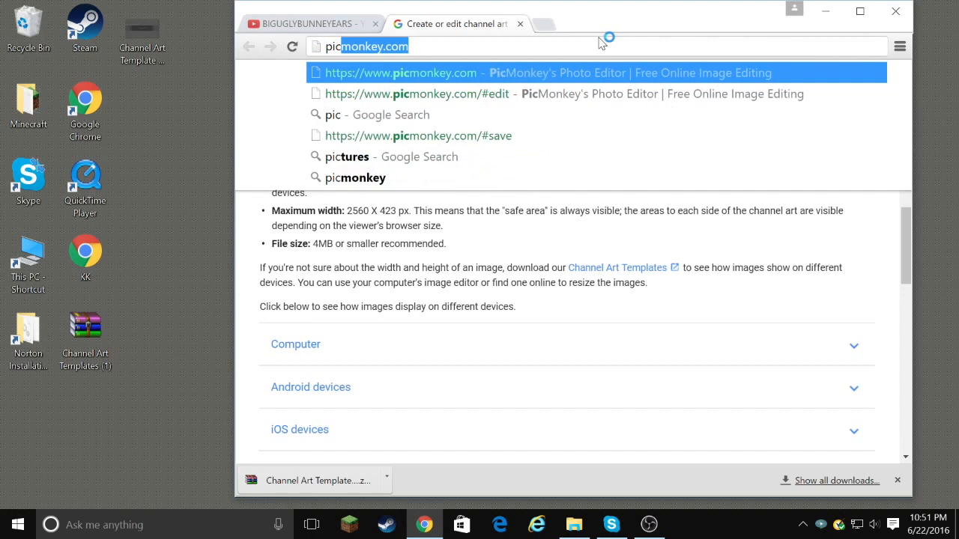
pyautogui.click(401, 73)
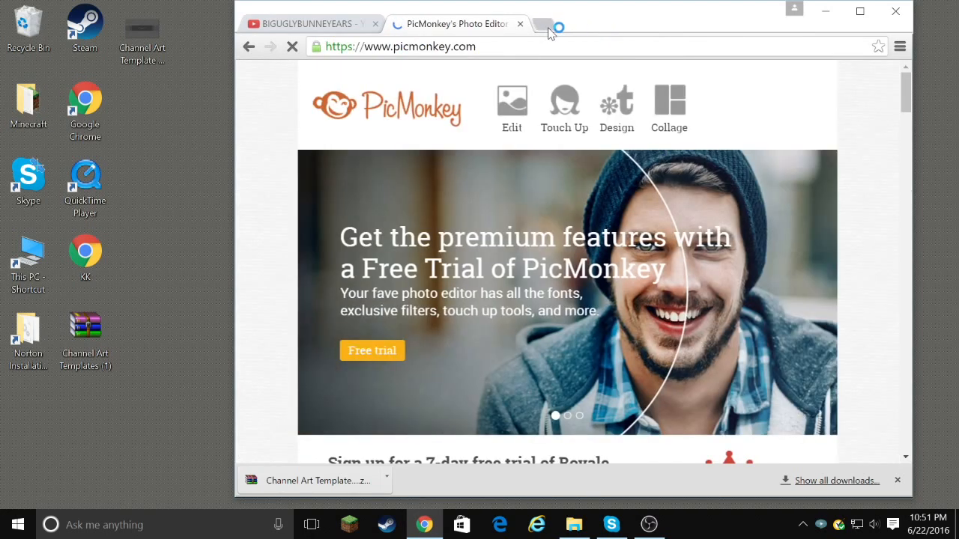
pyautogui.click(546, 24)
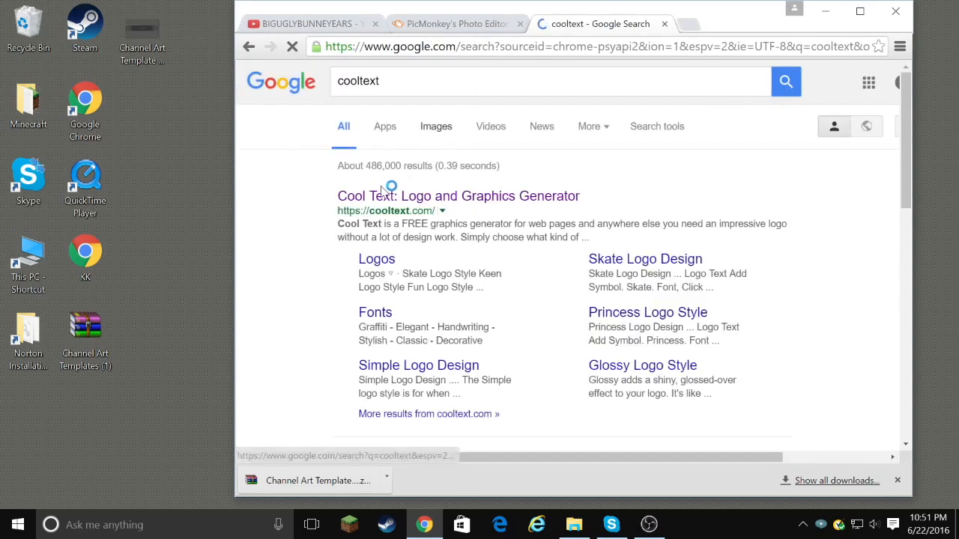
pyautogui.click(458, 196)
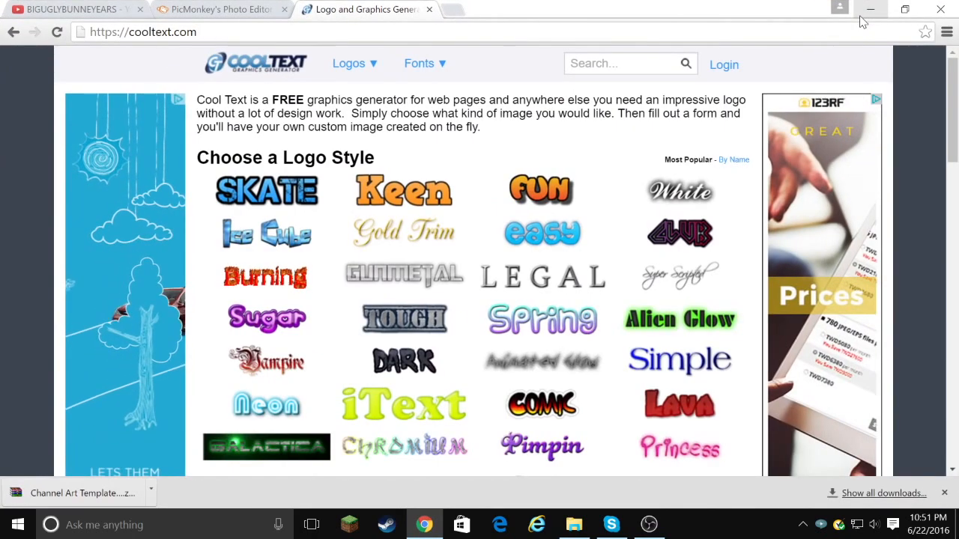
# Load 'Channel Art Template (Fireworks)' from the desktop into PicMonkey's editor
pyautogui.click(219, 9)
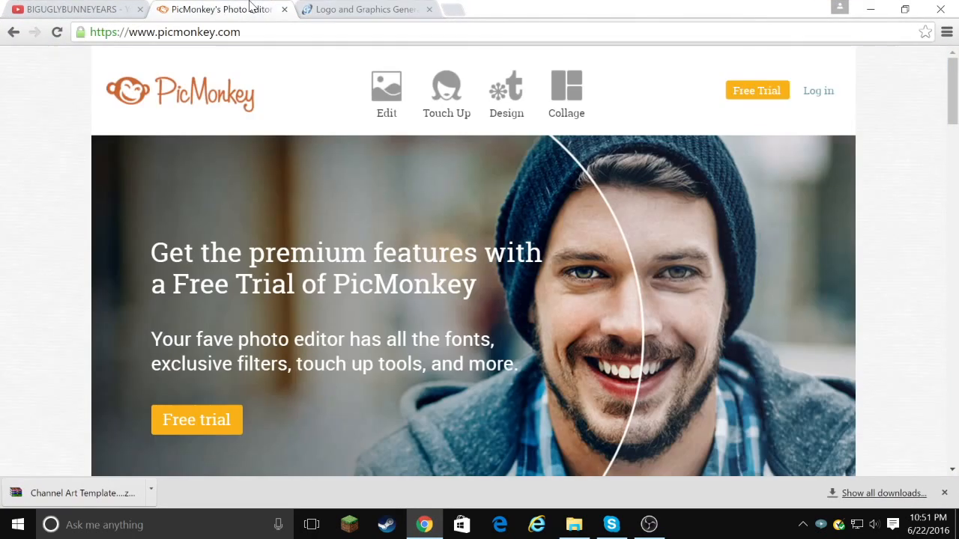
pyautogui.click(386, 90)
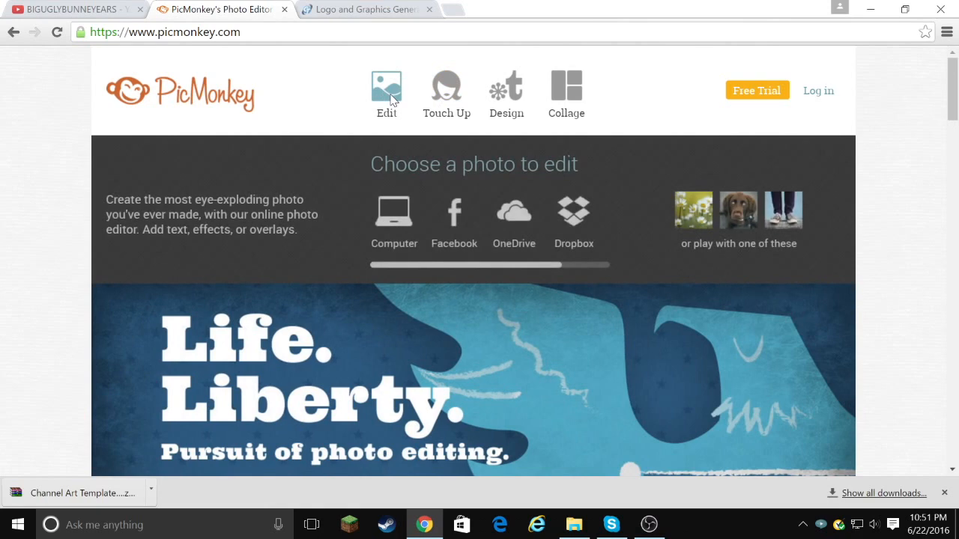
pyautogui.click(507, 86)
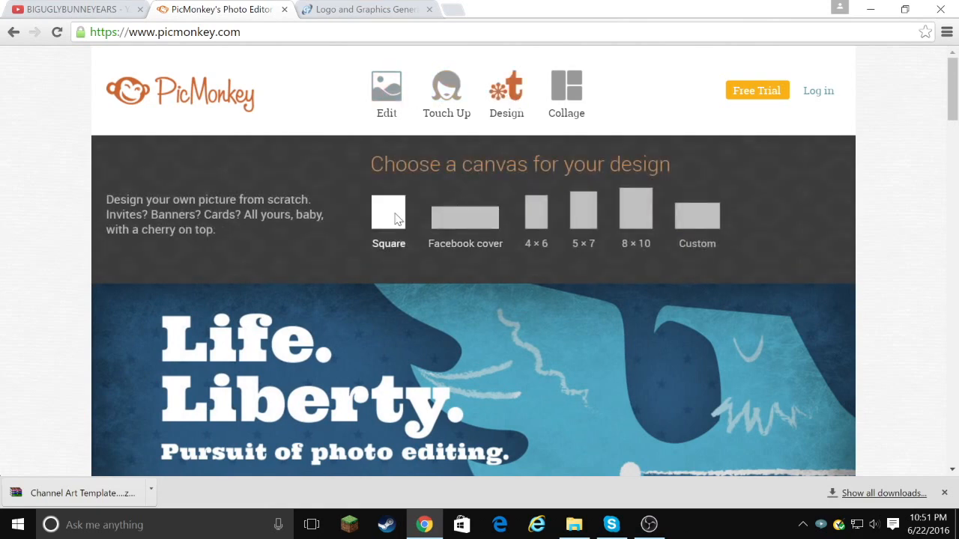
pyautogui.click(388, 211)
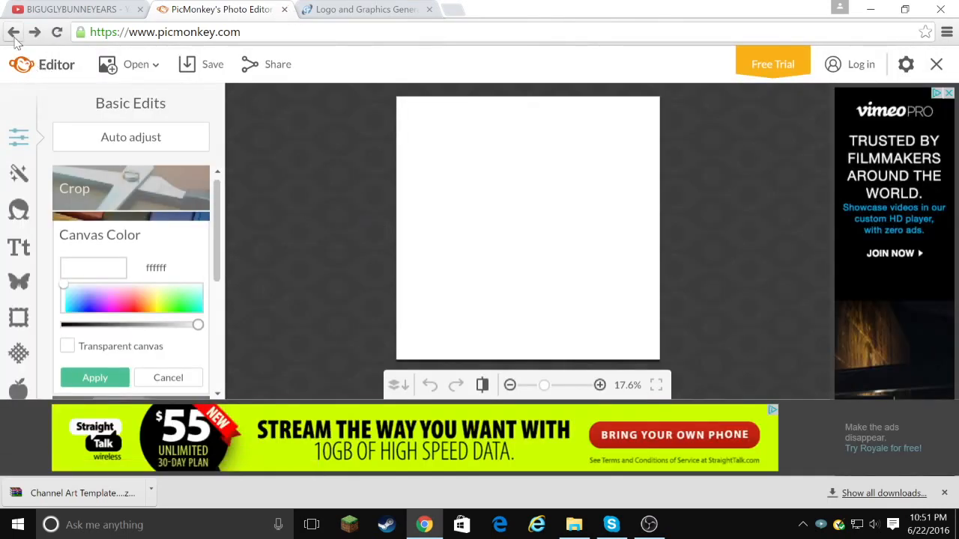
pyautogui.click(13, 32)
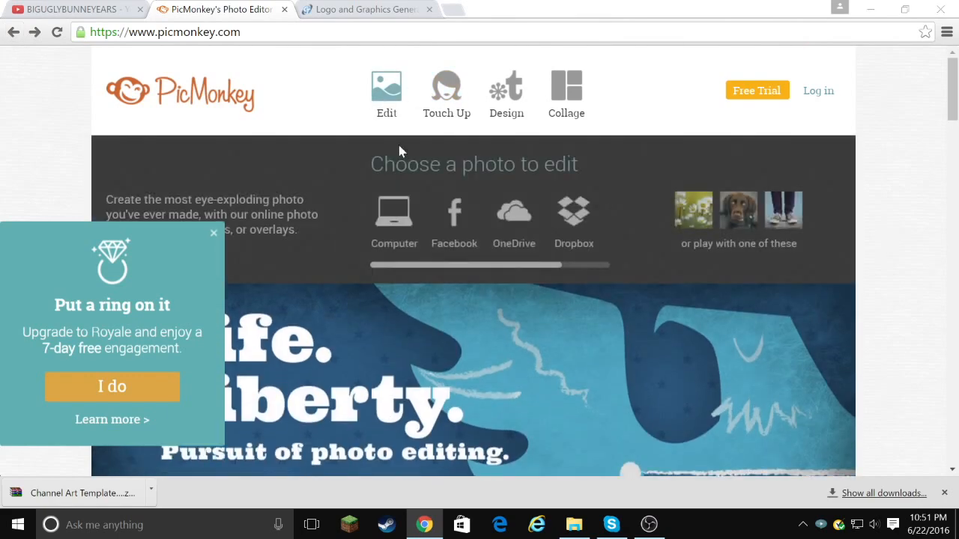
pyautogui.click(394, 211)
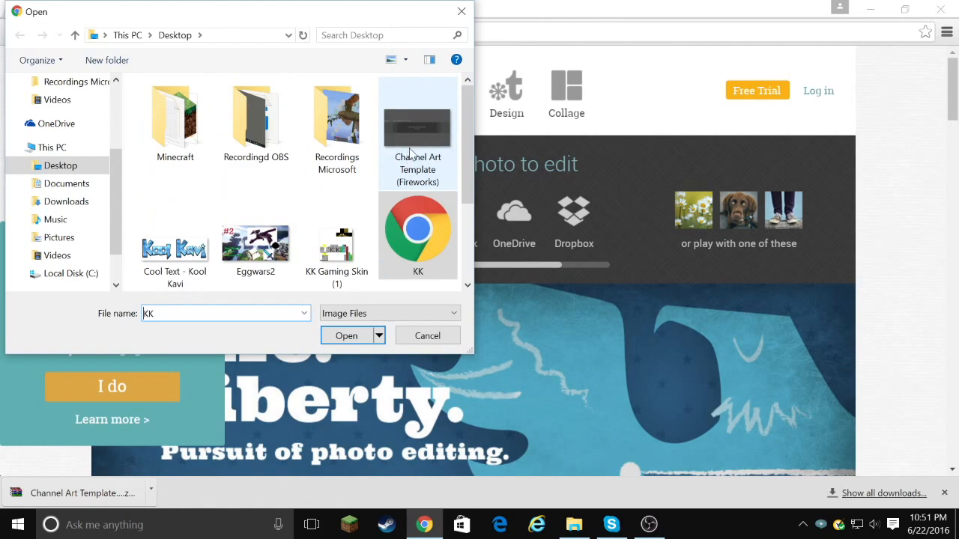
pyautogui.moveTo(423, 142)
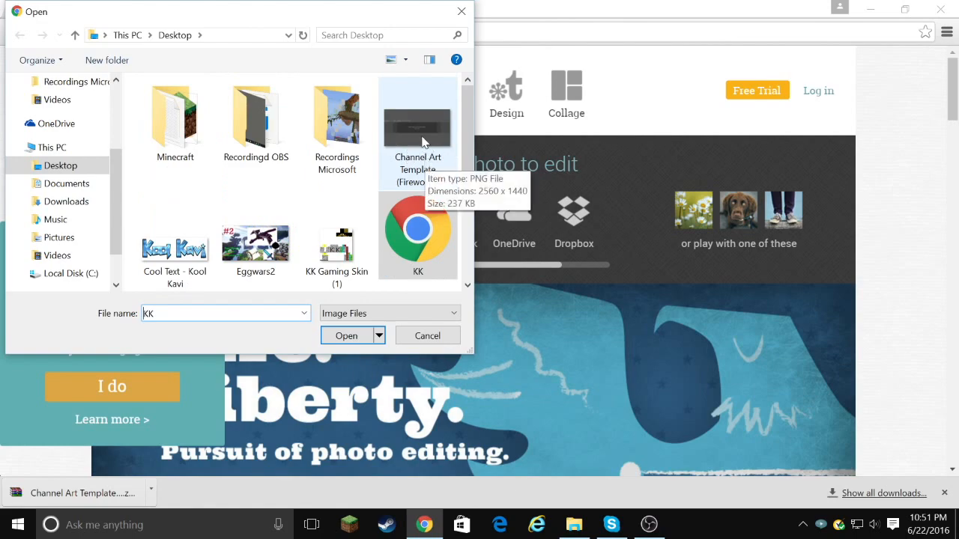
pyautogui.click(346, 335)
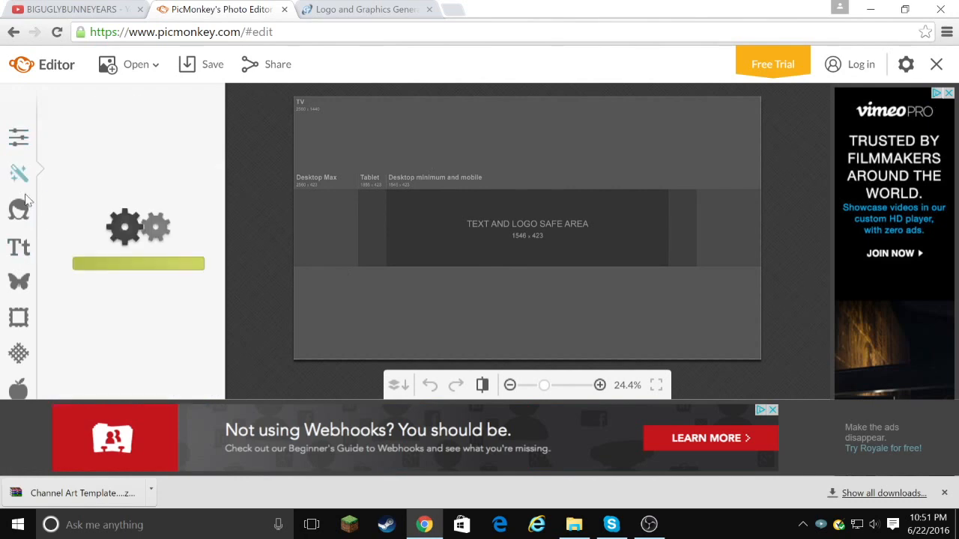
# Use the Artsy Draw effect with a white size-600 brush to paint over the template
pyautogui.click(19, 174)
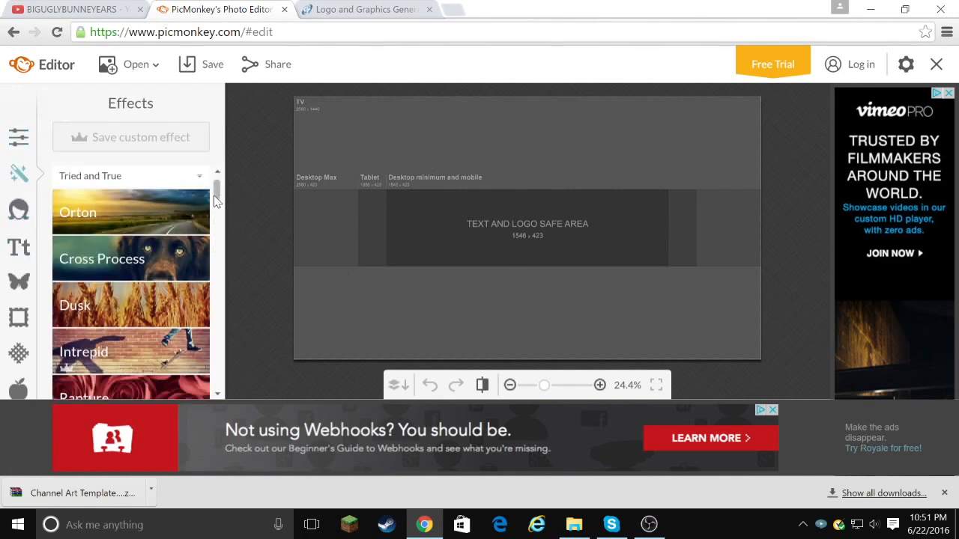
pyautogui.scroll(-3)
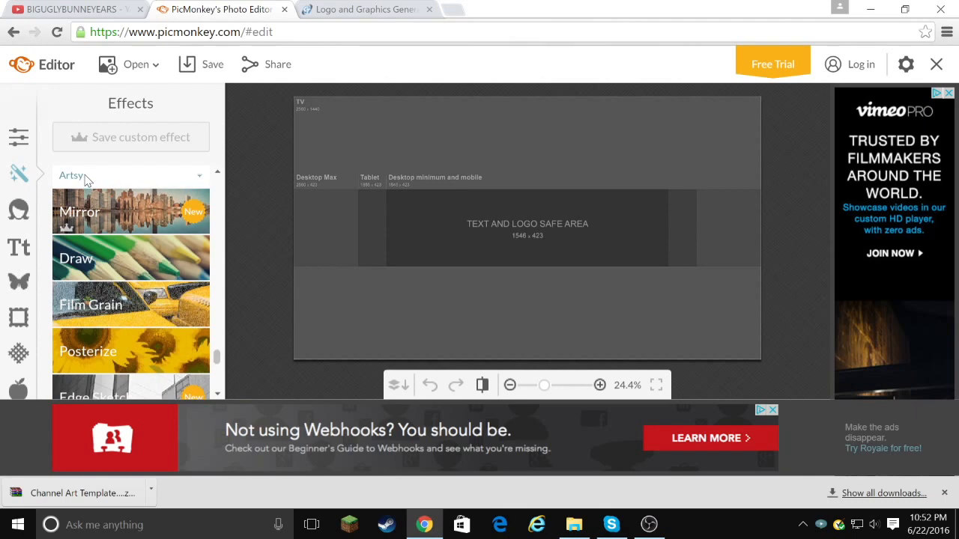
pyautogui.moveTo(88, 257)
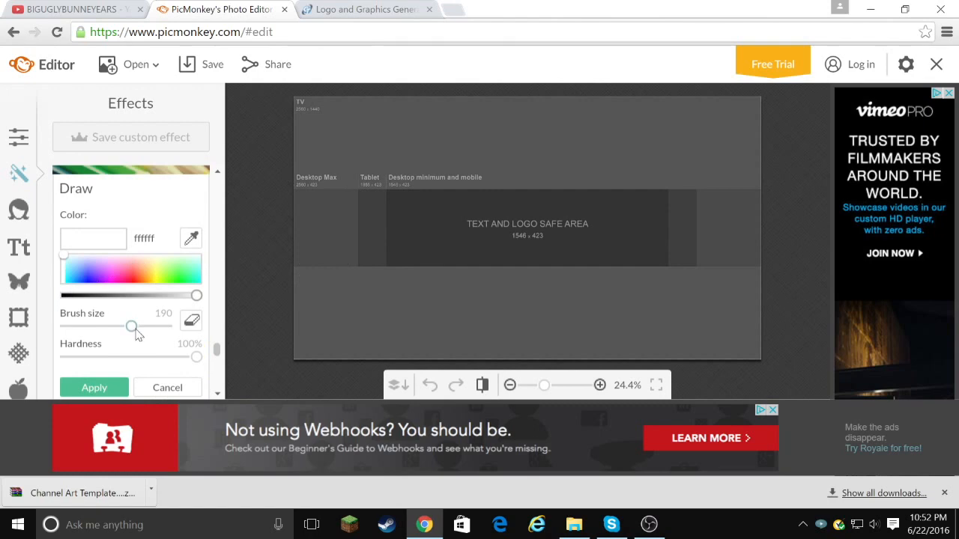
pyautogui.moveTo(131, 326); pyautogui.dragTo(167, 326)
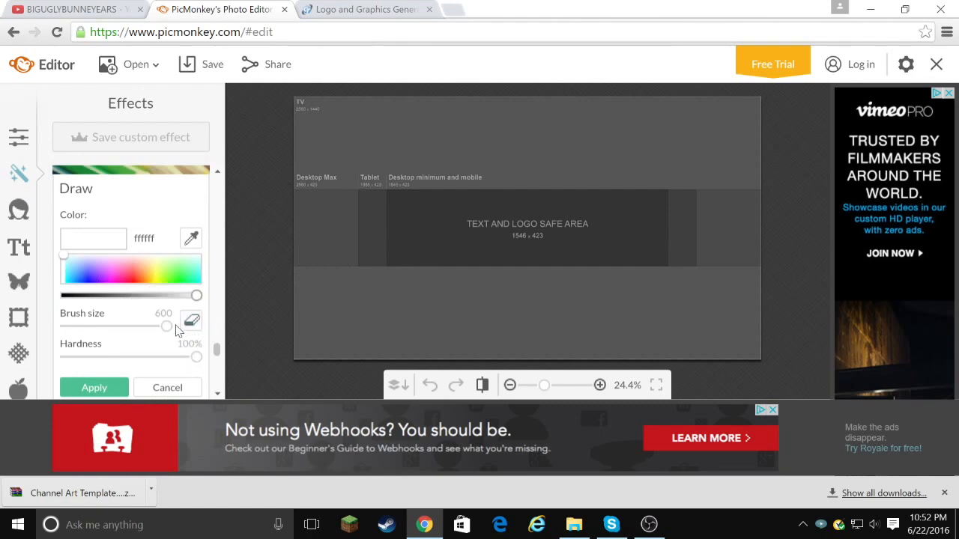
pyautogui.click(117, 268)
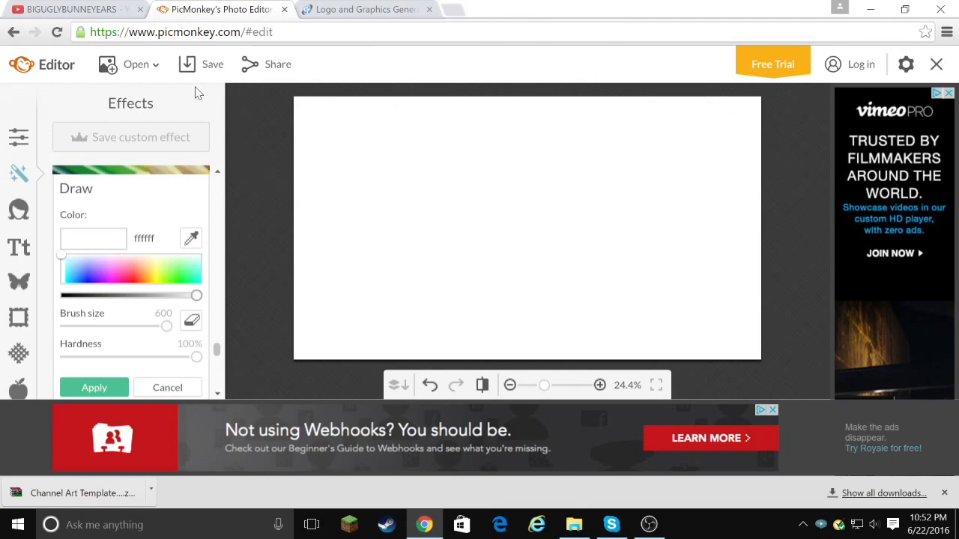
# Choose the Chromium logo style in Cool Text and enter BIGUGLYBUNNYEARS as the logo text
pyautogui.click(366, 9)
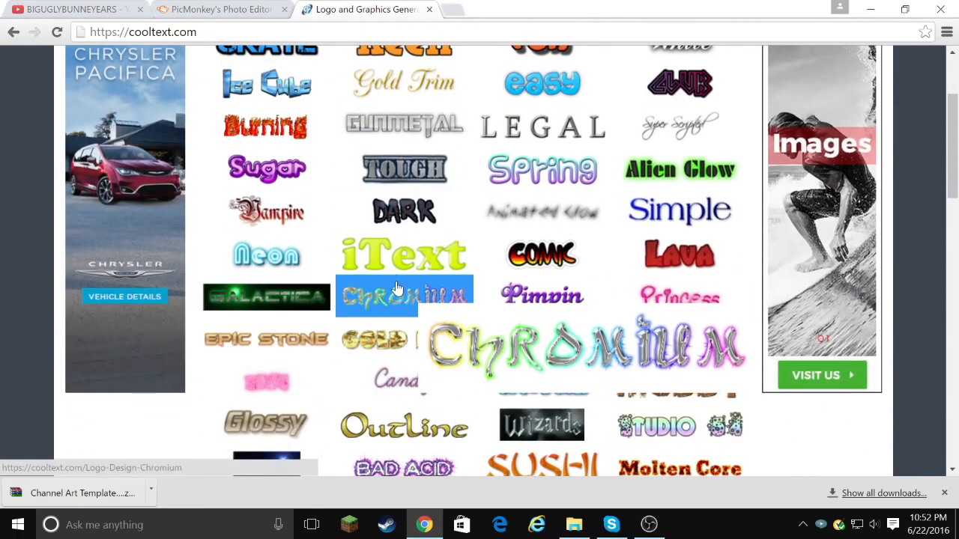
pyautogui.click(377, 295)
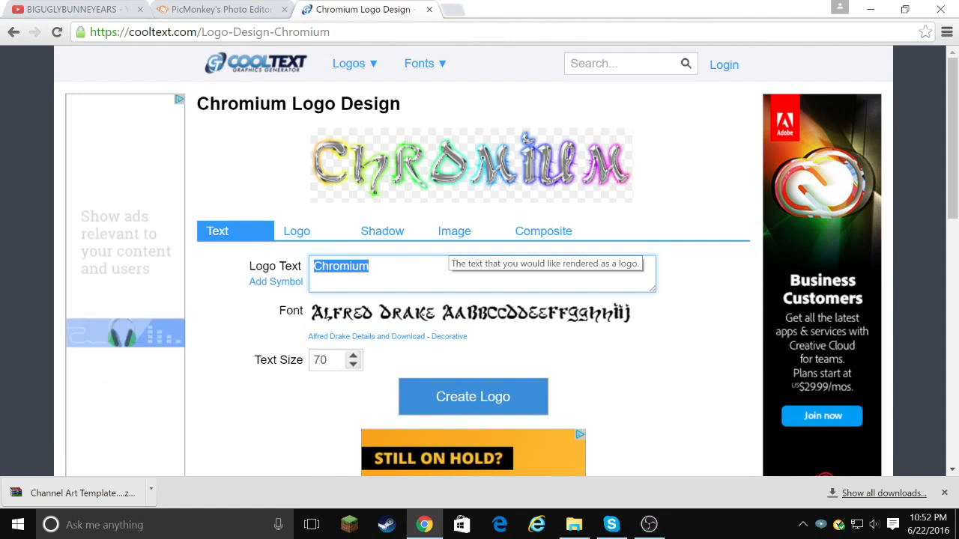
pyautogui.write('BIGUGLY')
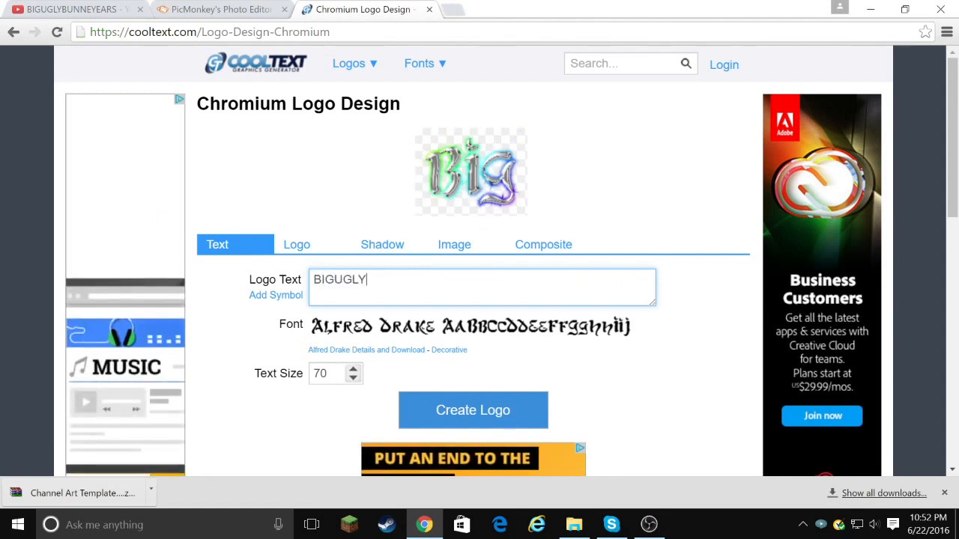
pyautogui.click(472, 410)
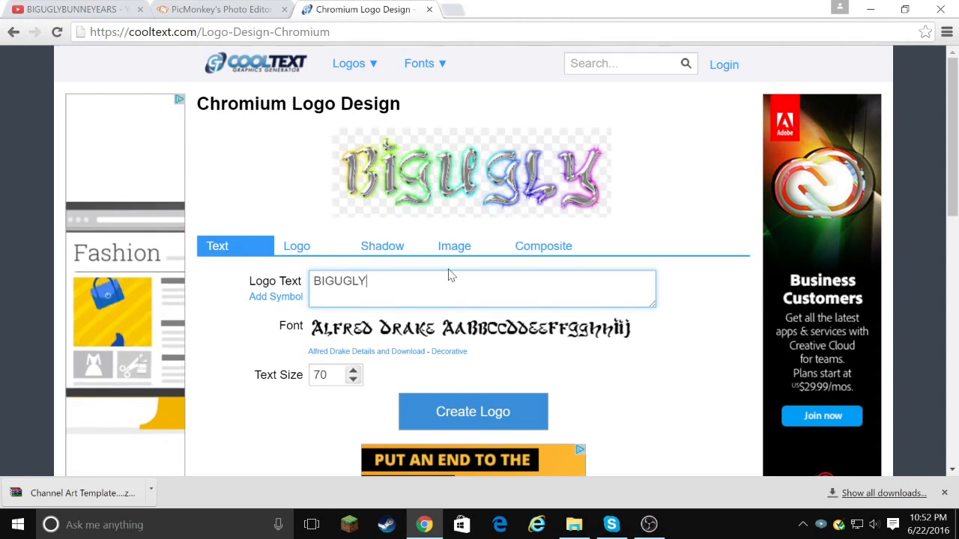
pyautogui.write('BUNNYEARS')
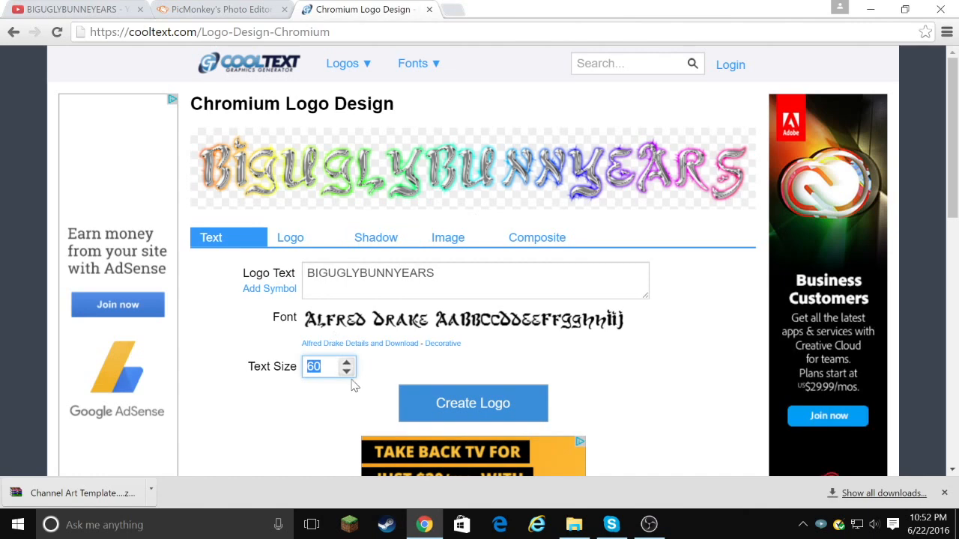
# Set text size 45, generate the logo, and download the PNG image
pyautogui.click(347, 371)
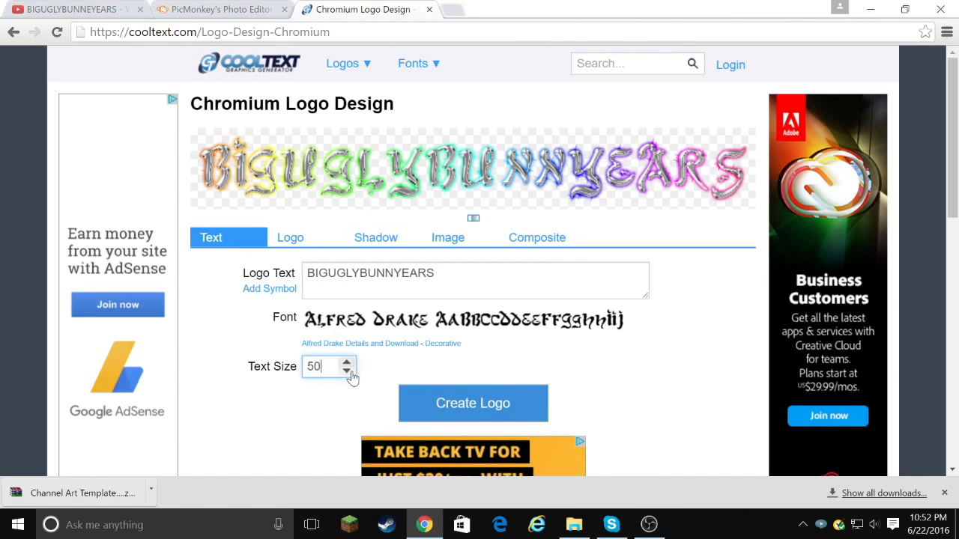
pyautogui.scroll(-3)
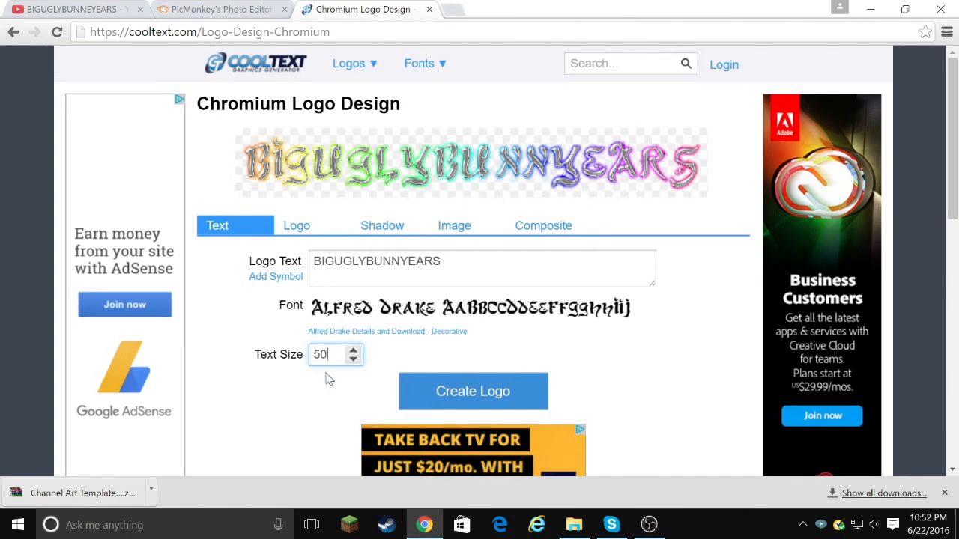
pyautogui.click(352, 359)
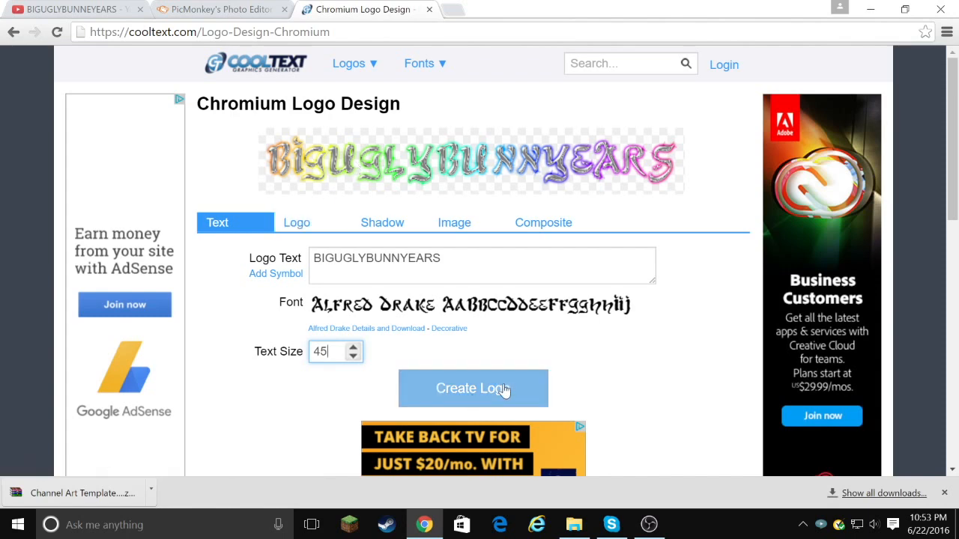
pyautogui.click(473, 388)
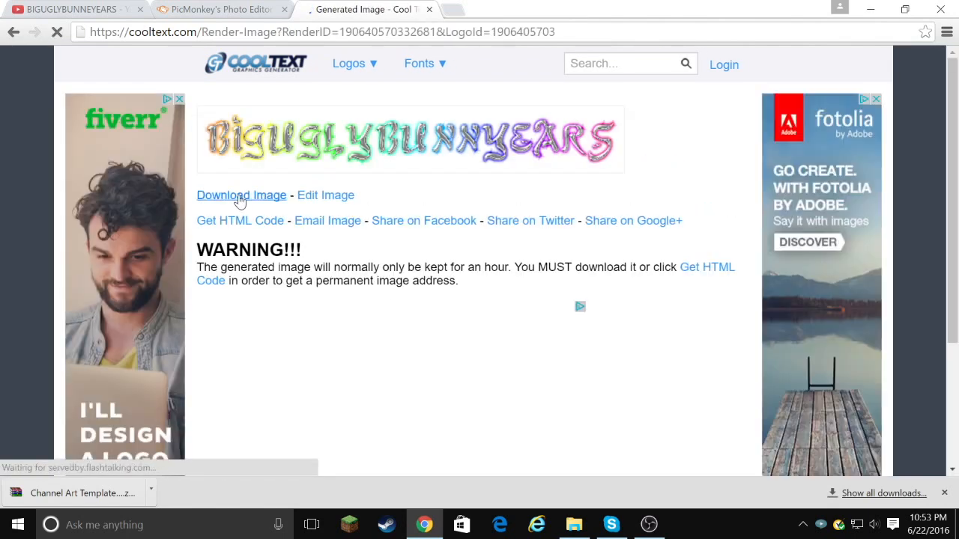
pyautogui.click(241, 194)
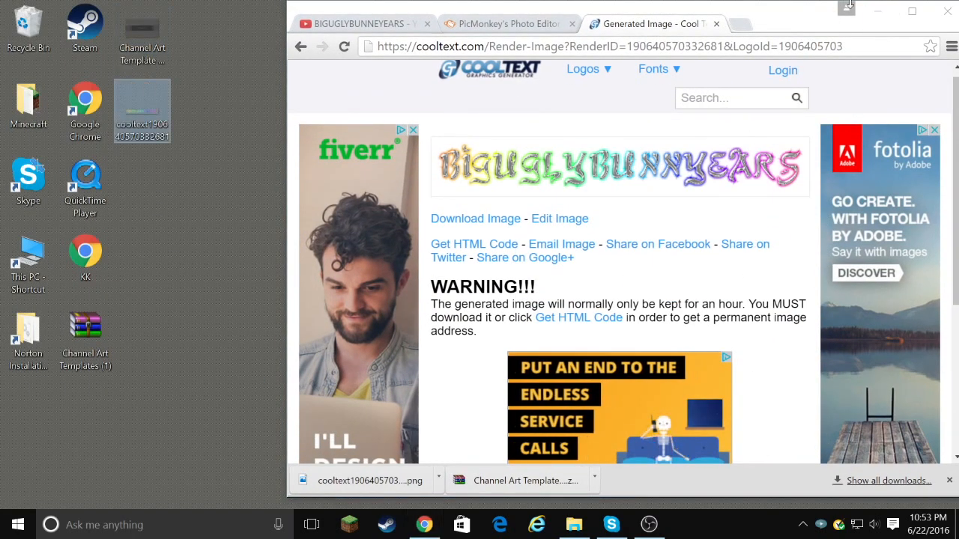
pyautogui.click(502, 23)
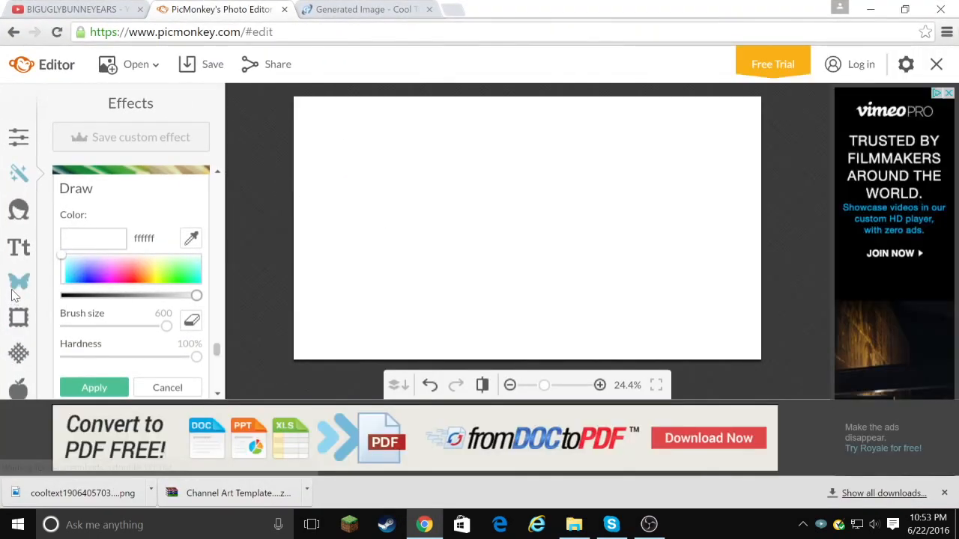
pyautogui.moveTo(18, 281)
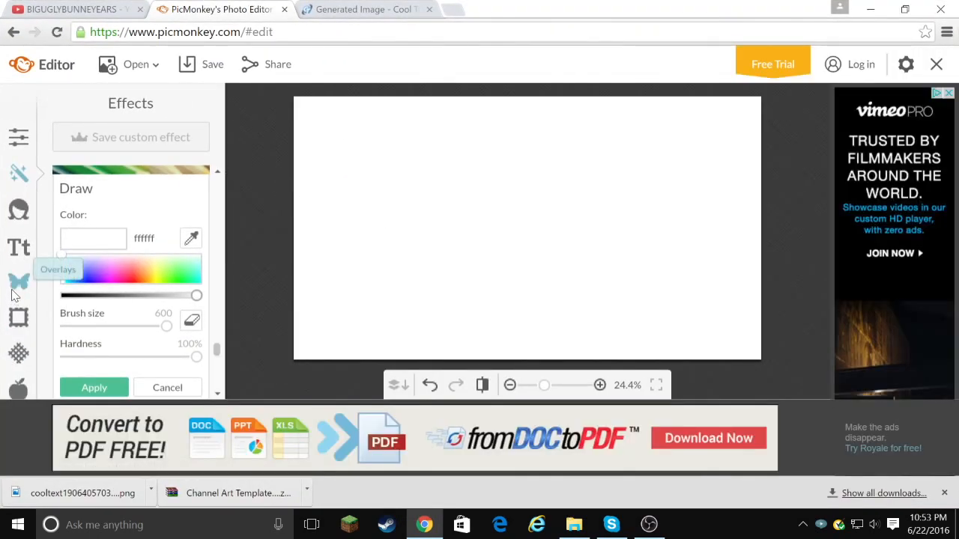
# Add the downloaded BIGUGLYBUNNYEARS logo PNG as an overlay on the white canvas
pyautogui.click(94, 388)
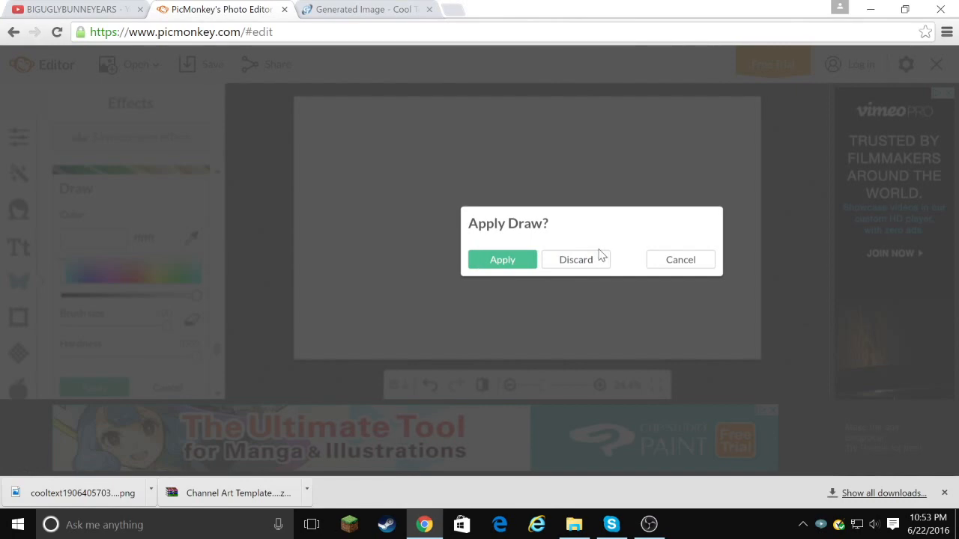
pyautogui.click(575, 260)
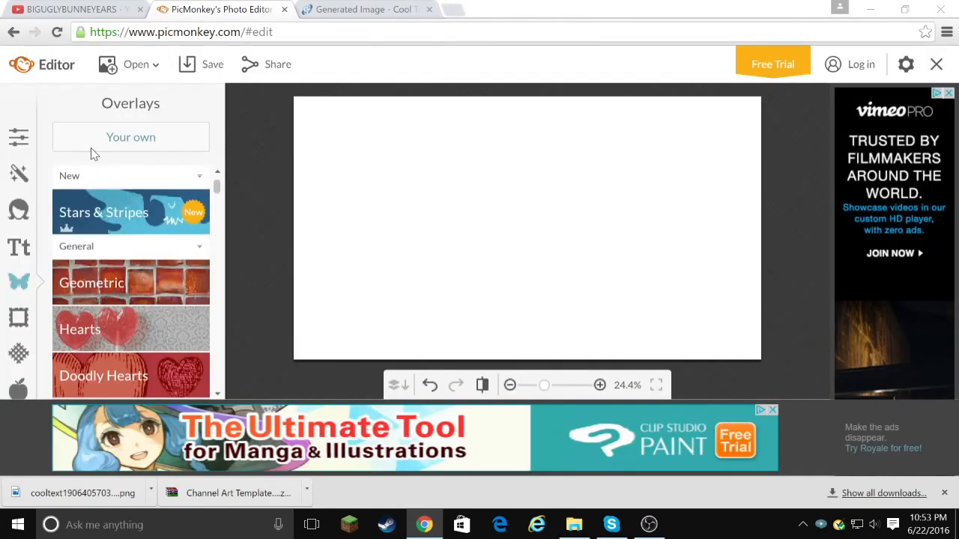
pyautogui.click(131, 137)
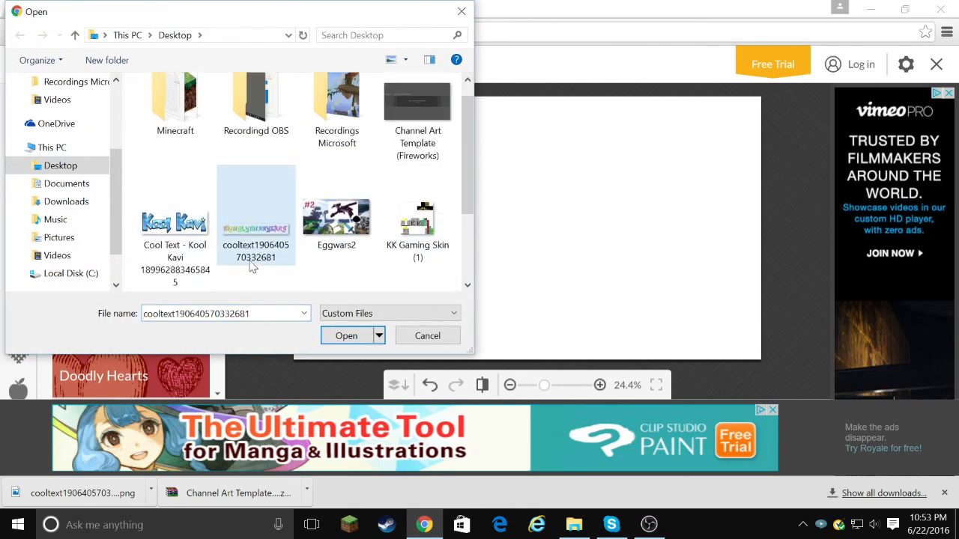
pyautogui.click(346, 335)
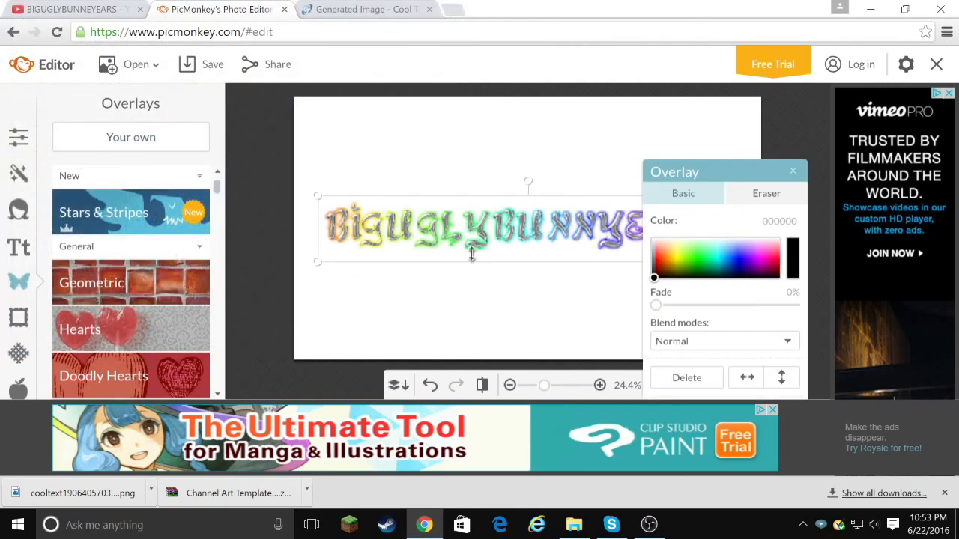
# Set the logo overlay's colour to black to restore its rainbow colours, and widen it
pyautogui.click(241, 258)
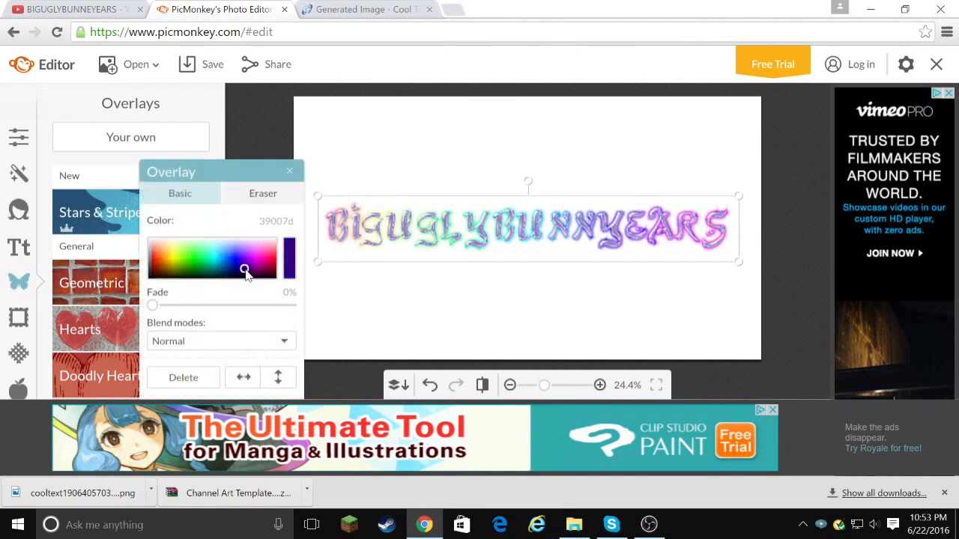
pyautogui.click(238, 265)
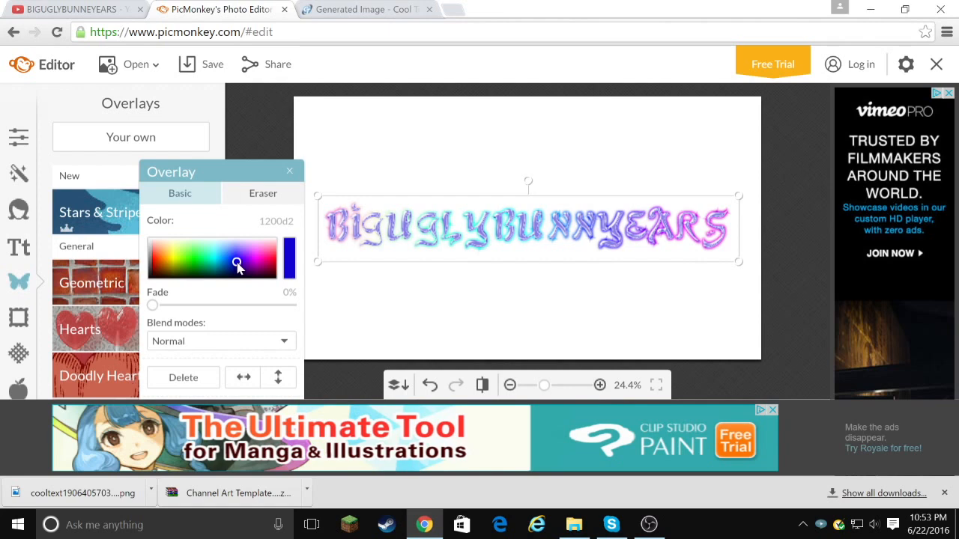
pyautogui.click(235, 266)
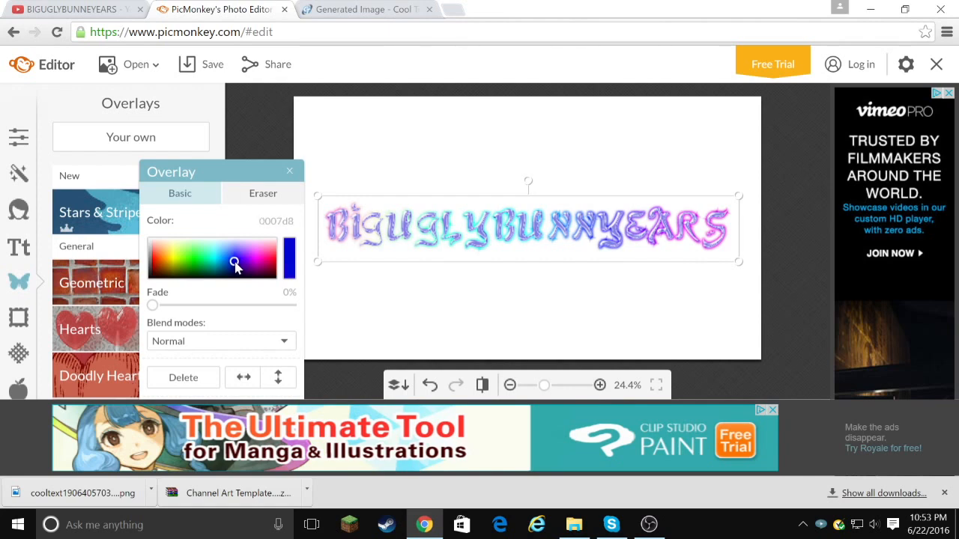
pyautogui.click(289, 171)
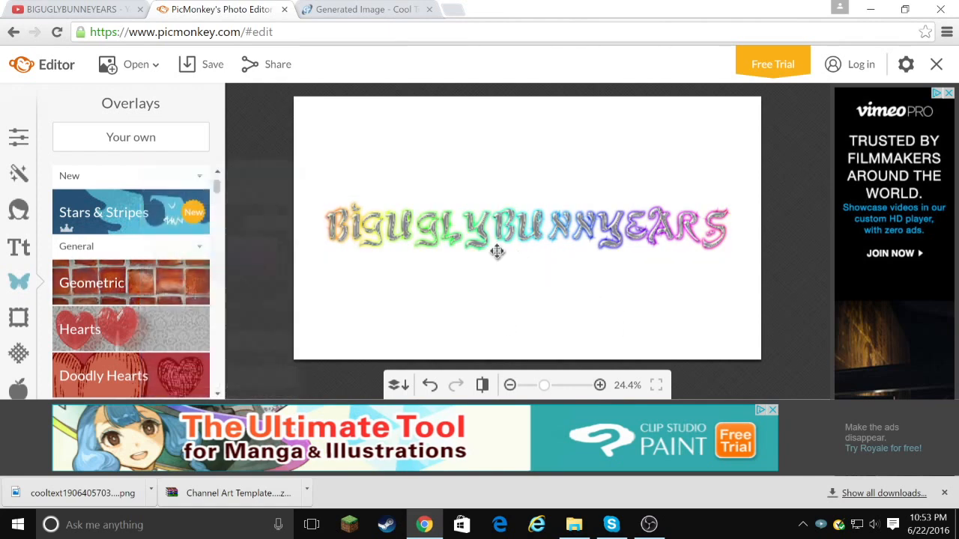
pyautogui.click(278, 257)
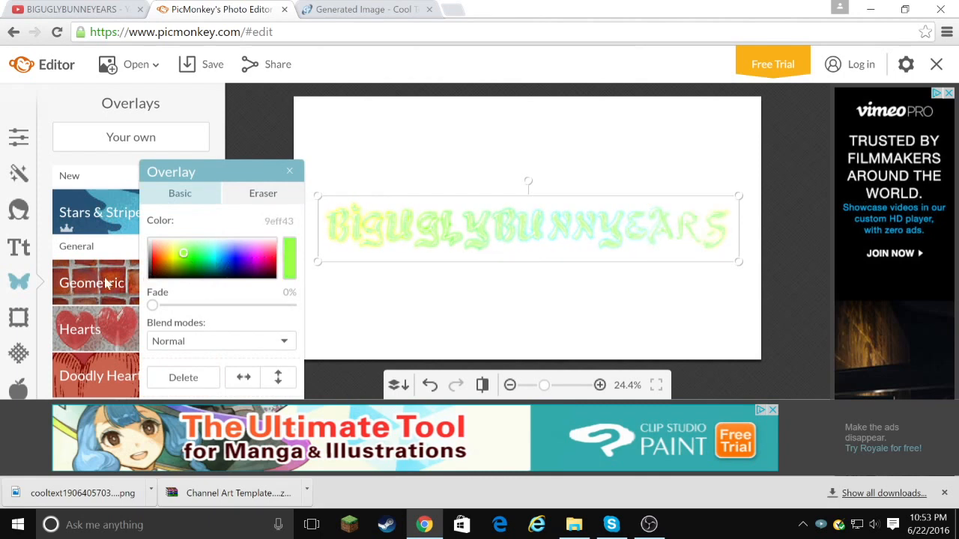
pyautogui.click(148, 278)
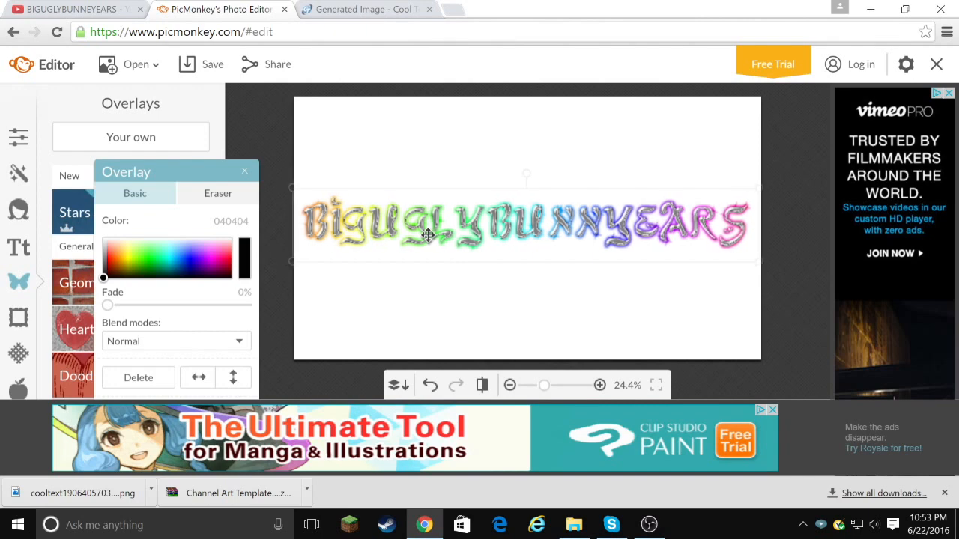
pyautogui.click(244, 170)
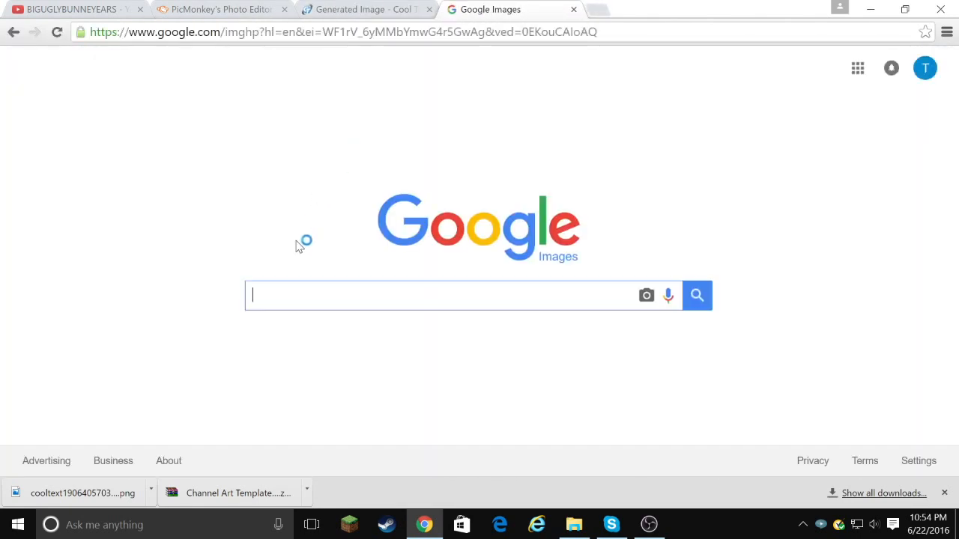
pyautogui.moveTo(326, 311)
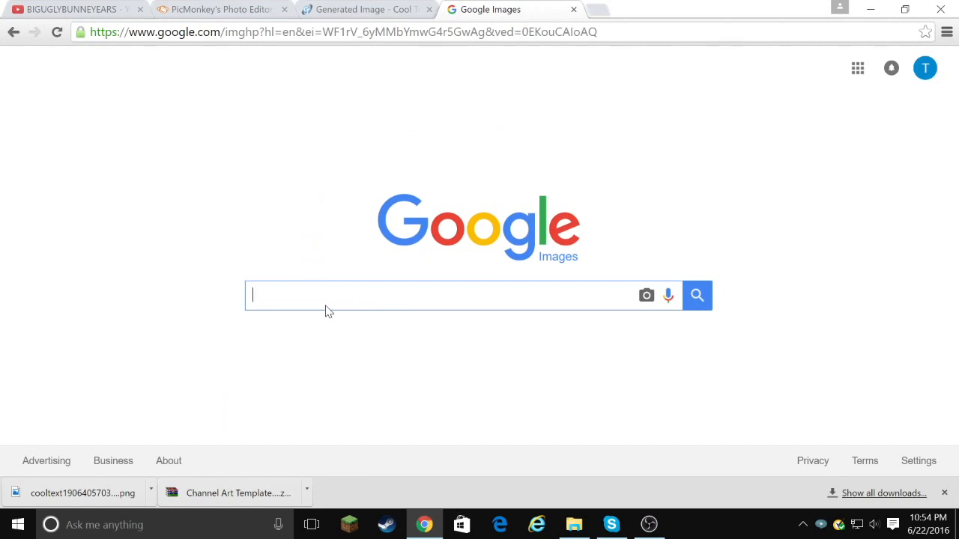
# Search Google Images for 'COOL background' and filter to images labeled for reuse
pyautogui.write('COOLBA')
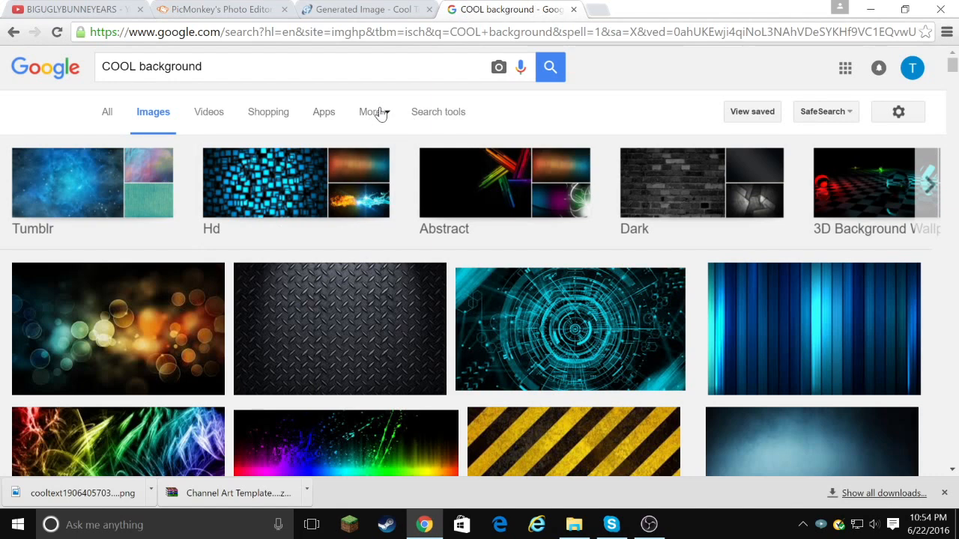
pyautogui.click(370, 112)
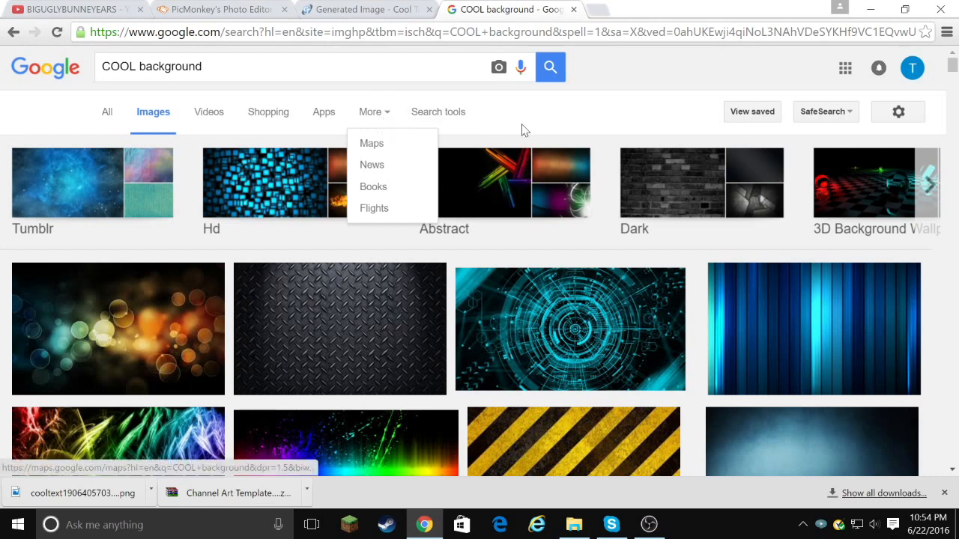
pyautogui.click(437, 111)
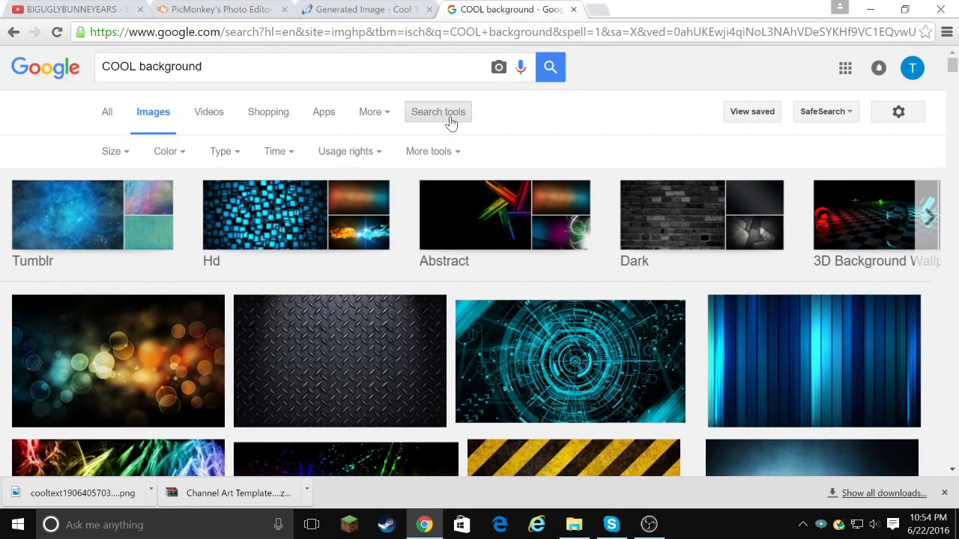
pyautogui.click(345, 151)
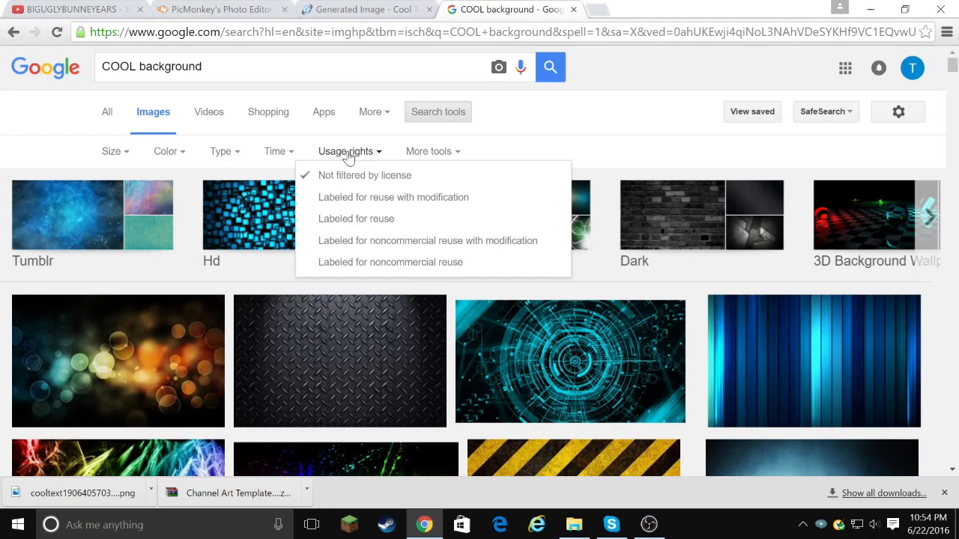
pyautogui.click(356, 219)
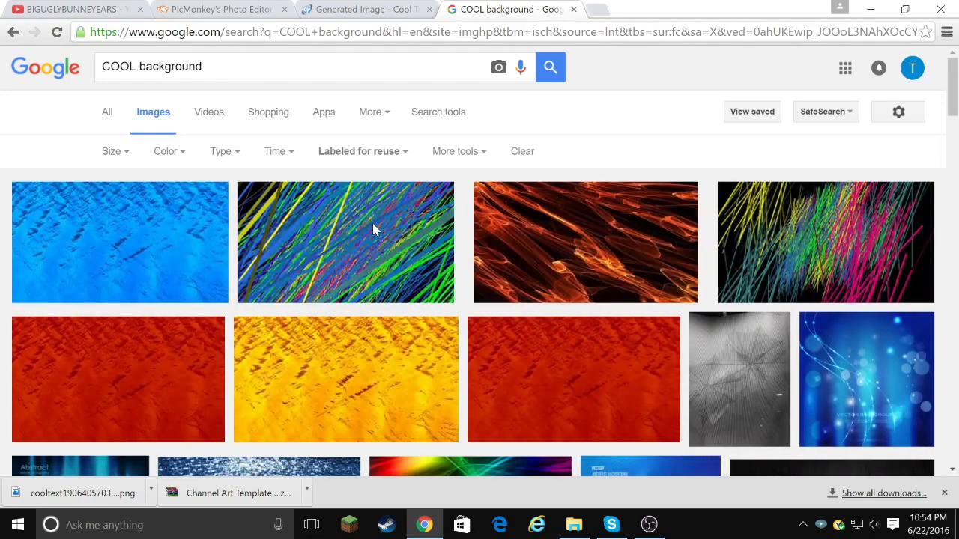
pyautogui.scroll(-3)
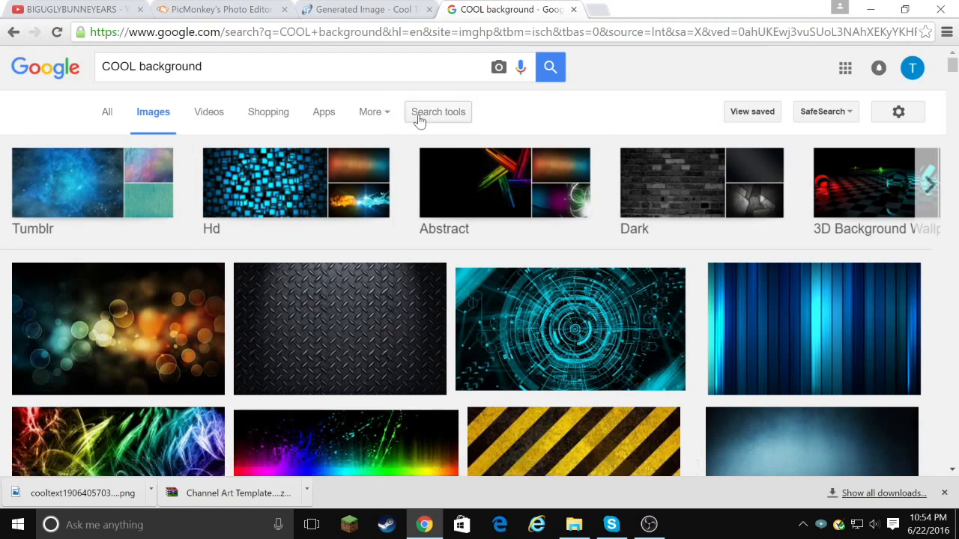
# Save the orange flame image from the results to the desktop
pyautogui.click(439, 110)
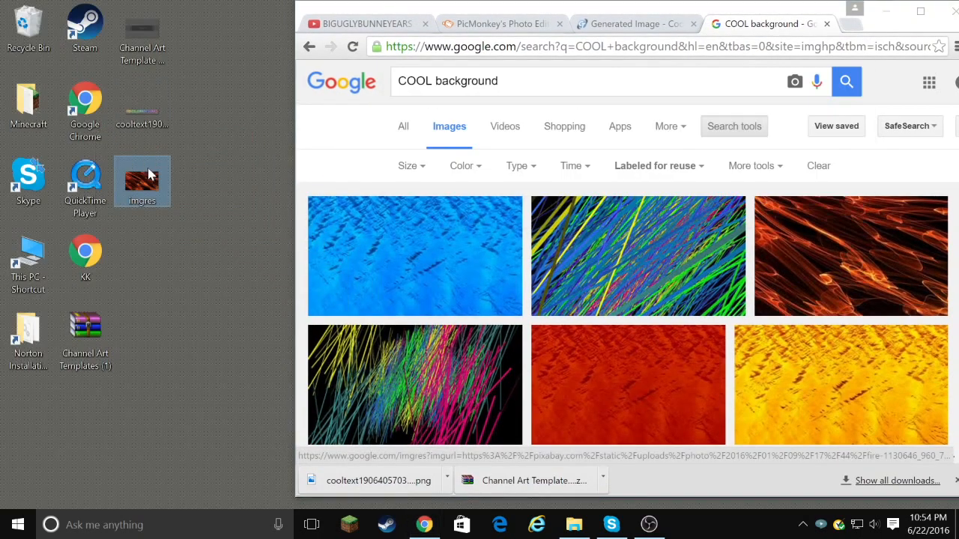
pyautogui.click(142, 181)
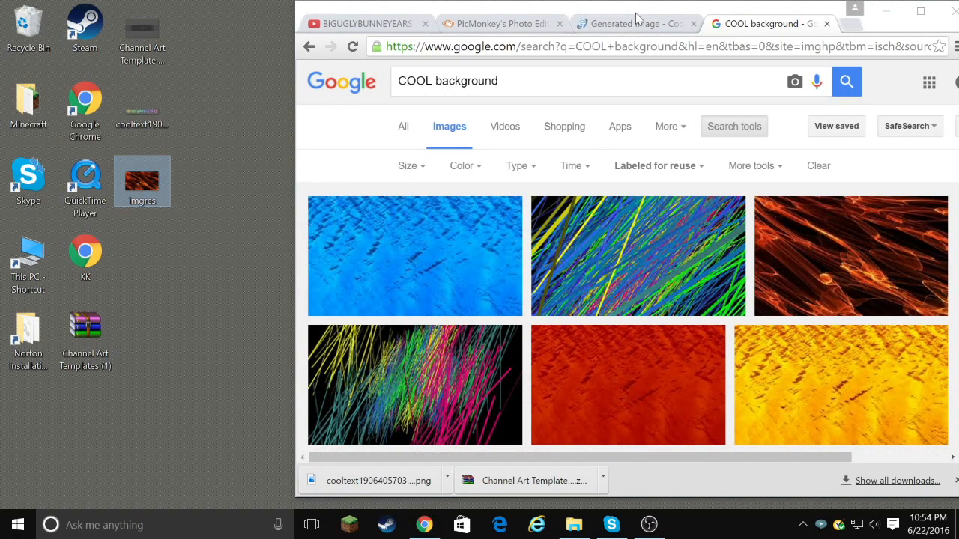
pyautogui.click(633, 24)
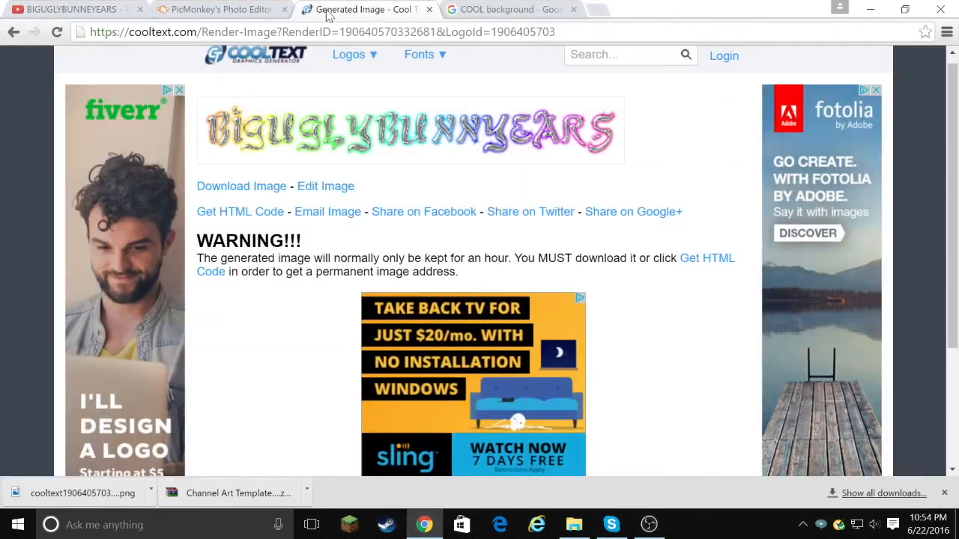
# Load the saved imgres flame picture as a Your Own texture on the PicMonkey banner
pyautogui.click(217, 9)
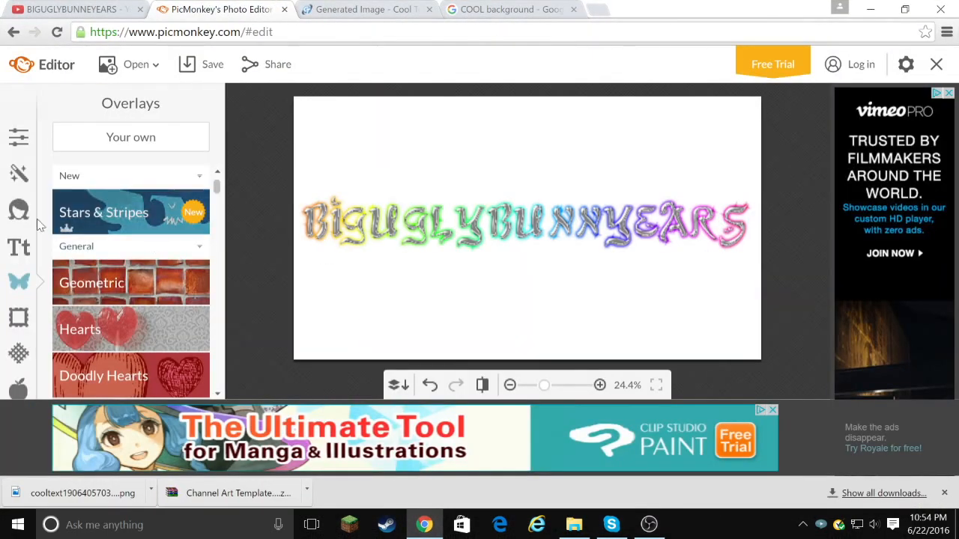
pyautogui.moveTo(18, 353)
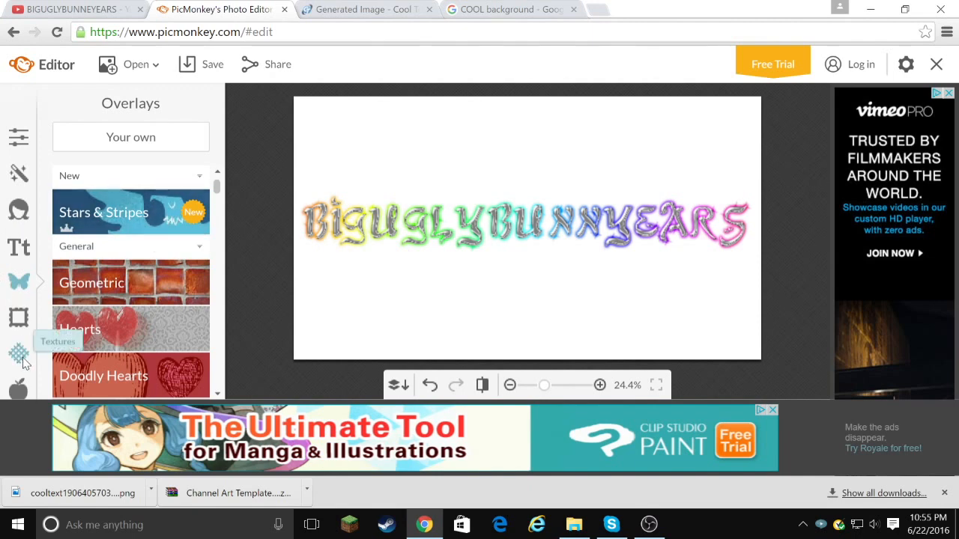
pyautogui.click(19, 353)
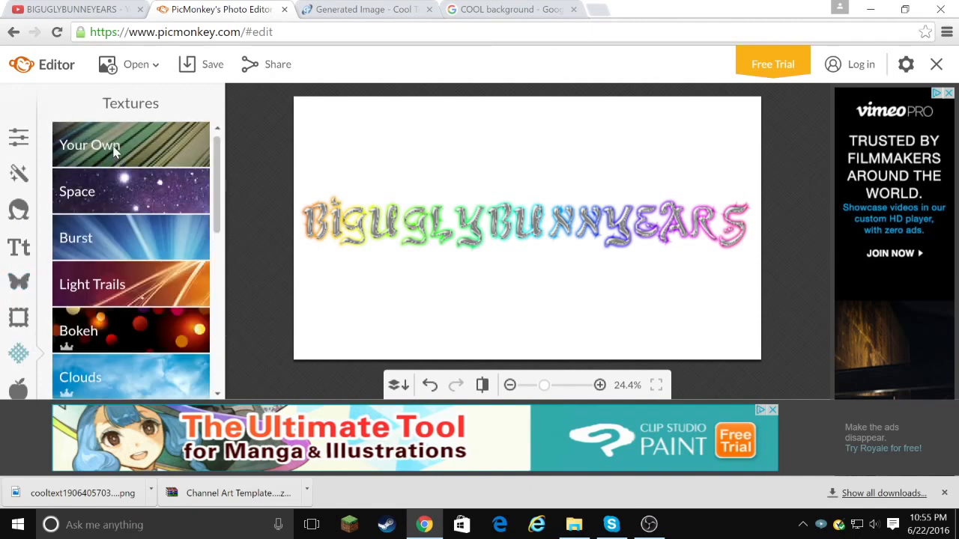
pyautogui.click(90, 144)
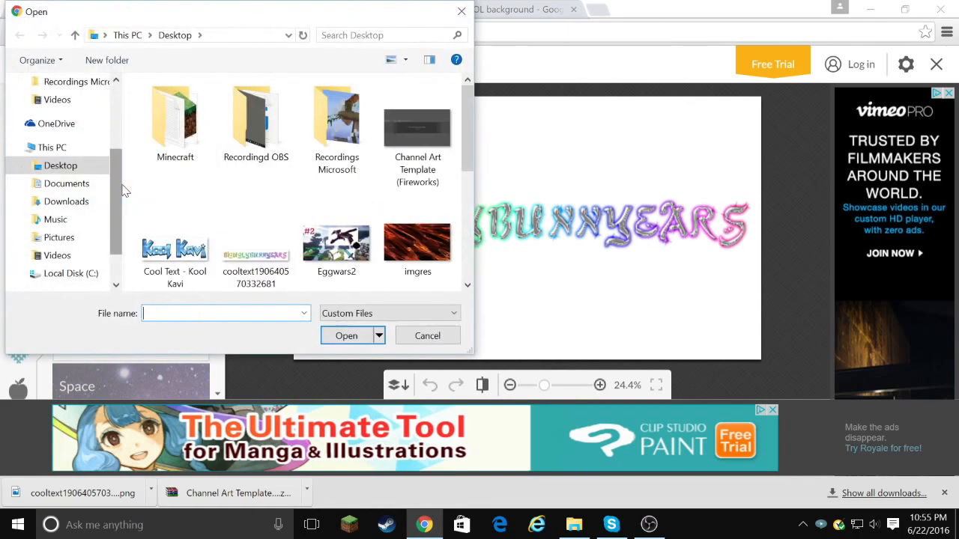
pyautogui.scroll(-3)
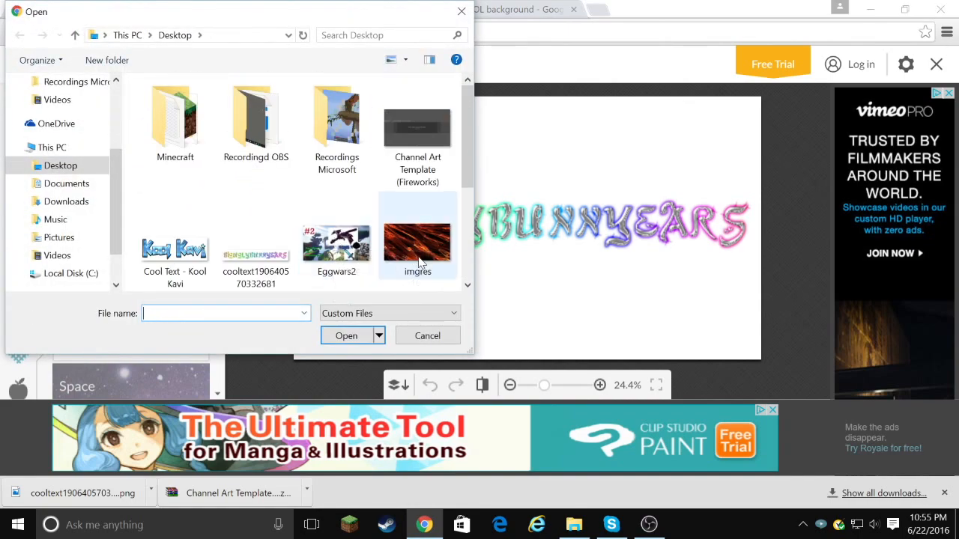
pyautogui.doubleClick(417, 236)
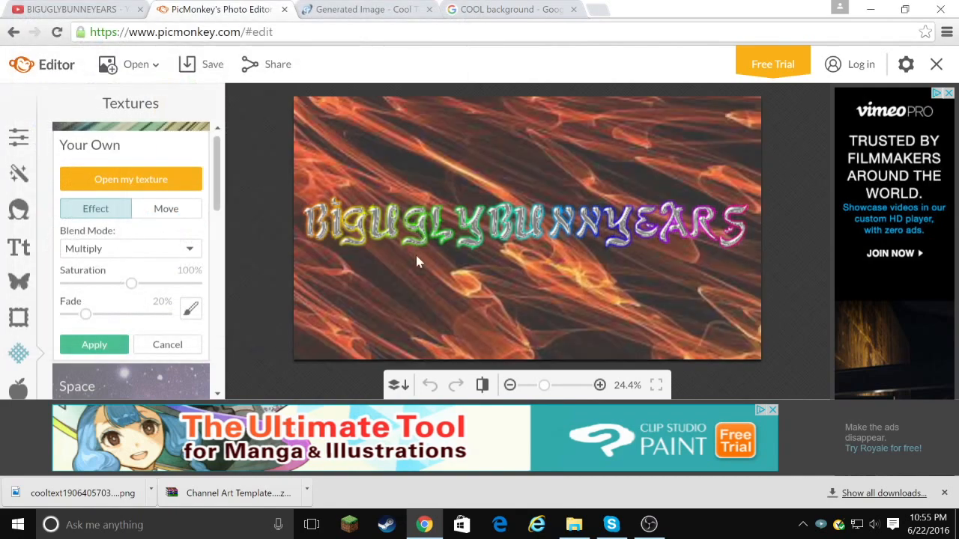
pyautogui.moveTo(353, 275)
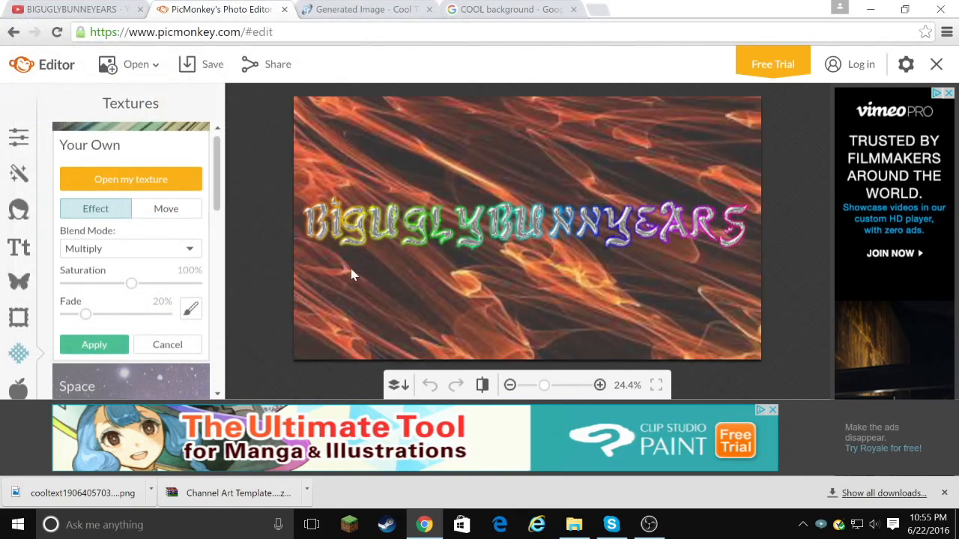
# Search Google Images for 'minecraft sword' and save the crossed diamond swords image
pyautogui.click(509, 9)
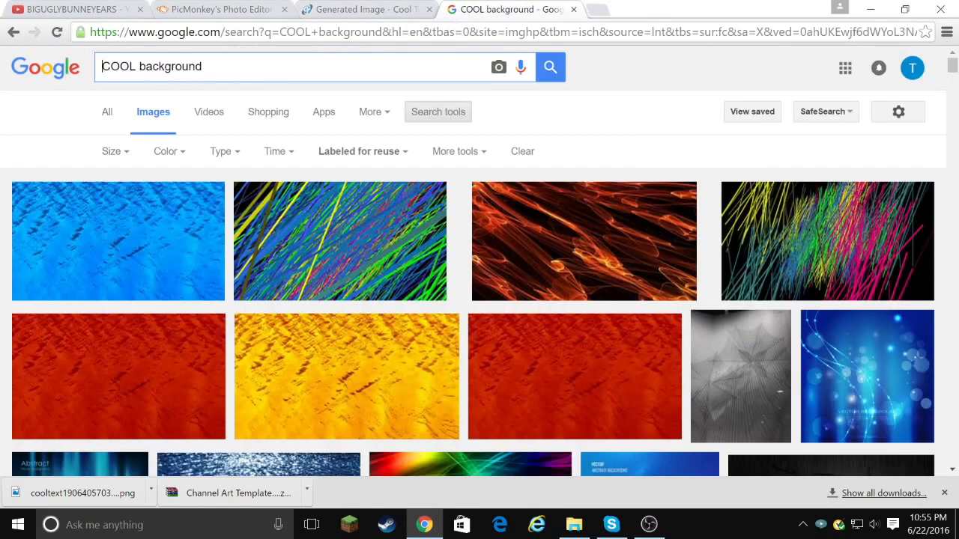
pyautogui.write('minecraft sword')
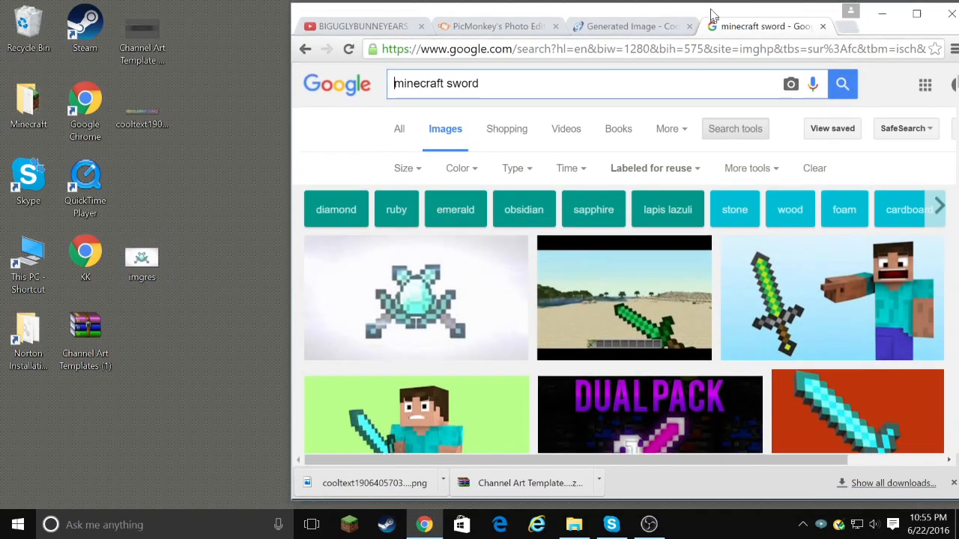
pyautogui.click(495, 27)
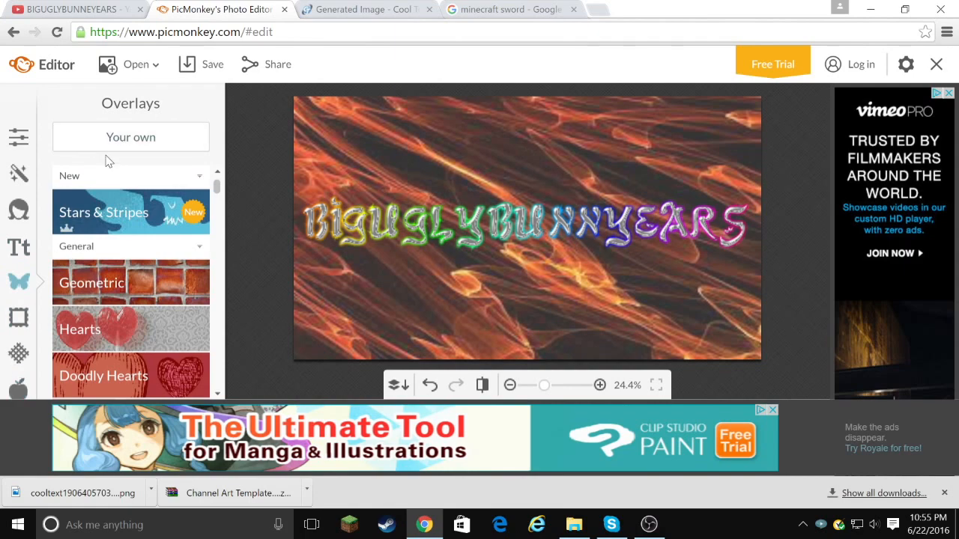
# Add the sword picture as an overlay, reposition the text, and bring it to front
pyautogui.click(130, 137)
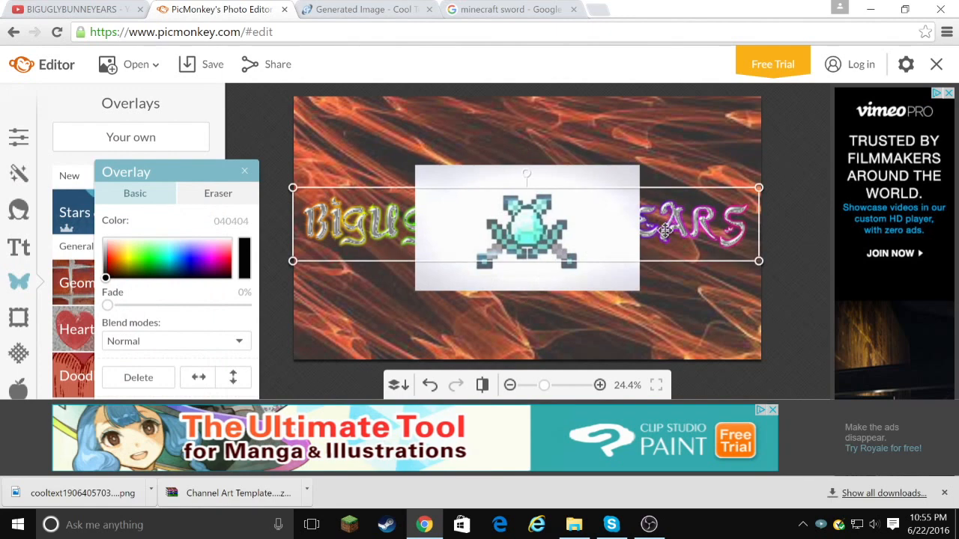
pyautogui.click(199, 377)
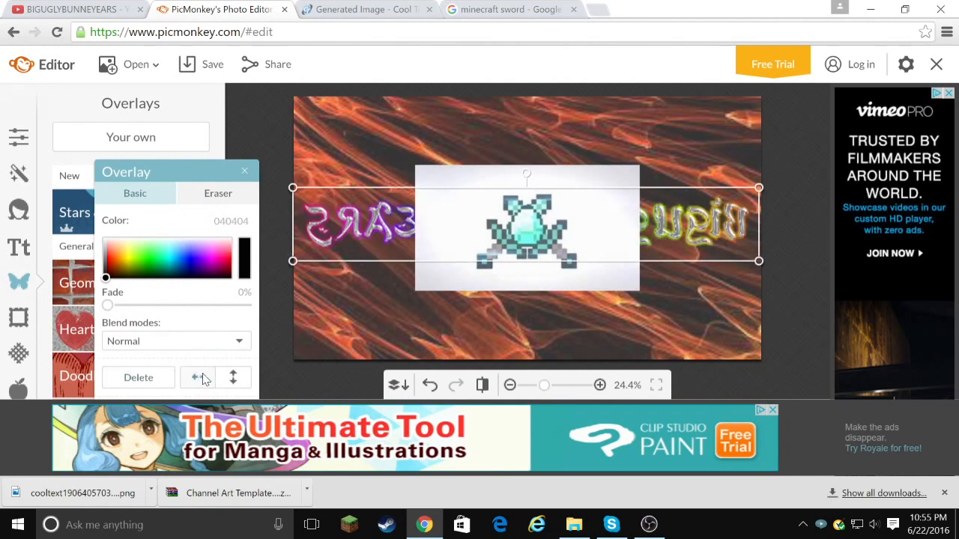
pyautogui.click(197, 377)
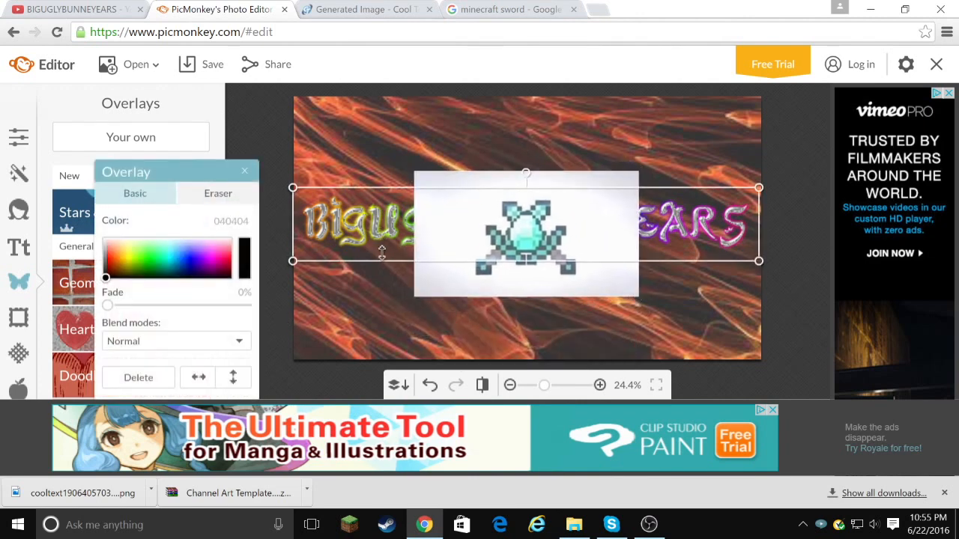
pyautogui.moveTo(525, 225); pyautogui.dragTo(532, 333)
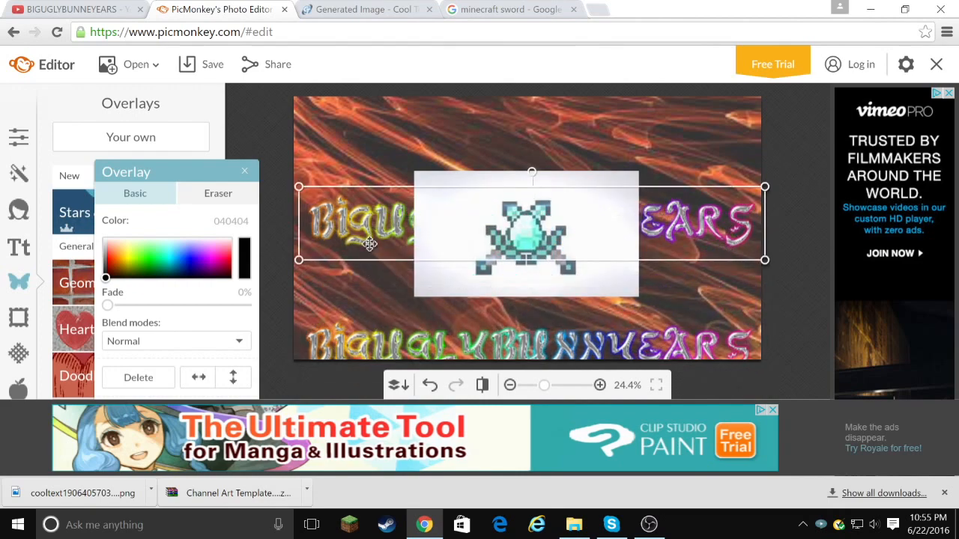
pyautogui.click(245, 171)
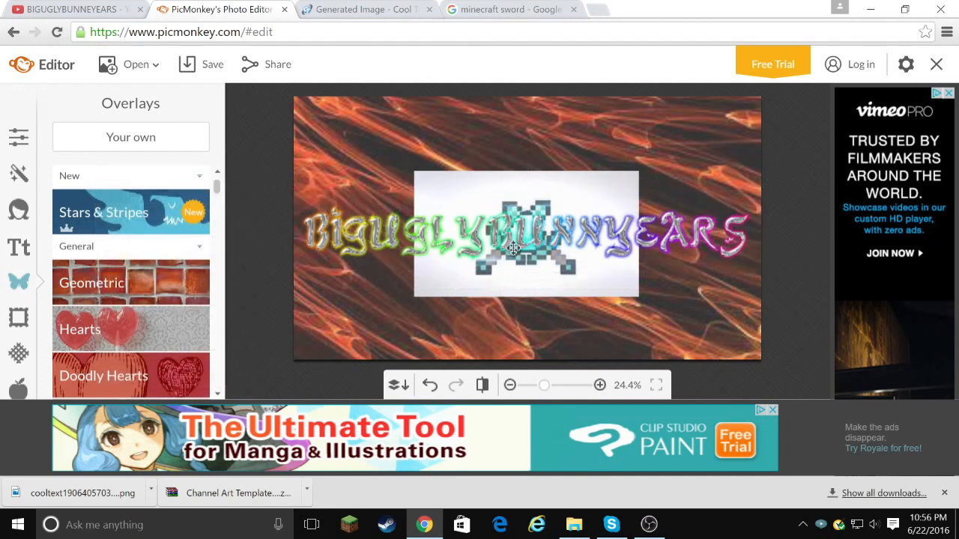
pyautogui.moveTo(263, 153)
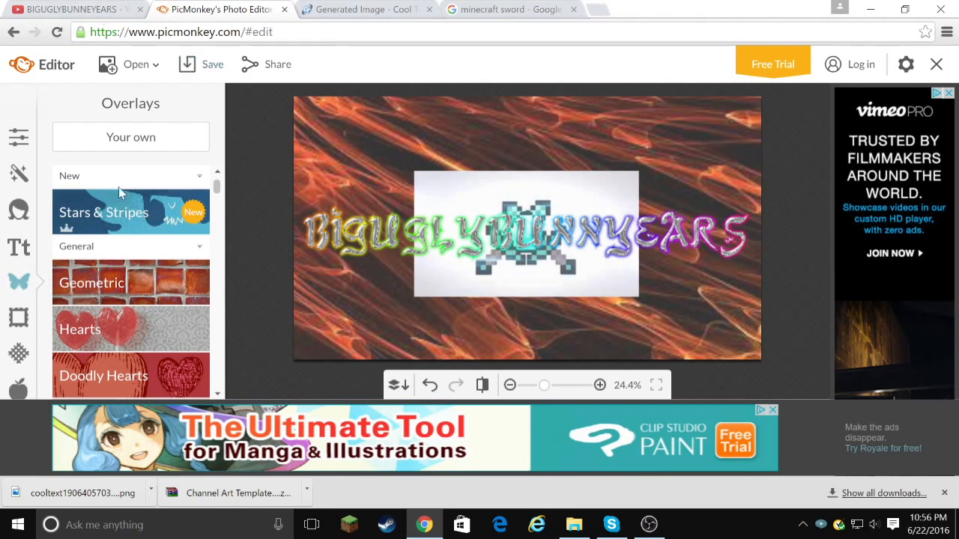
pyautogui.moveTo(188, 65)
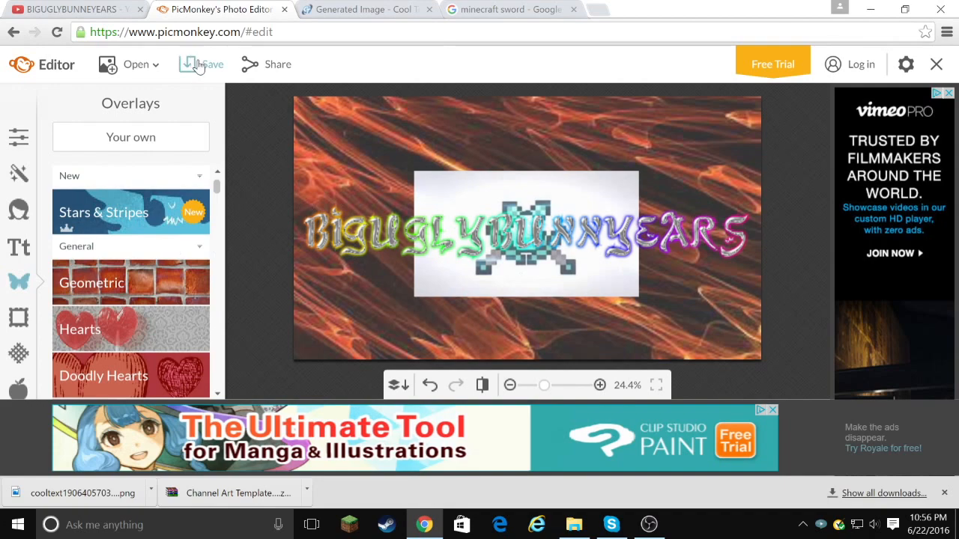
# Save the banner at highest quality to the desktop as 'Tewst'
pyautogui.click(209, 64)
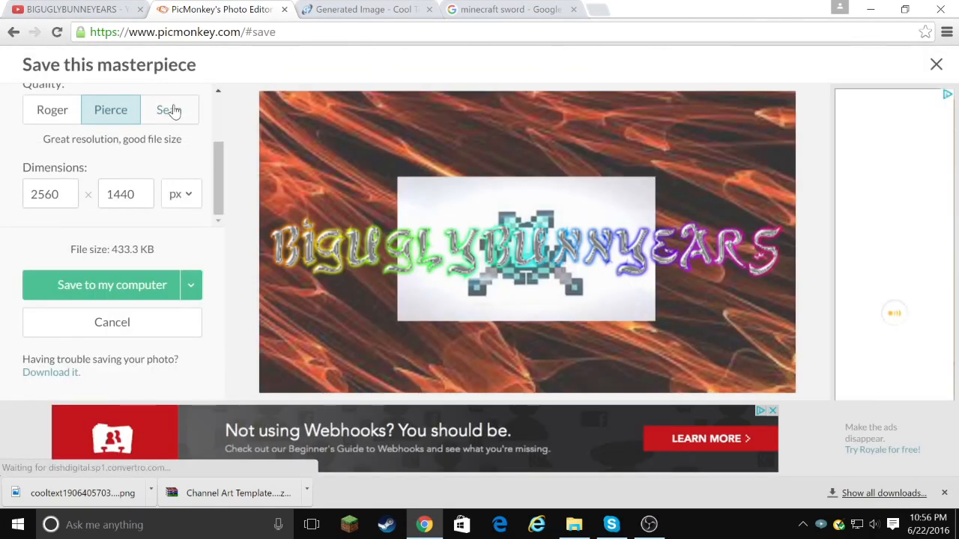
pyautogui.click(168, 109)
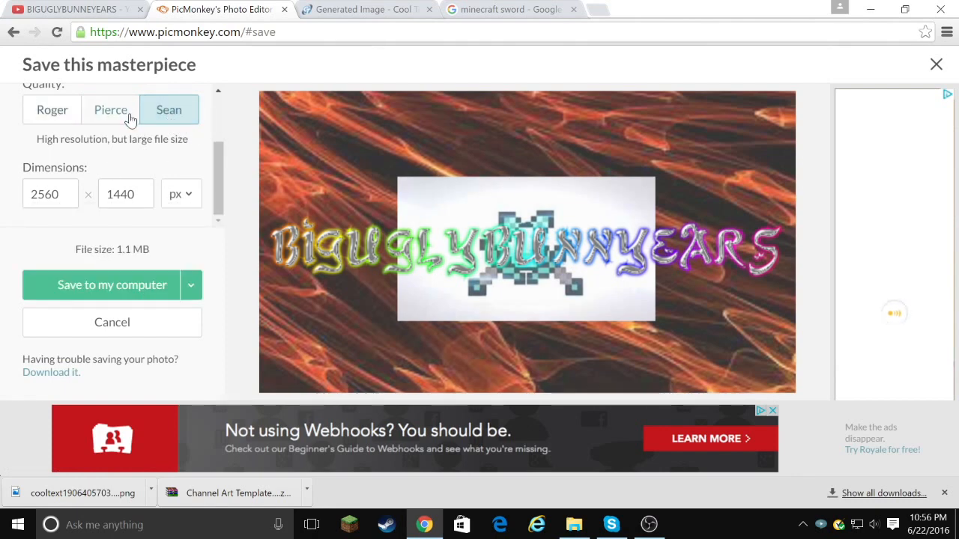
pyautogui.moveTo(64, 168)
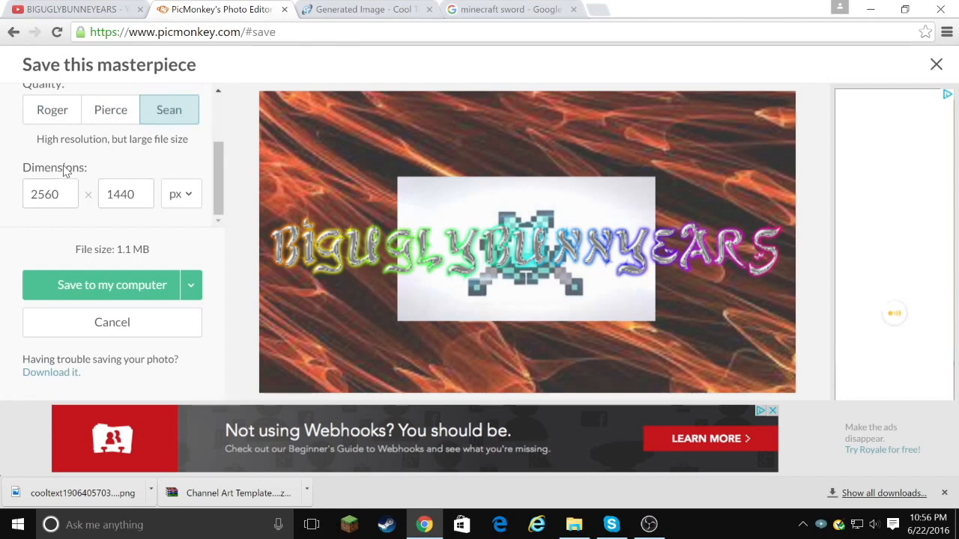
pyautogui.moveTo(151, 152)
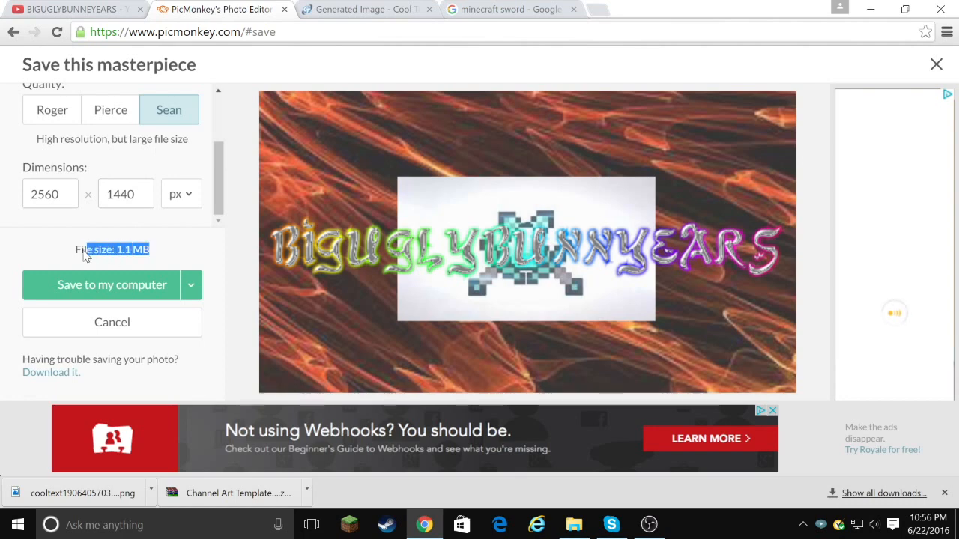
pyautogui.click(110, 109)
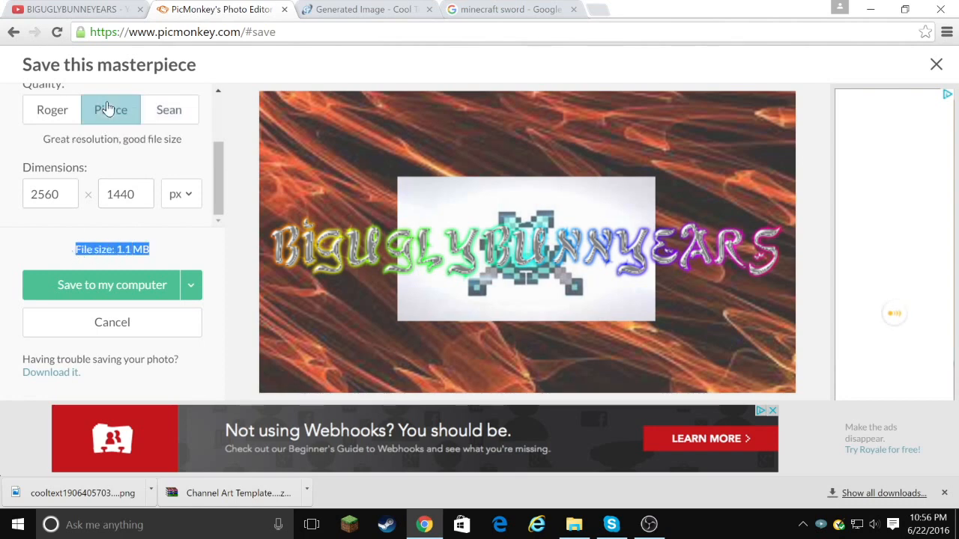
pyautogui.click(111, 109)
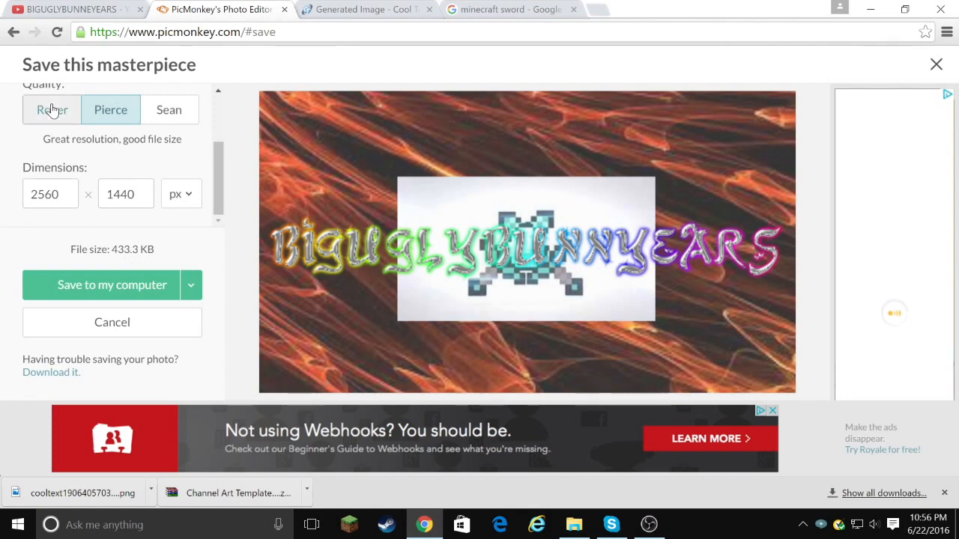
pyautogui.click(52, 109)
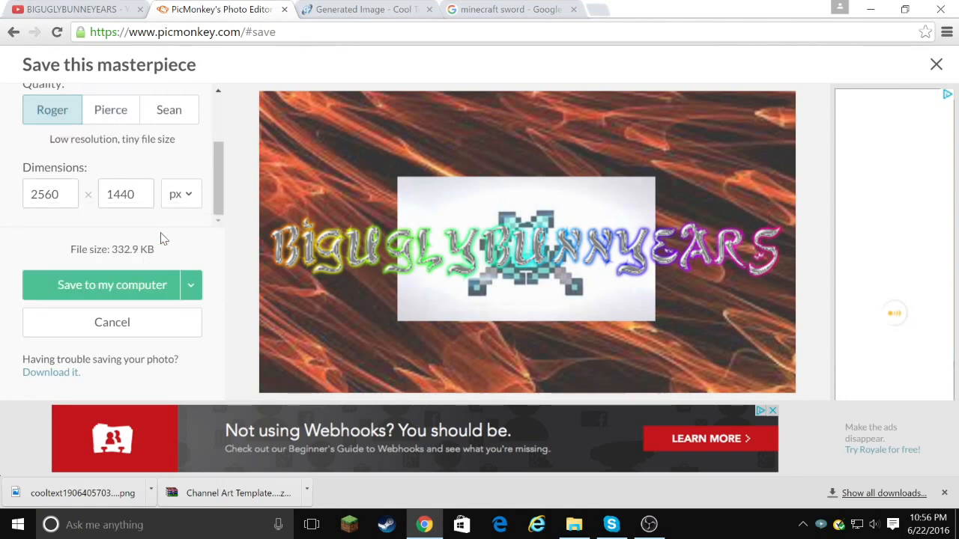
pyautogui.click(168, 110)
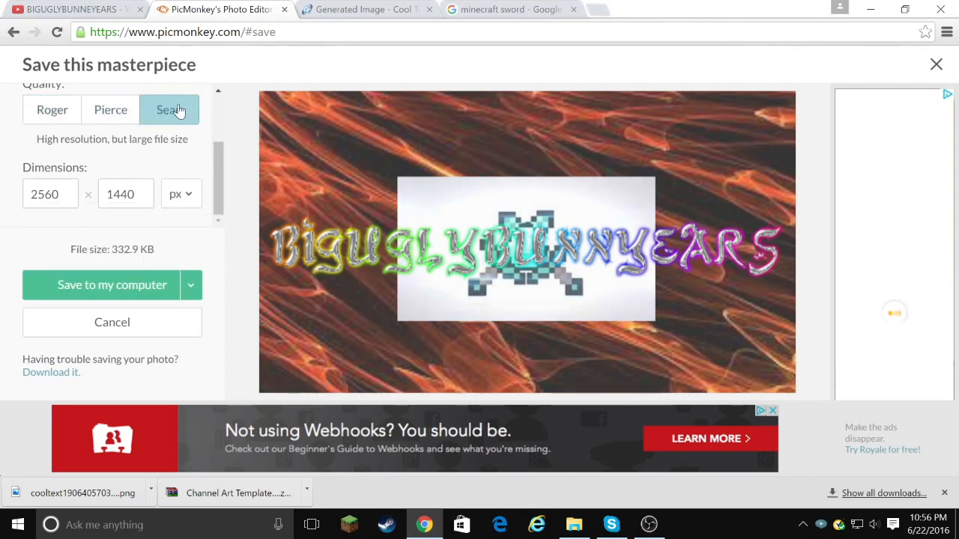
pyautogui.click(169, 109)
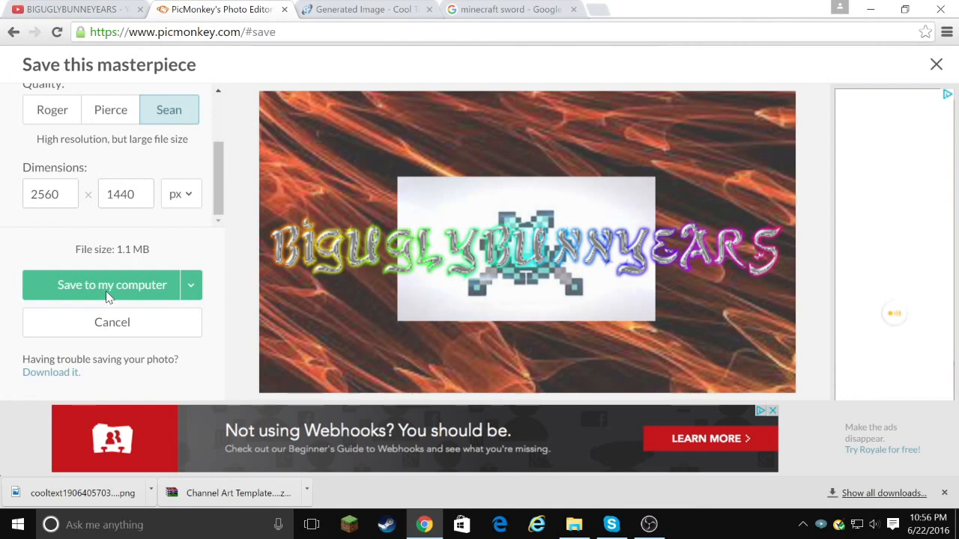
pyautogui.click(112, 284)
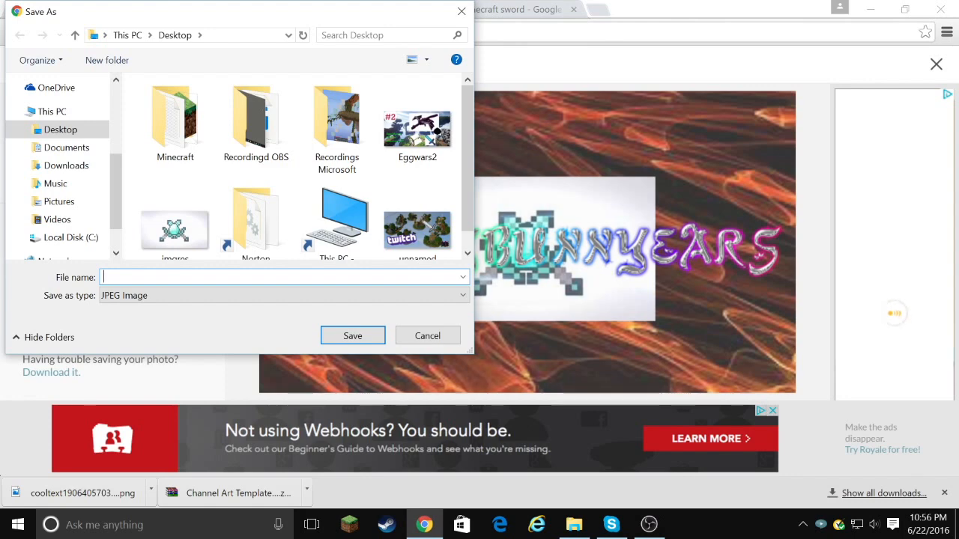
pyautogui.write('Tewst')
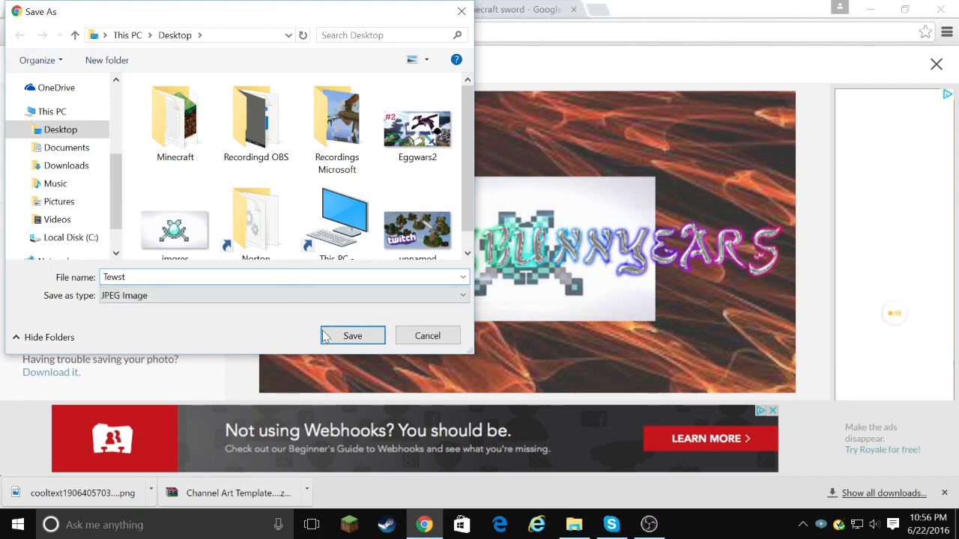
pyautogui.click(352, 335)
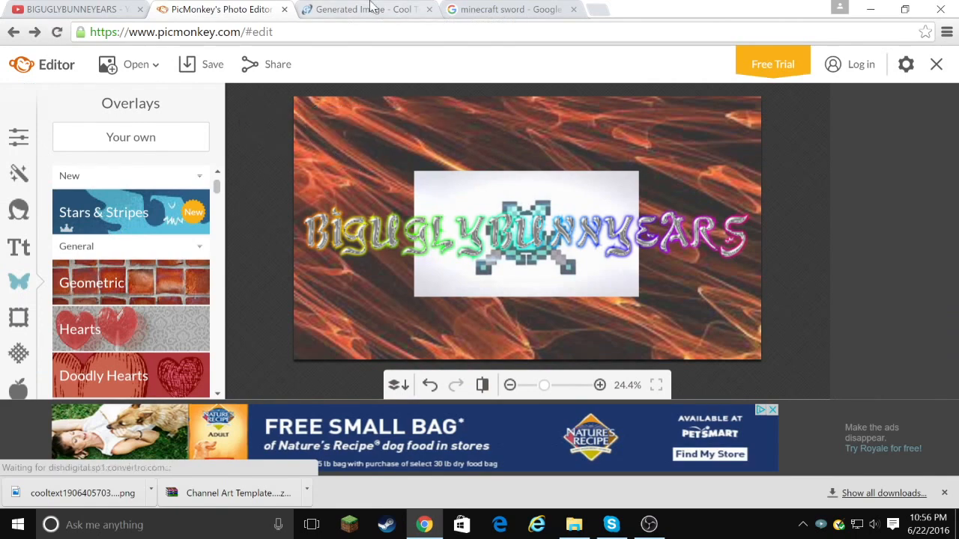
# Upload Tewst as YouTube channel art, then start editing the channel icon
pyautogui.click(71, 9)
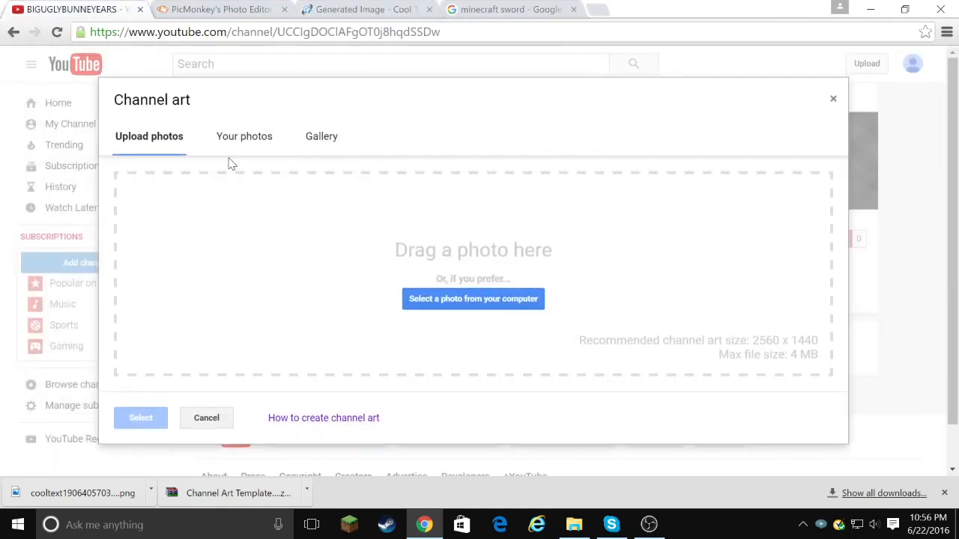
pyautogui.click(473, 298)
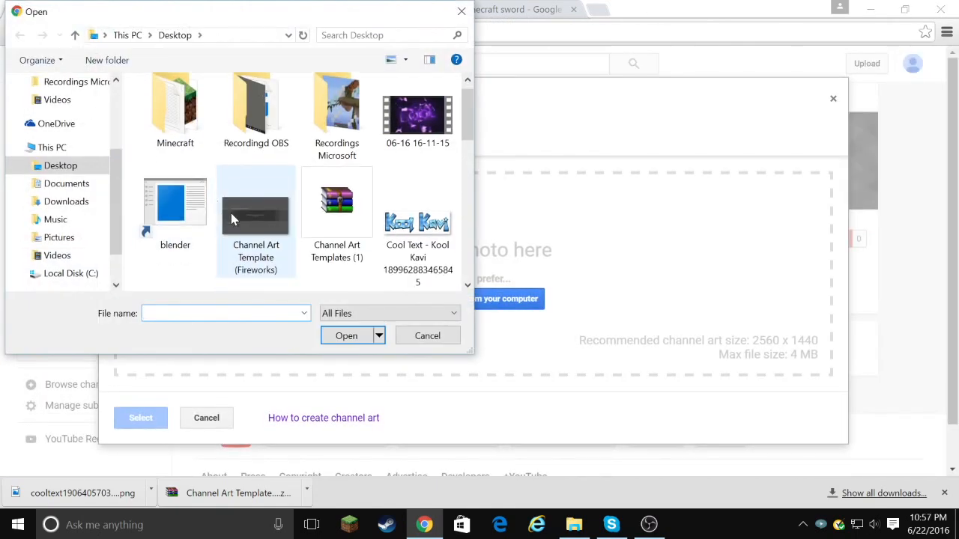
pyautogui.click(346, 335)
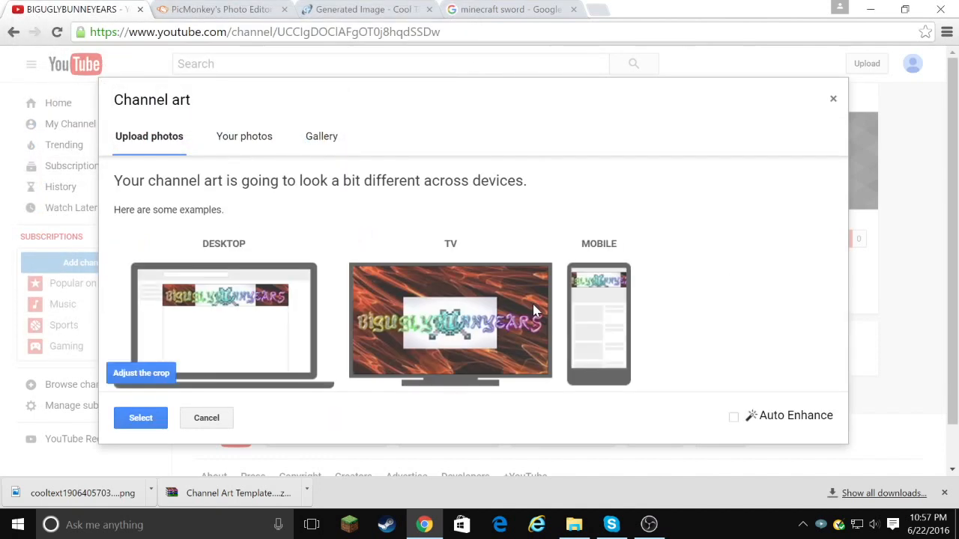
pyautogui.moveTo(202, 307)
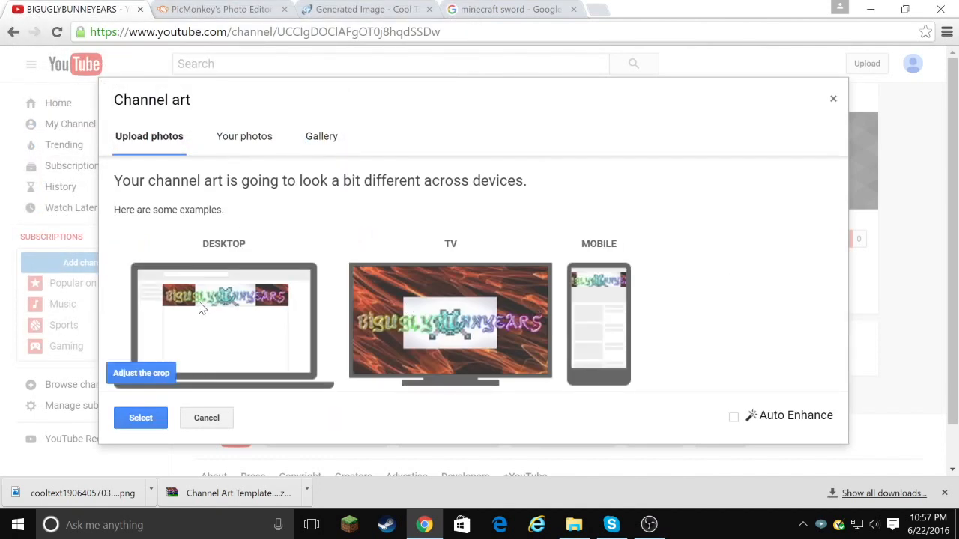
pyautogui.moveTo(502, 354)
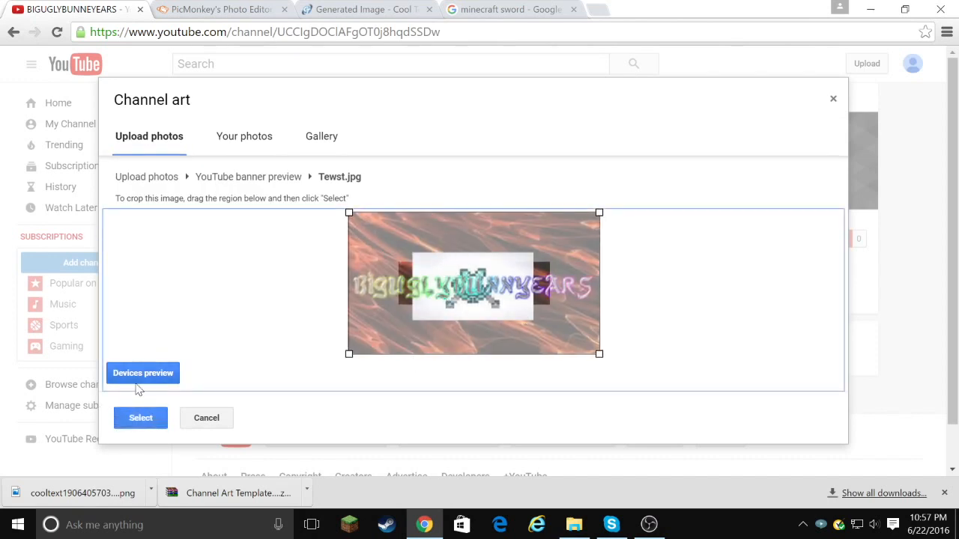
pyautogui.click(143, 373)
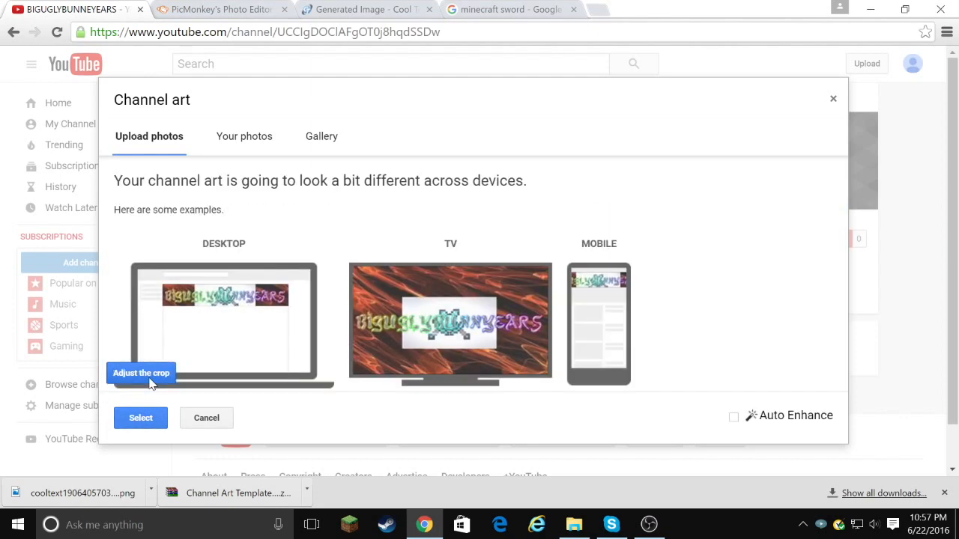
pyautogui.click(734, 415)
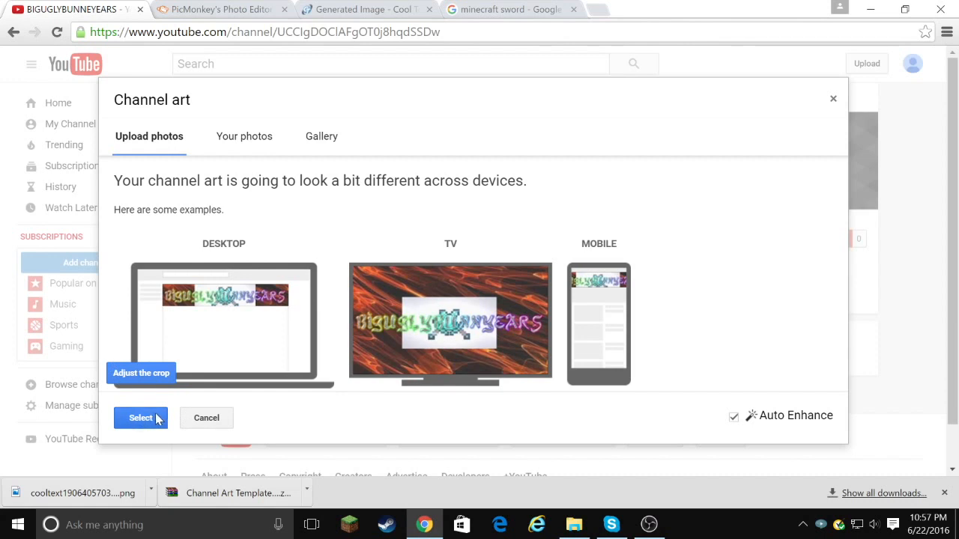
pyautogui.click(140, 419)
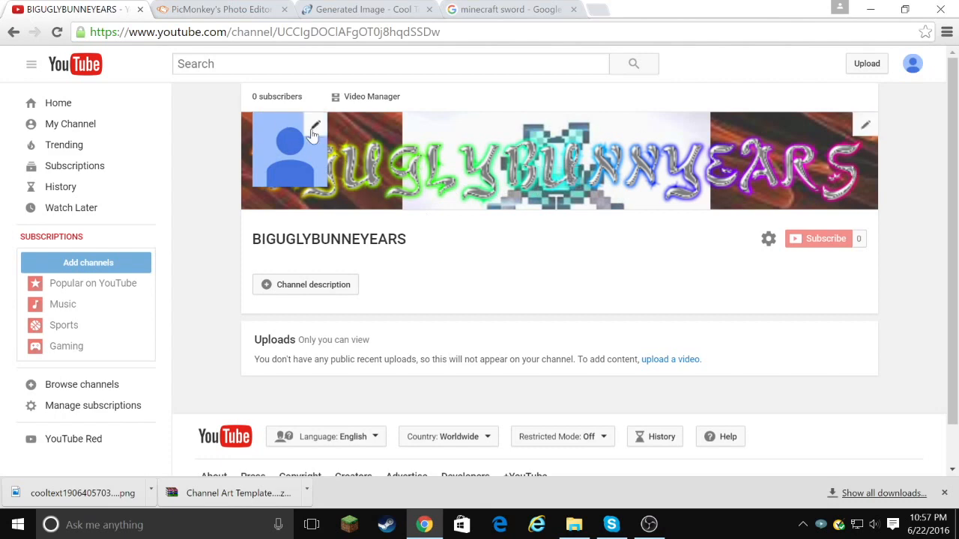
pyautogui.click(313, 132)
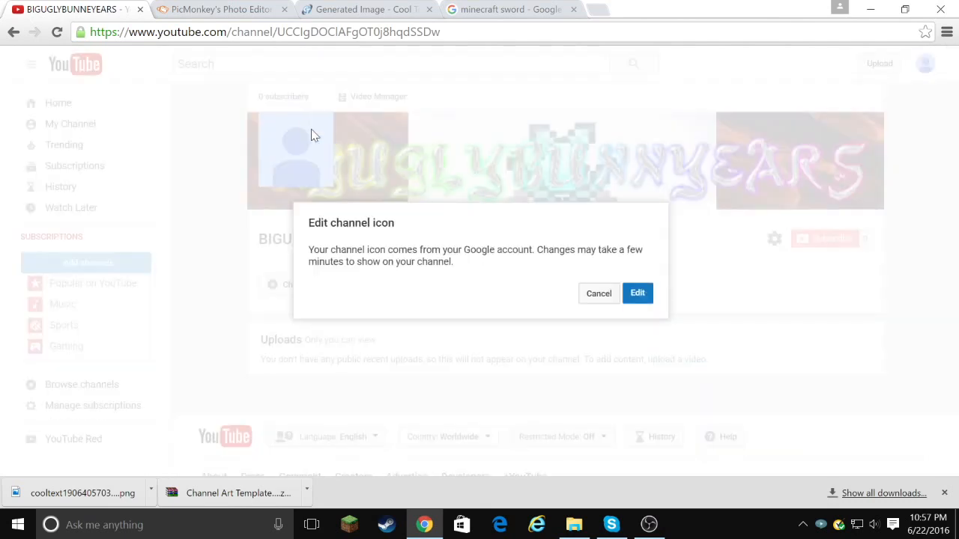
# Dismiss the icon prompt, exit the PicMonkey editor, and start a transparent-canvas design
pyautogui.click(598, 293)
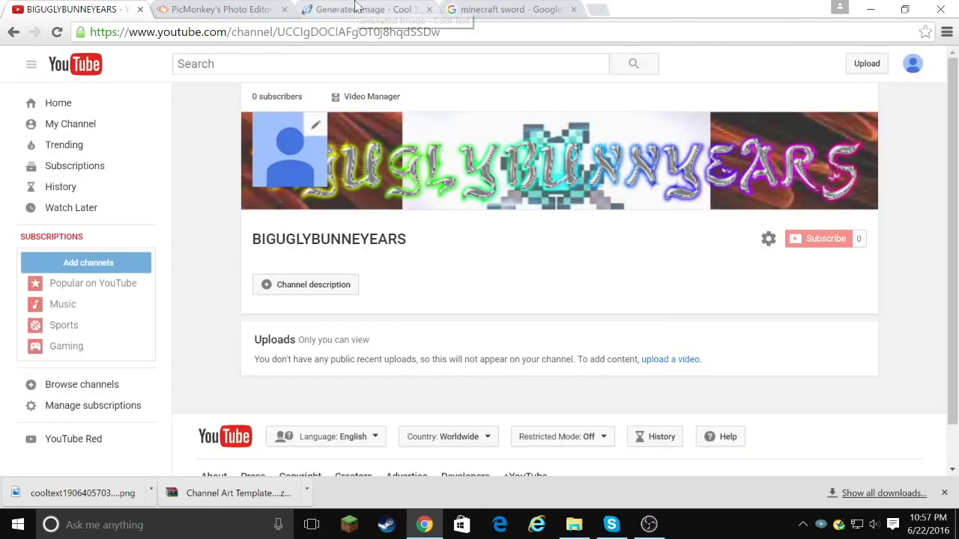
pyautogui.click(218, 9)
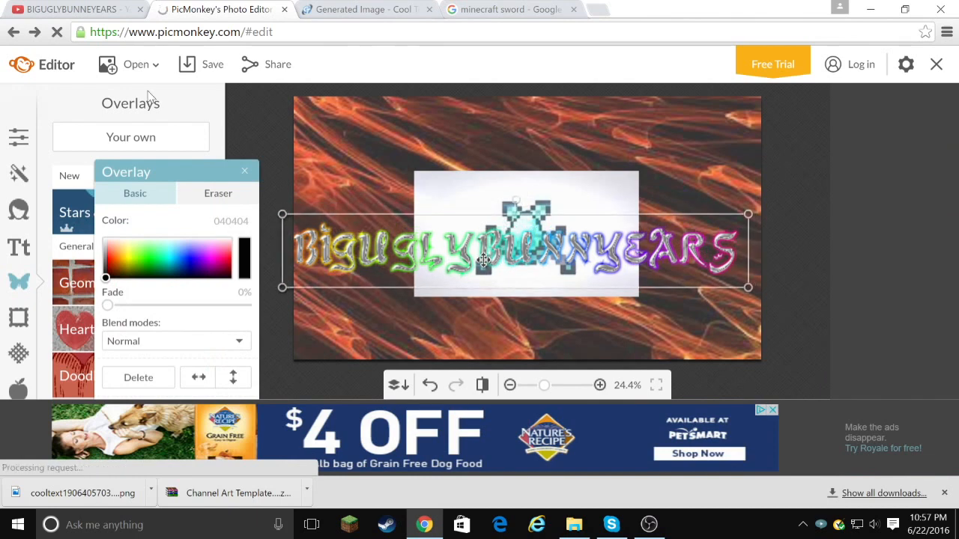
pyautogui.click(180, 32)
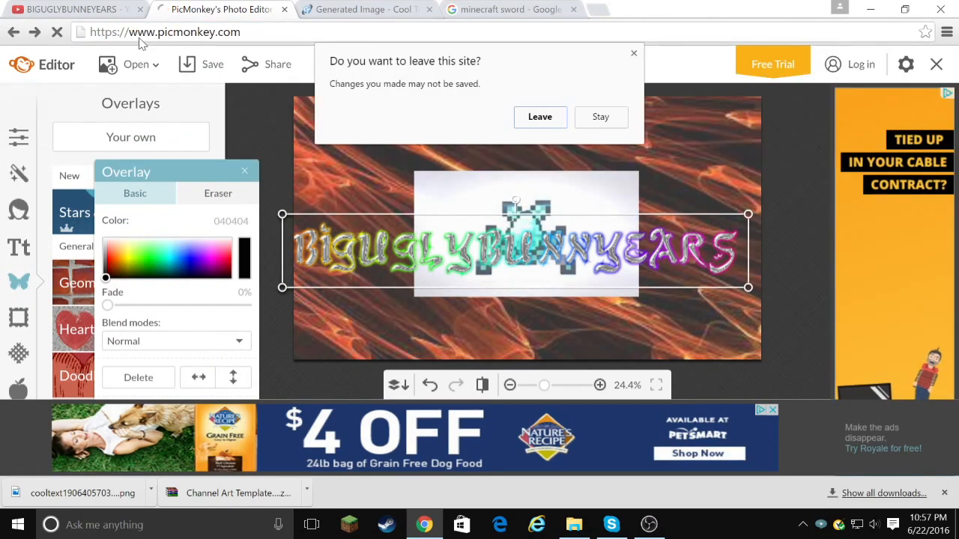
pyautogui.click(540, 117)
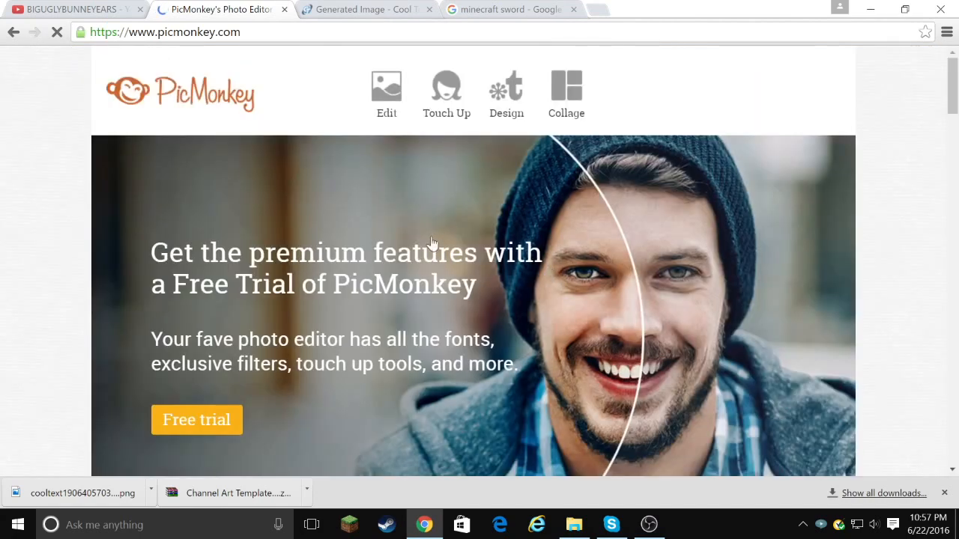
pyautogui.click(387, 90)
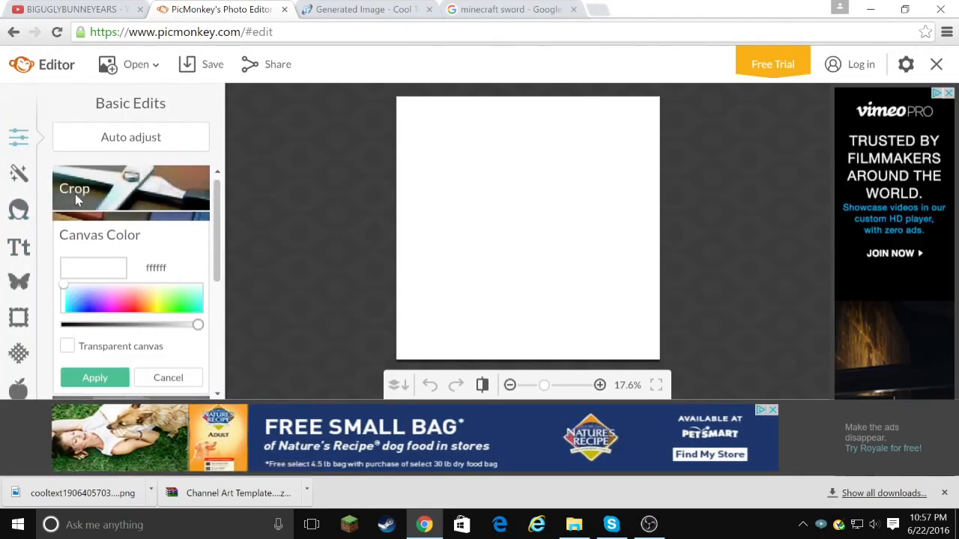
pyautogui.click(74, 188)
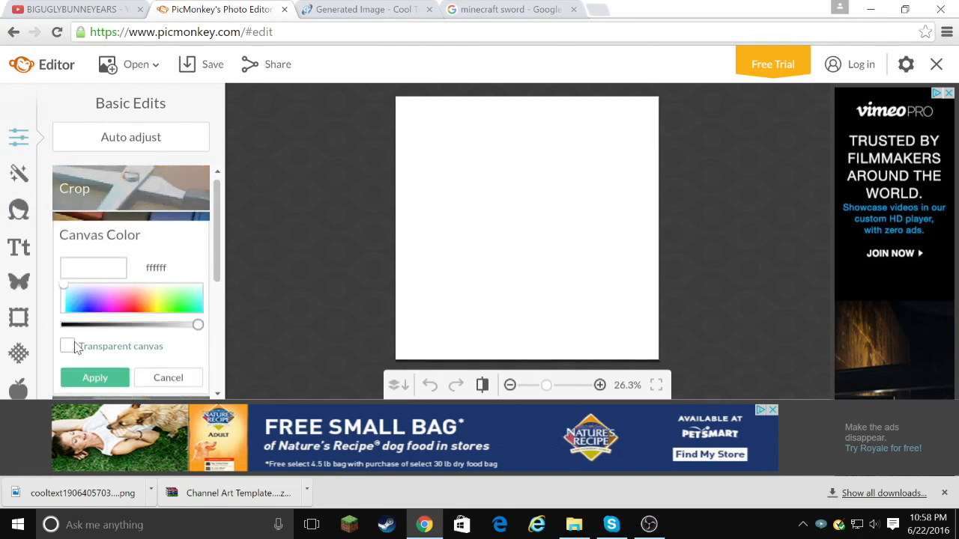
pyautogui.click(67, 345)
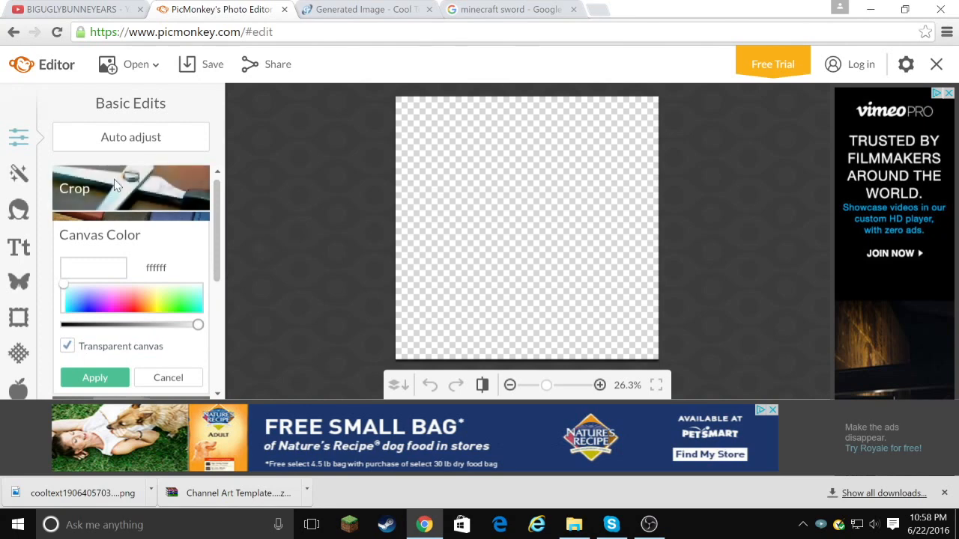
# Replace the image search with 'bunny ears' and browse the reuse-labeled results
pyautogui.click(365, 9)
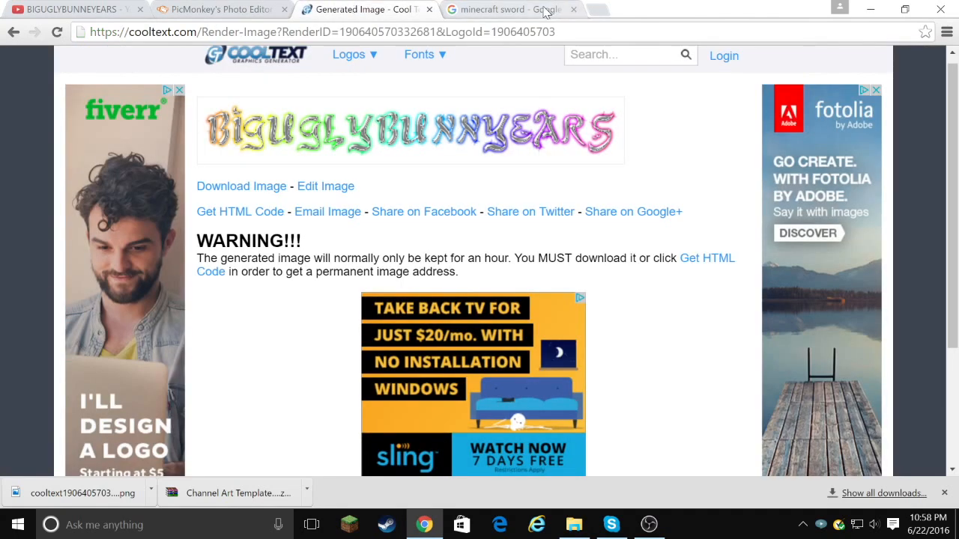
pyautogui.click(509, 9)
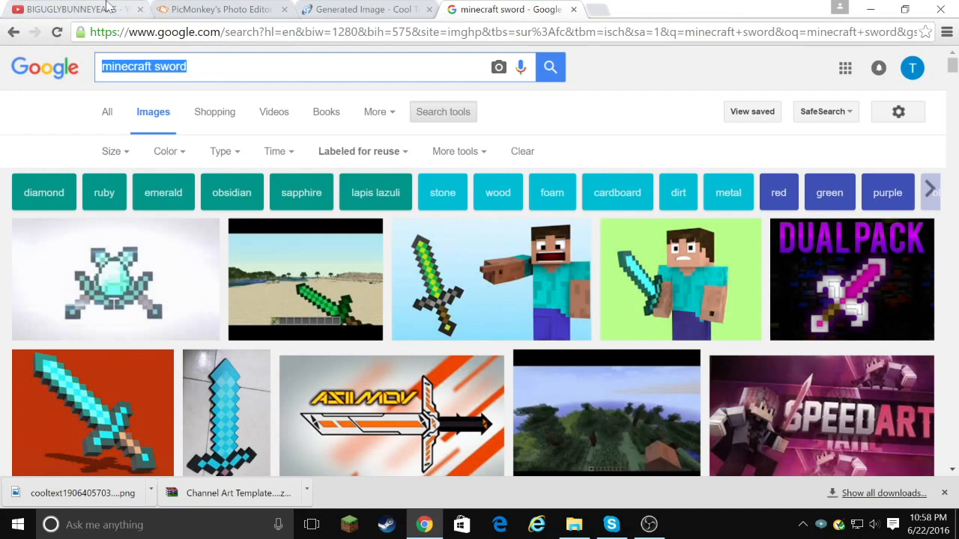
pyautogui.click(72, 9)
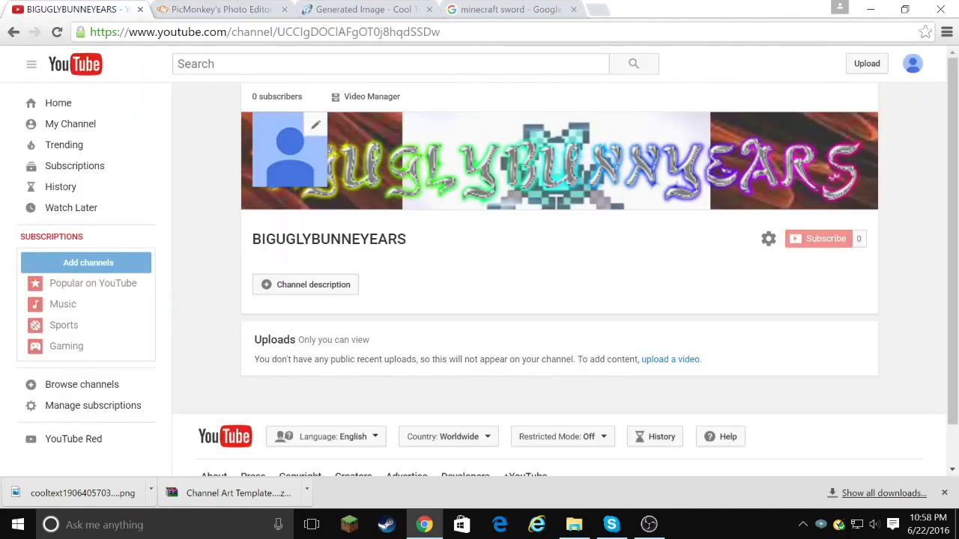
pyautogui.click(510, 9)
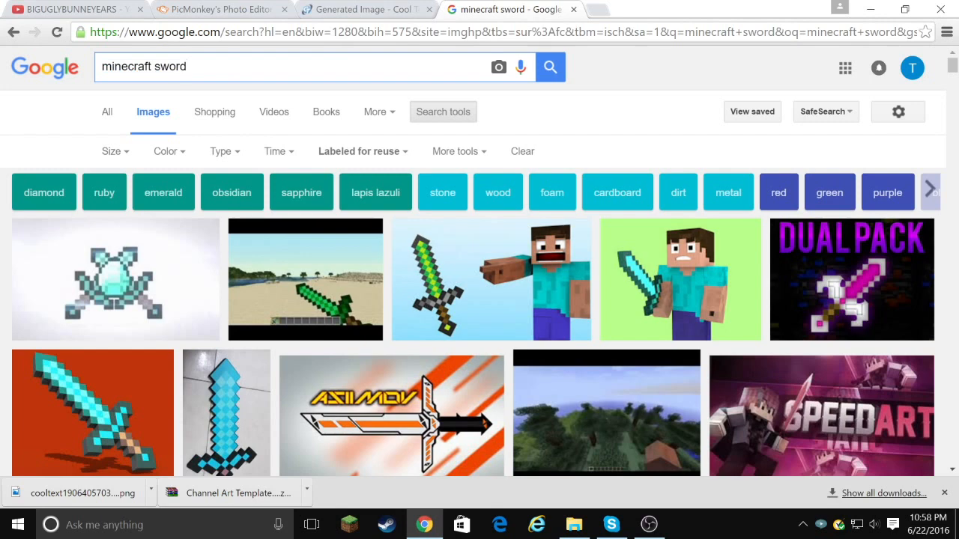
pyautogui.write('bunnr')
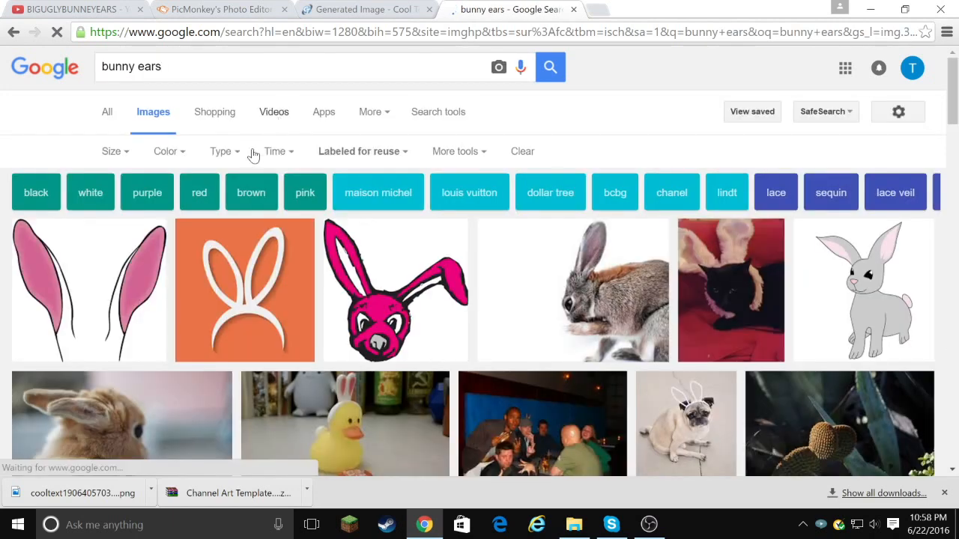
pyautogui.scroll(-3)
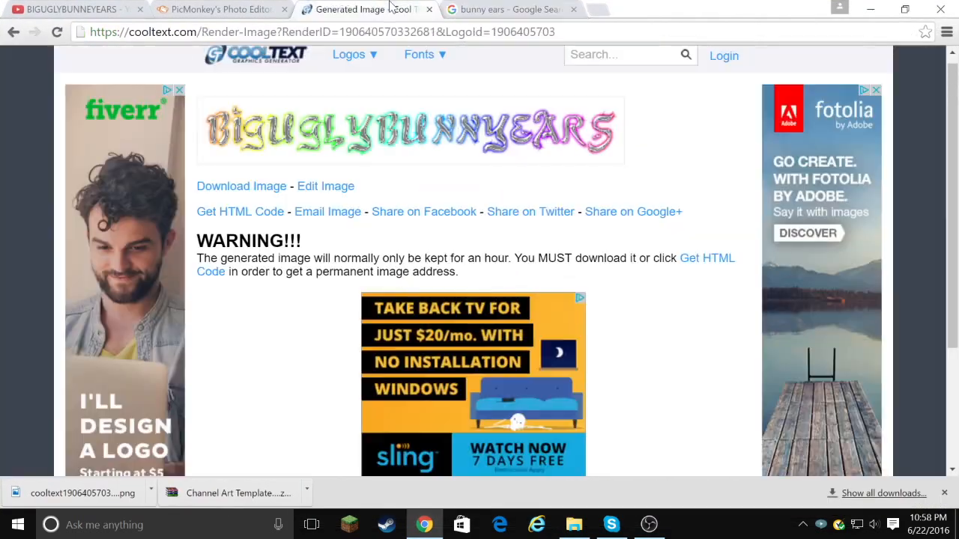
# Set the PicMonkey canvas colour to purple
pyautogui.click(217, 9)
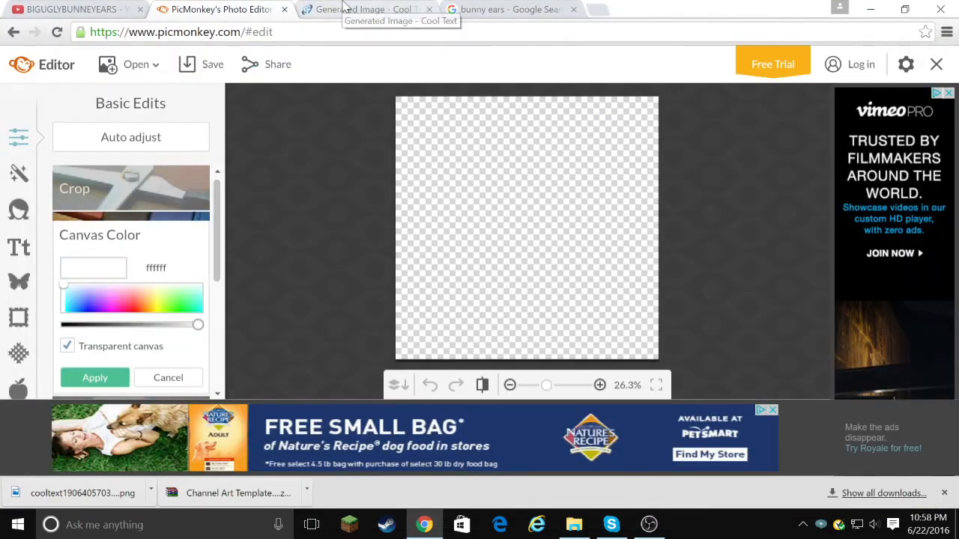
pyautogui.click(217, 9)
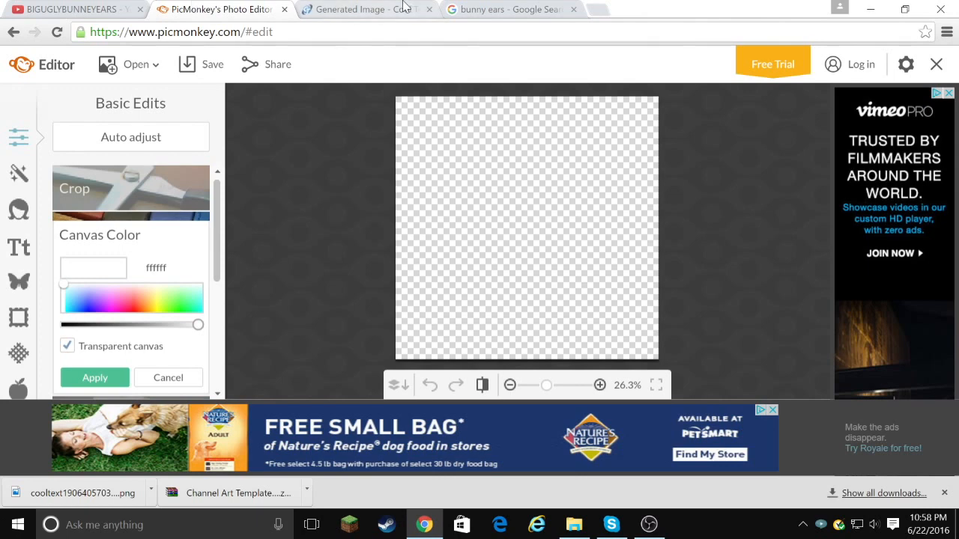
pyautogui.moveTo(451, 147)
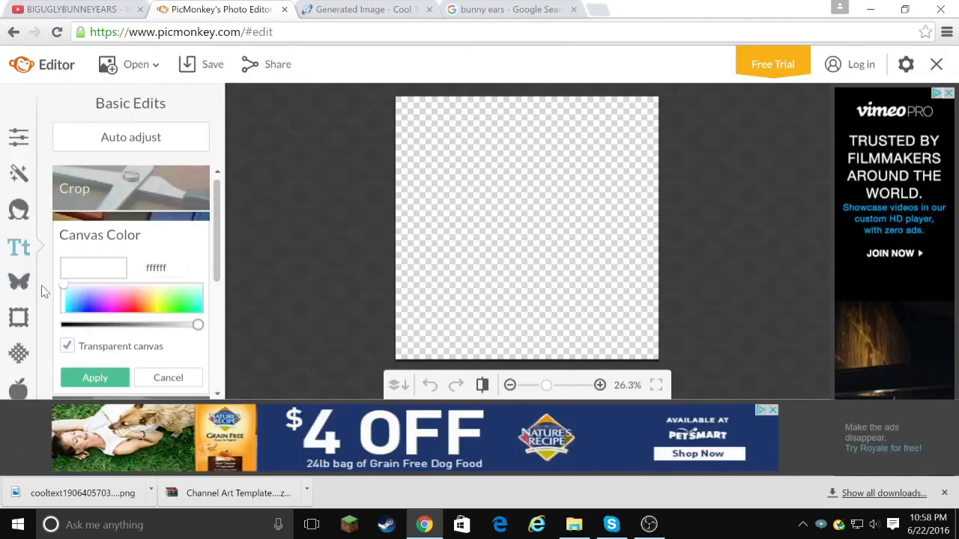
pyautogui.click(98, 305)
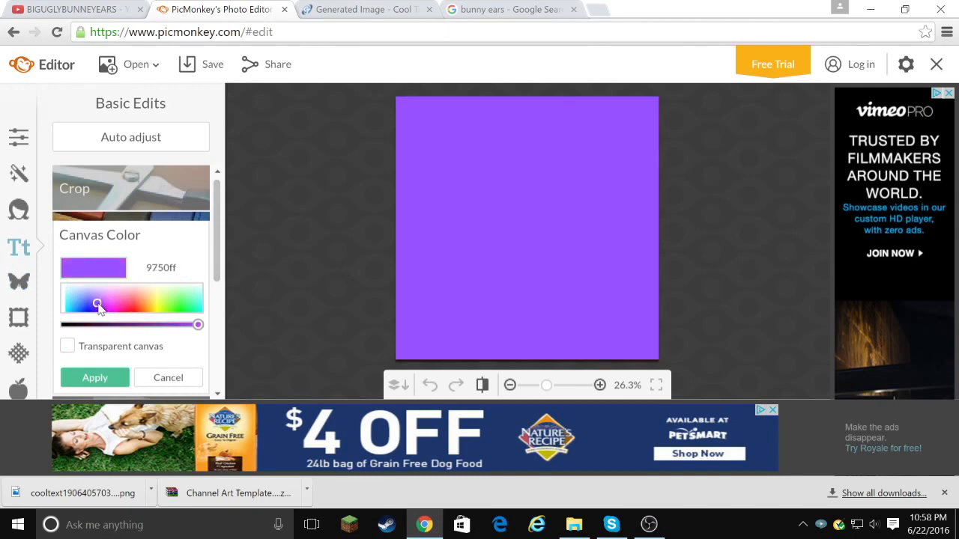
pyautogui.click(168, 377)
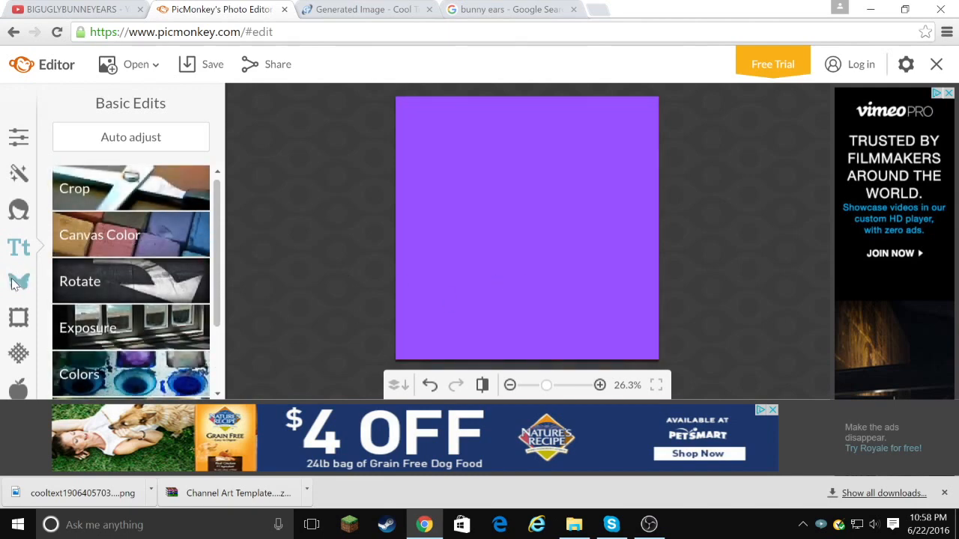
# Paint coloured strokes across the canvas with the Draw effect
pyautogui.click(19, 282)
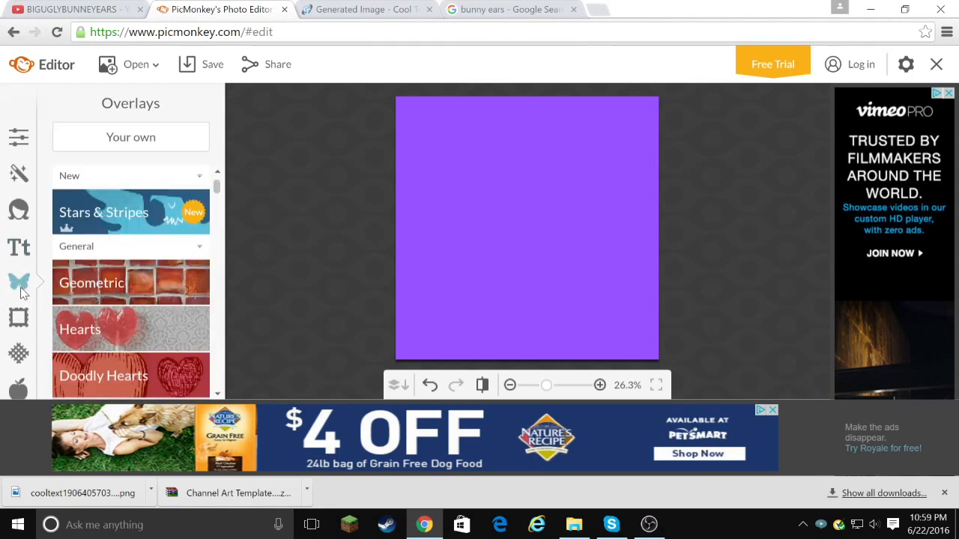
pyautogui.moveTo(20, 172)
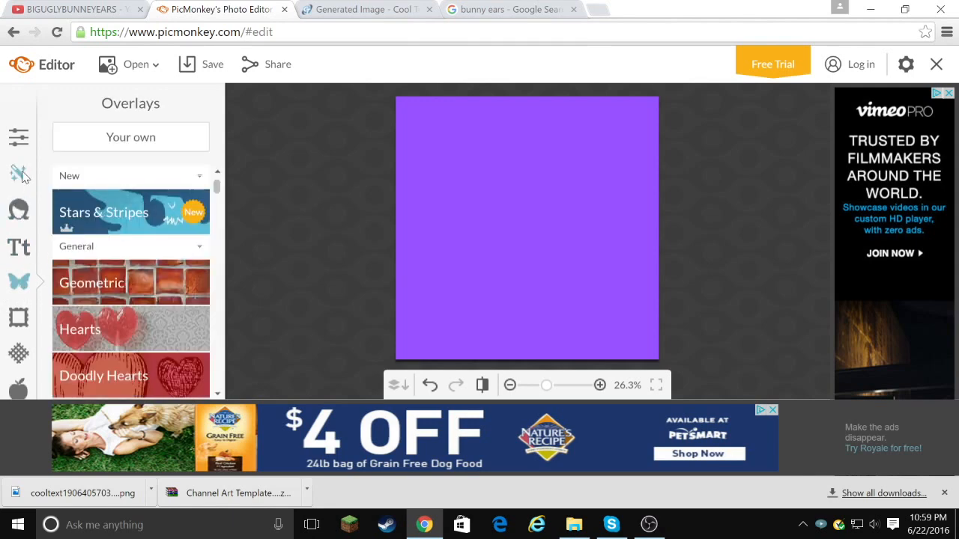
pyautogui.click(19, 173)
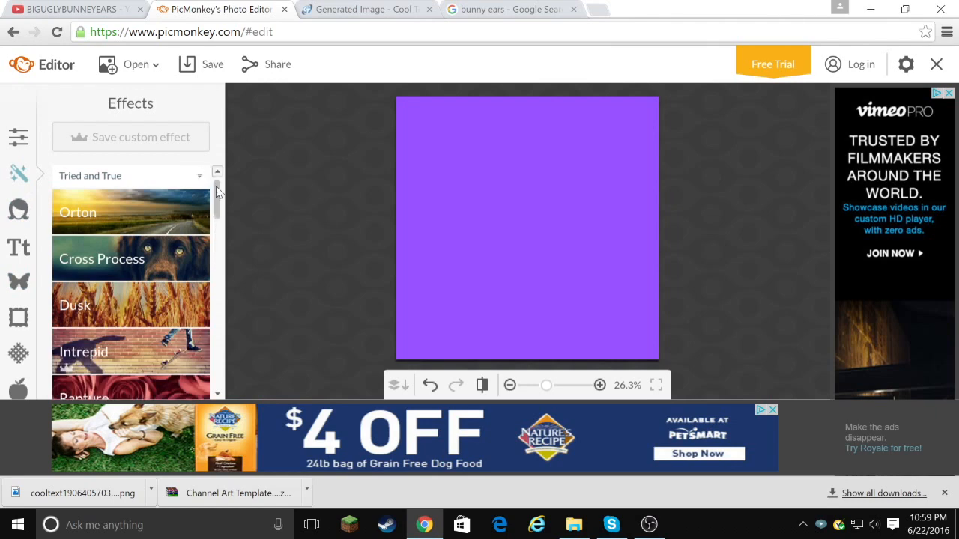
pyautogui.scroll(-3)
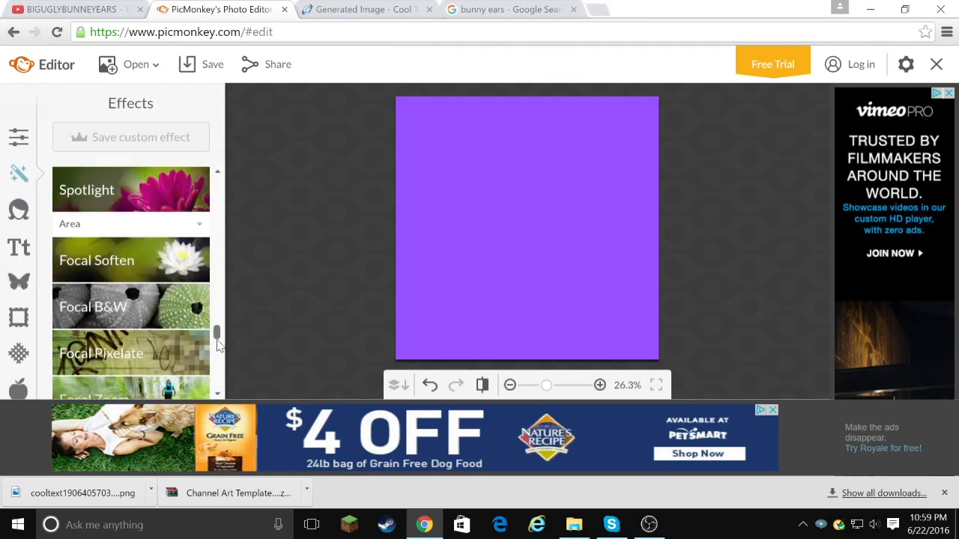
pyautogui.scroll(-3)
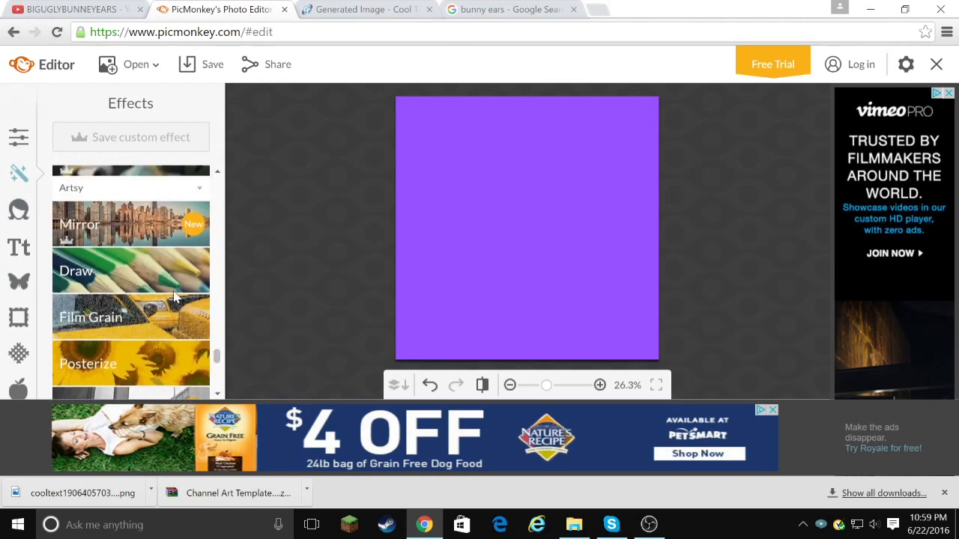
pyautogui.click(76, 270)
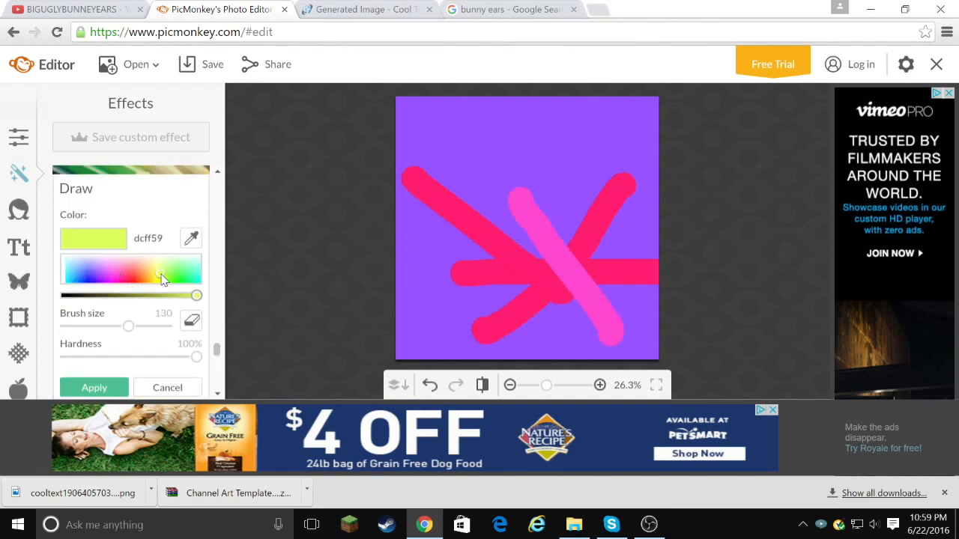
pyautogui.moveTo(472, 299); pyautogui.dragTo(637, 187)
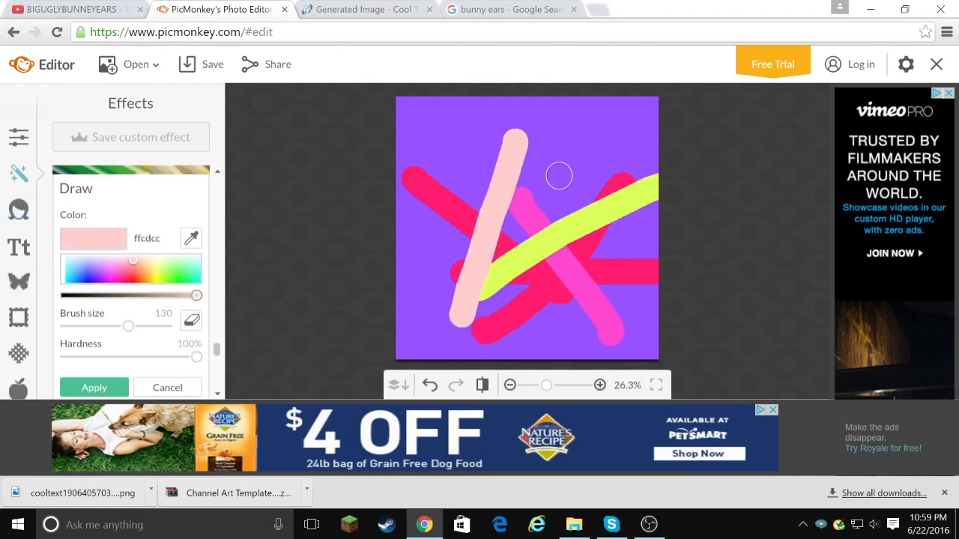
pyautogui.click(367, 9)
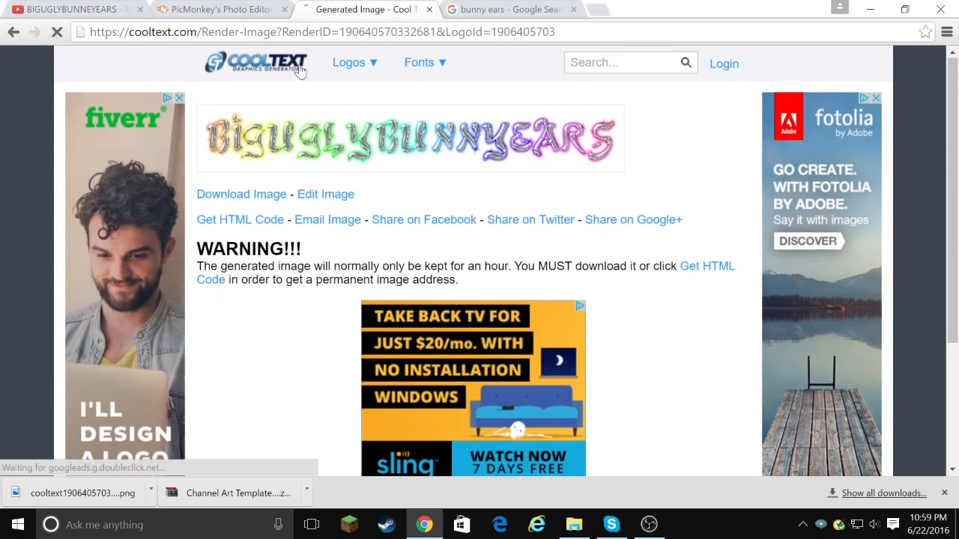
# Open the Cool Text logo style gallery, then bring back the PicMonkey drawing
pyautogui.click(257, 63)
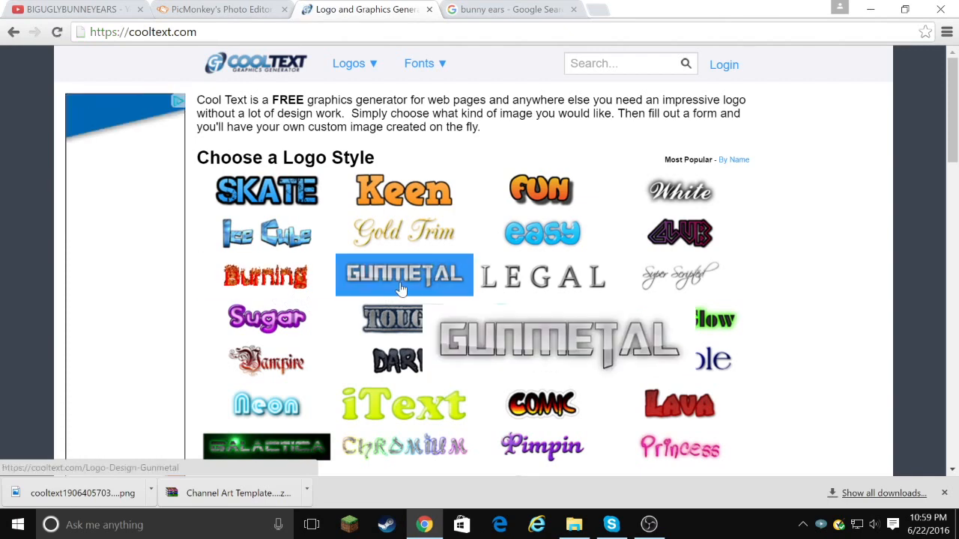
pyautogui.moveTo(679, 232)
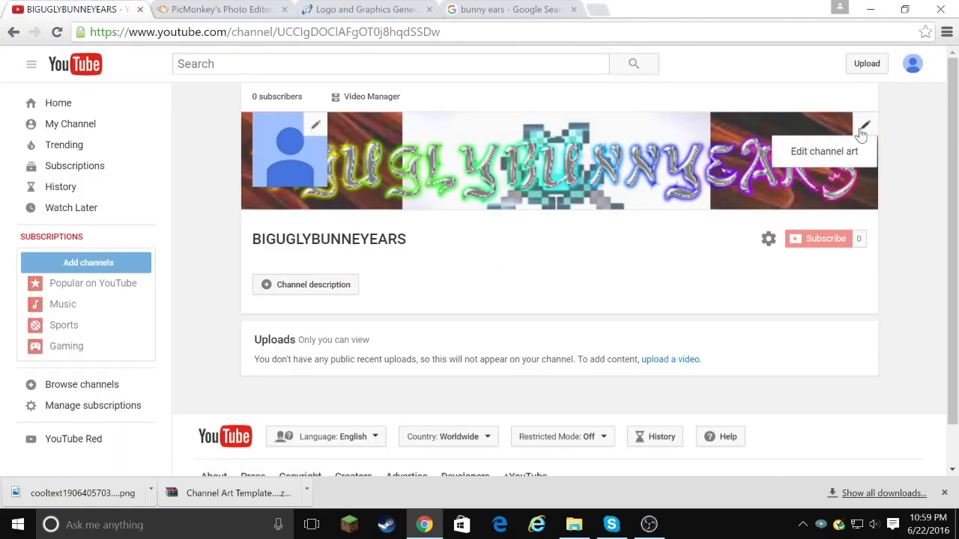
pyautogui.click(366, 9)
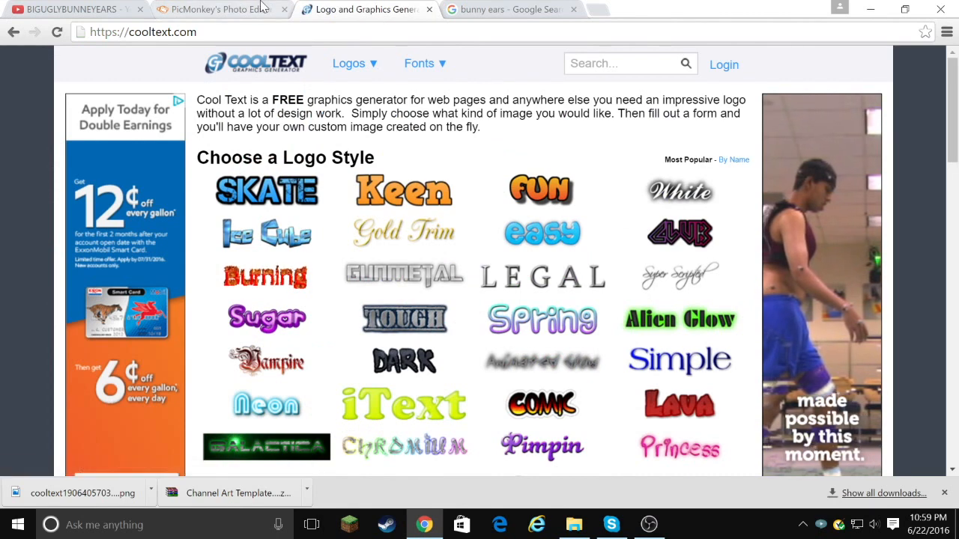
pyautogui.click(218, 9)
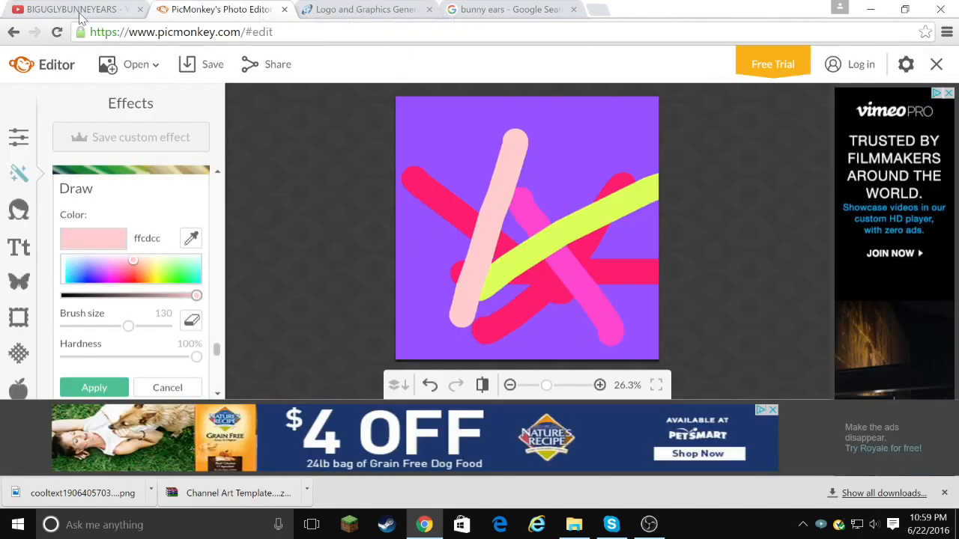
pyautogui.moveTo(291, 28)
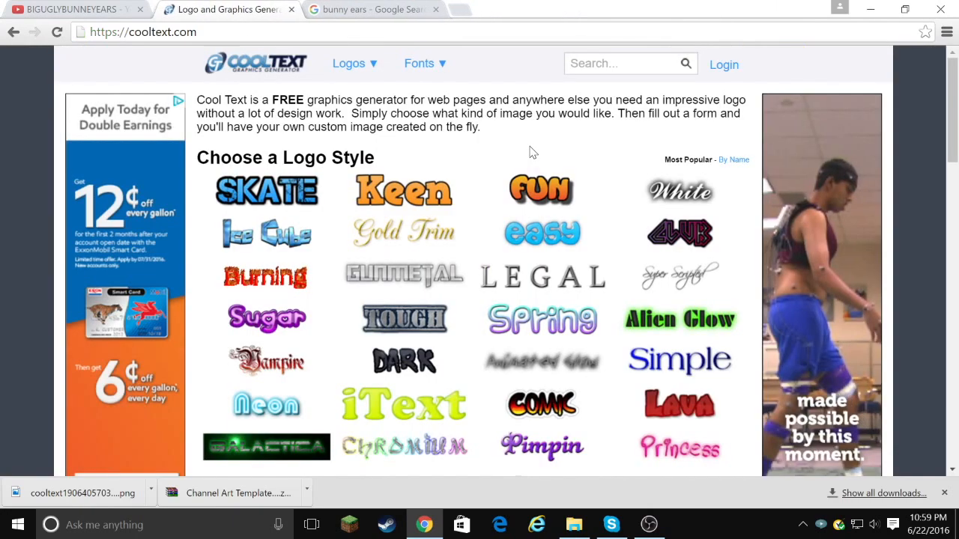
# Crop the flame-and-logo banner into the BIGUGLYBUNNEYEARS profile photo, then return to YouTube
pyautogui.click(67, 9)
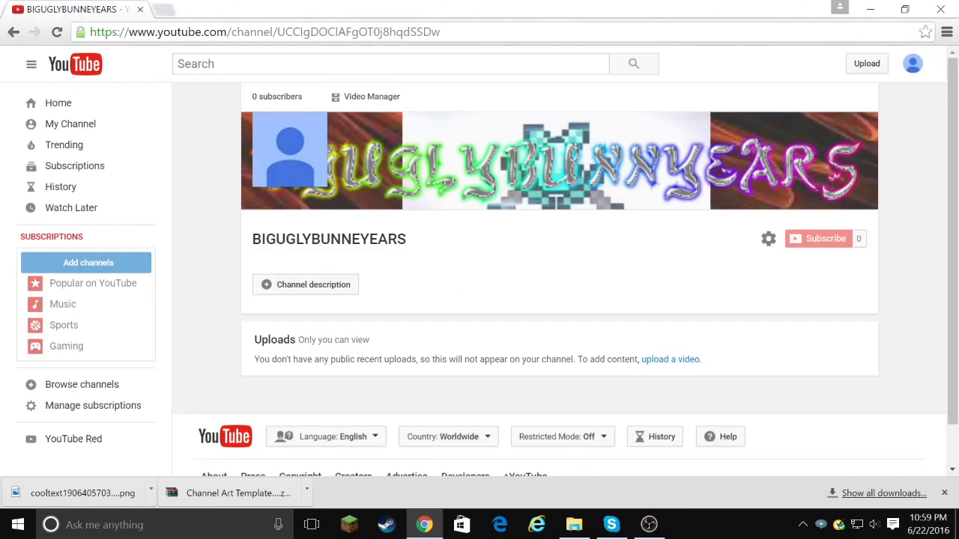
pyautogui.click(289, 147)
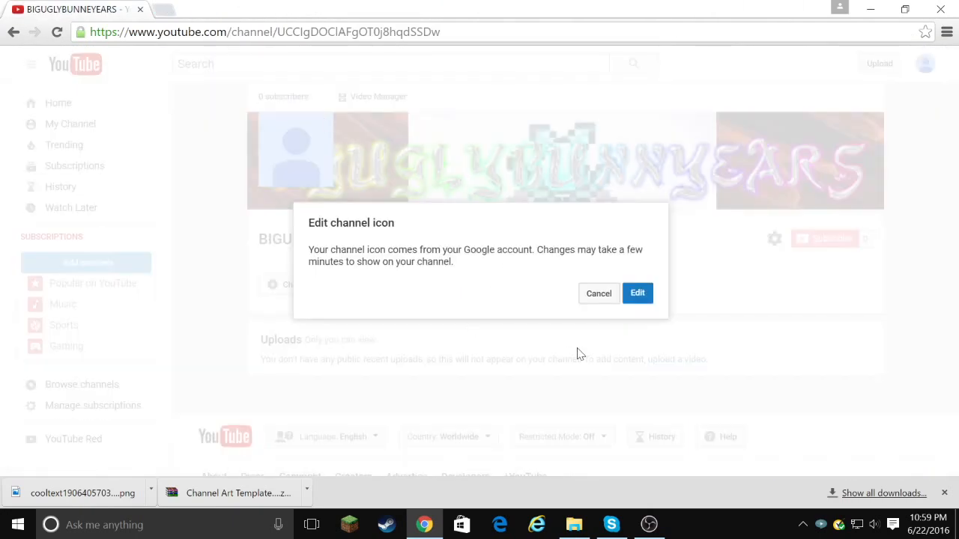
pyautogui.click(637, 293)
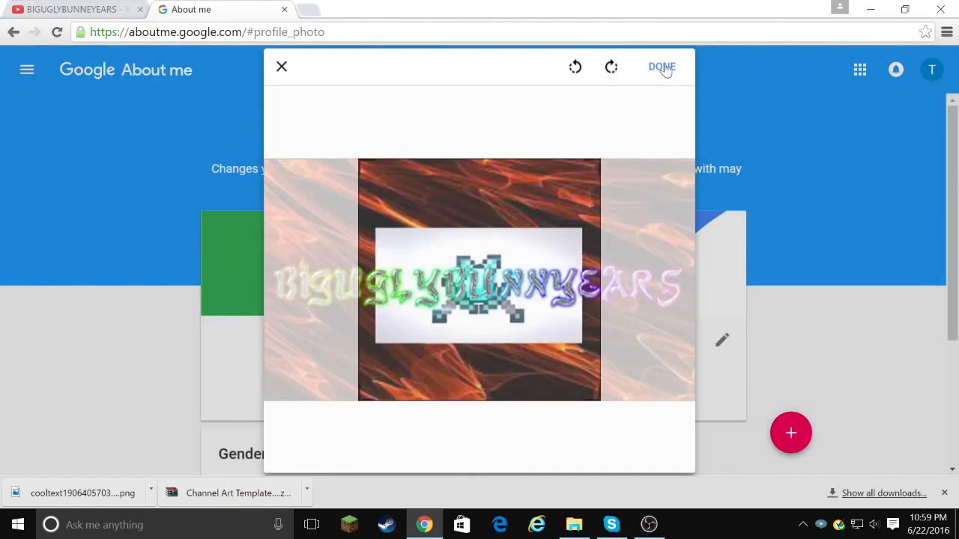
pyautogui.click(661, 66)
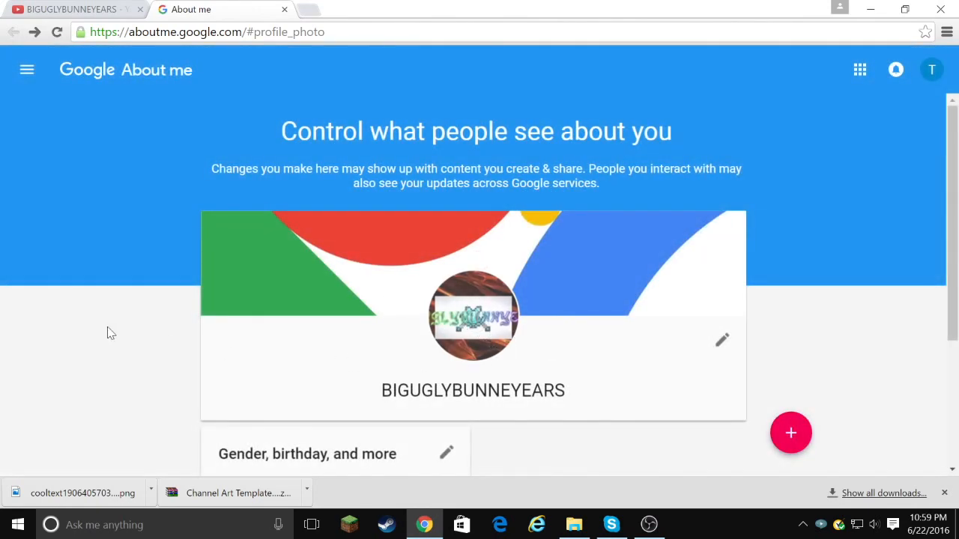
pyautogui.click(71, 9)
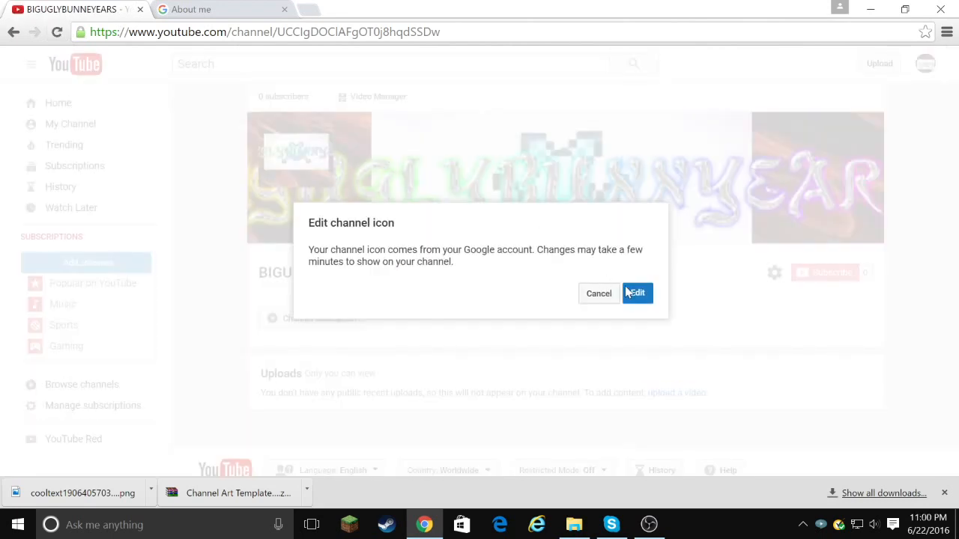
# Upload the pink cartoon bunny head image as the profile photo and return to YouTube
pyautogui.click(636, 293)
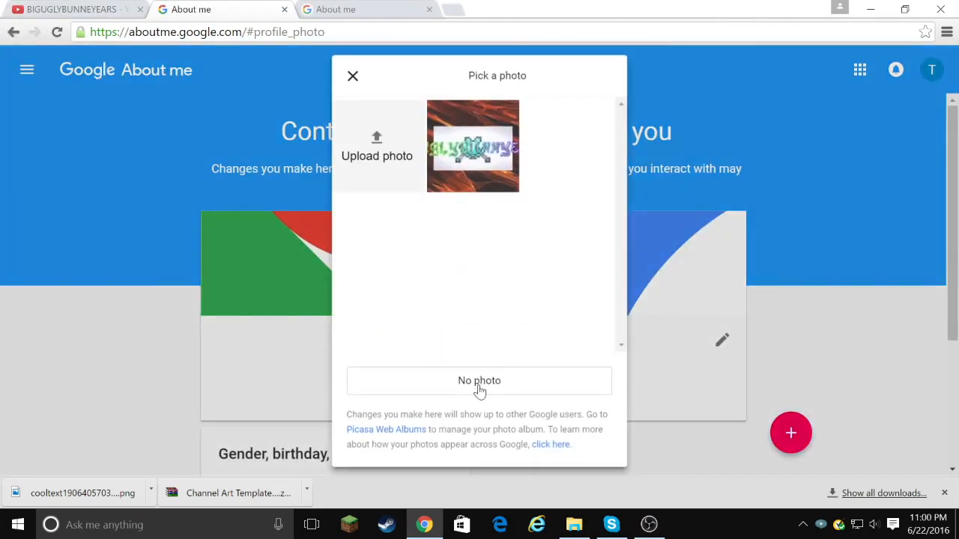
pyautogui.click(377, 146)
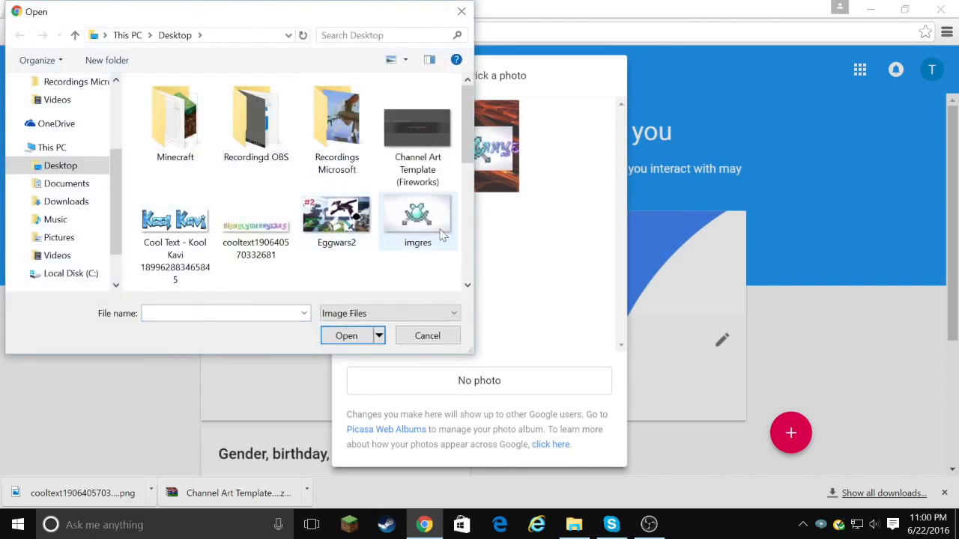
pyautogui.scroll(-3)
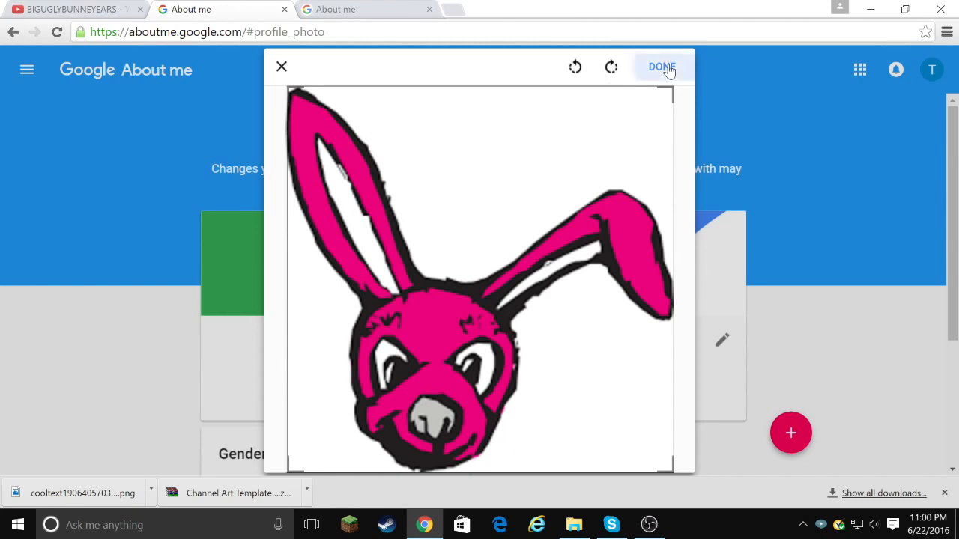
pyautogui.click(661, 66)
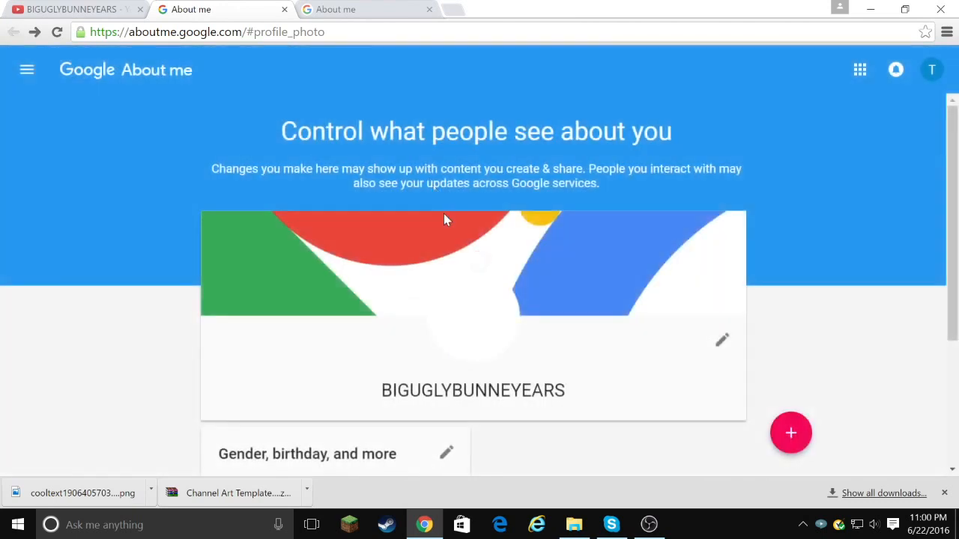
pyautogui.click(71, 9)
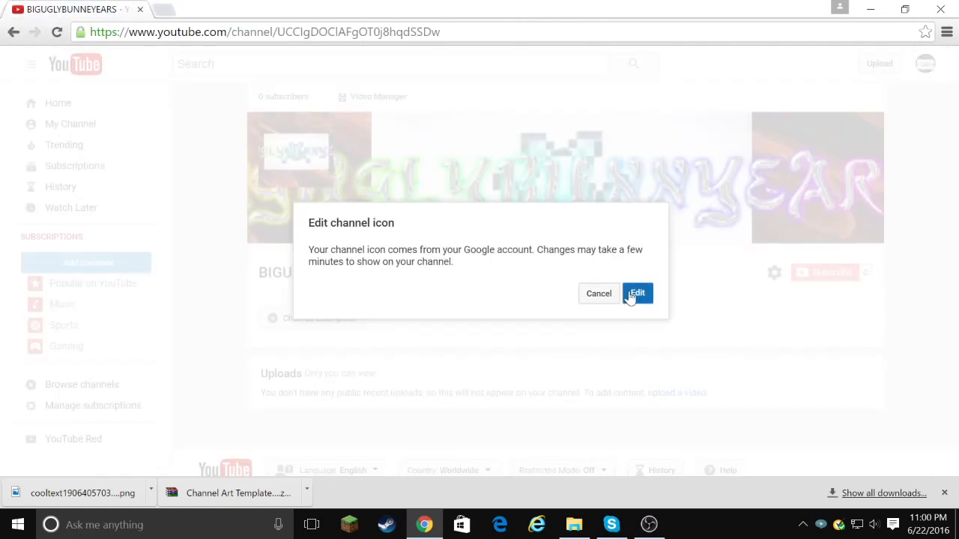
# Choose the pink bunny picture as profile photo, then revisit the YouTube channel page
pyautogui.click(636, 293)
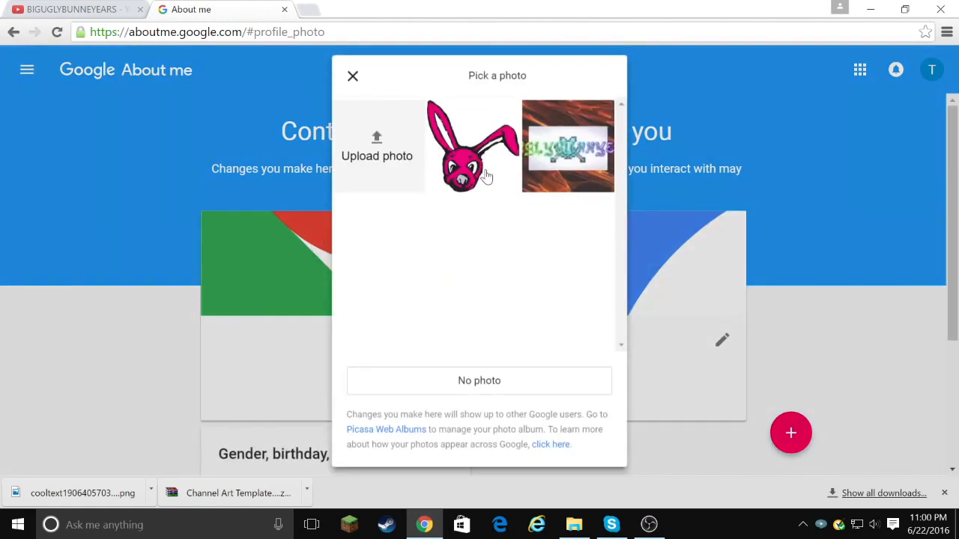
pyautogui.click(472, 146)
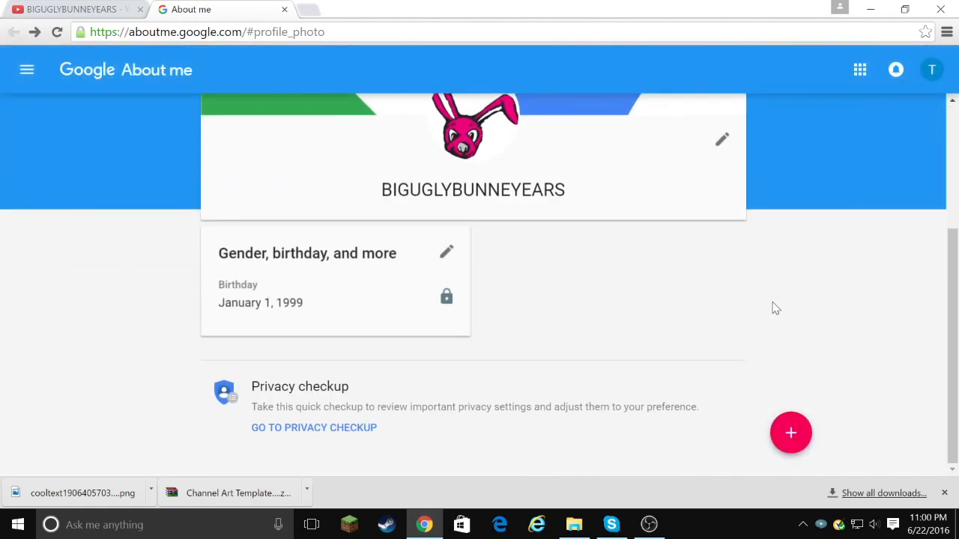
pyautogui.click(72, 9)
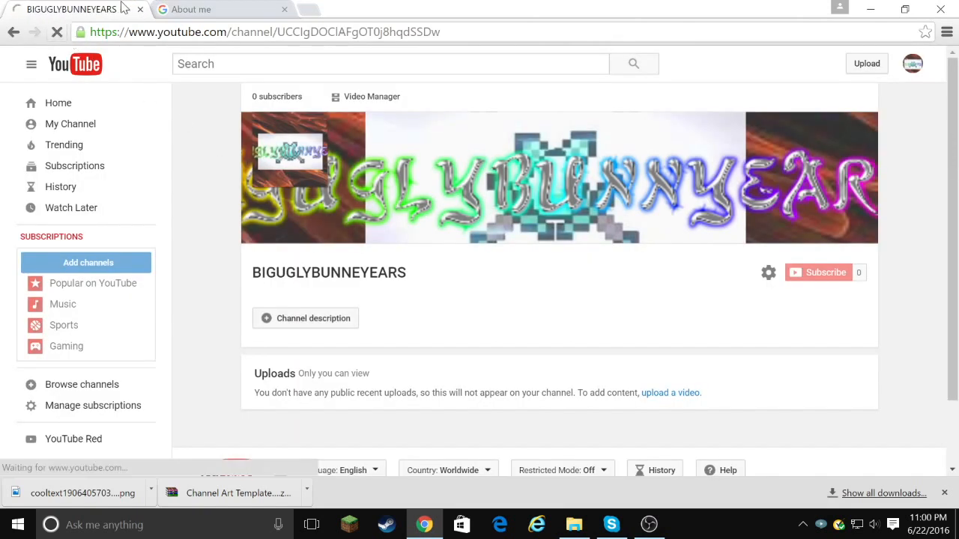
pyautogui.click(307, 9)
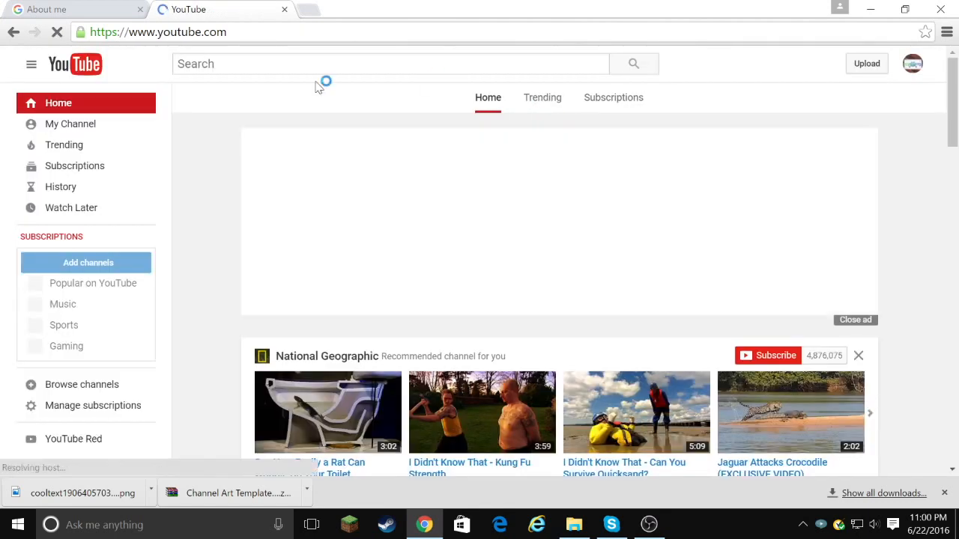
pyautogui.click(70, 124)
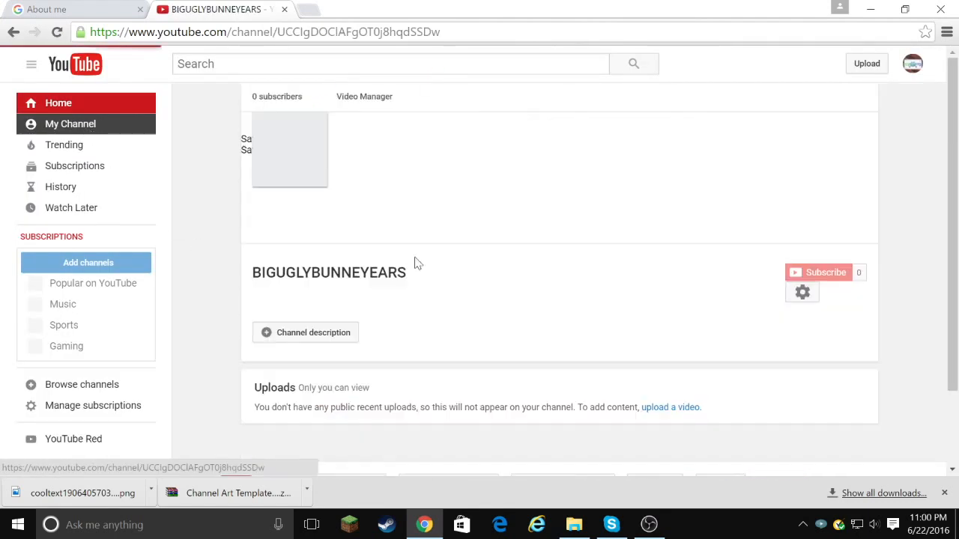
# Crop the bunny profile photo in About me and save it
pyautogui.click(71, 9)
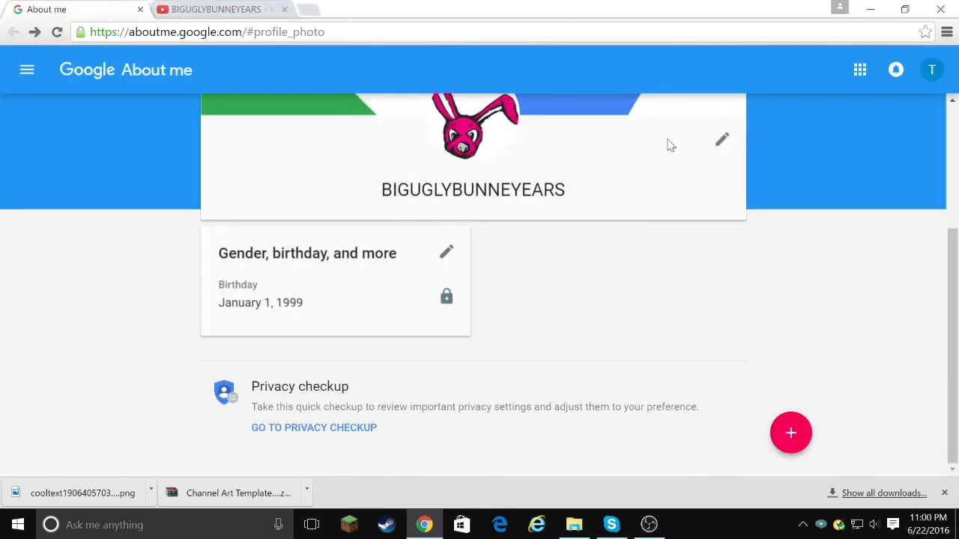
pyautogui.click(722, 139)
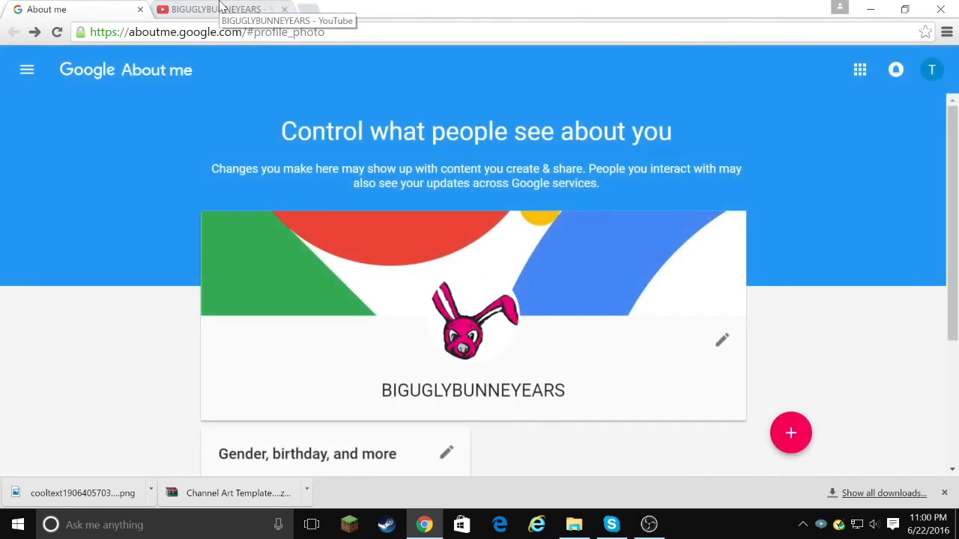
pyautogui.click(218, 9)
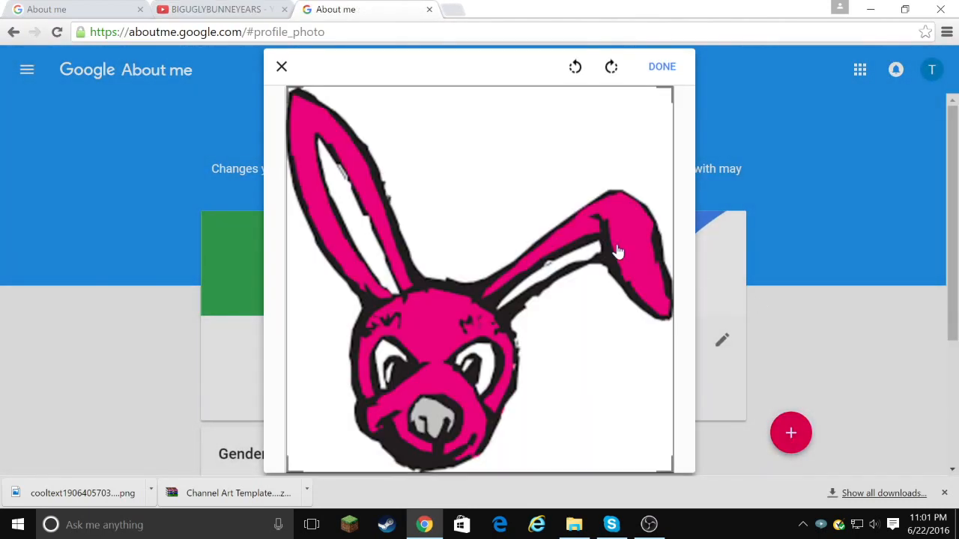
pyautogui.click(662, 66)
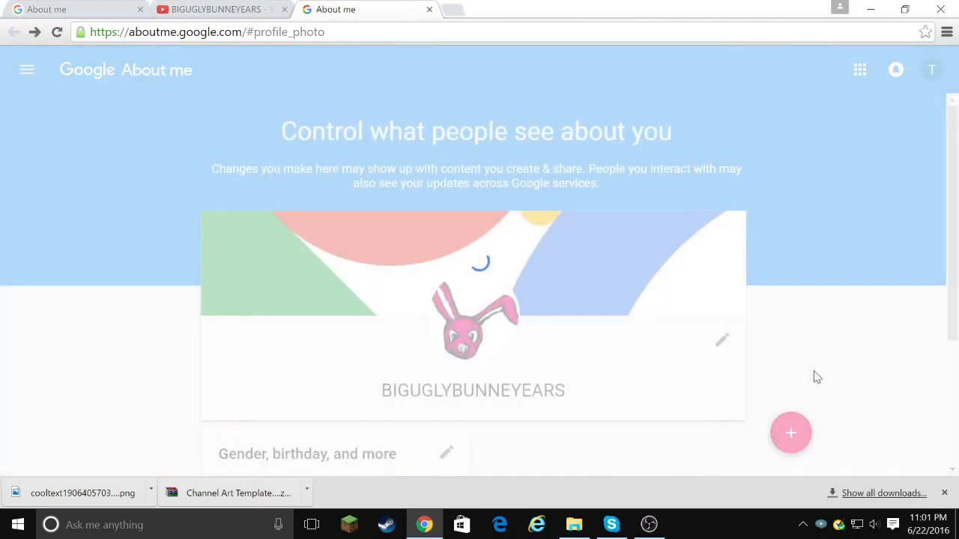
pyautogui.scroll(-3)
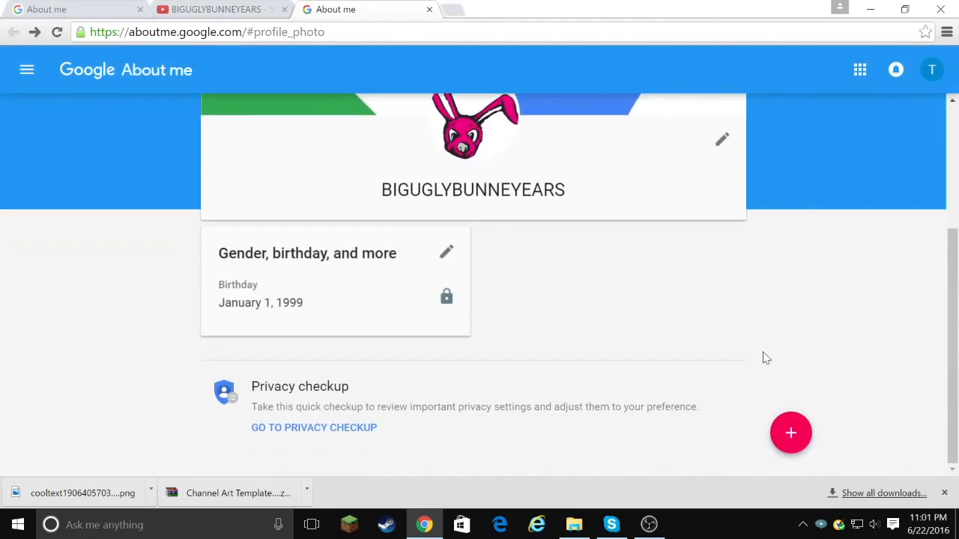
# Close the About me tabs, leaving only the BIGUGLYBUNNEYEARS channel page
pyautogui.click(217, 9)
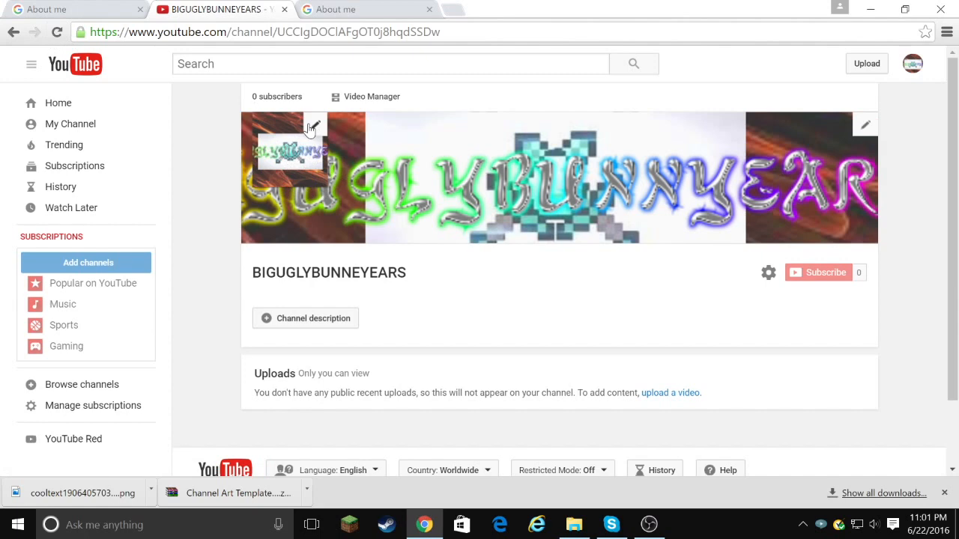
pyautogui.moveTo(310, 200)
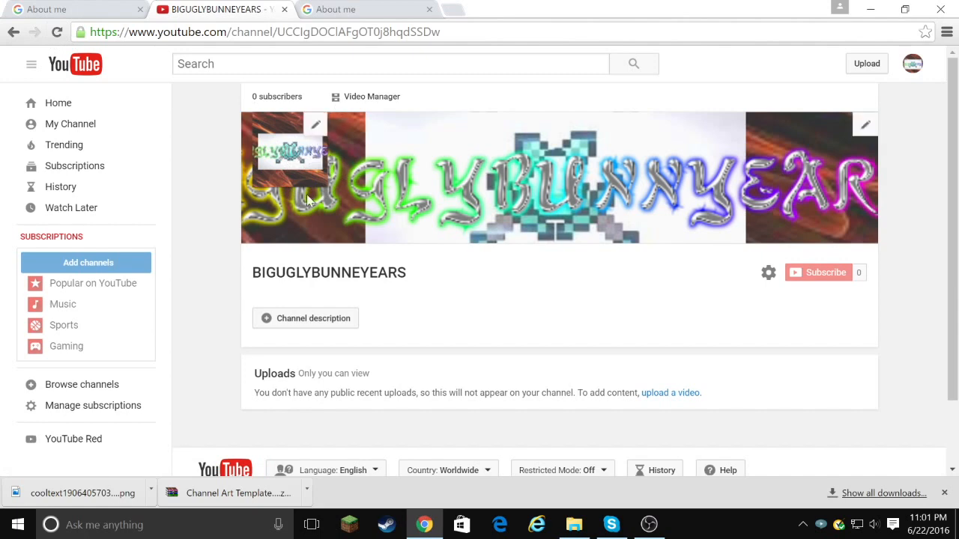
pyautogui.click(337, 9)
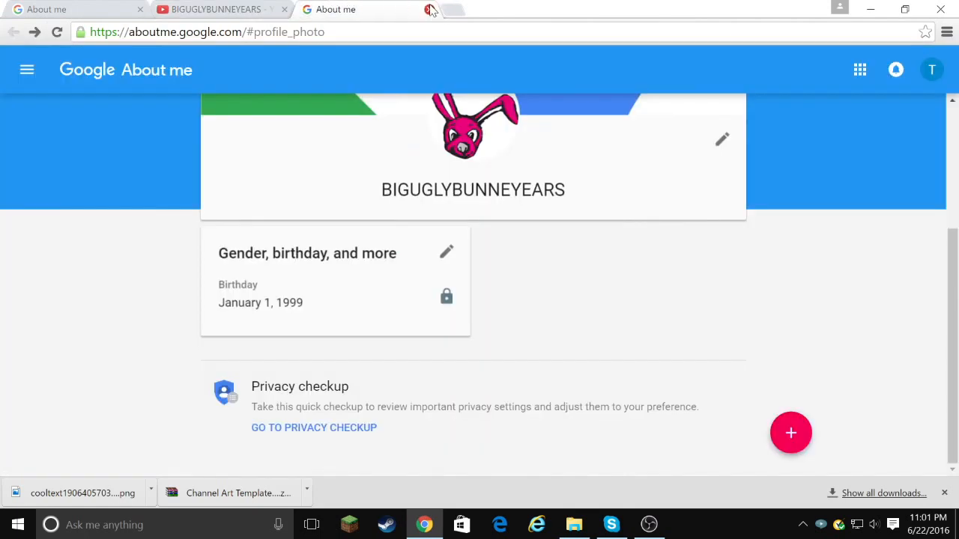
pyautogui.click(215, 9)
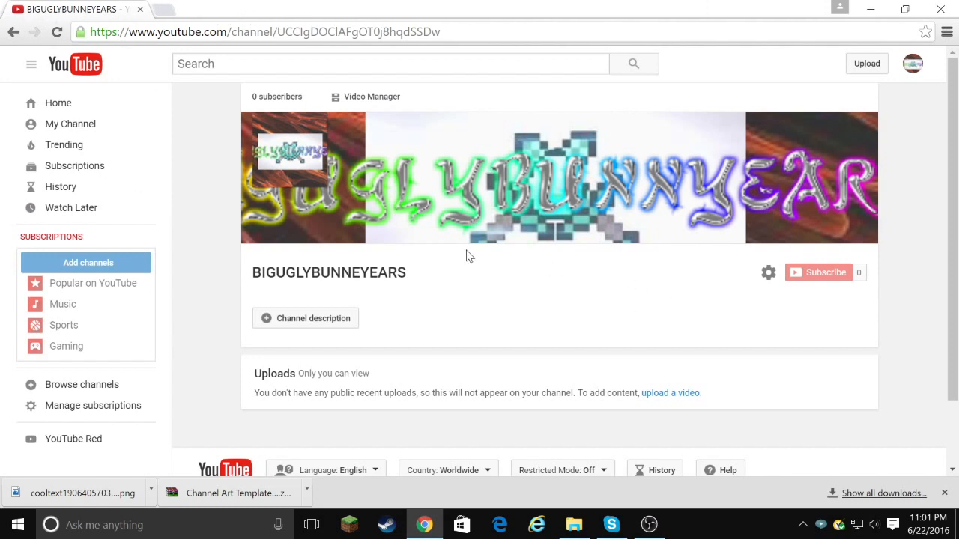
pyautogui.moveTo(502, 208)
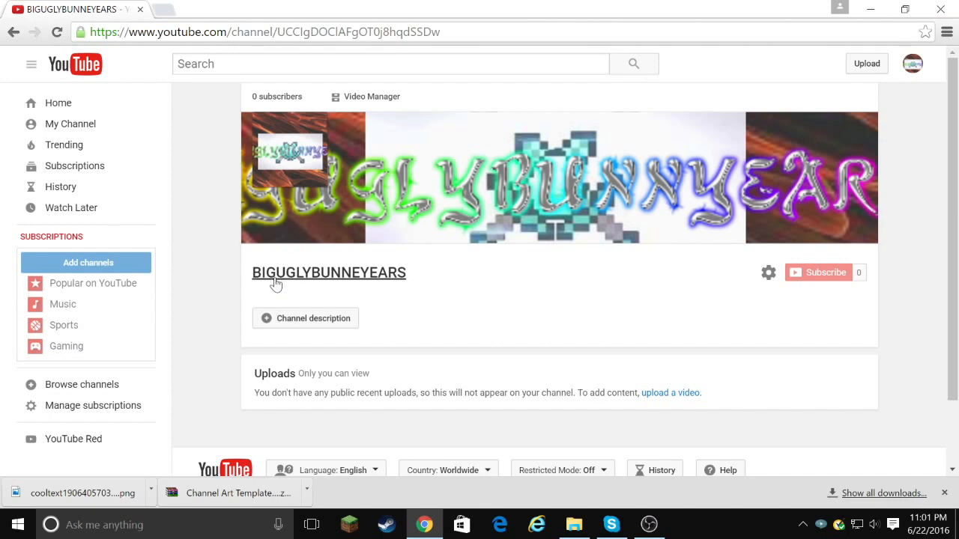
pyautogui.moveTo(746, 526)
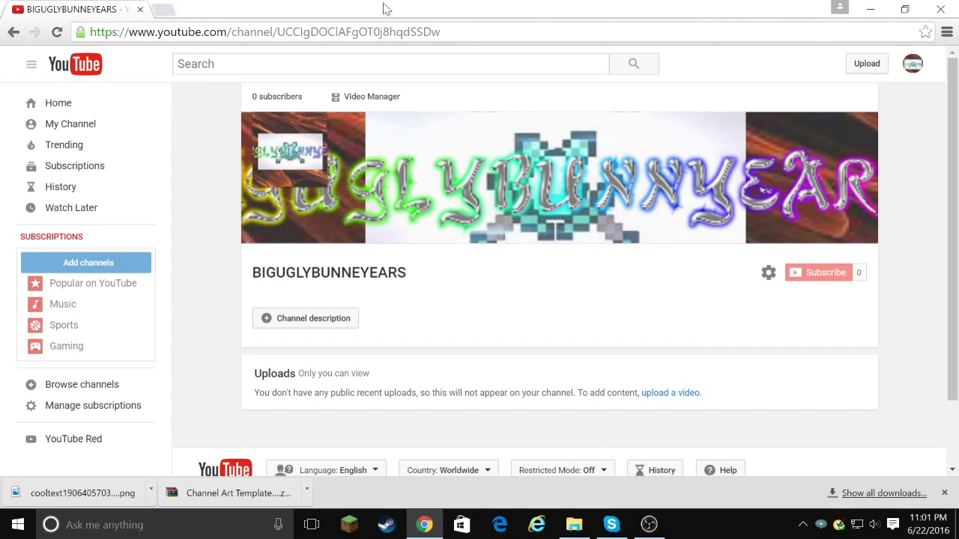
pyautogui.moveTo(168, 9)
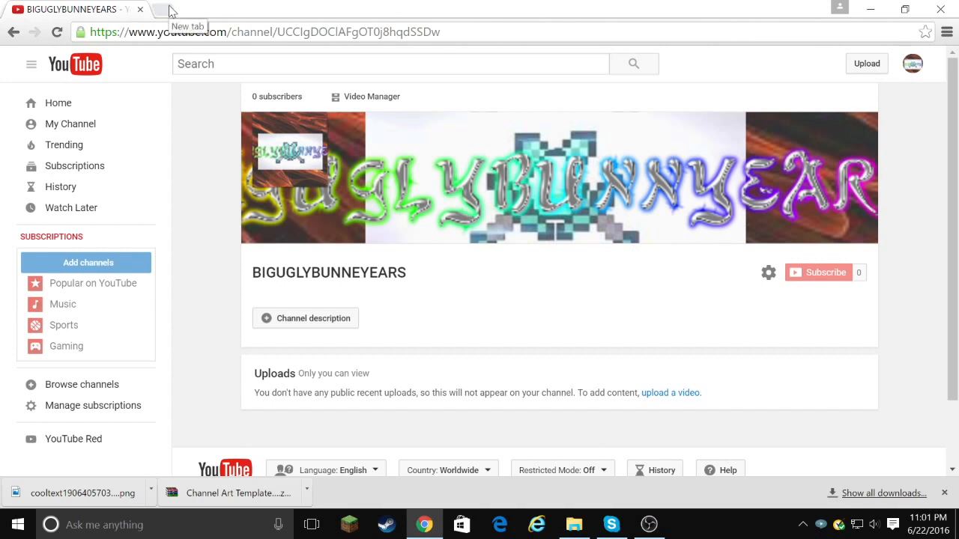
# Search 'obs' in a new tab and open the Open Broadcaster Software - Index result
pyautogui.click(172, 9)
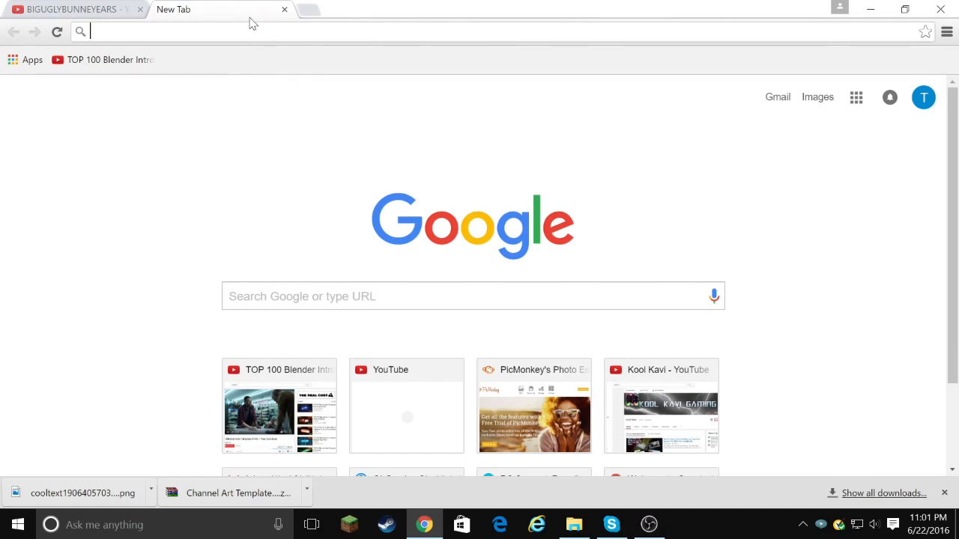
pyautogui.write('obs')
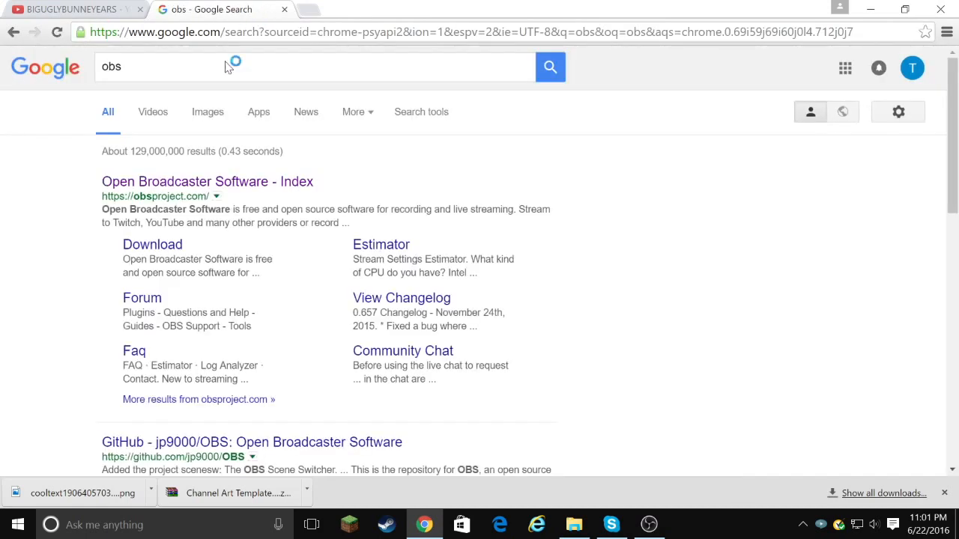
pyautogui.click(207, 181)
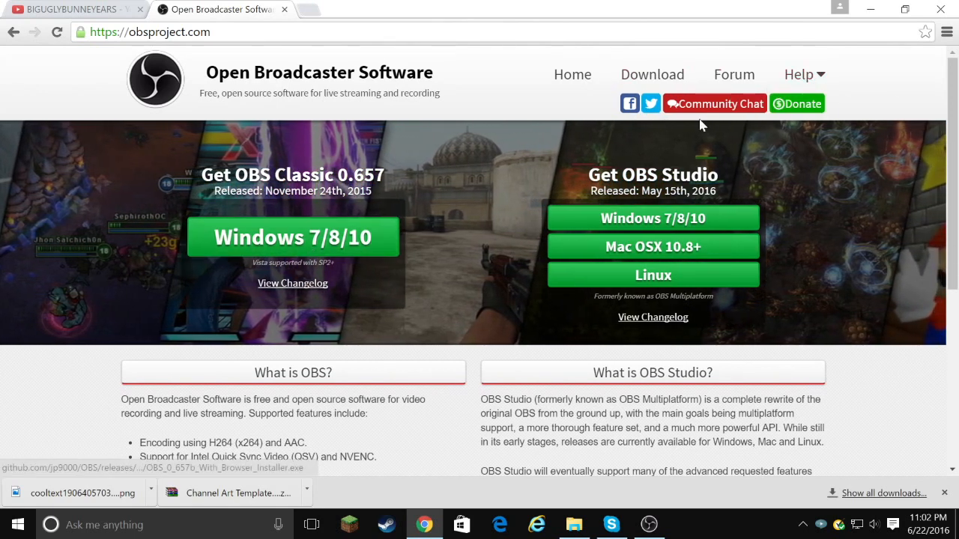
# Download and run the OBS Studio 0.14.2 Windows installer, aborting after the file-writing error
pyautogui.click(653, 218)
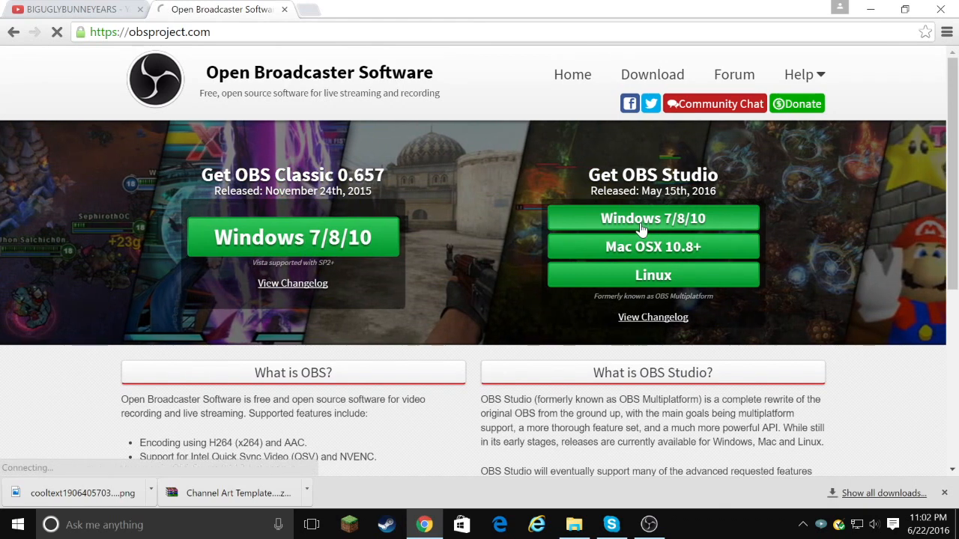
pyautogui.click(652, 218)
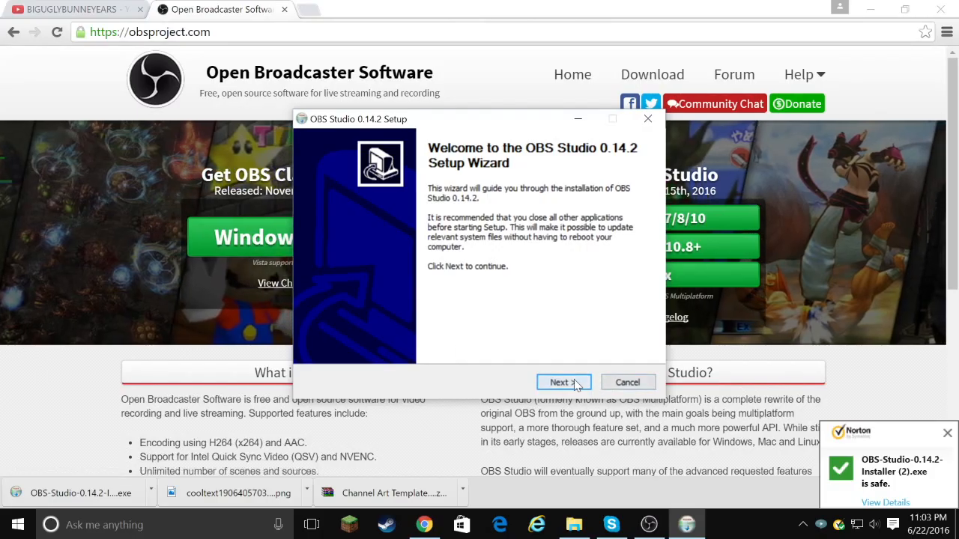
pyautogui.click(560, 382)
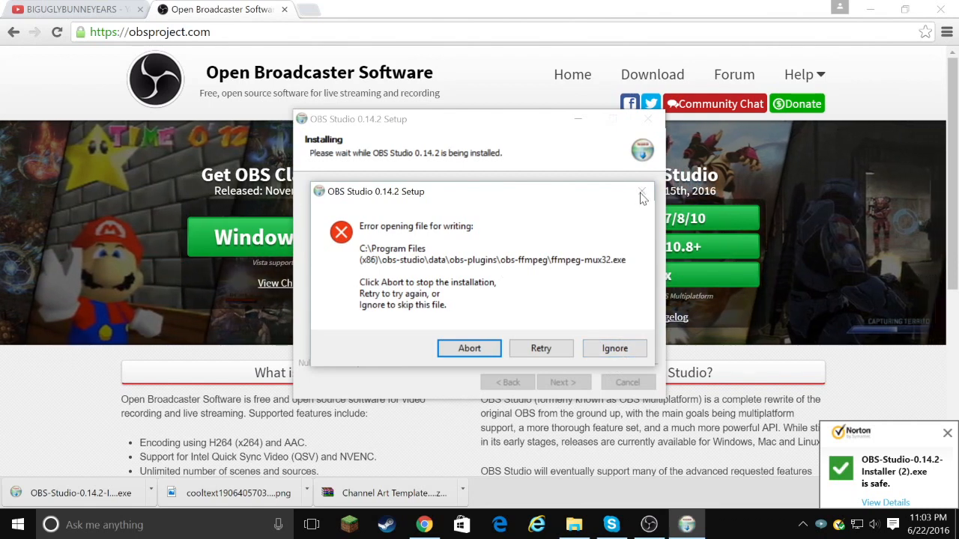
pyautogui.click(469, 348)
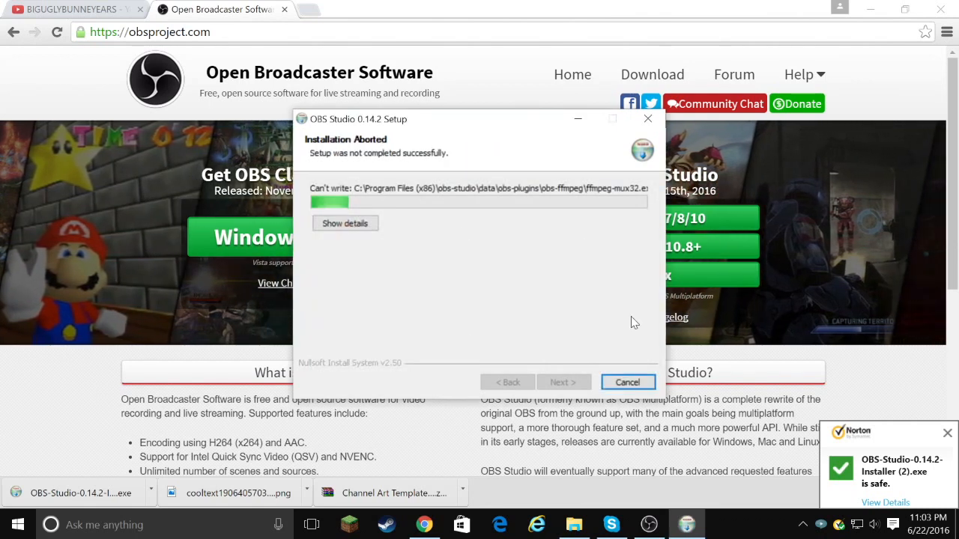
pyautogui.click(627, 382)
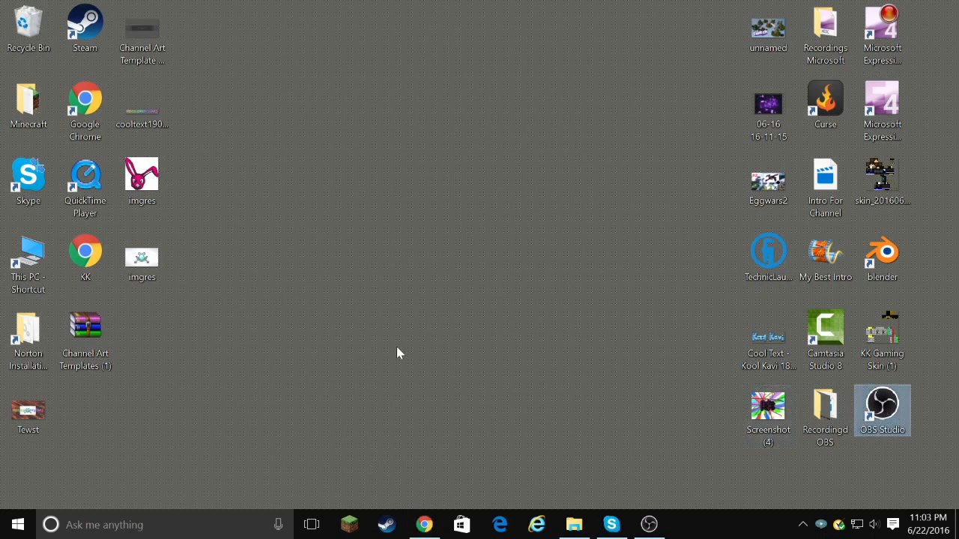
pyautogui.moveTo(461, 207)
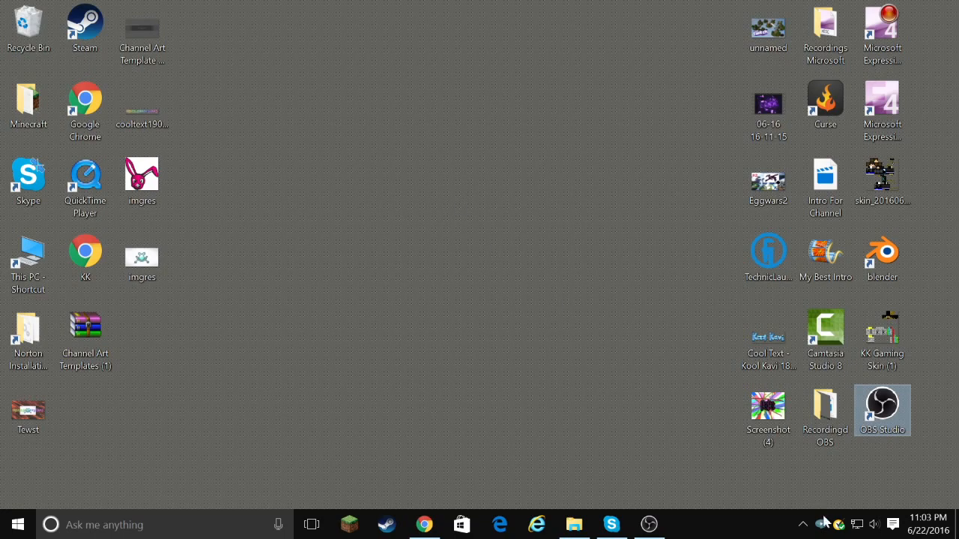
pyautogui.moveTo(424, 524)
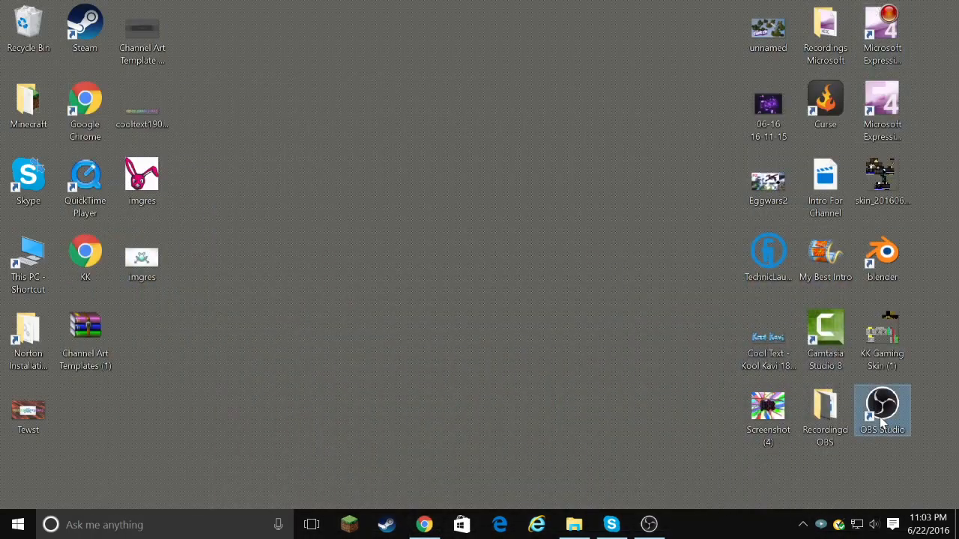
# Launch a second OBS Studio window from its desktop shortcut
pyautogui.doubleClick(882, 410)
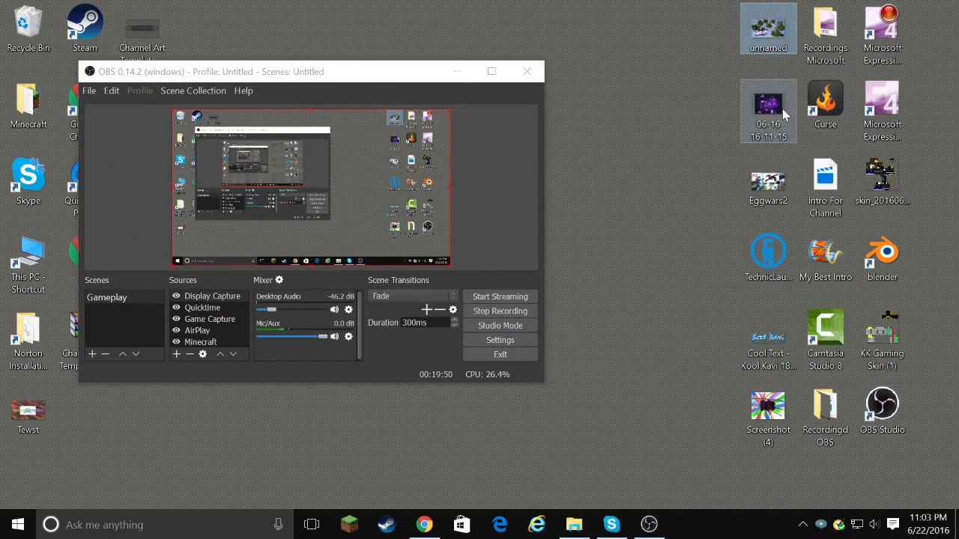
pyautogui.rightClick(882, 411)
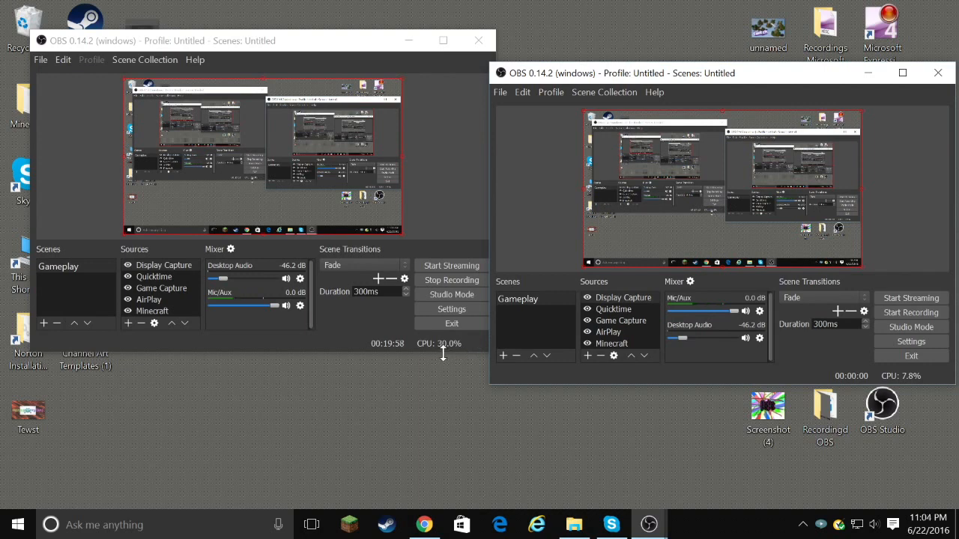
pyautogui.moveTo(909, 386)
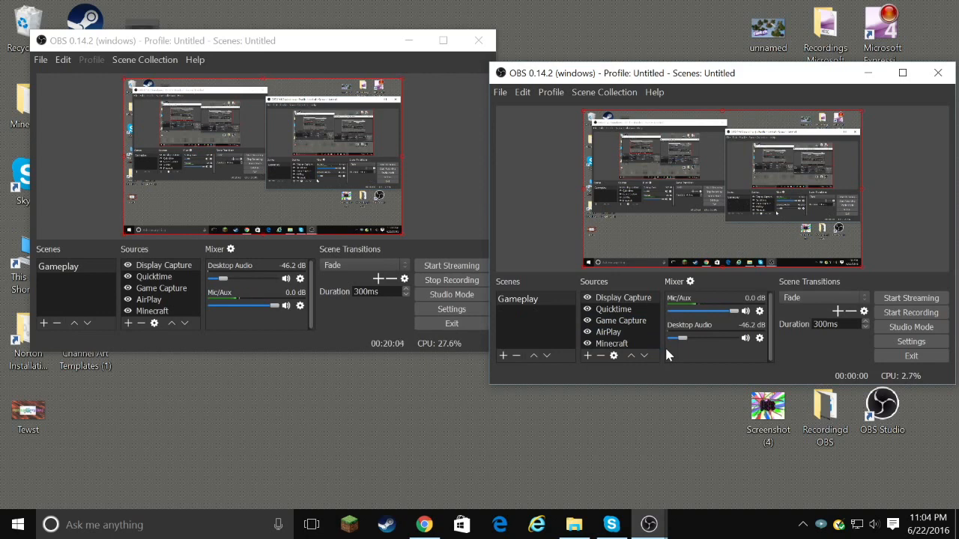
pyautogui.moveTo(643, 356)
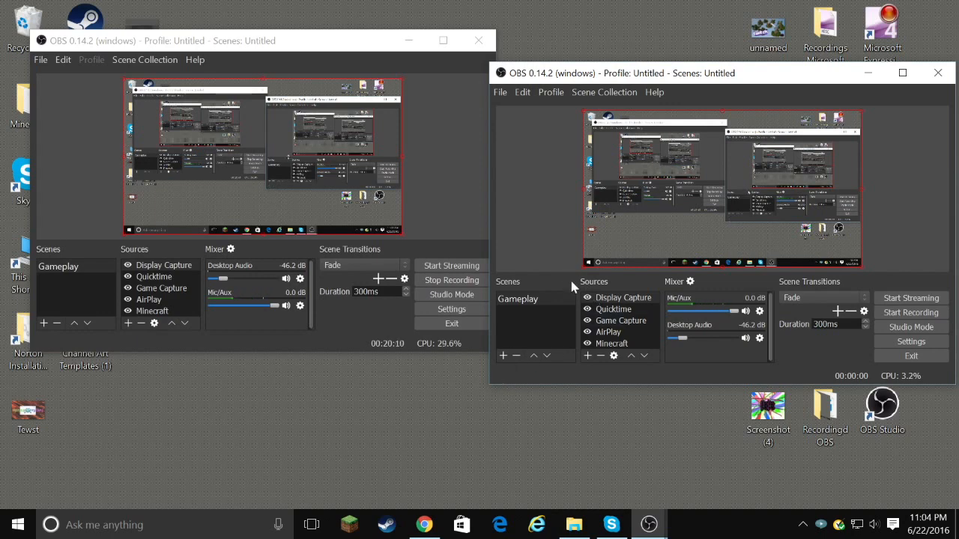
pyautogui.moveTo(576, 121)
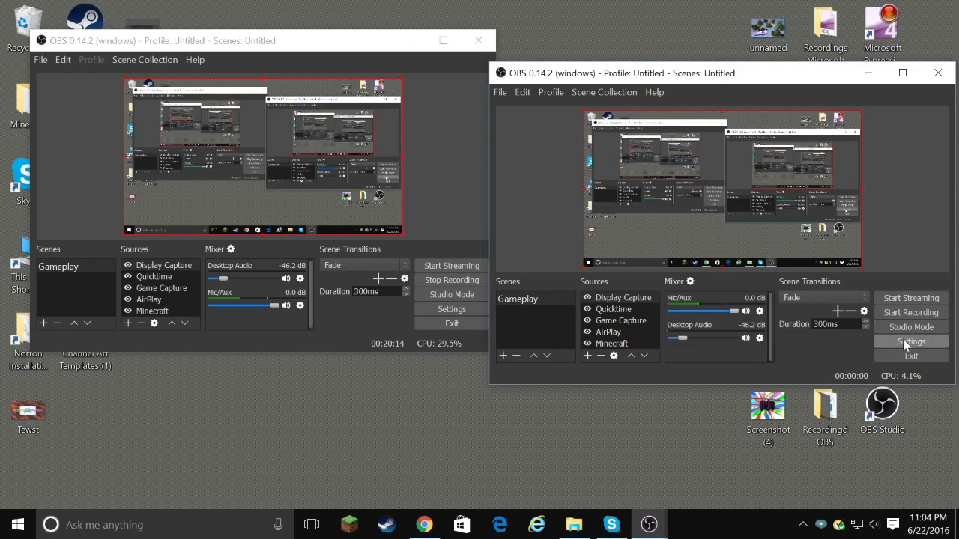
pyautogui.click(17, 525)
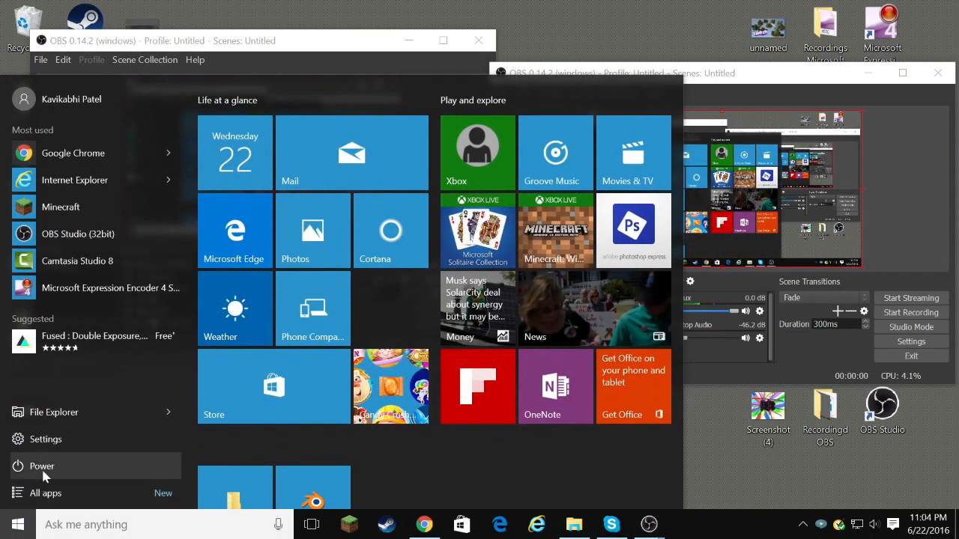
pyautogui.moveTo(46, 439)
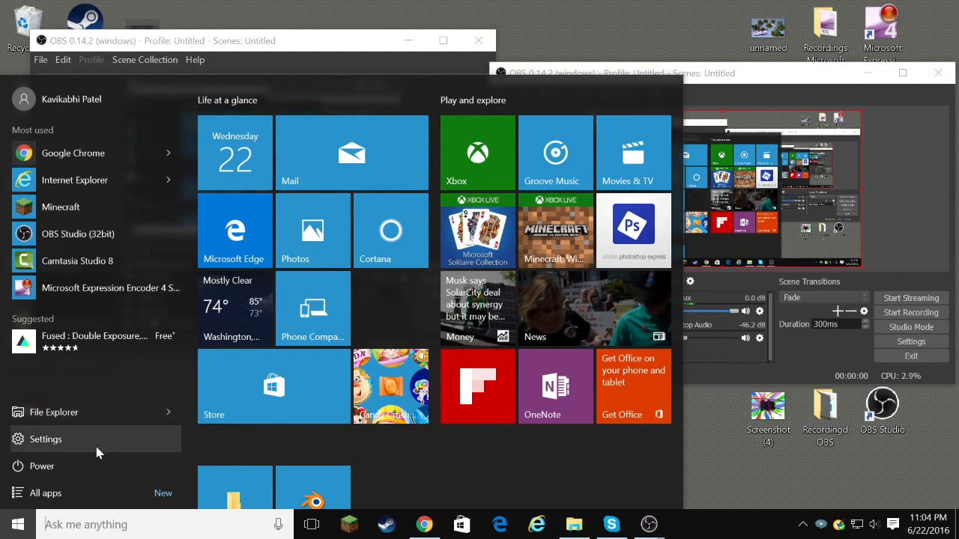
pyautogui.click(45, 439)
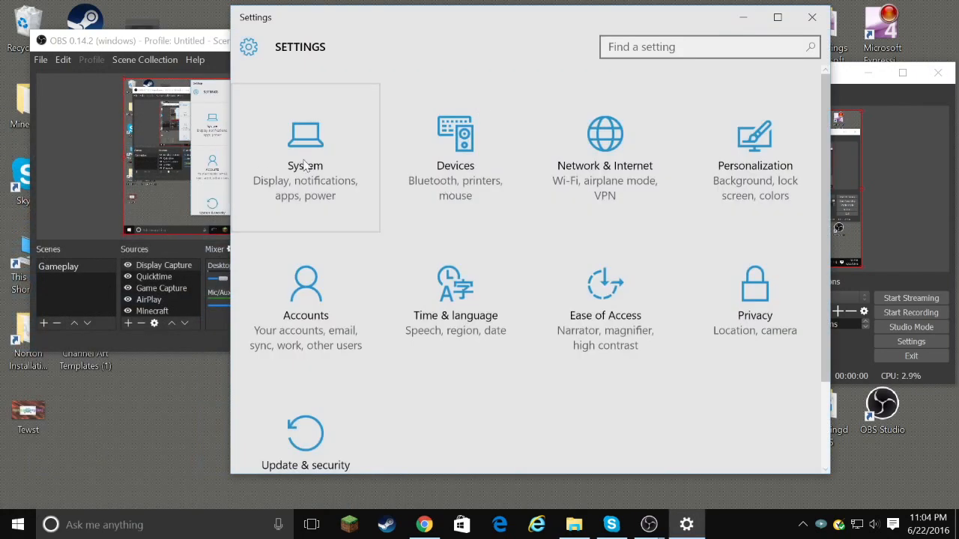
pyautogui.click(305, 157)
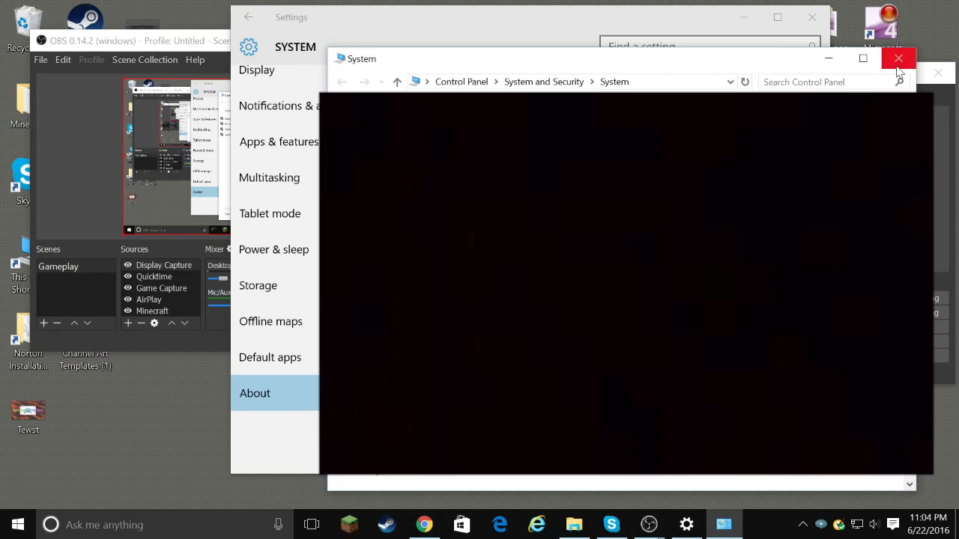
pyautogui.moveTo(367, 85)
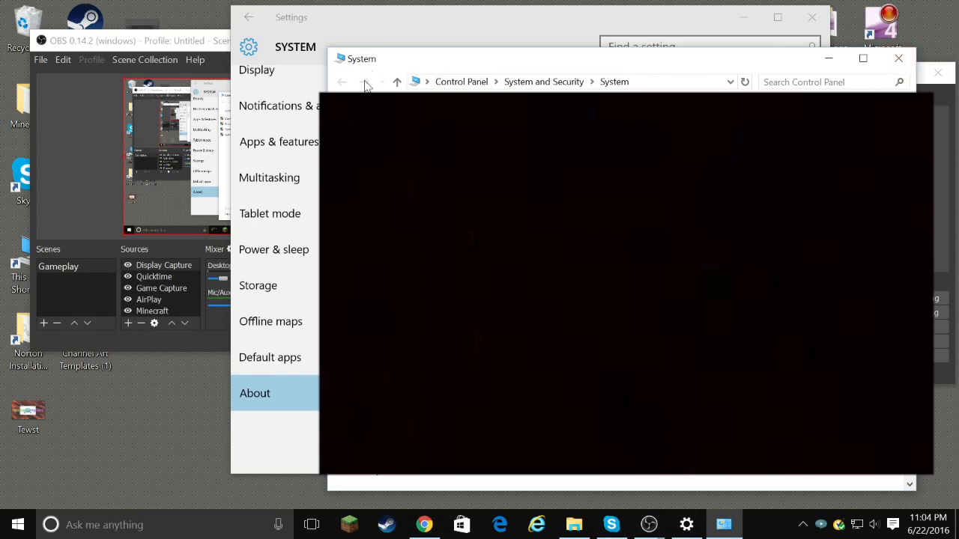
pyautogui.click(543, 82)
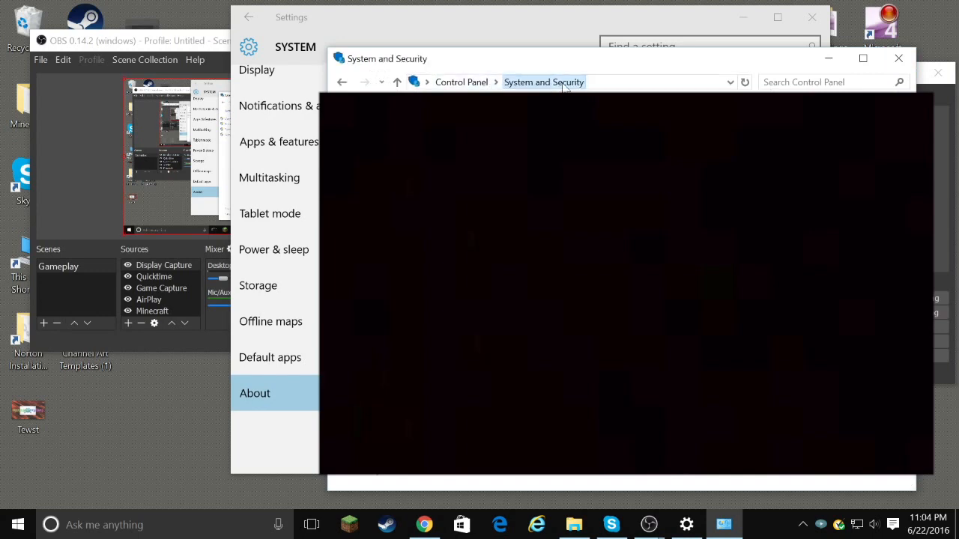
pyautogui.click(462, 81)
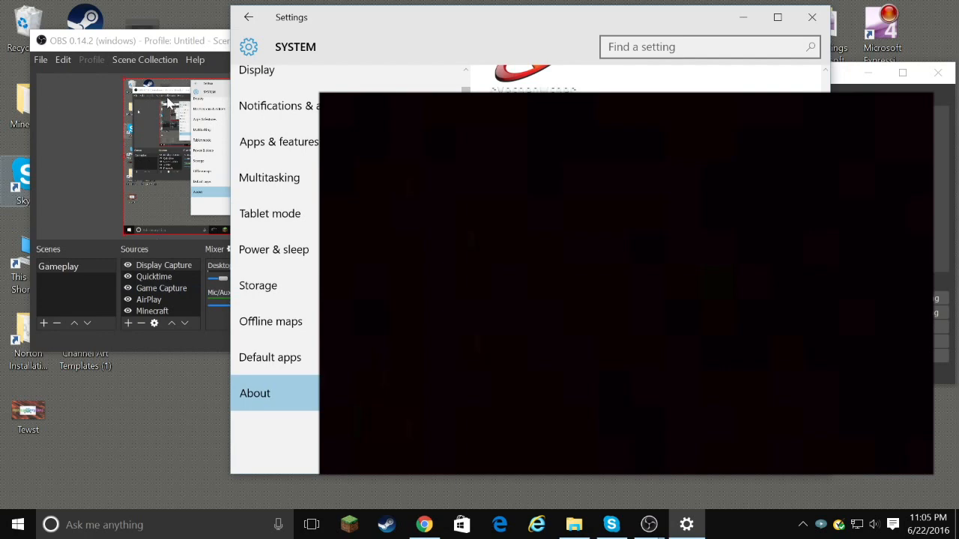
pyautogui.moveTo(409, 30)
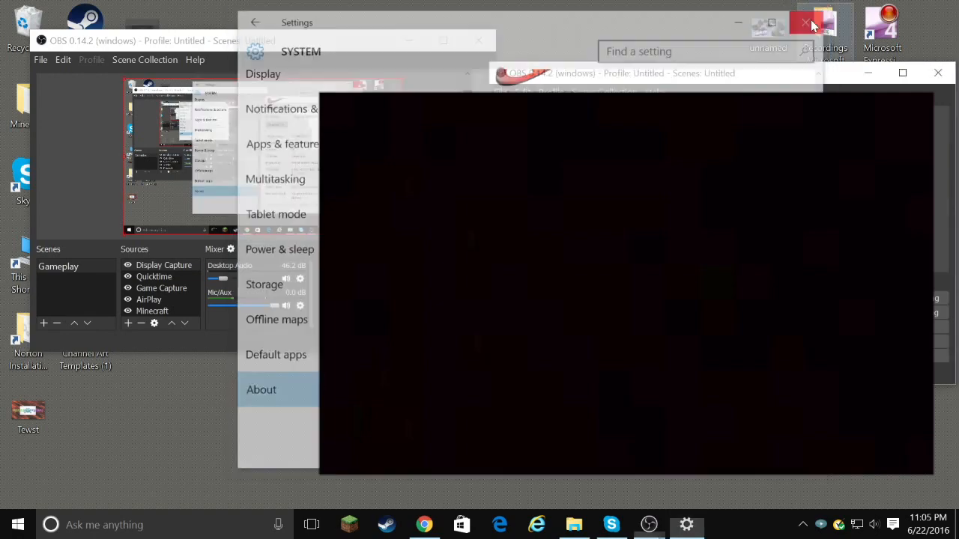
# Keep the Dark theme in OBS Settings, then review the YouTube Stream and Output pages
pyautogui.click(806, 22)
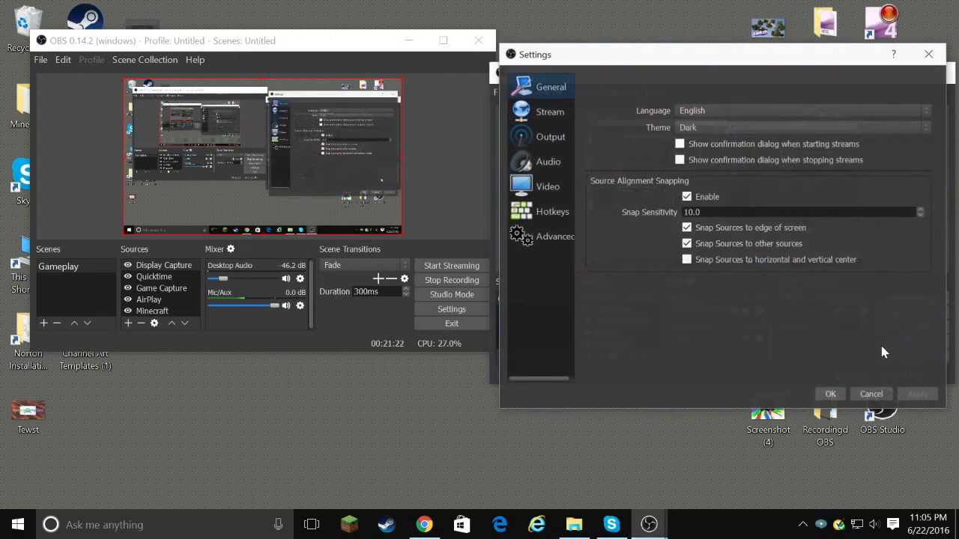
pyautogui.click(802, 127)
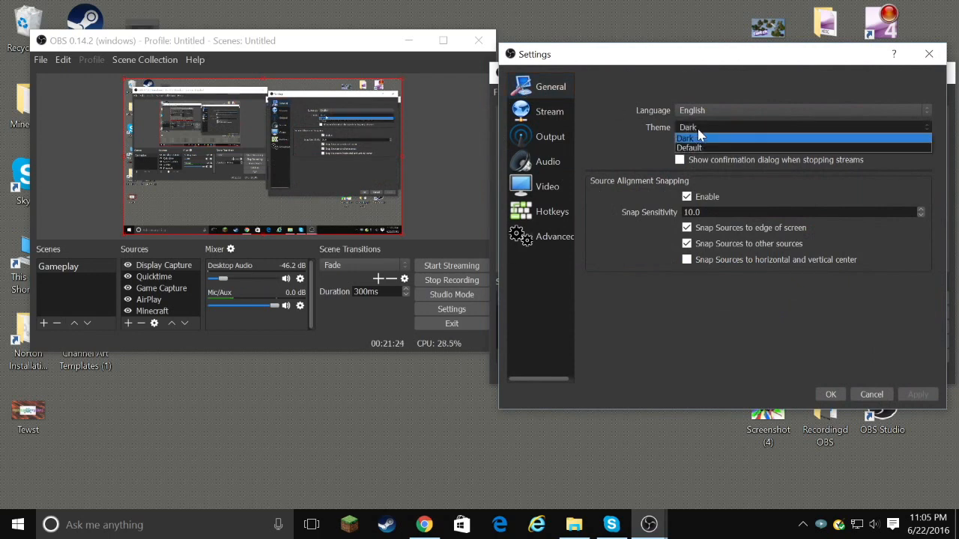
pyautogui.click(687, 138)
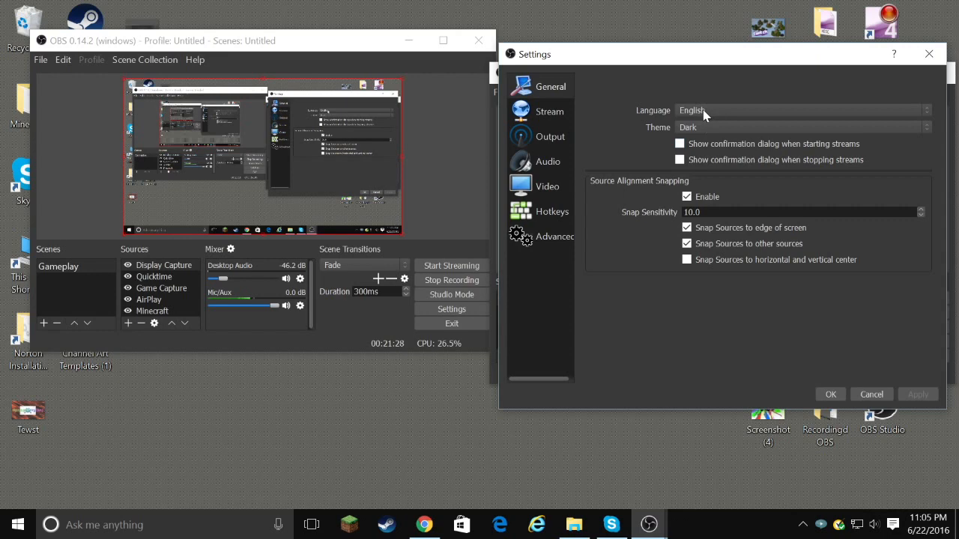
pyautogui.moveTo(713, 161)
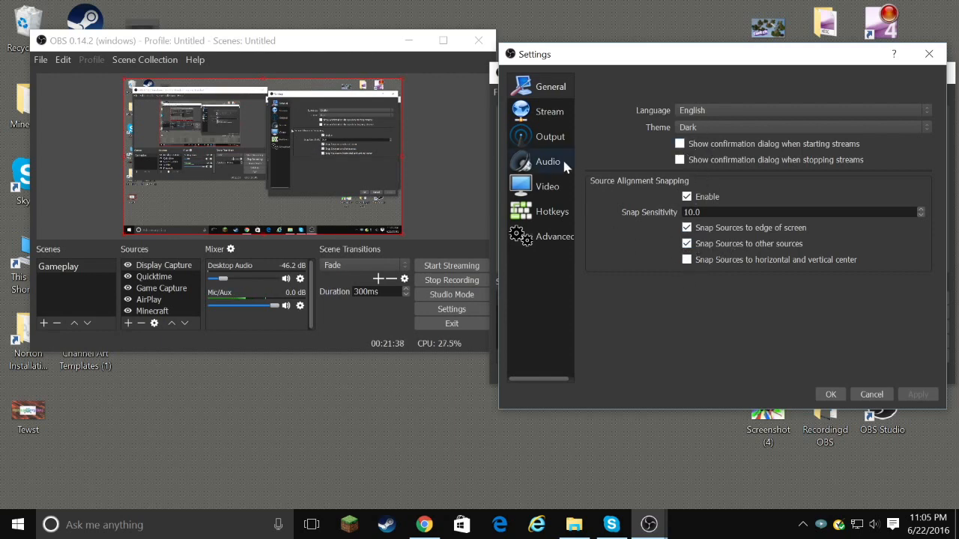
pyautogui.click(548, 110)
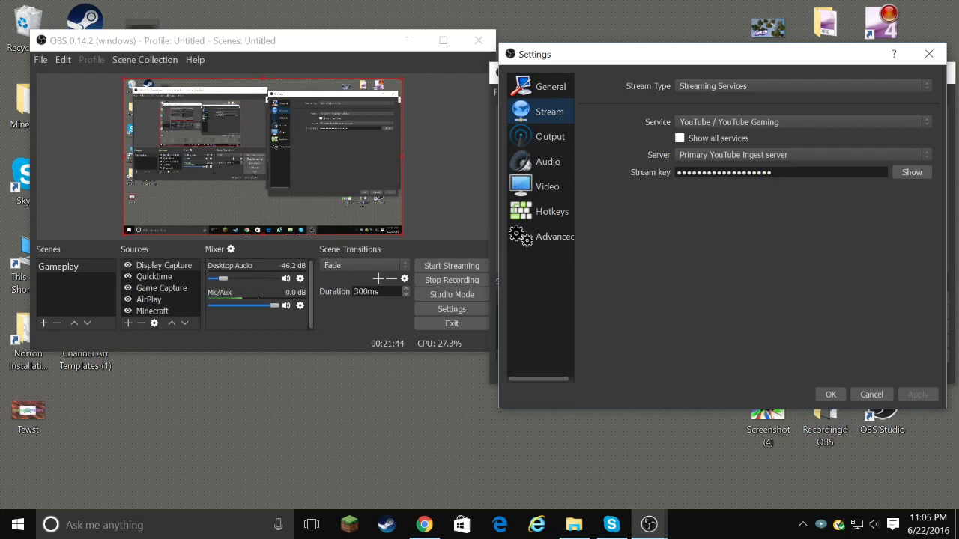
pyautogui.moveTo(703, 76)
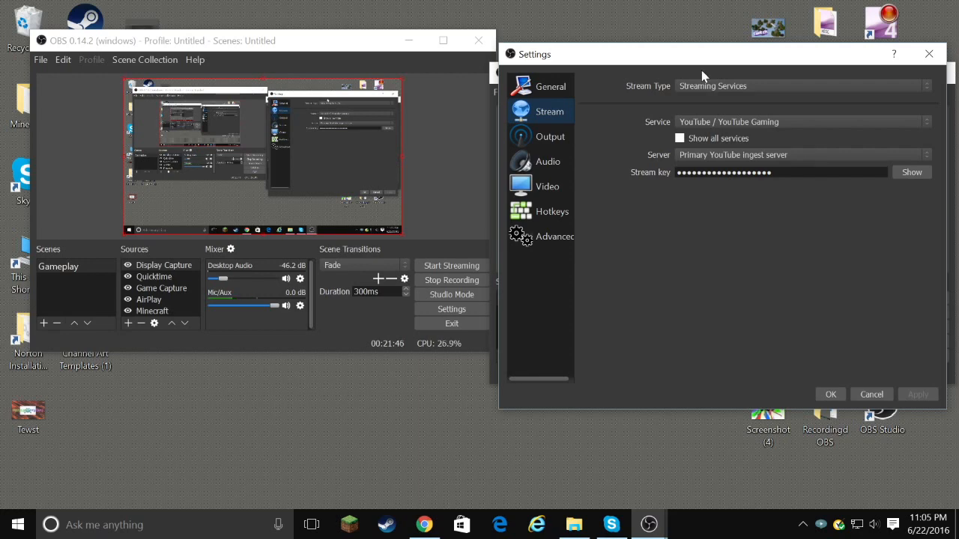
pyautogui.moveTo(710, 99)
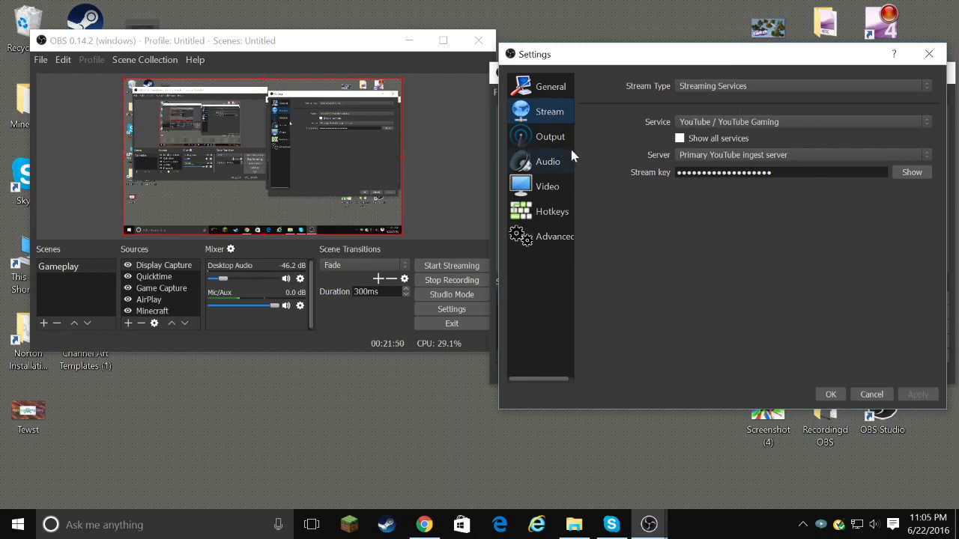
pyautogui.click(550, 137)
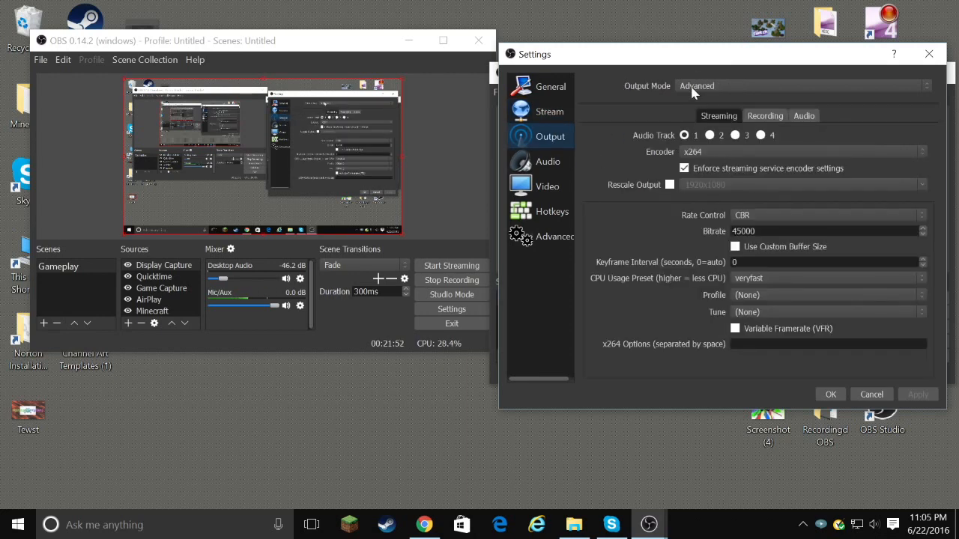
# Show the Recording output tab and check the Recordingd OBS desktop folder for mp4 files
pyautogui.click(764, 115)
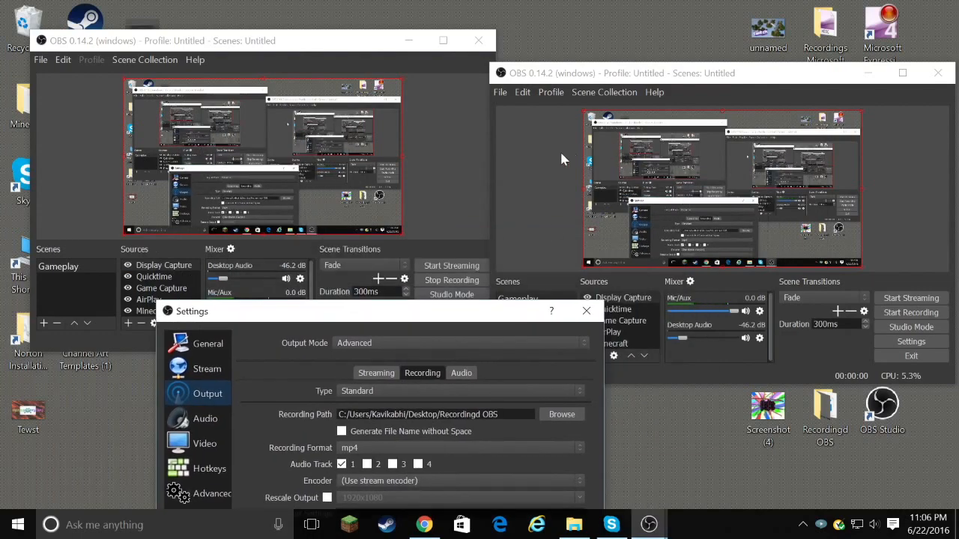
pyautogui.moveTo(646, 165)
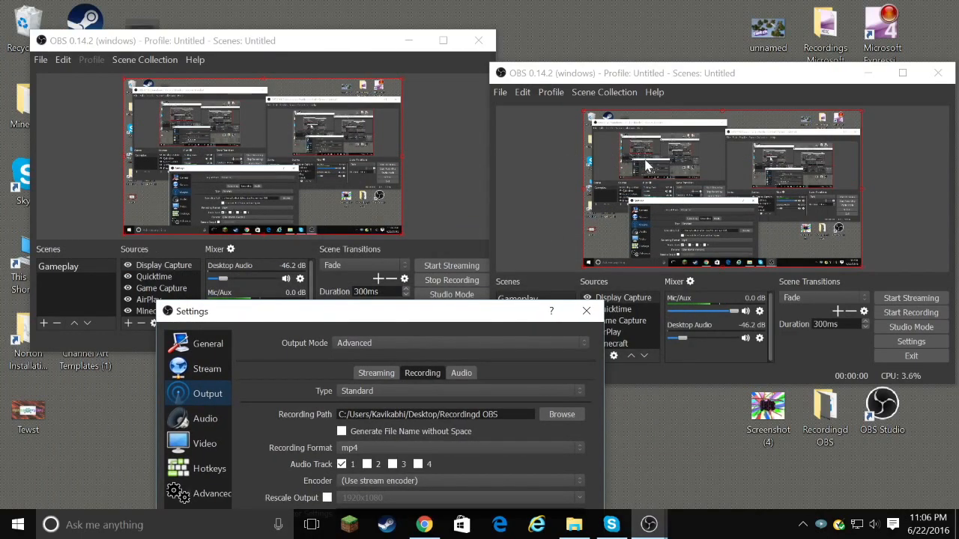
pyautogui.moveTo(628, 167)
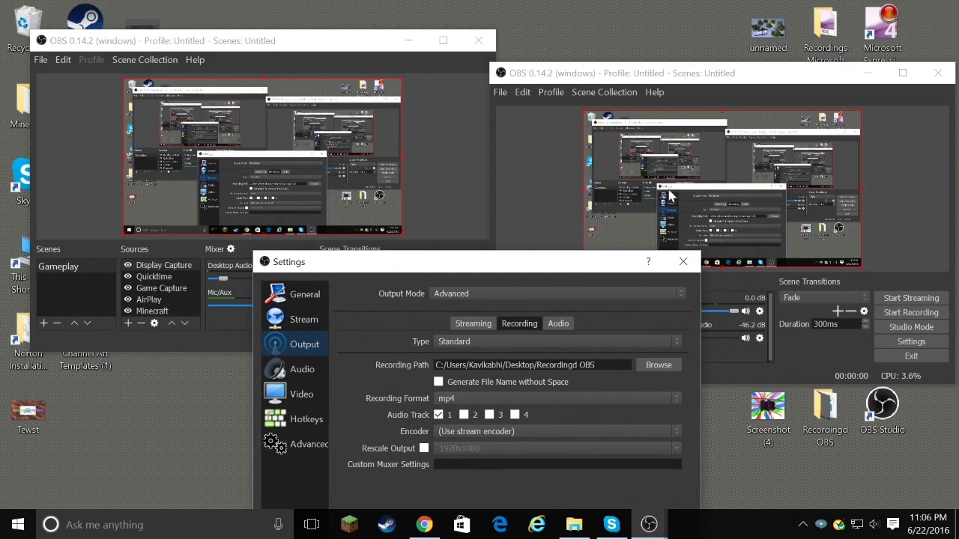
pyautogui.moveTo(787, 487)
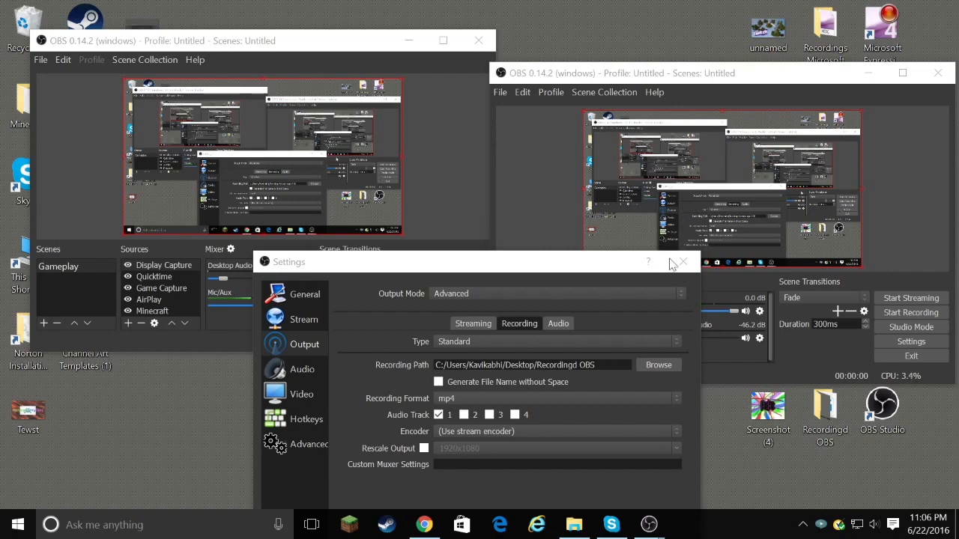
pyautogui.click(658, 365)
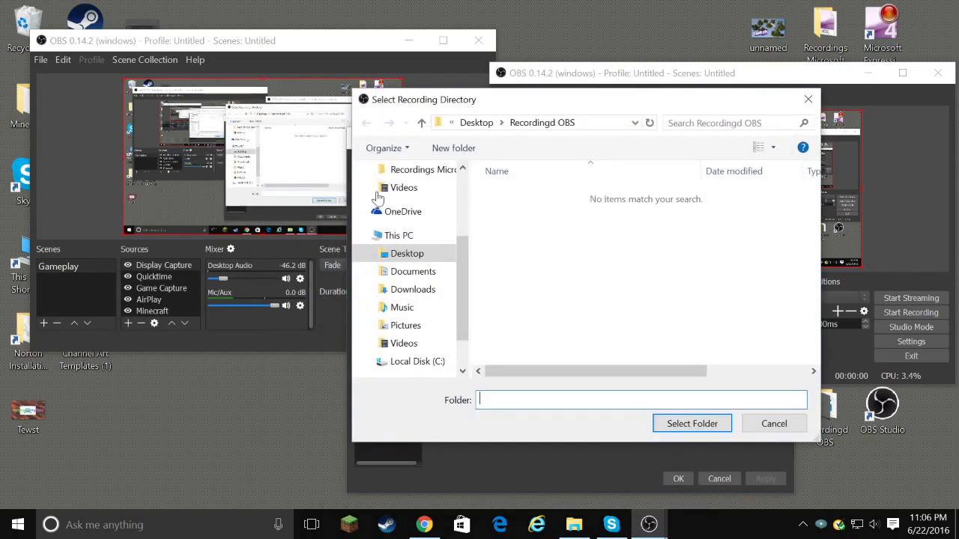
pyautogui.click(398, 235)
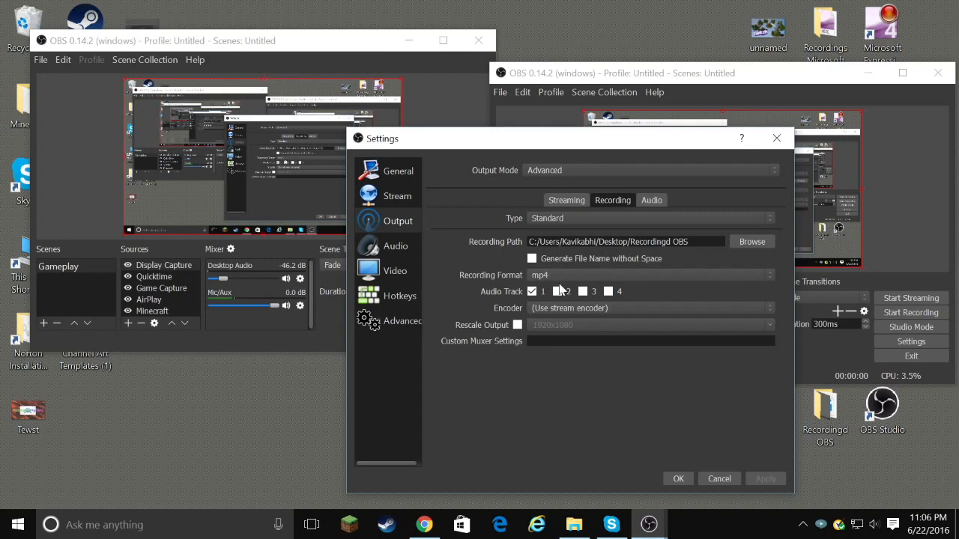
pyautogui.click(532, 291)
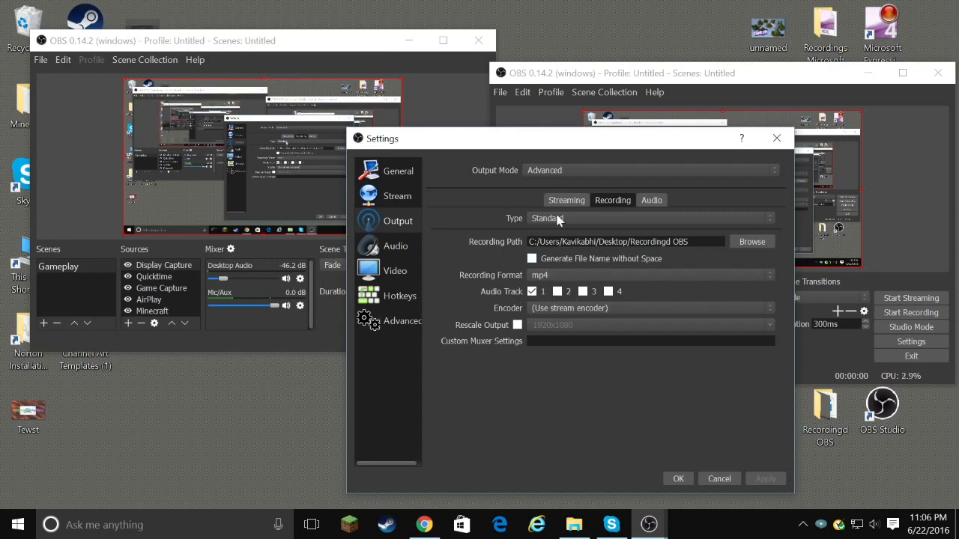
pyautogui.click(650, 200)
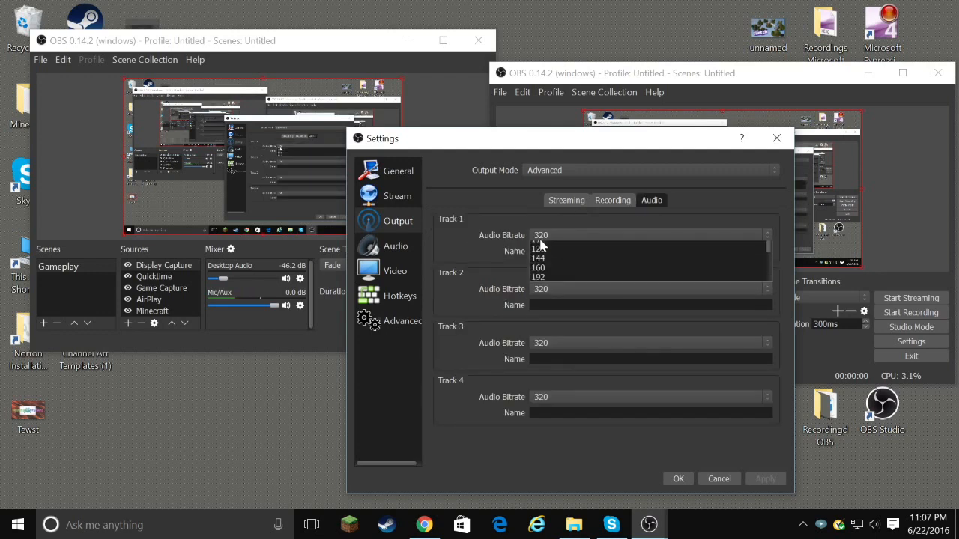
pyautogui.click(541, 234)
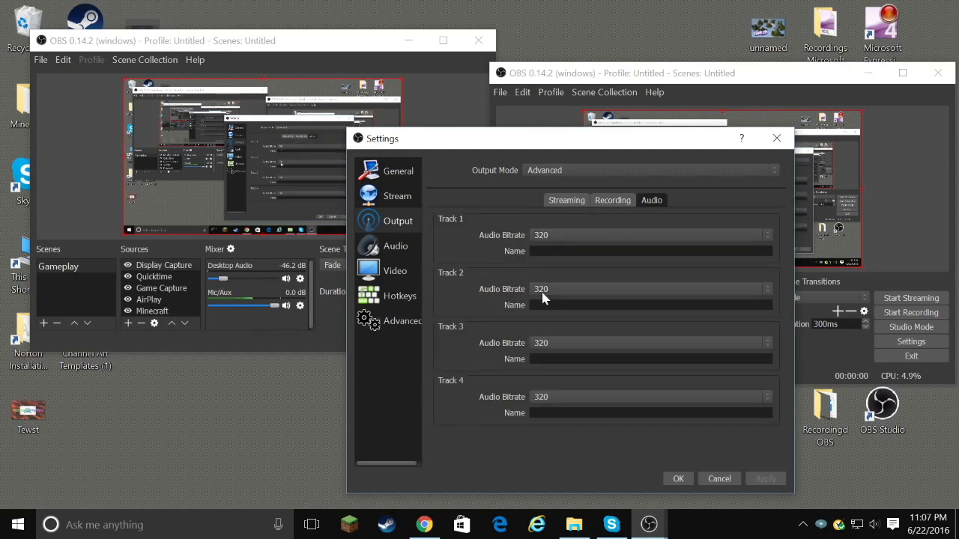
pyautogui.click(767, 398)
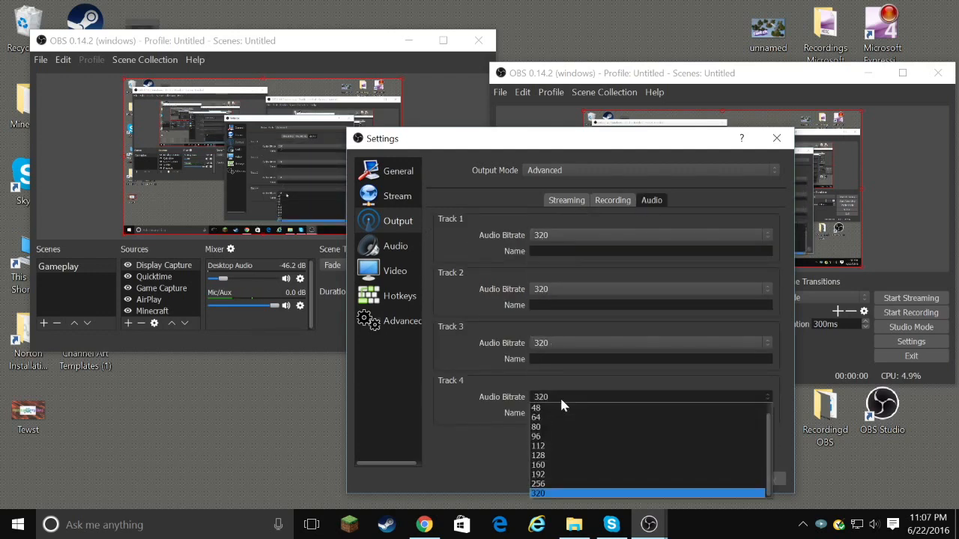
pyautogui.click(566, 200)
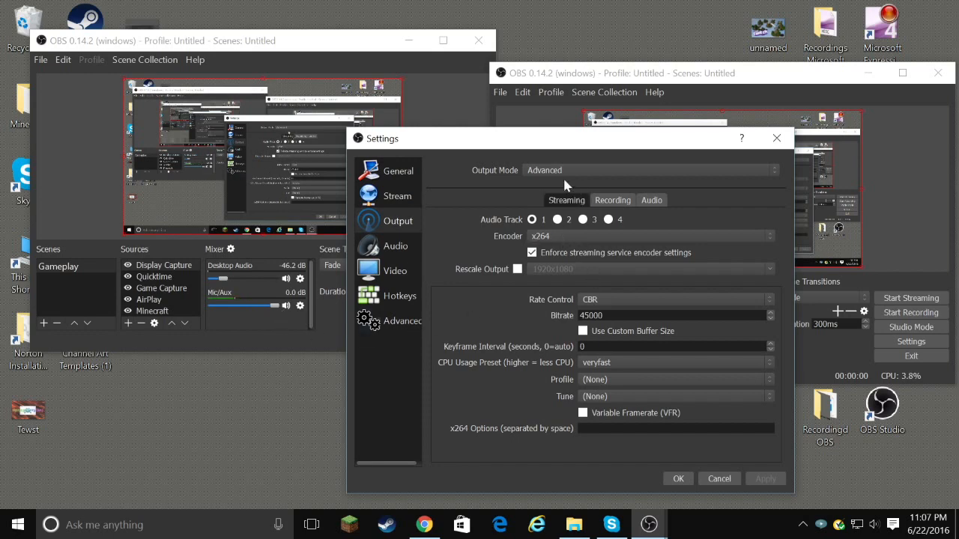
pyautogui.moveTo(566, 244)
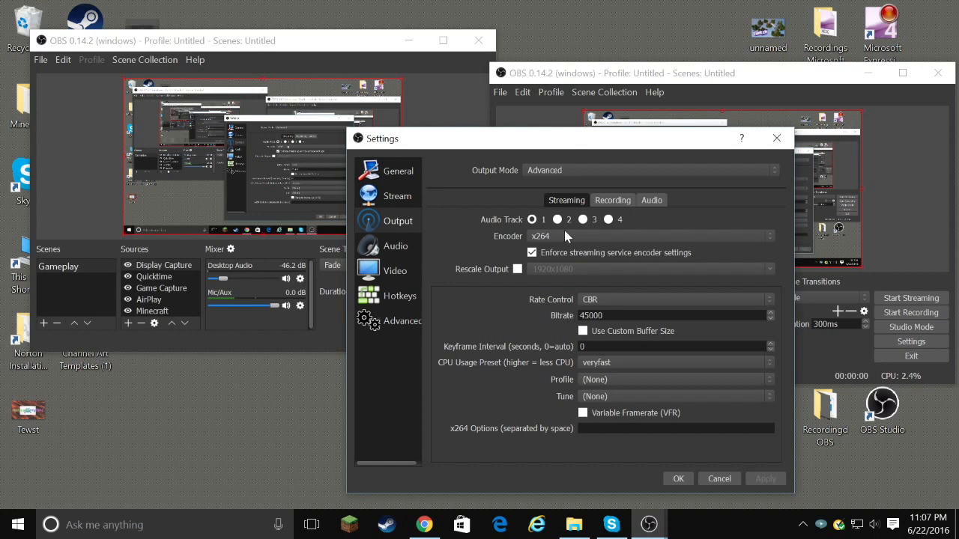
pyautogui.moveTo(551, 277)
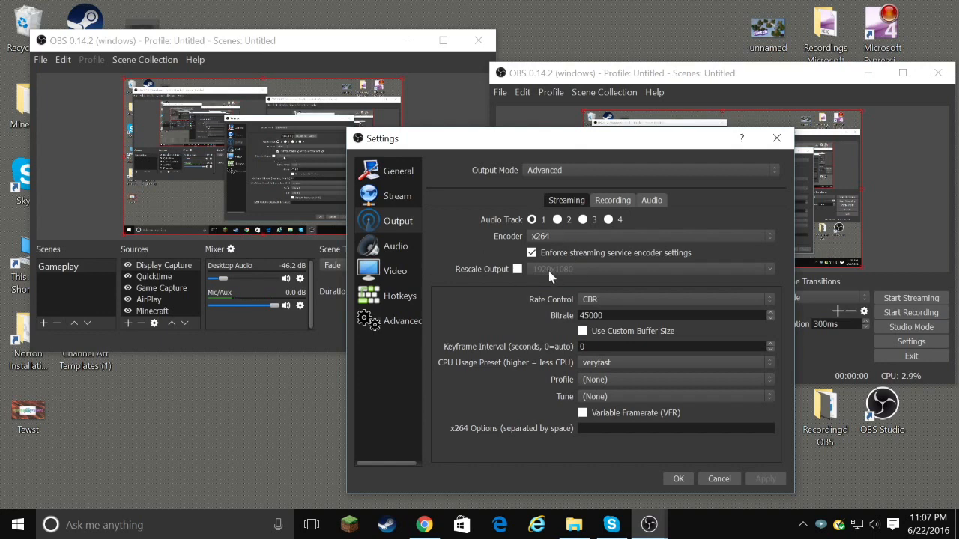
pyautogui.moveTo(613, 282)
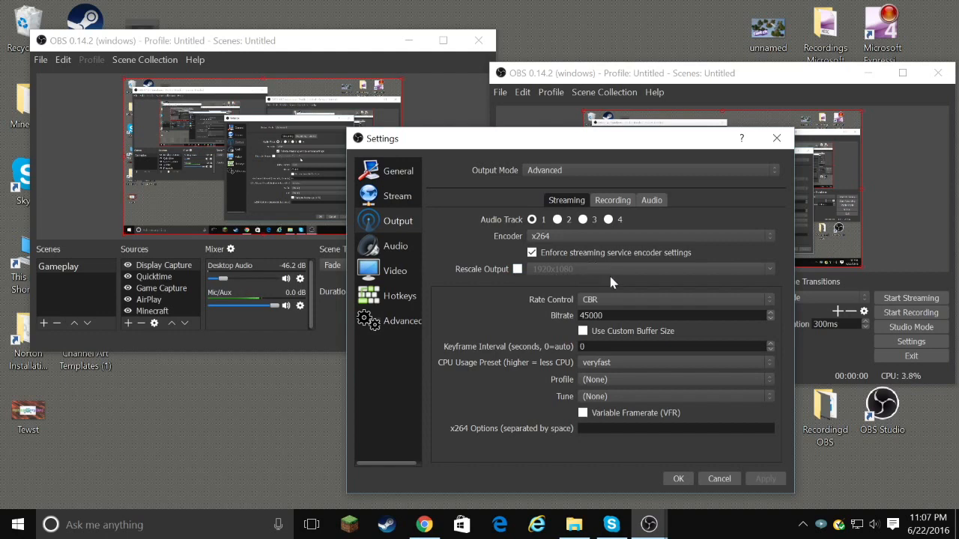
pyautogui.moveTo(629, 289)
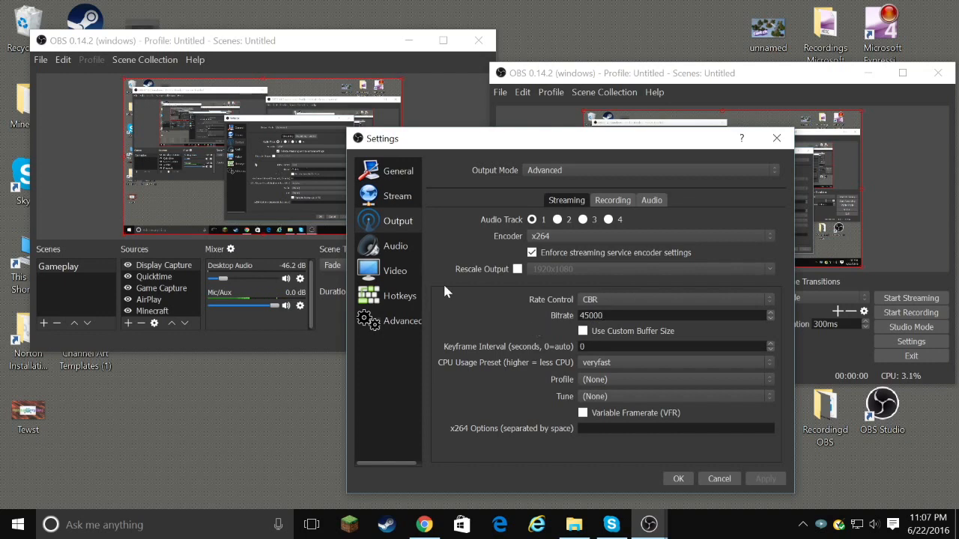
pyautogui.moveTo(587, 380)
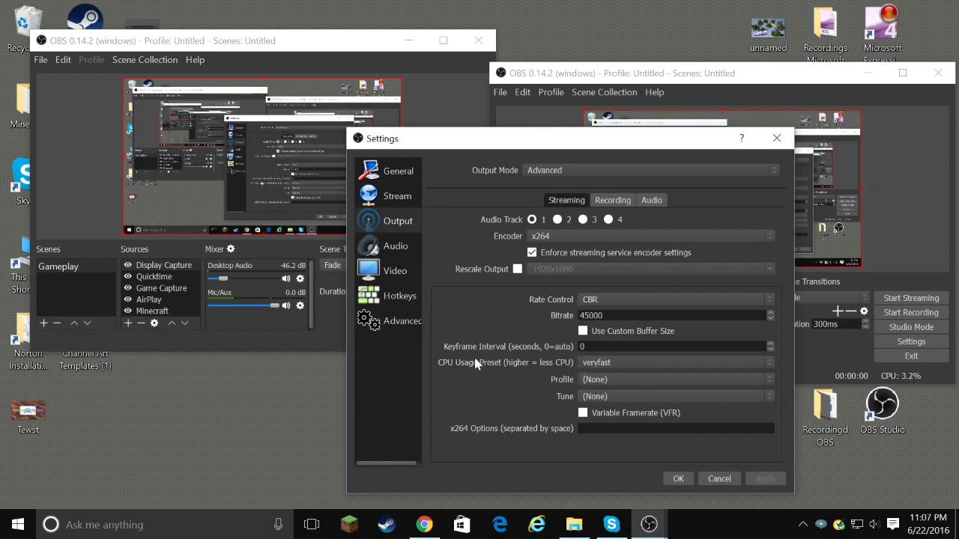
pyautogui.moveTo(619, 372)
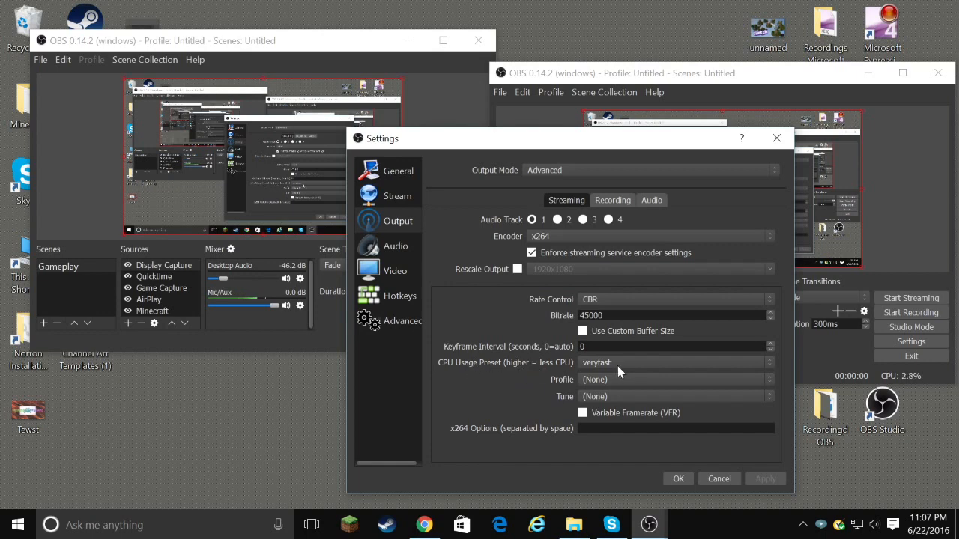
pyautogui.moveTo(610, 368)
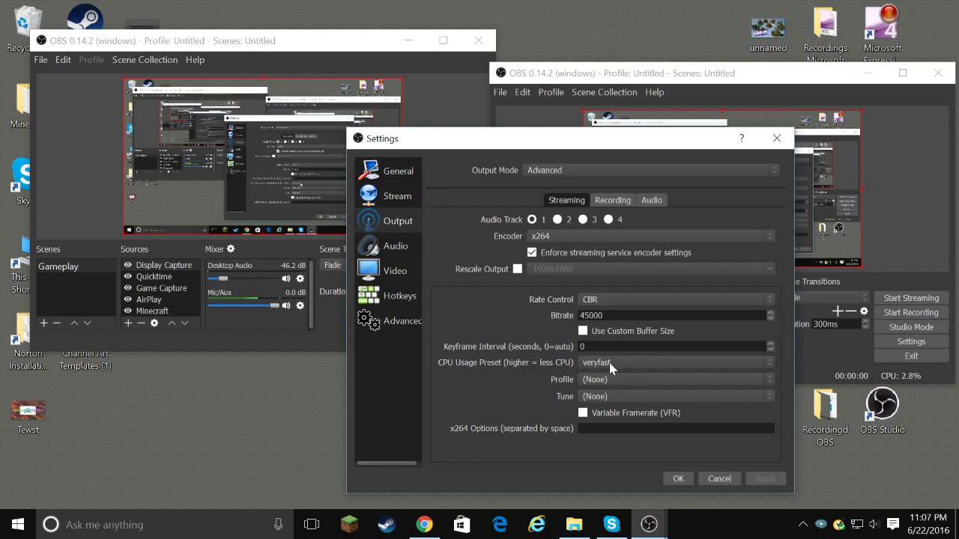
pyautogui.moveTo(530, 376)
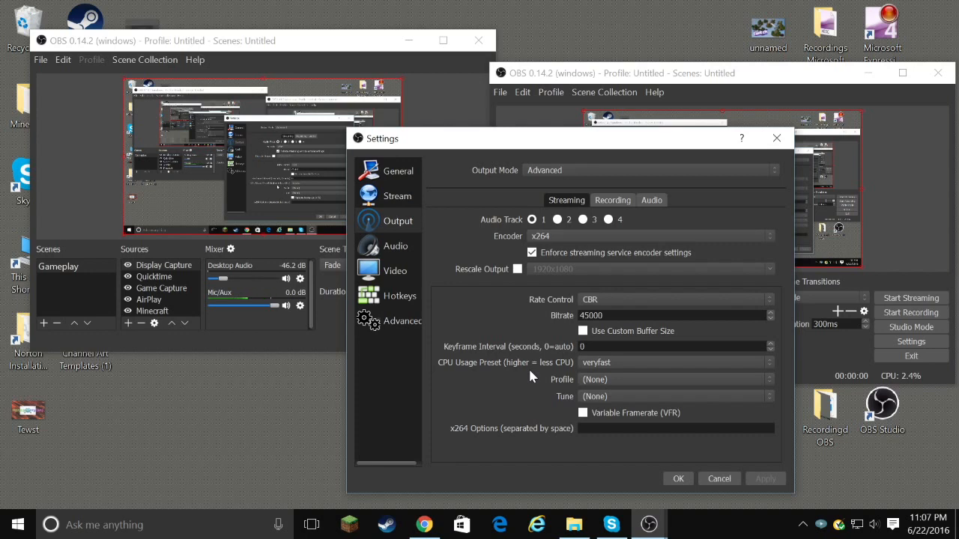
pyautogui.moveTo(201, 348)
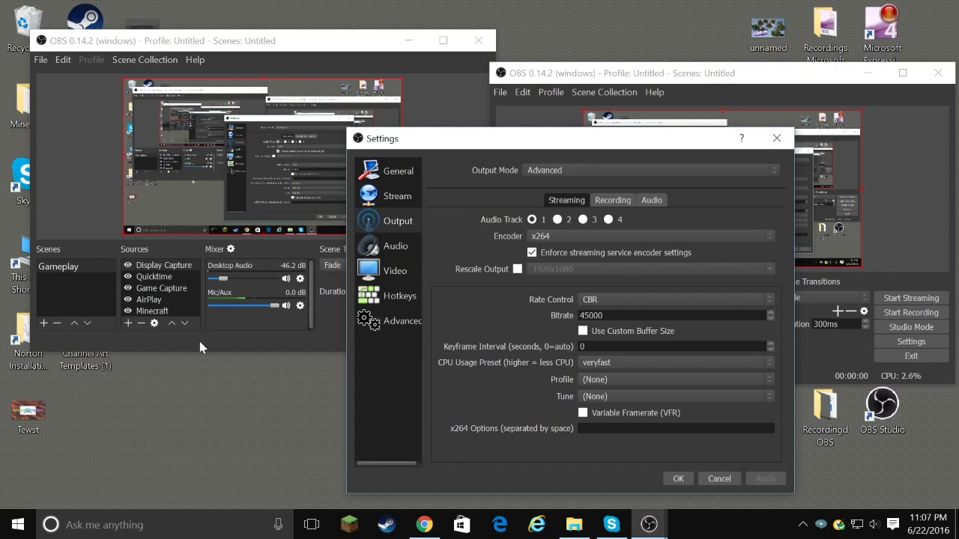
pyautogui.moveTo(389, 309)
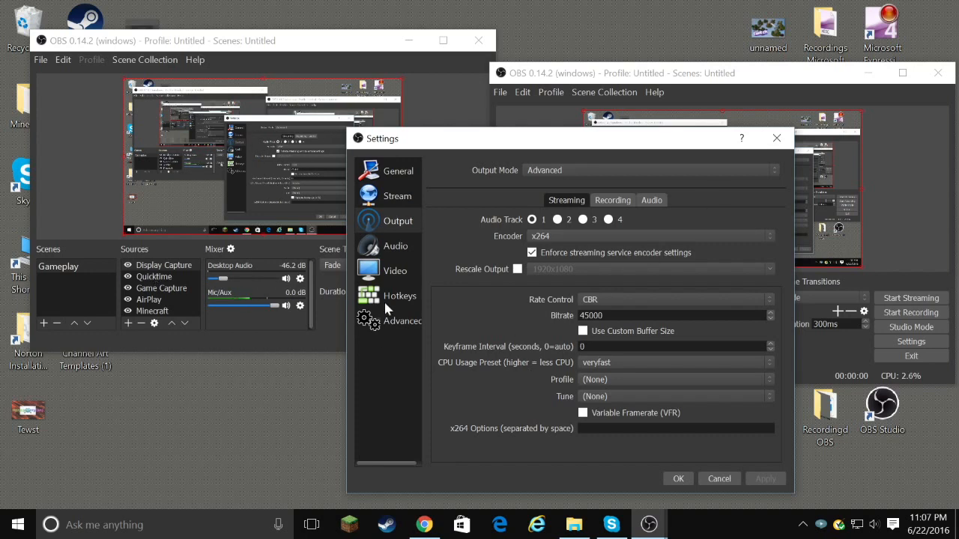
pyautogui.moveTo(633, 405)
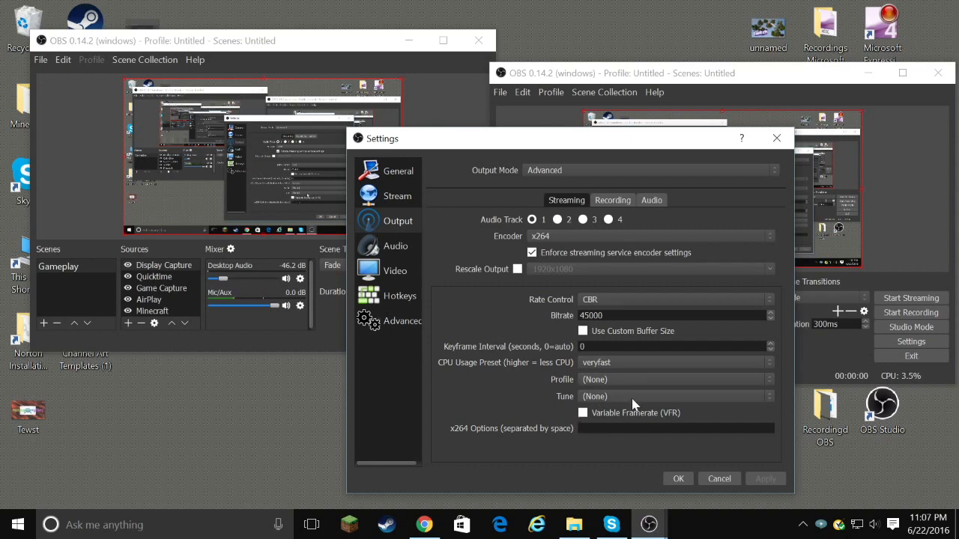
# View the Audio and Video settings pages, browsing the Common FPS Values list
pyautogui.click(394, 245)
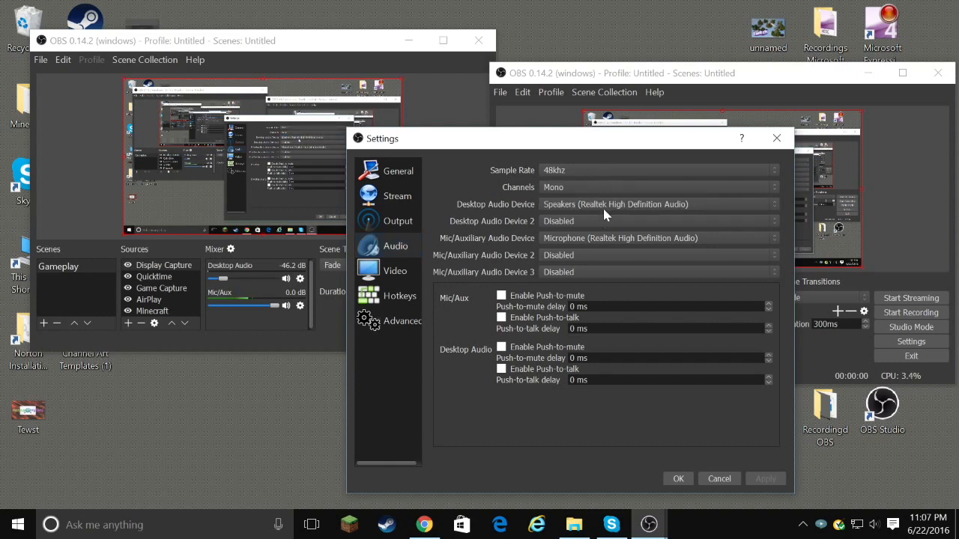
pyautogui.moveTo(567, 313)
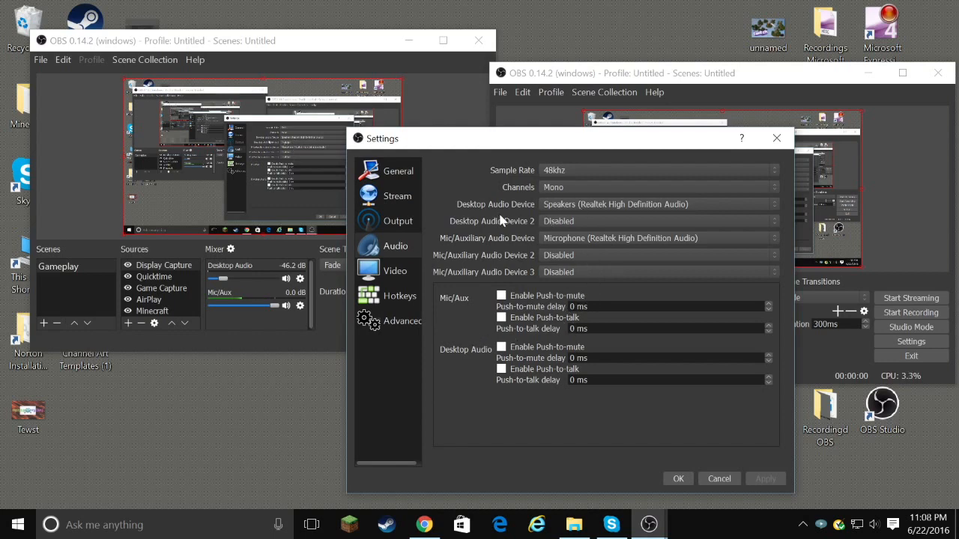
pyautogui.click(396, 271)
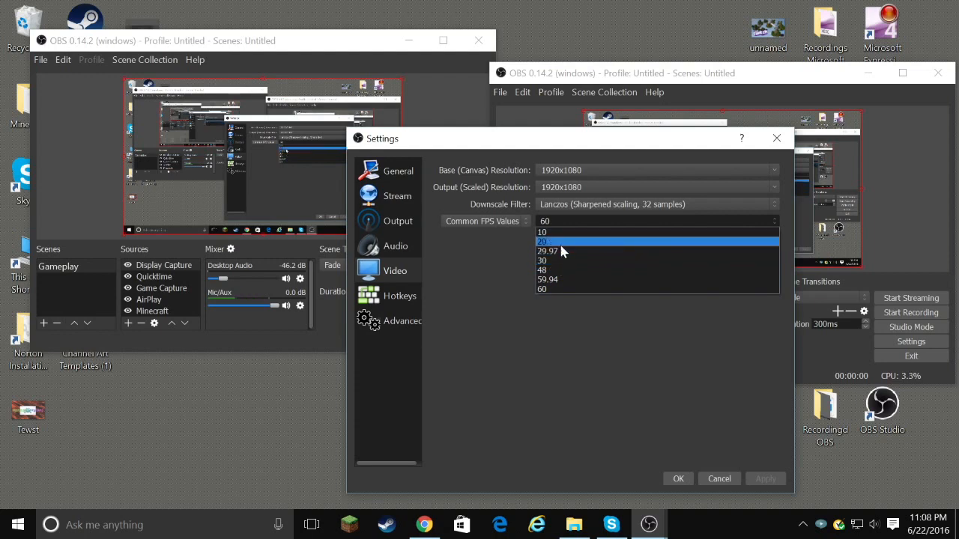
pyautogui.moveTo(542, 232)
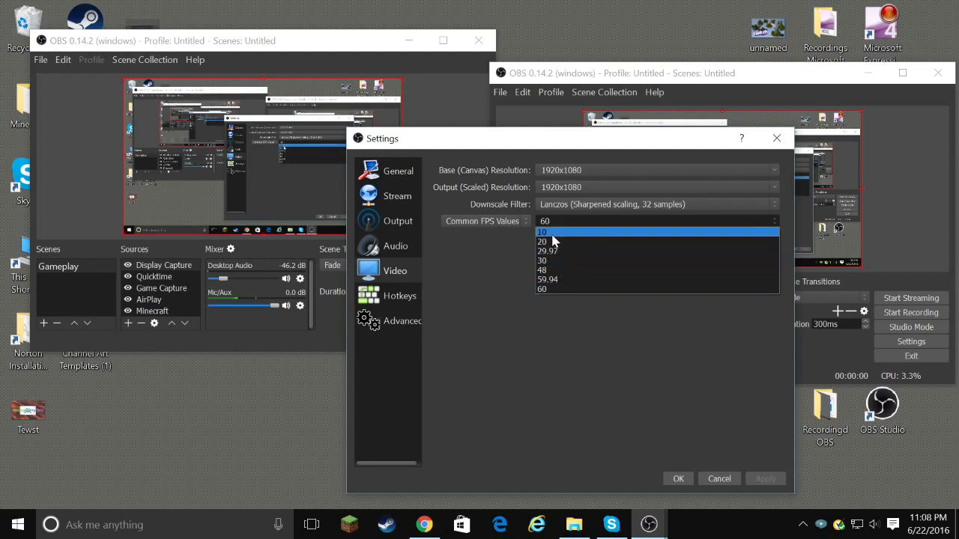
pyautogui.moveTo(562, 271)
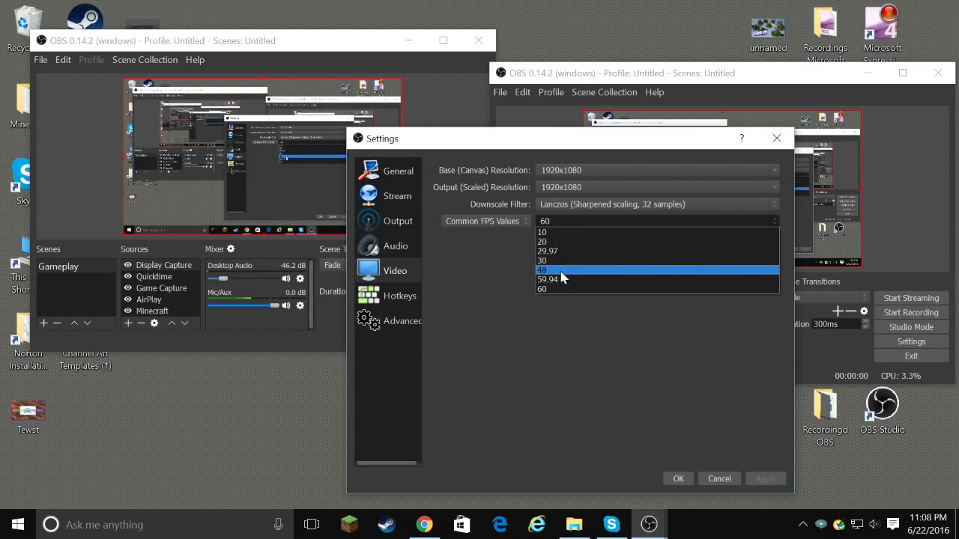
pyautogui.click(541, 289)
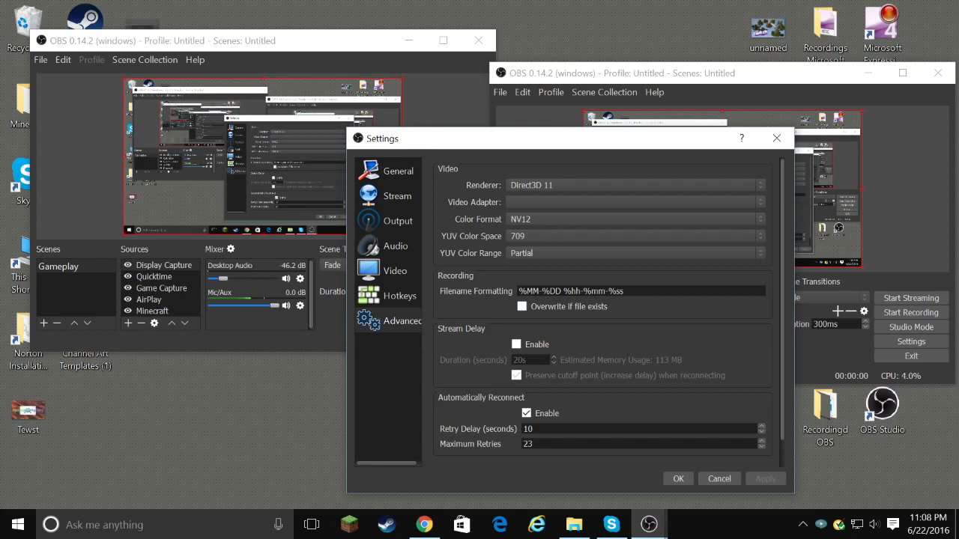
pyautogui.moveTo(627, 309)
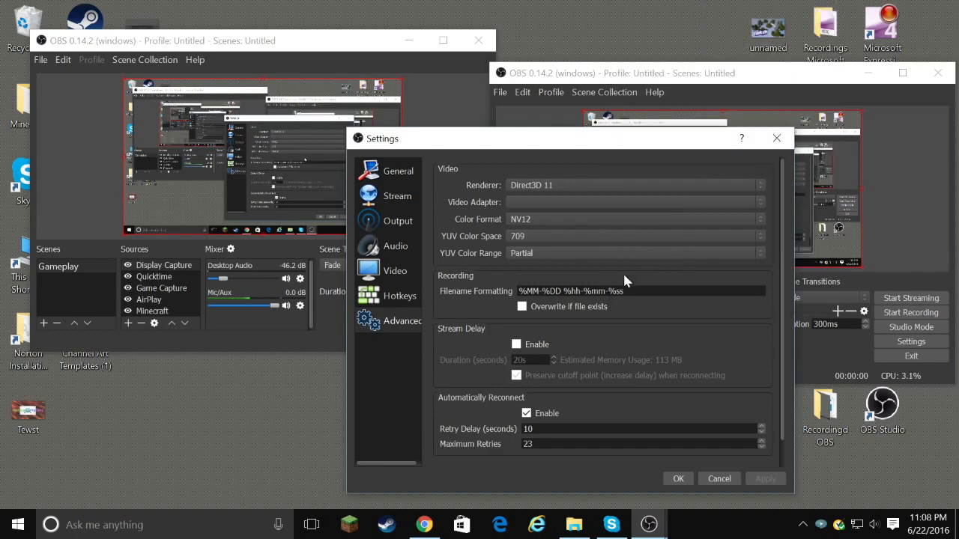
# Confirm the OBS settings with OK and return to the main windows
pyautogui.click(637, 290)
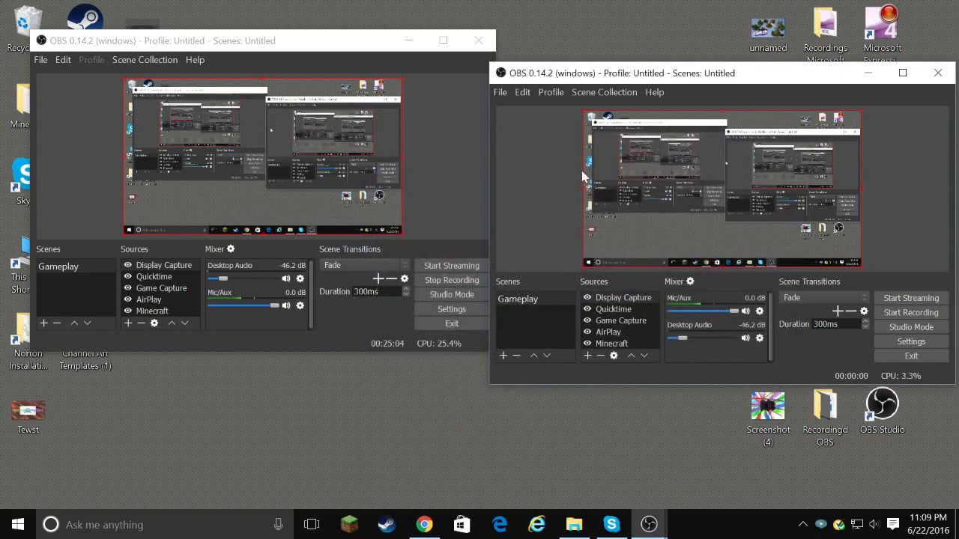
# Open the Recordingd OBS folder to check the 27-second MP4 recording
pyautogui.click(938, 72)
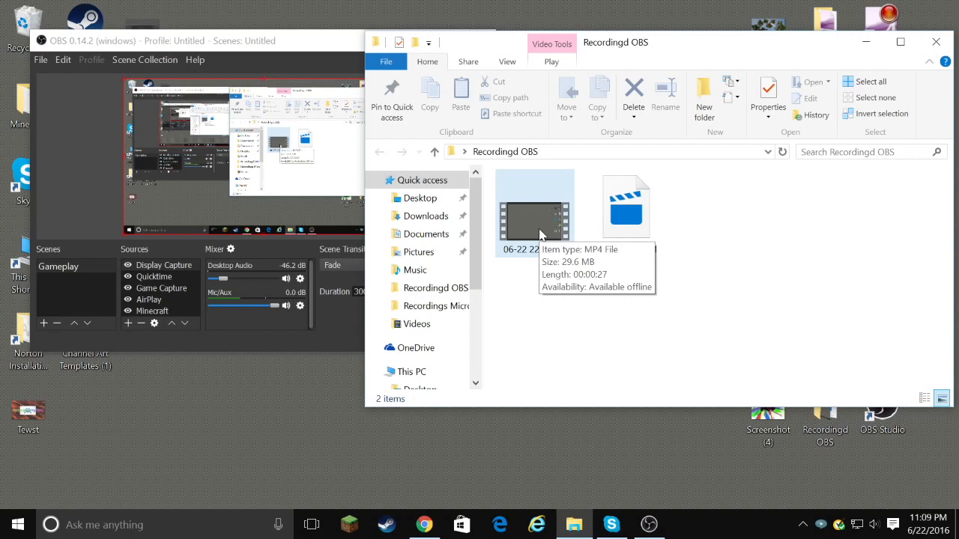
pyautogui.moveTo(528, 242)
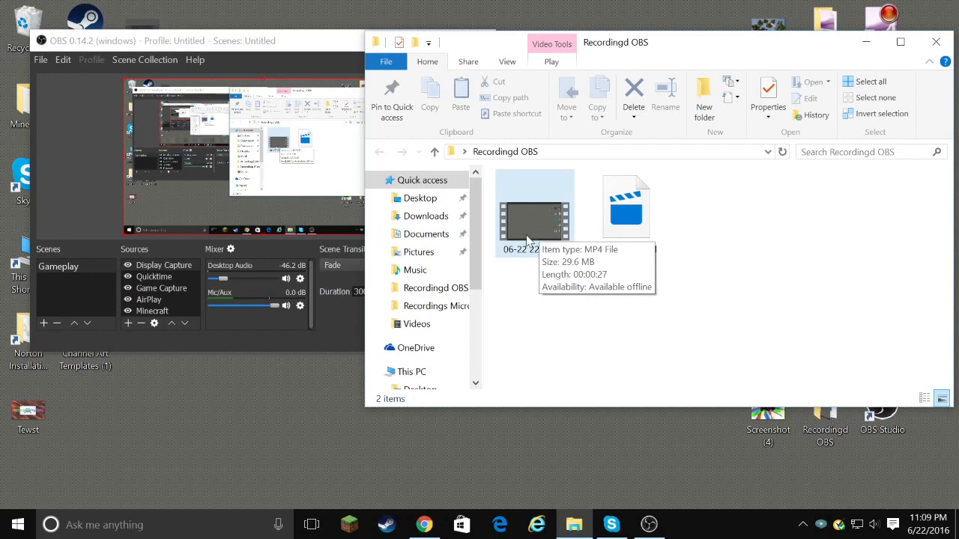
pyautogui.moveTo(603, 217)
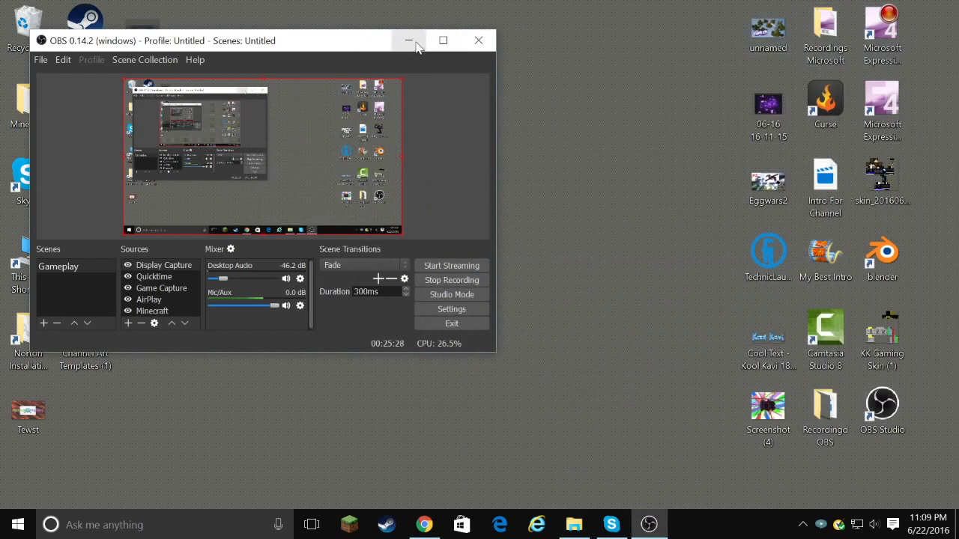
# Search 'lightworks', browse lwks.com, then return to the OBS project tab
pyautogui.click(410, 40)
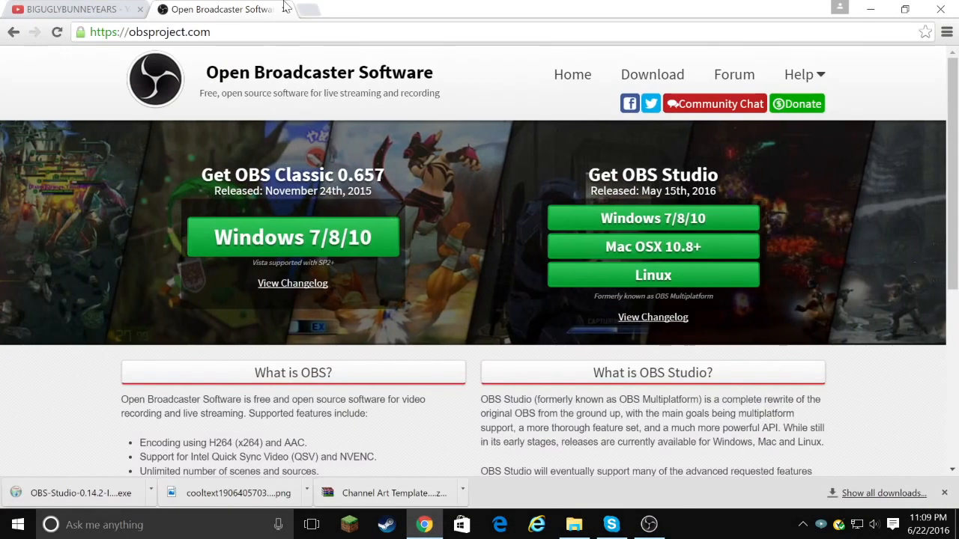
pyautogui.click(299, 9)
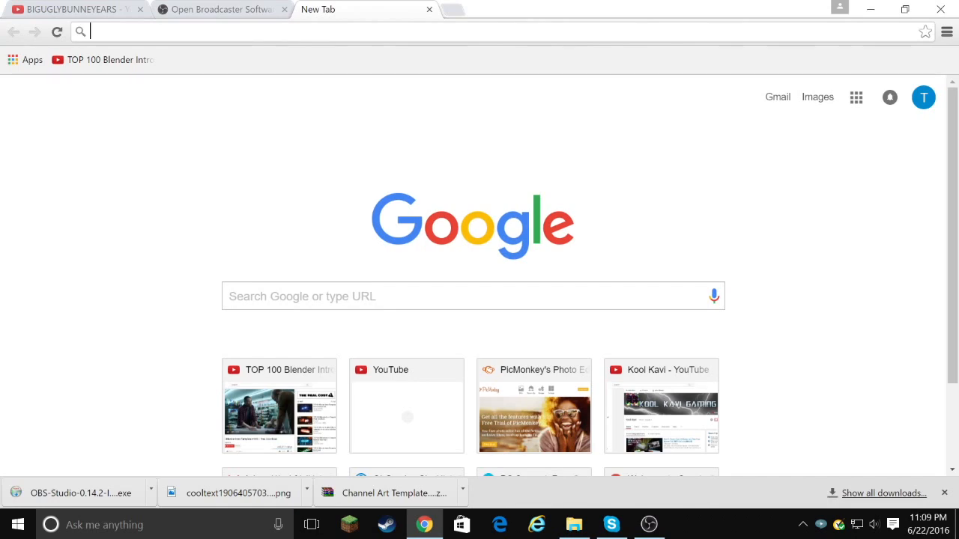
pyautogui.write('lightworks&oq=lightworks&aqs=chrome..69i57j0l5.2271j0j7')
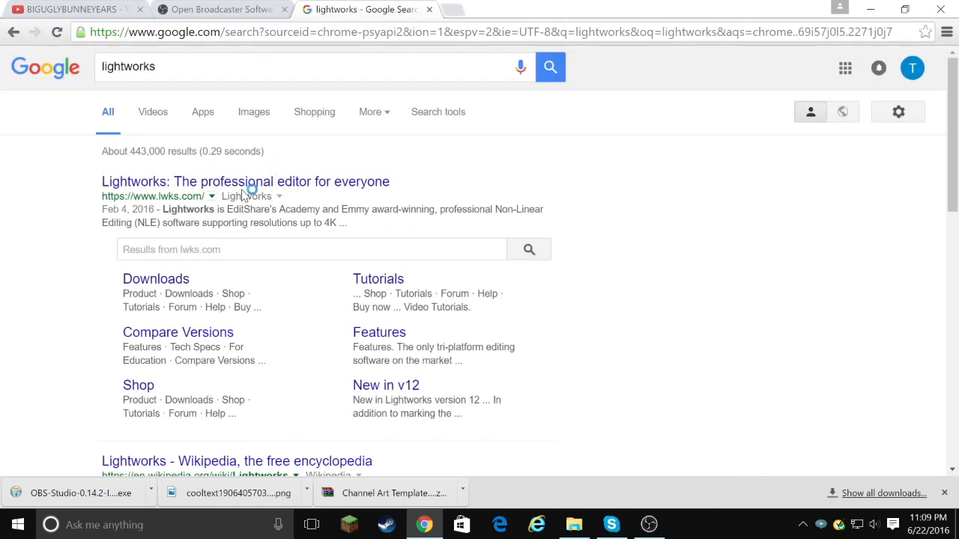
pyautogui.click(245, 181)
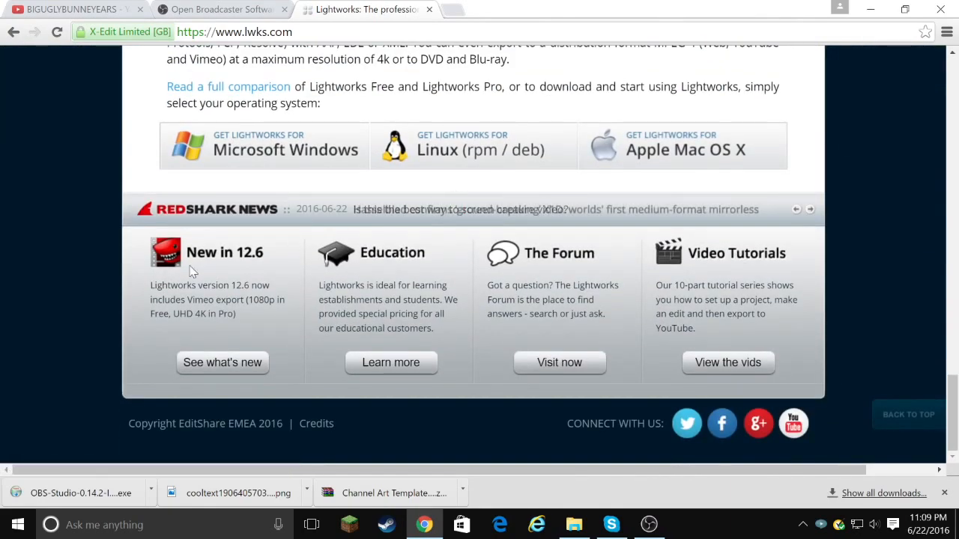
pyautogui.scroll(3)
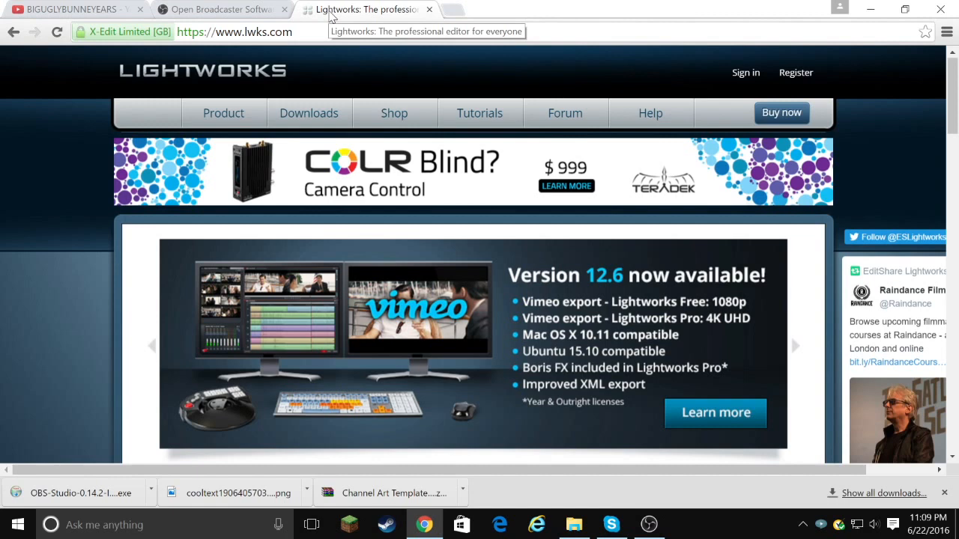
pyautogui.moveTo(60, 167)
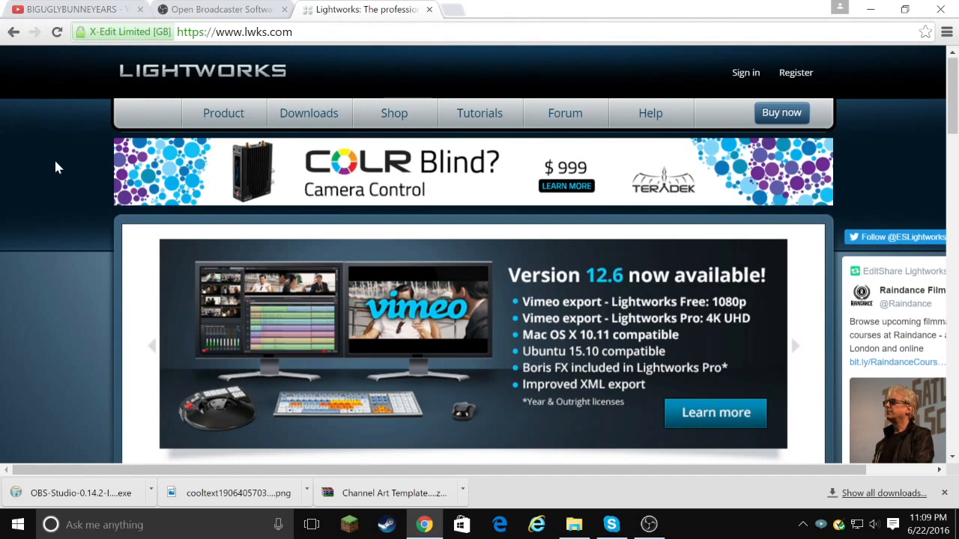
pyautogui.click(217, 9)
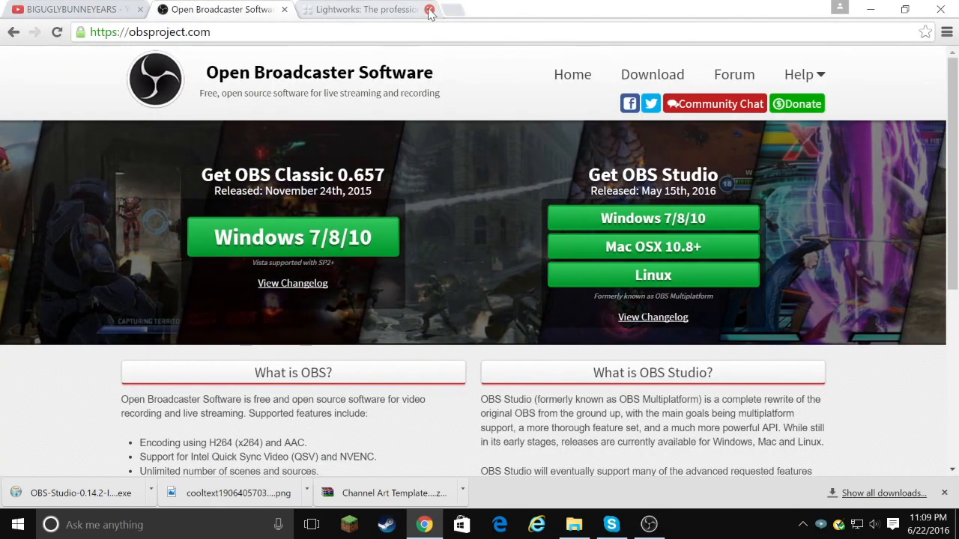
# Close the Lightworks tab and reopen the Recordingd OBS desktop folder
pyautogui.click(430, 9)
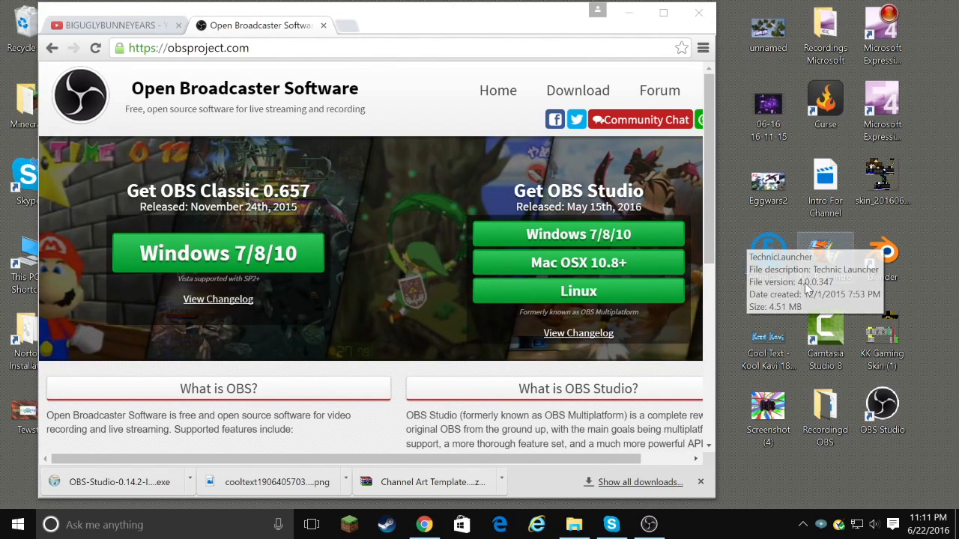
pyautogui.moveTo(825, 408)
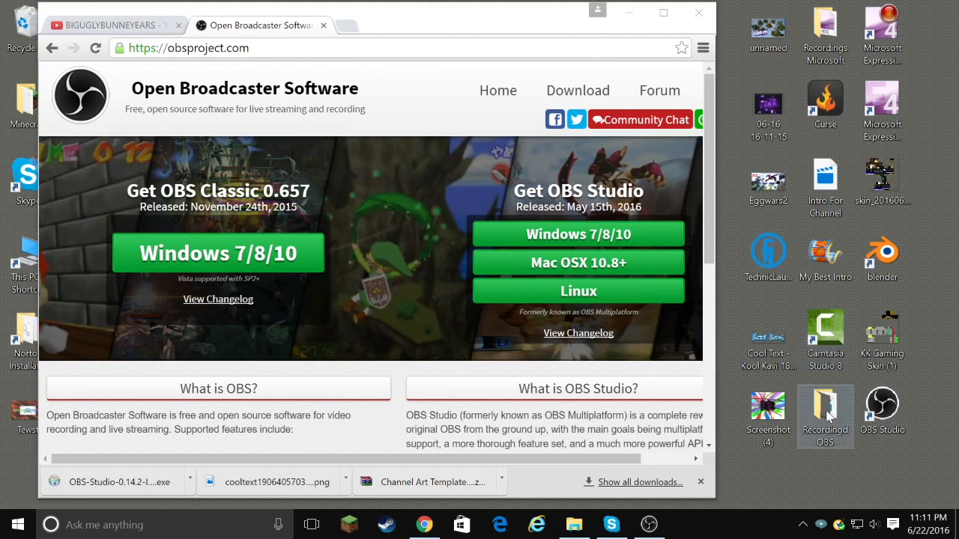
pyautogui.doubleClick(825, 416)
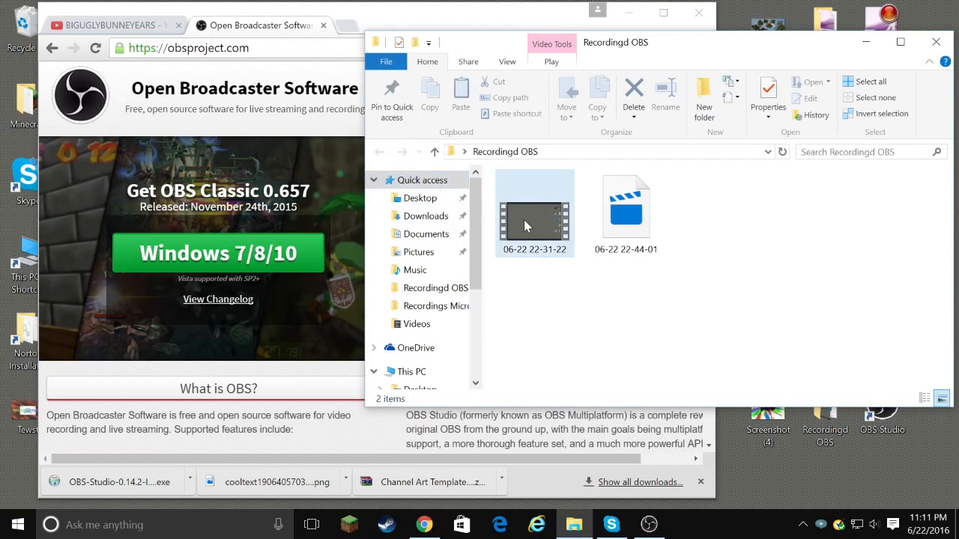